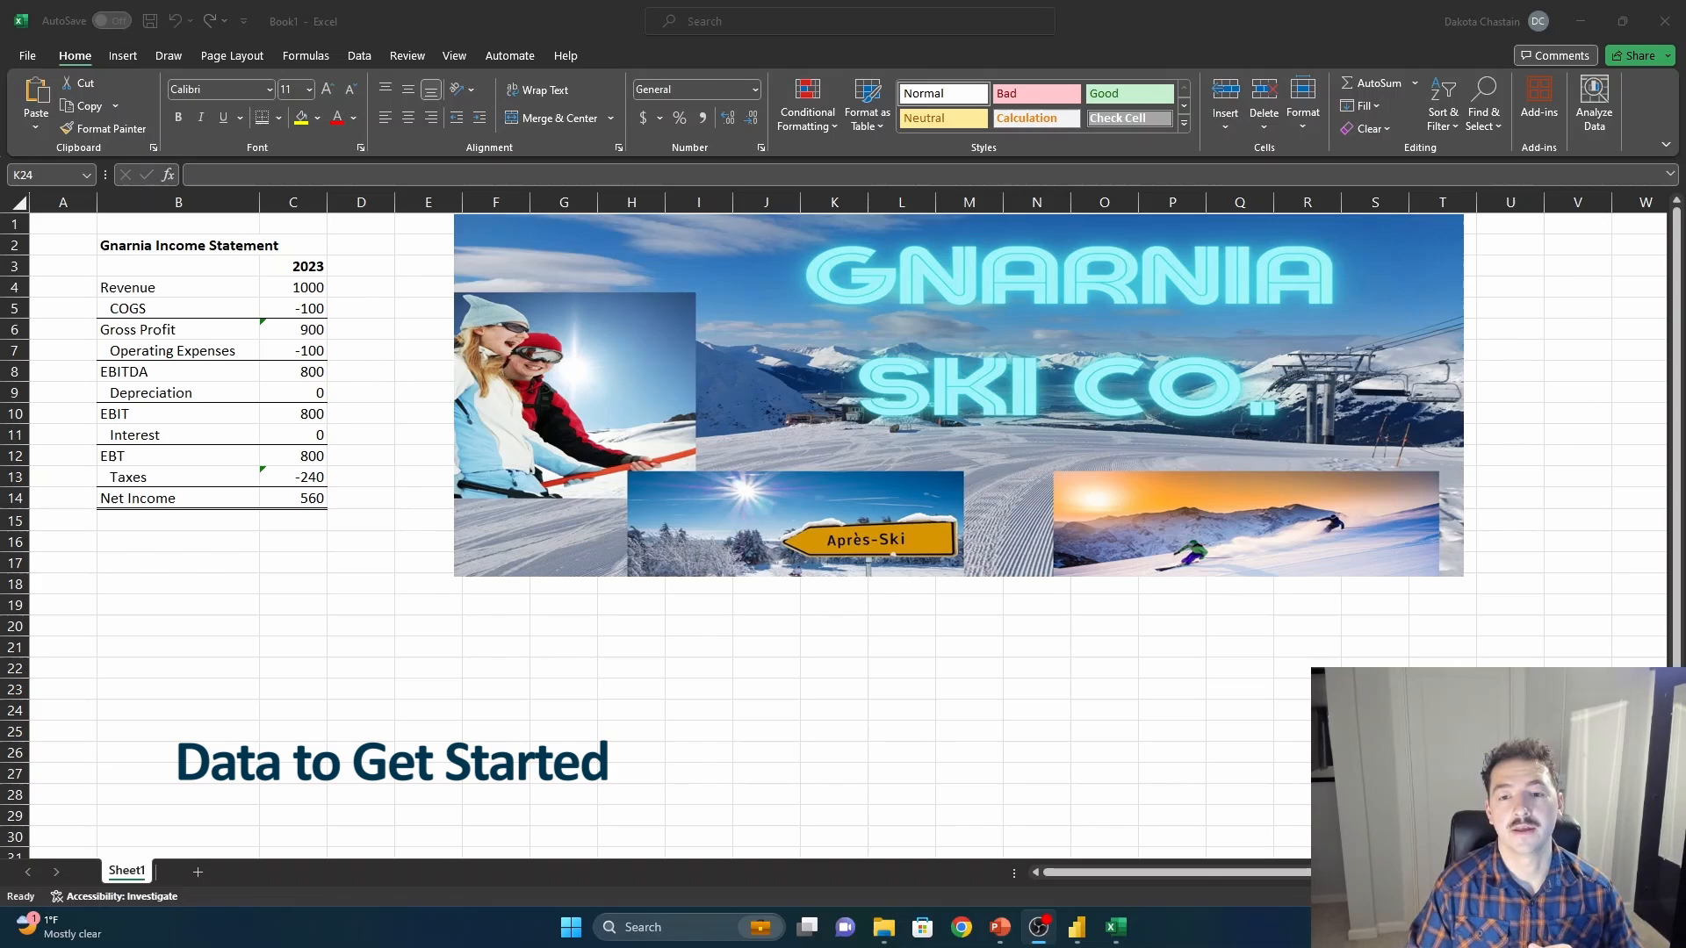
mouse_move(157, 453)
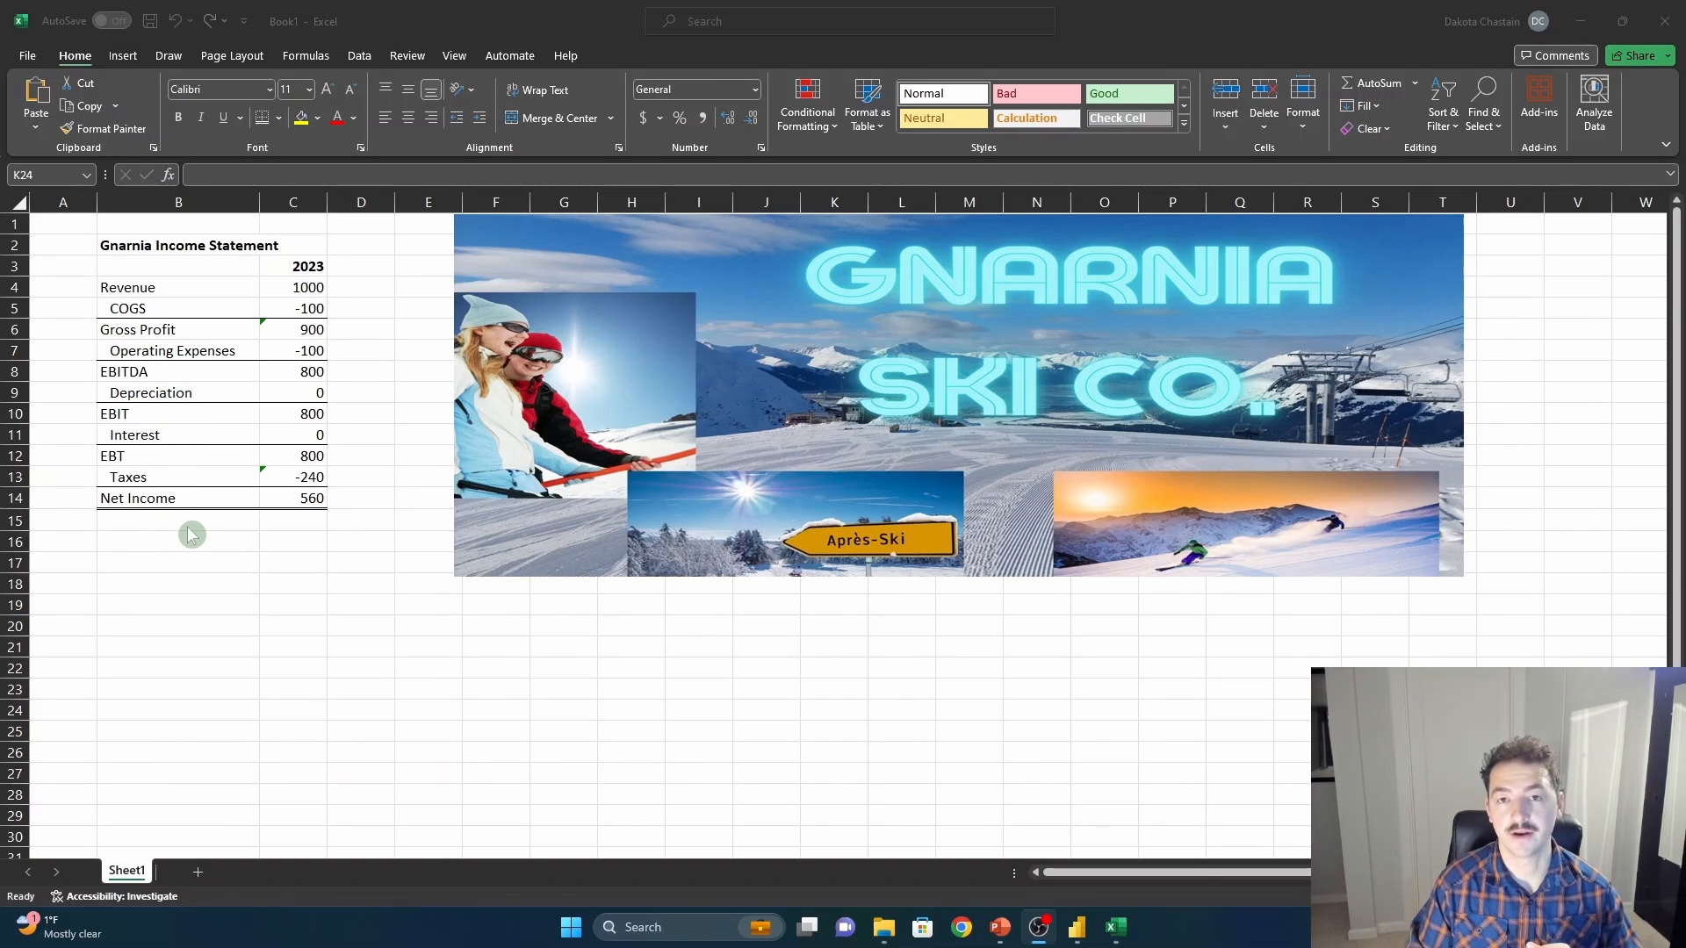
mouse_move(228, 471)
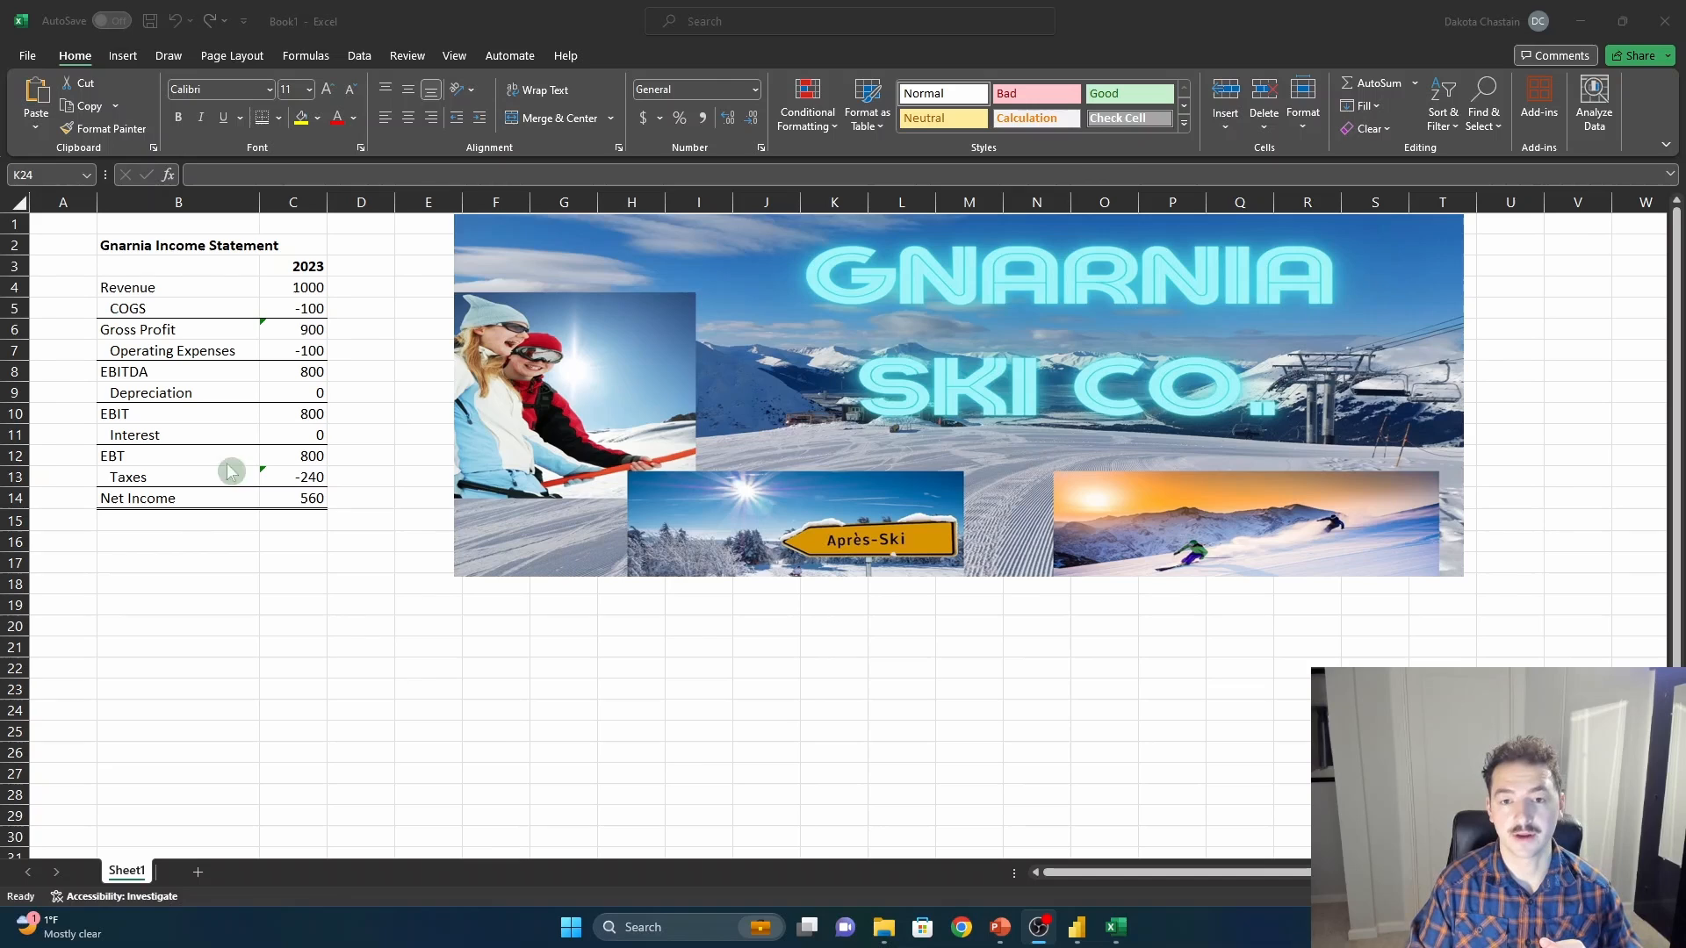
mouse_move(325, 515)
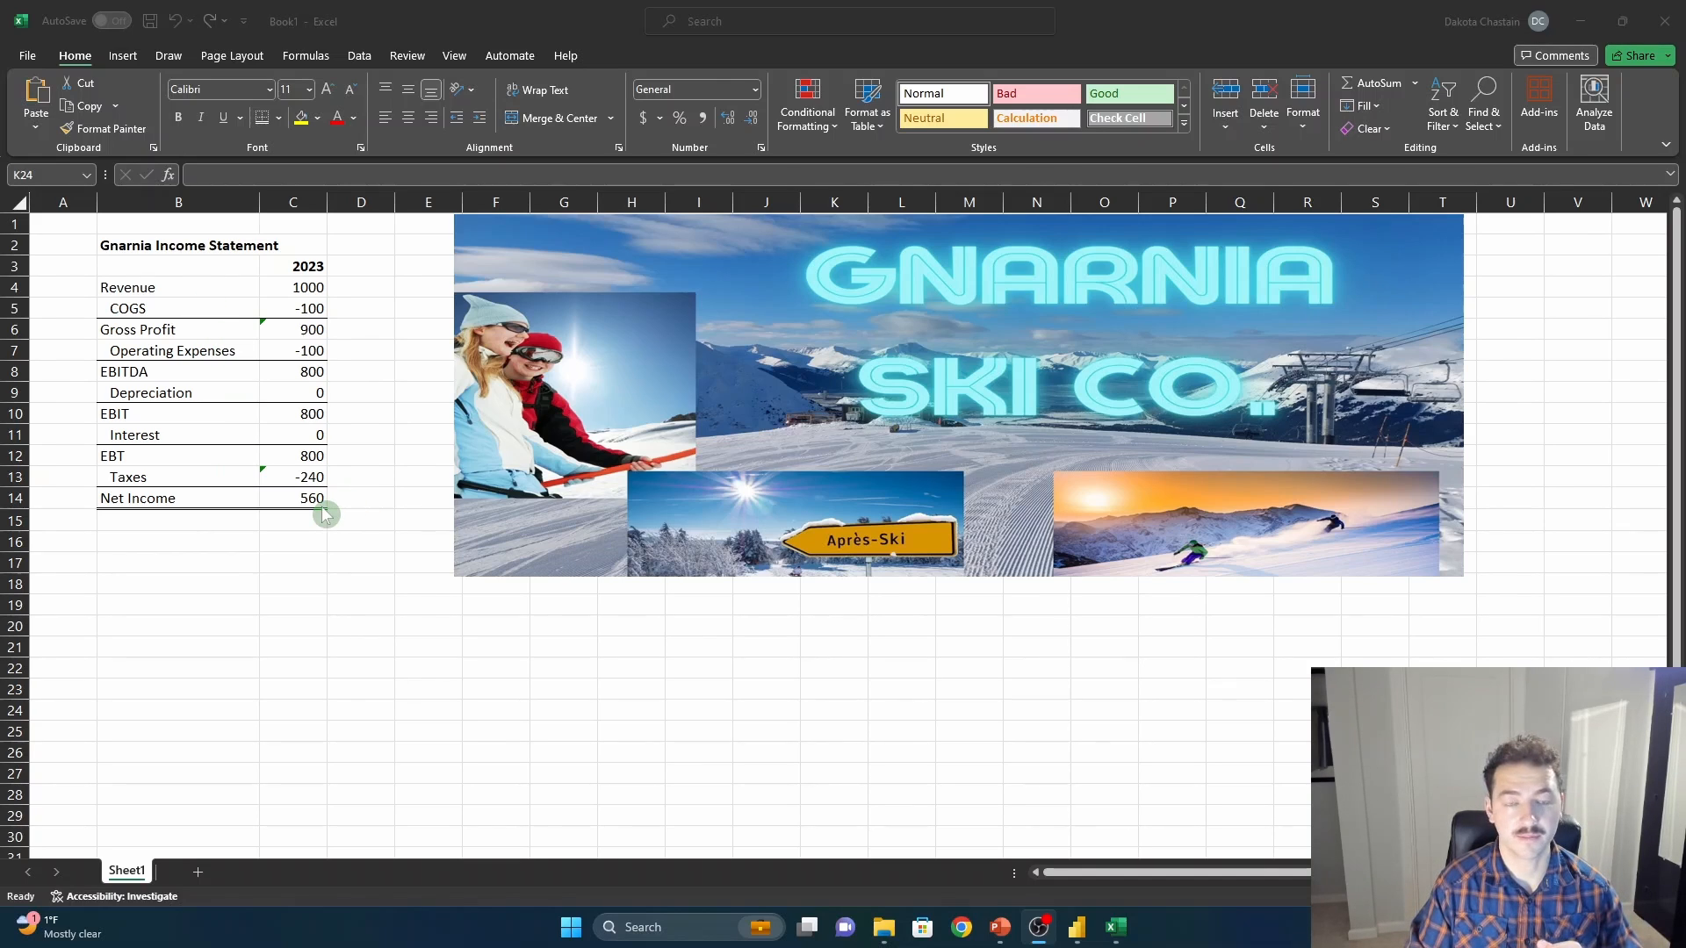
mouse_move(359, 314)
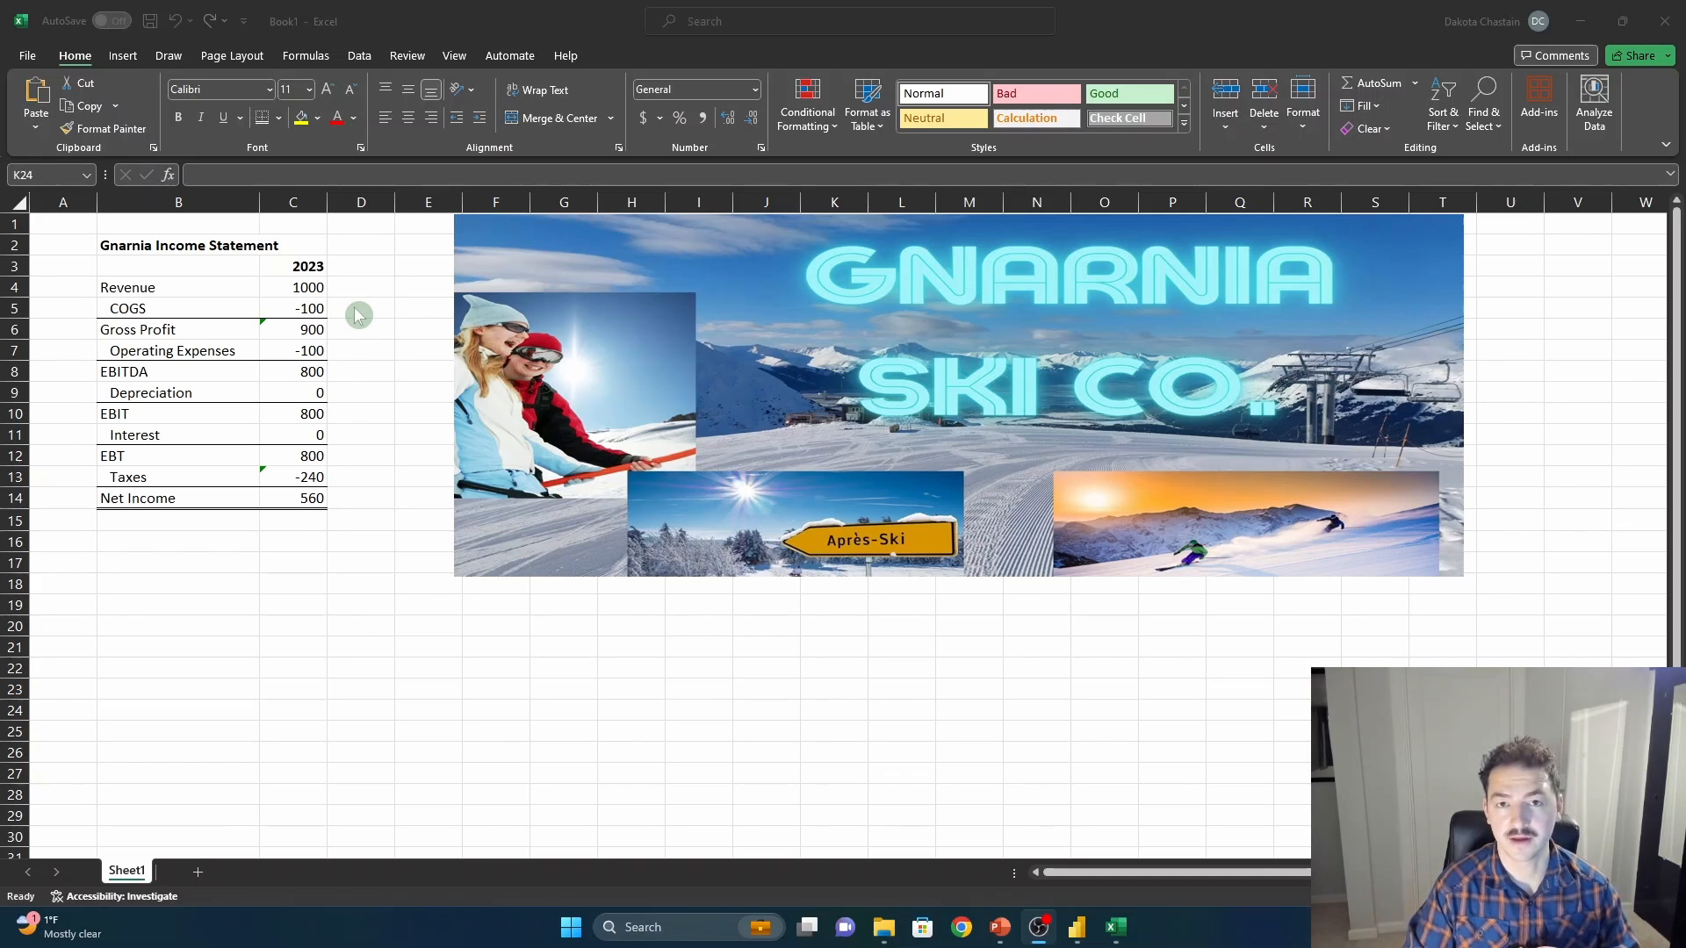
mouse_move(248, 300)
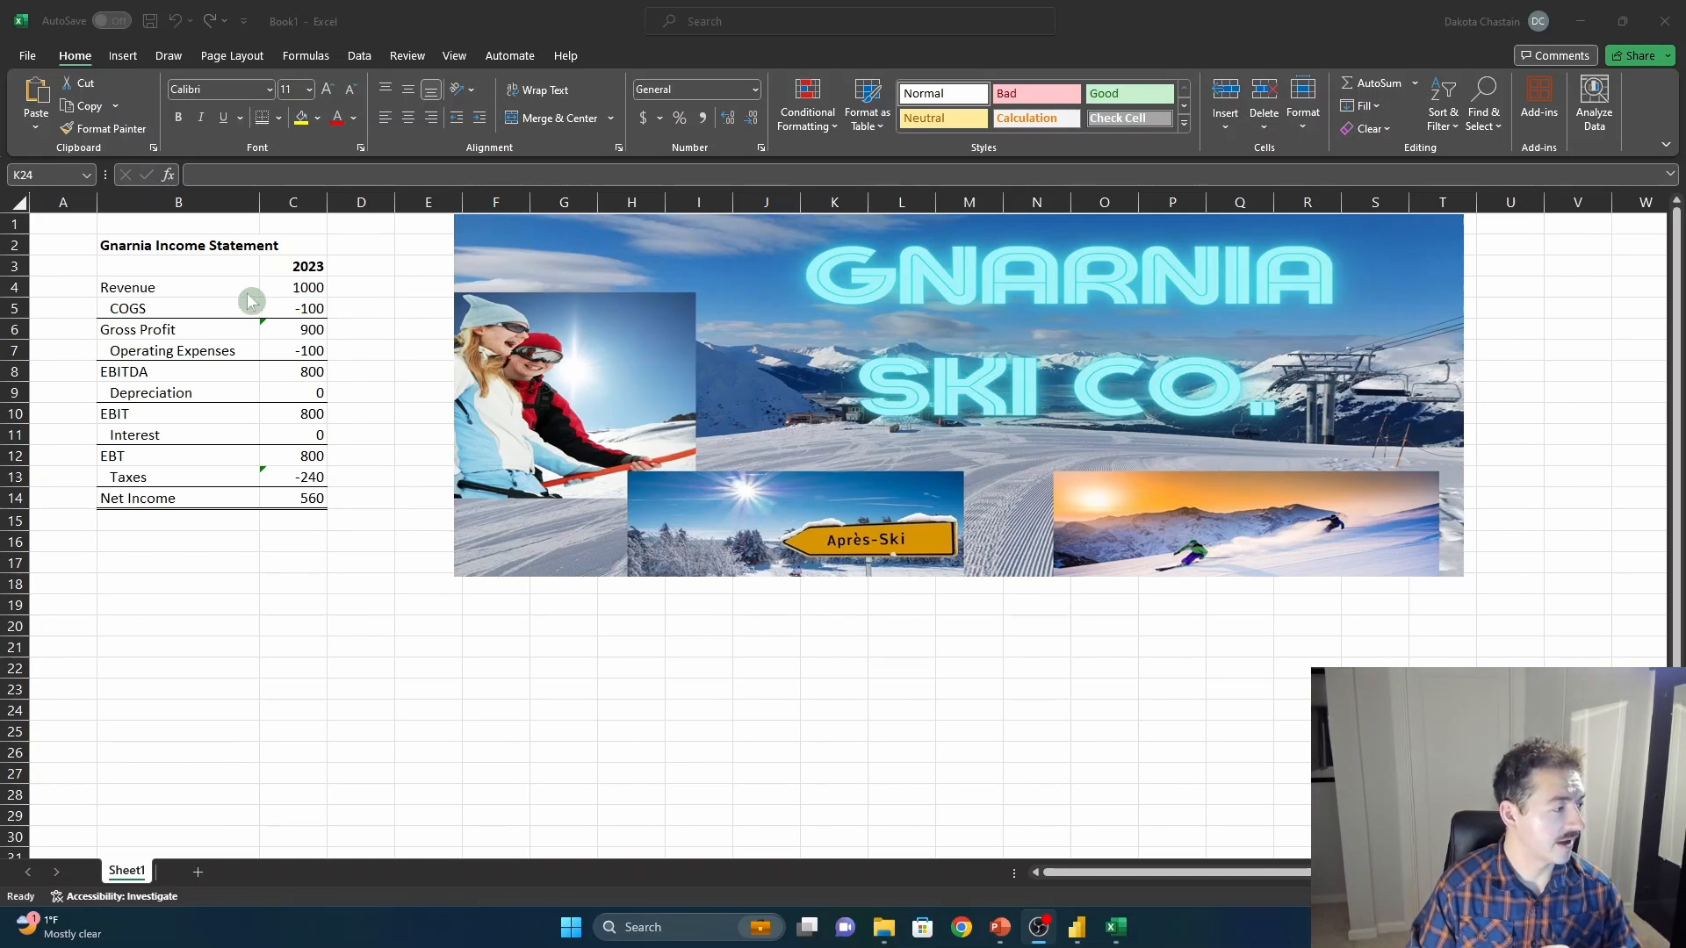
mouse_move(181, 404)
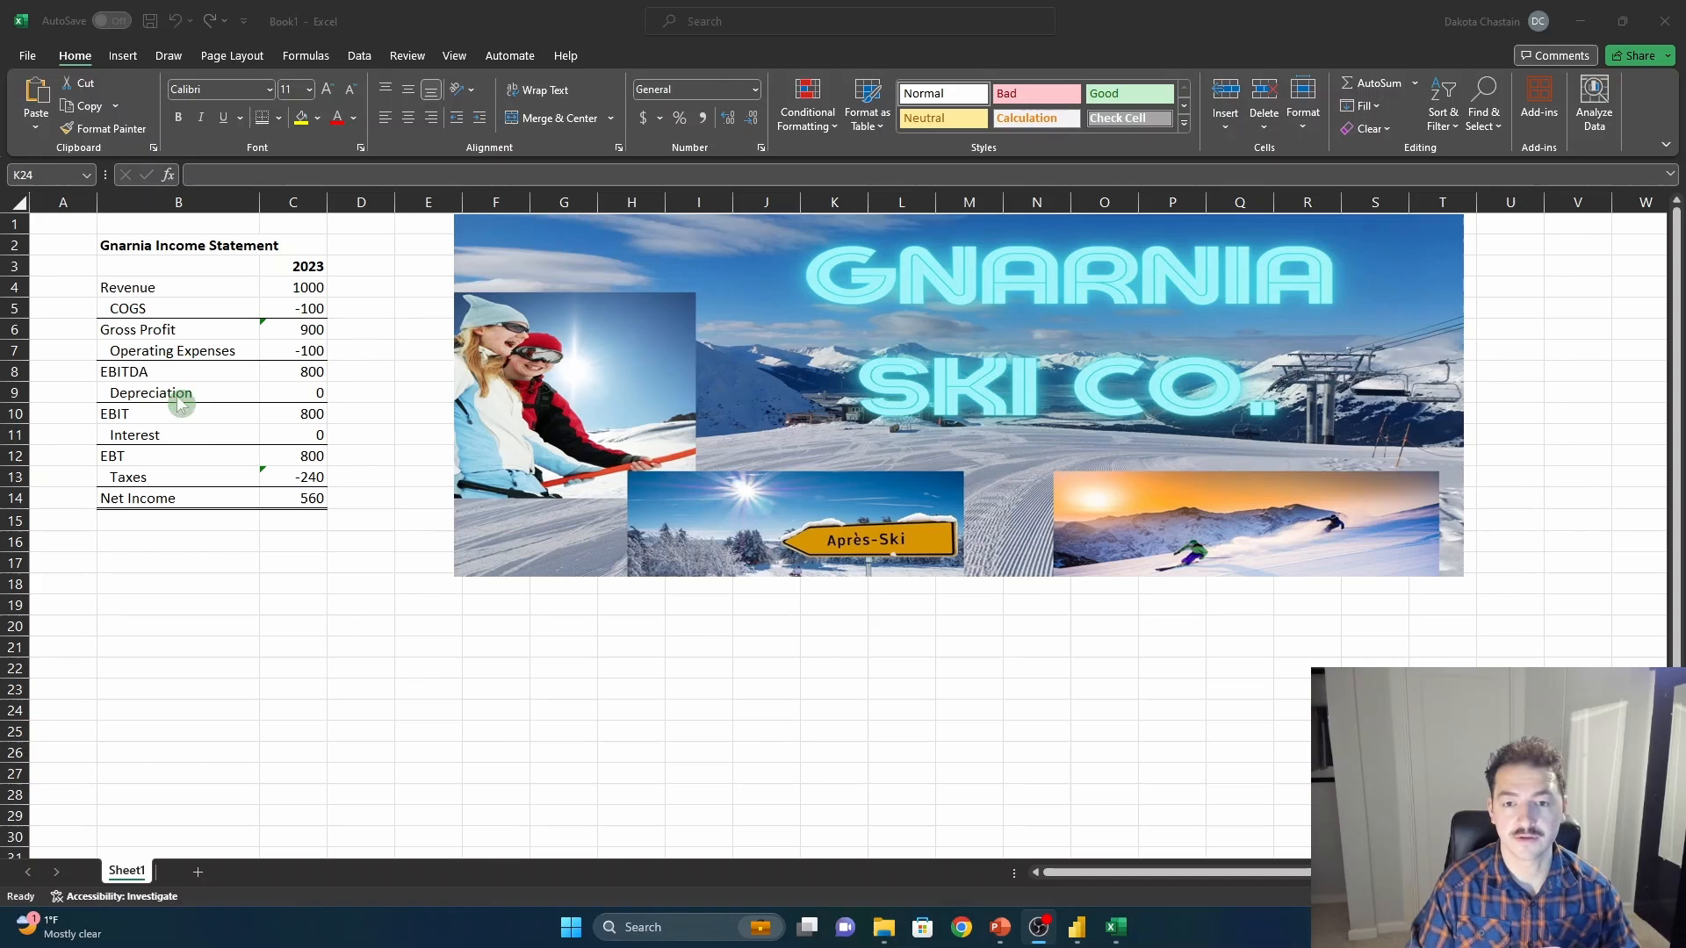
mouse_move(228, 453)
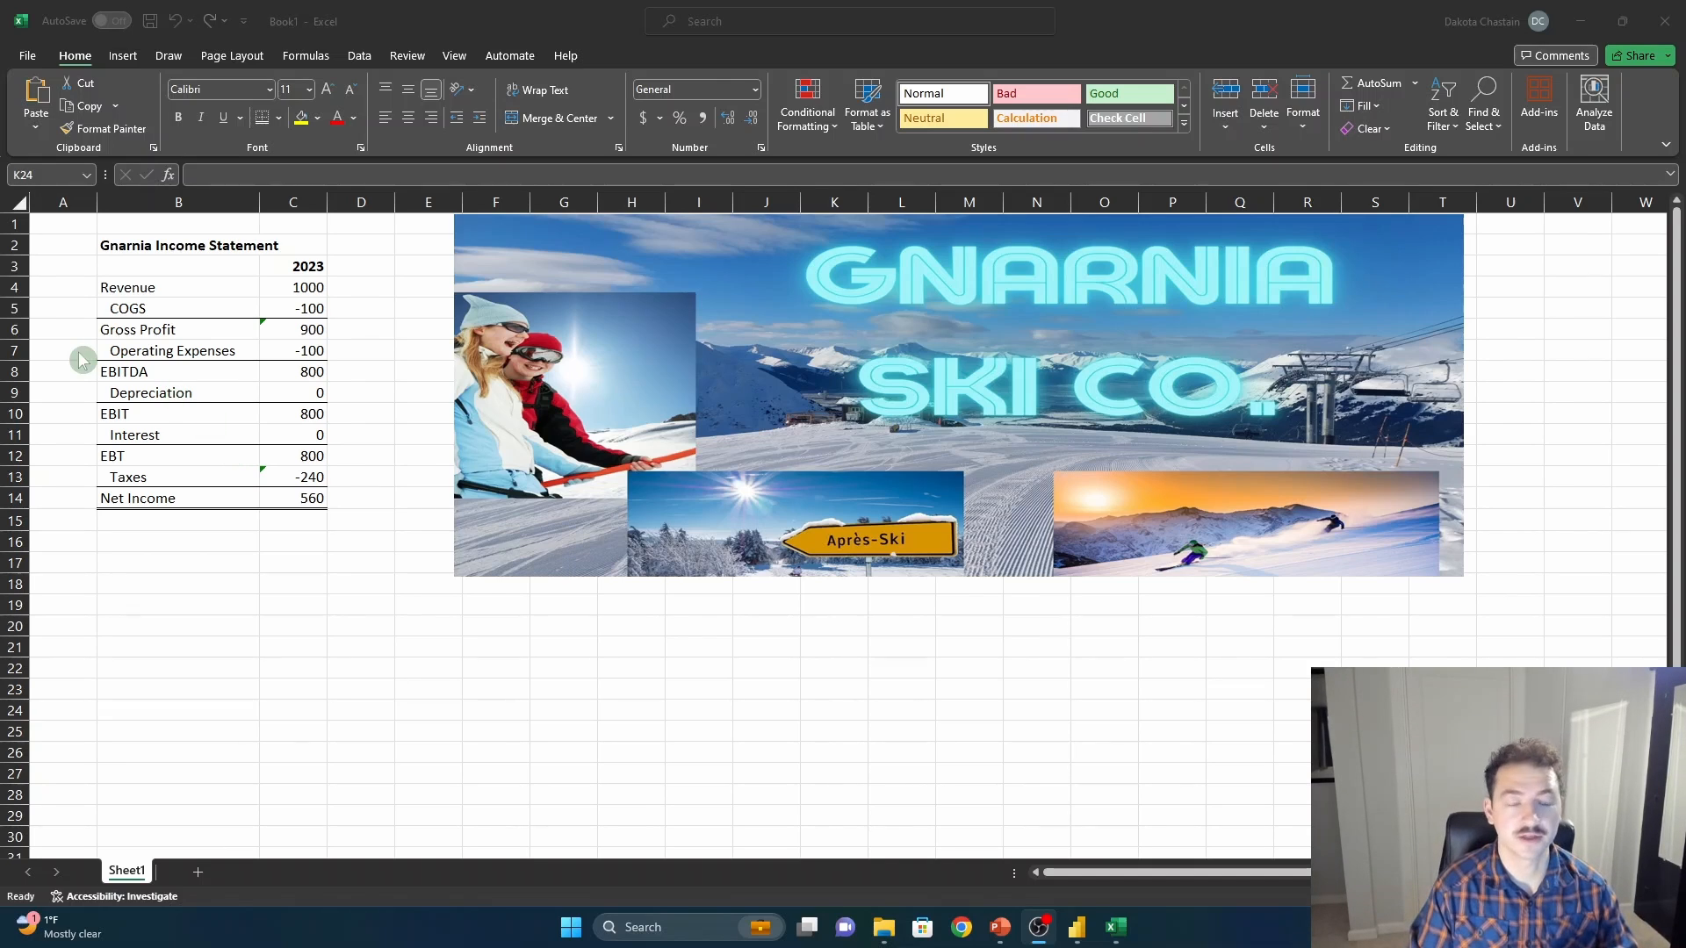
mouse_move(182, 302)
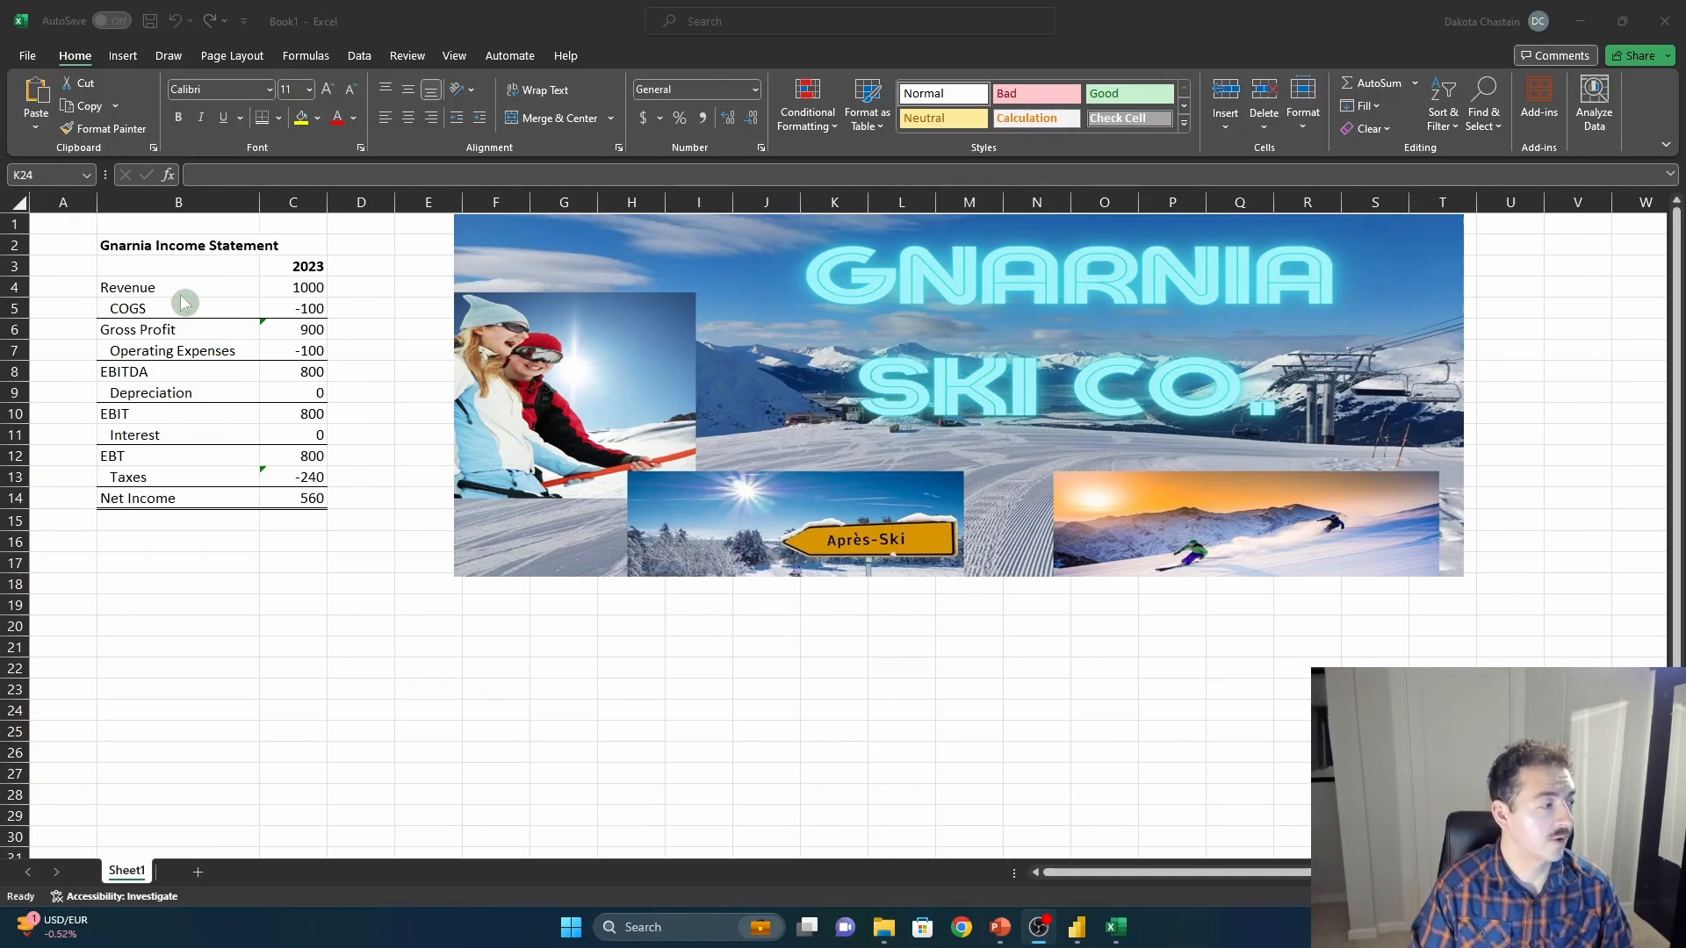
mouse_move(246, 339)
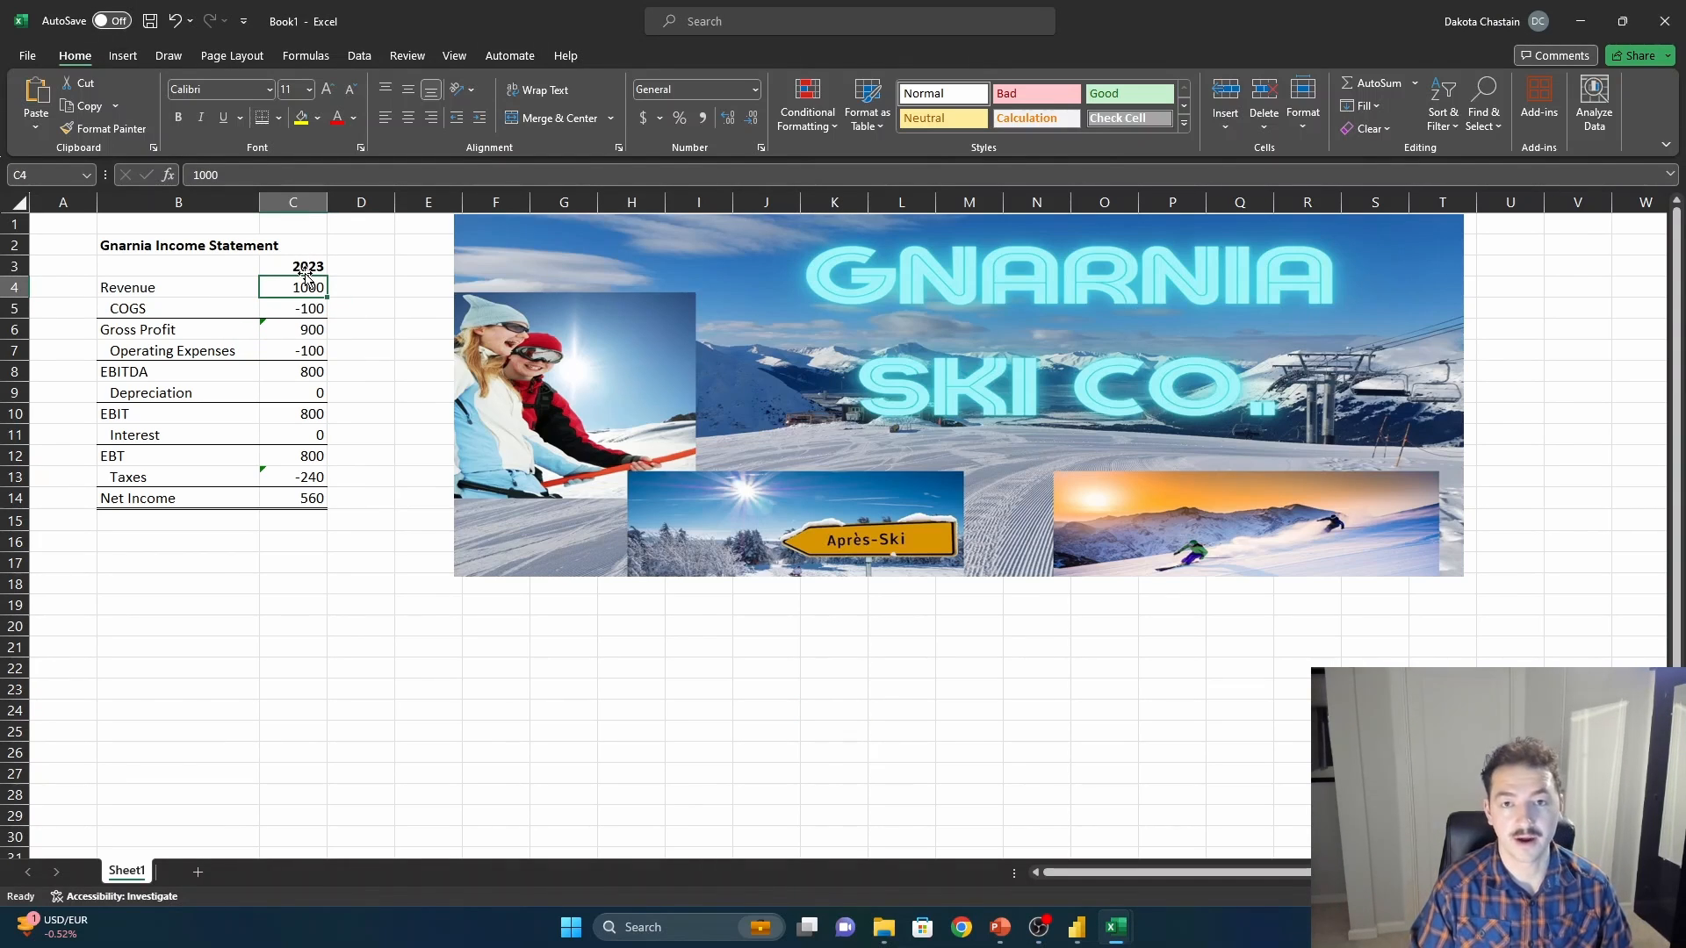
mouse_move(305, 266)
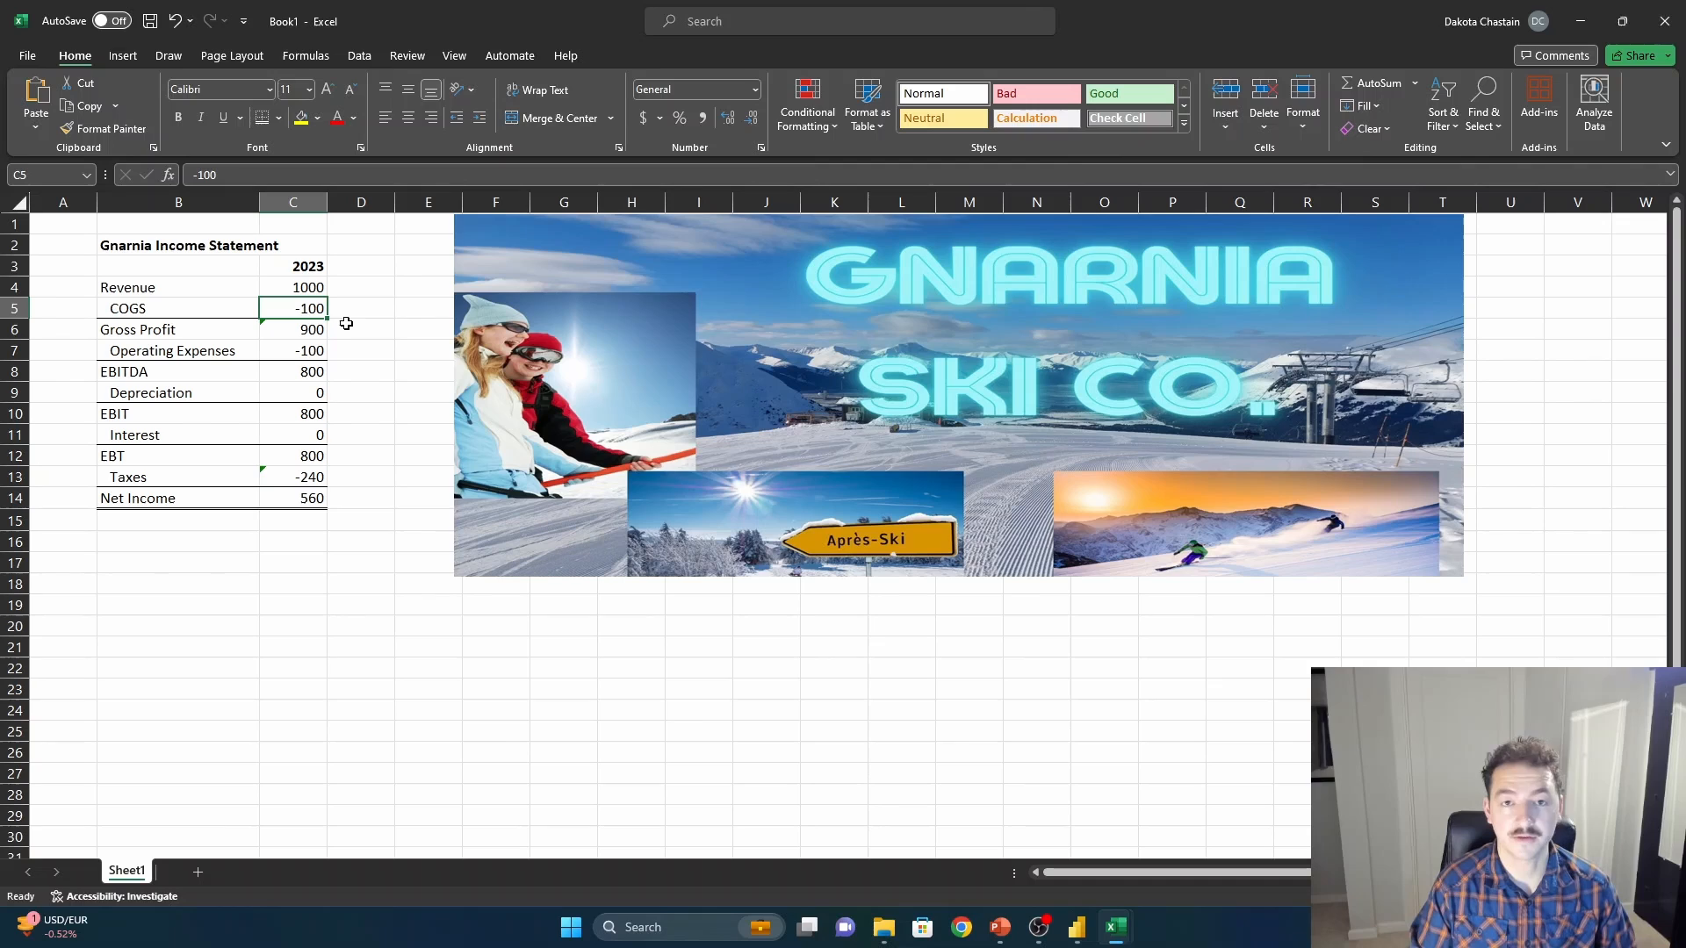
Review how Gross Profit, Operating Expenses, EBITDA, EBIT, Interest, EBT and Taxes are calculated.
left_click(294, 328)
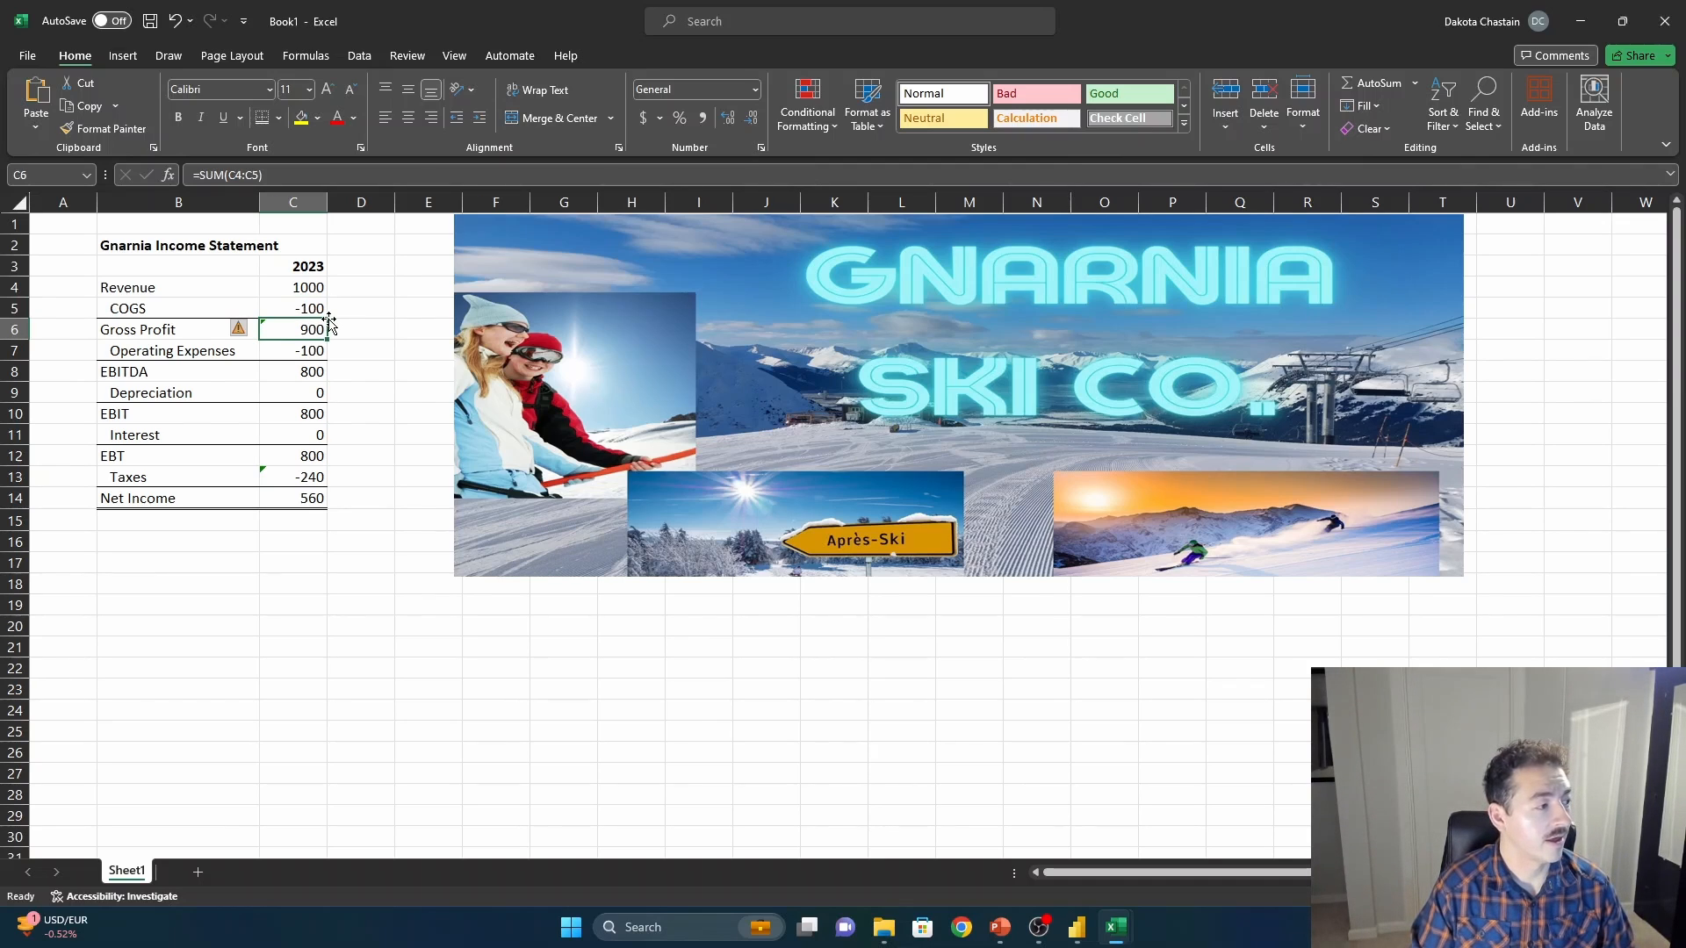
left_click(293, 352)
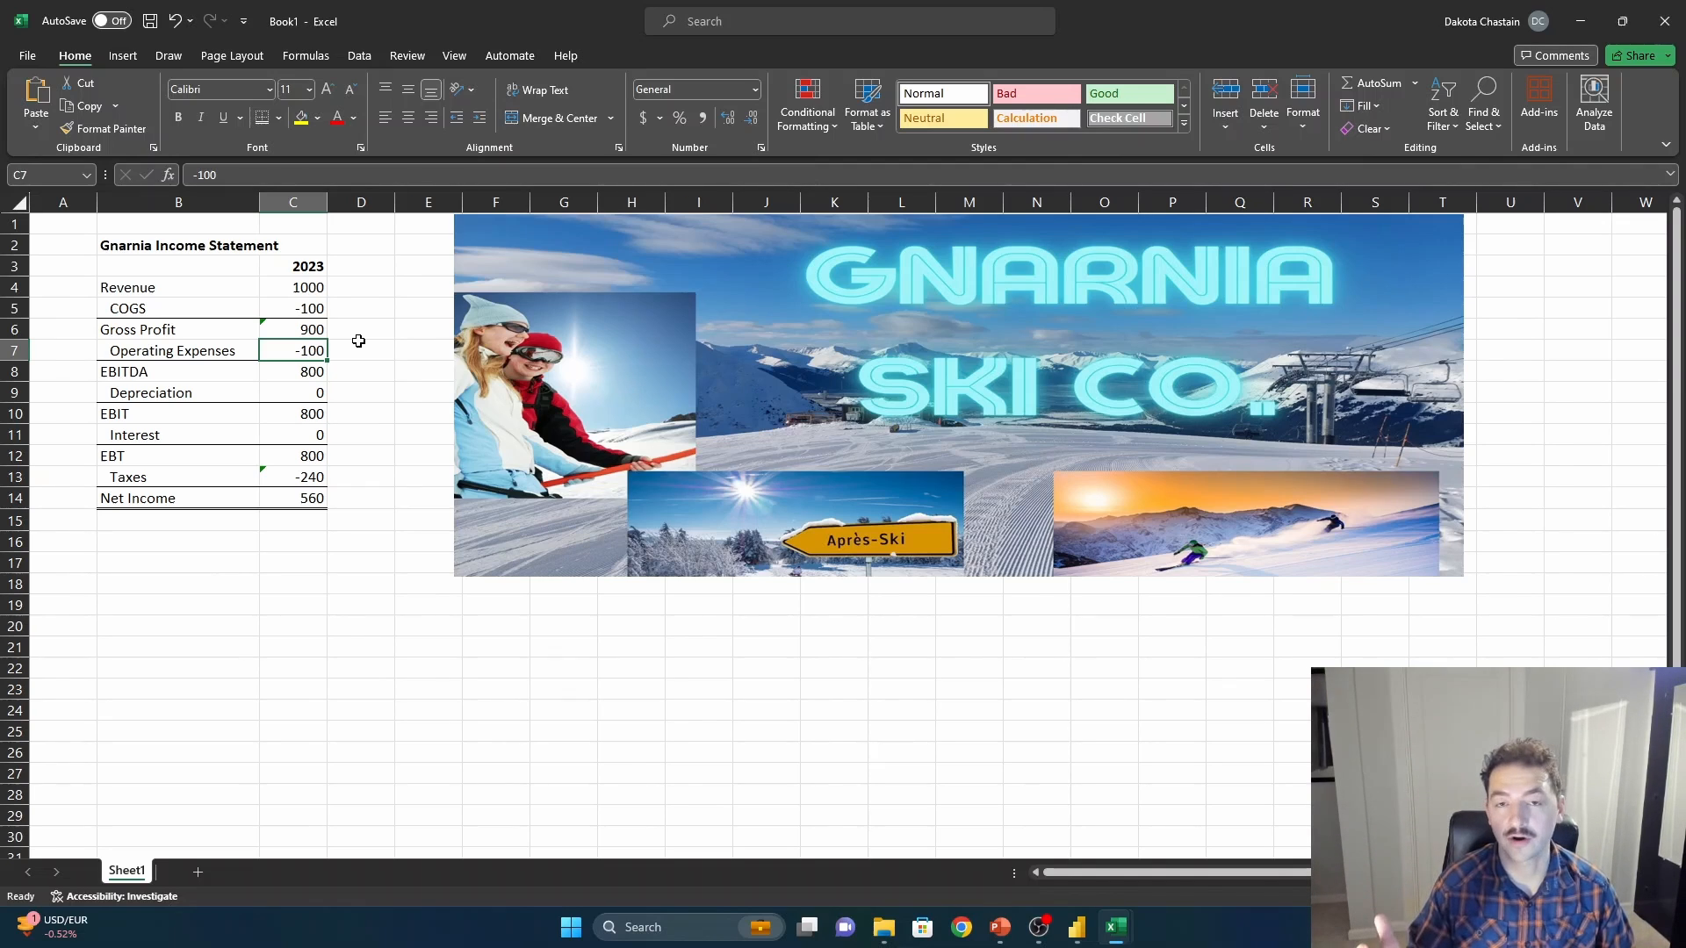
left_click(293, 370)
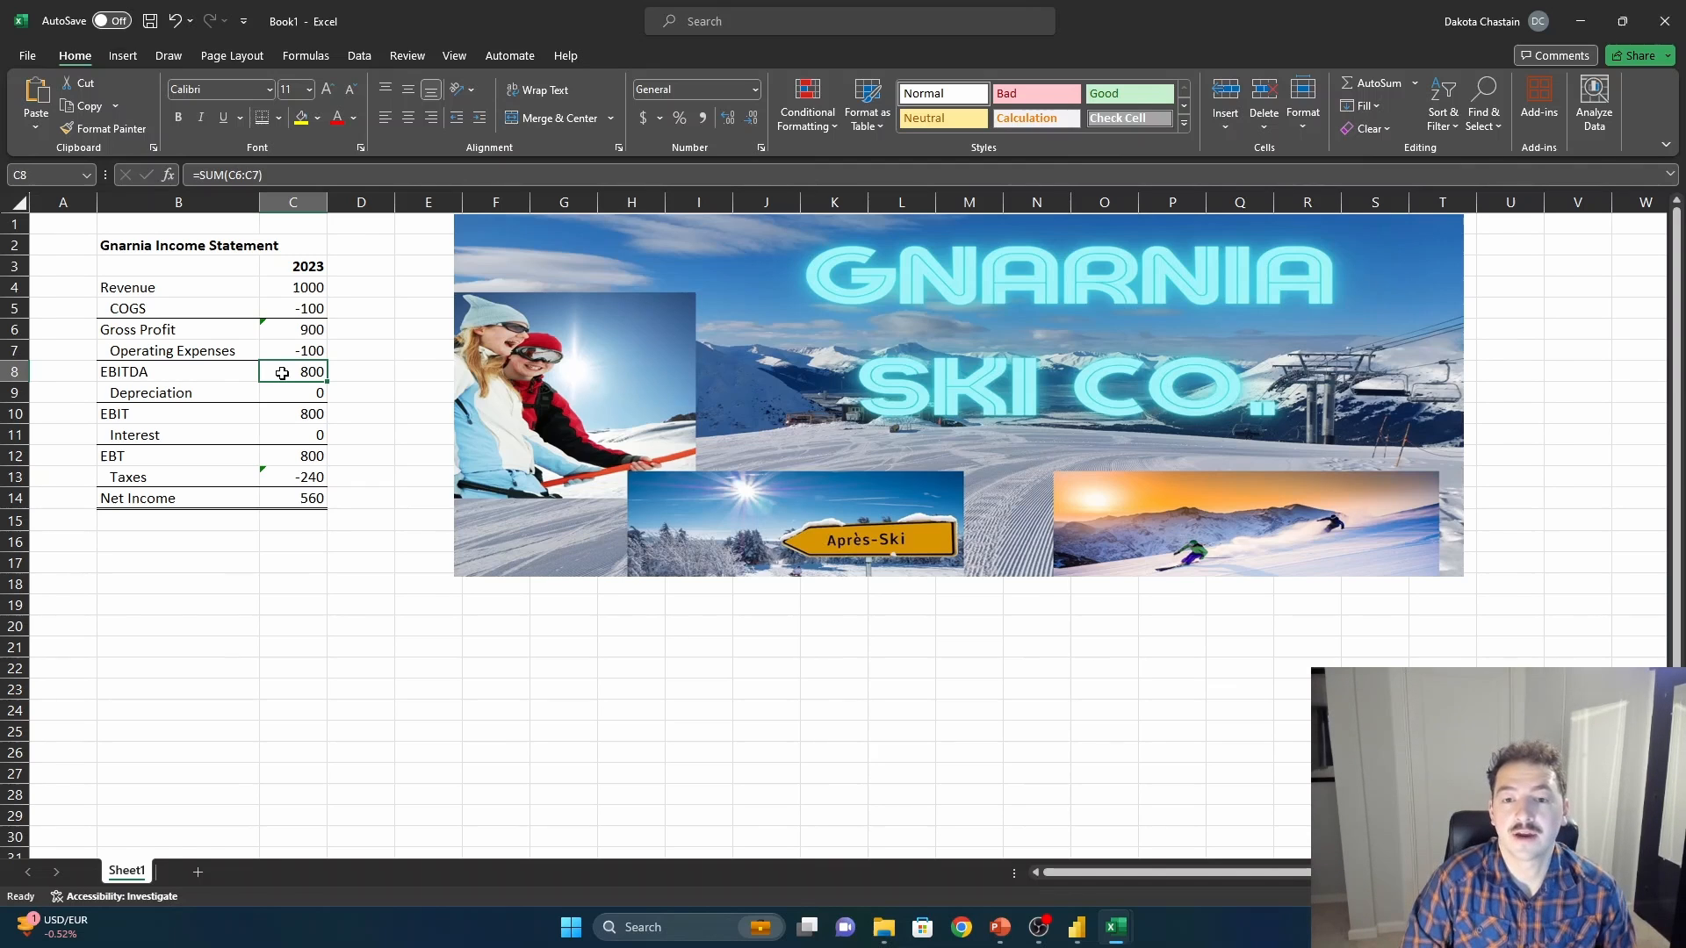
left_click(293, 391)
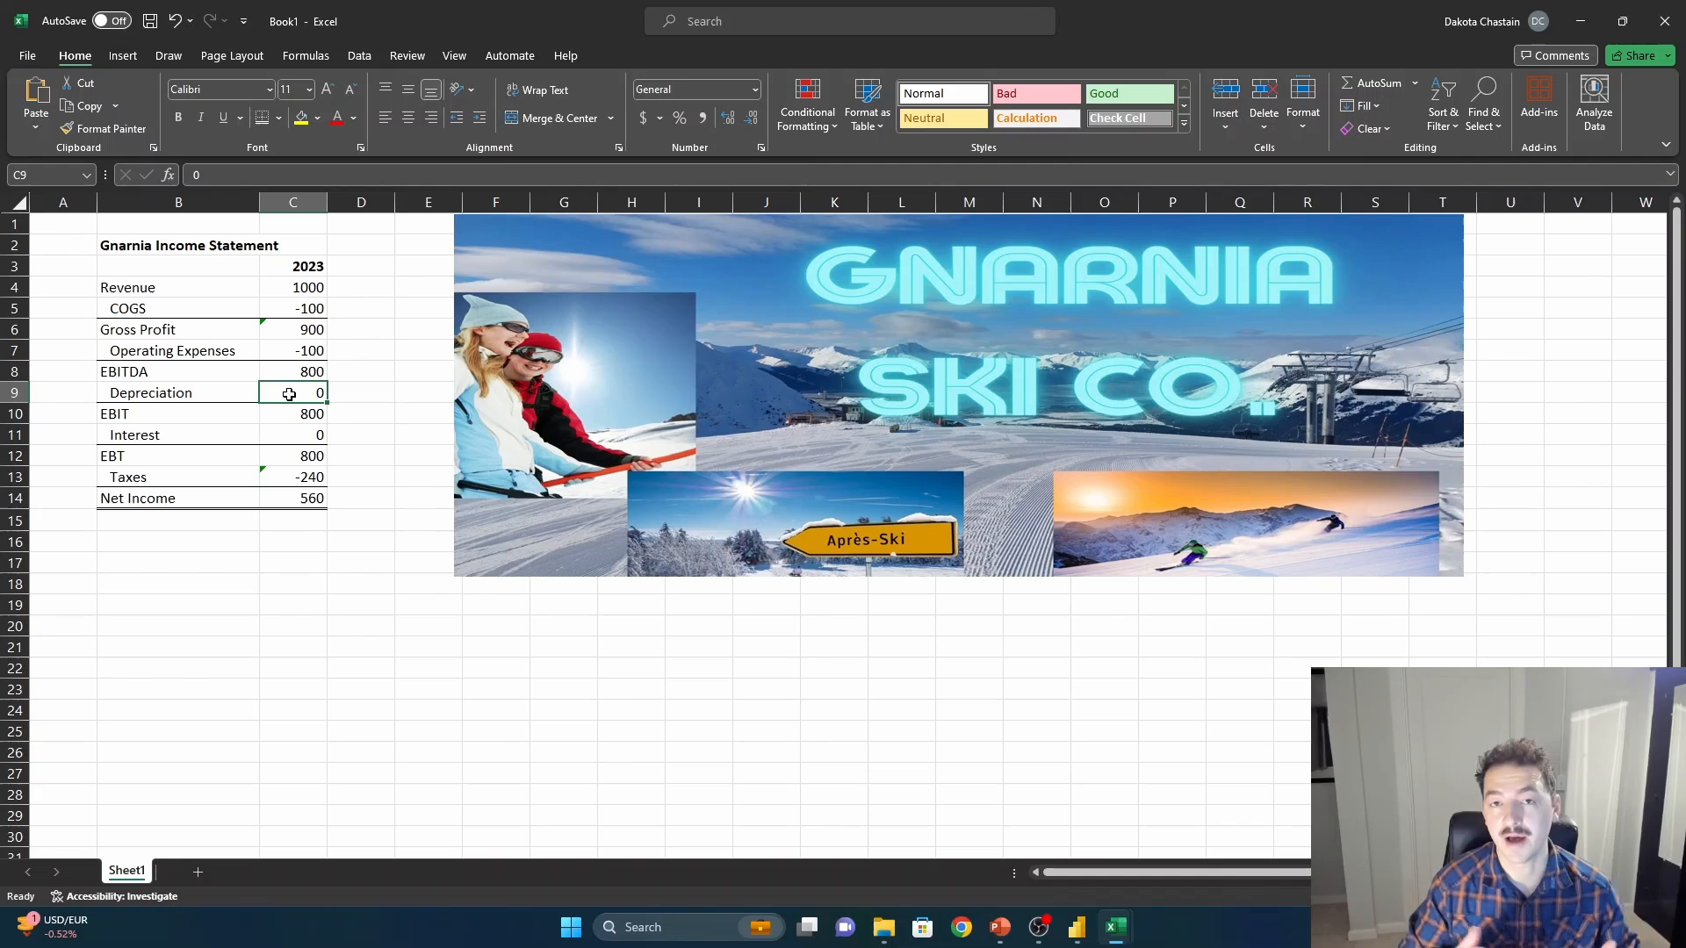
mouse_move(242, 391)
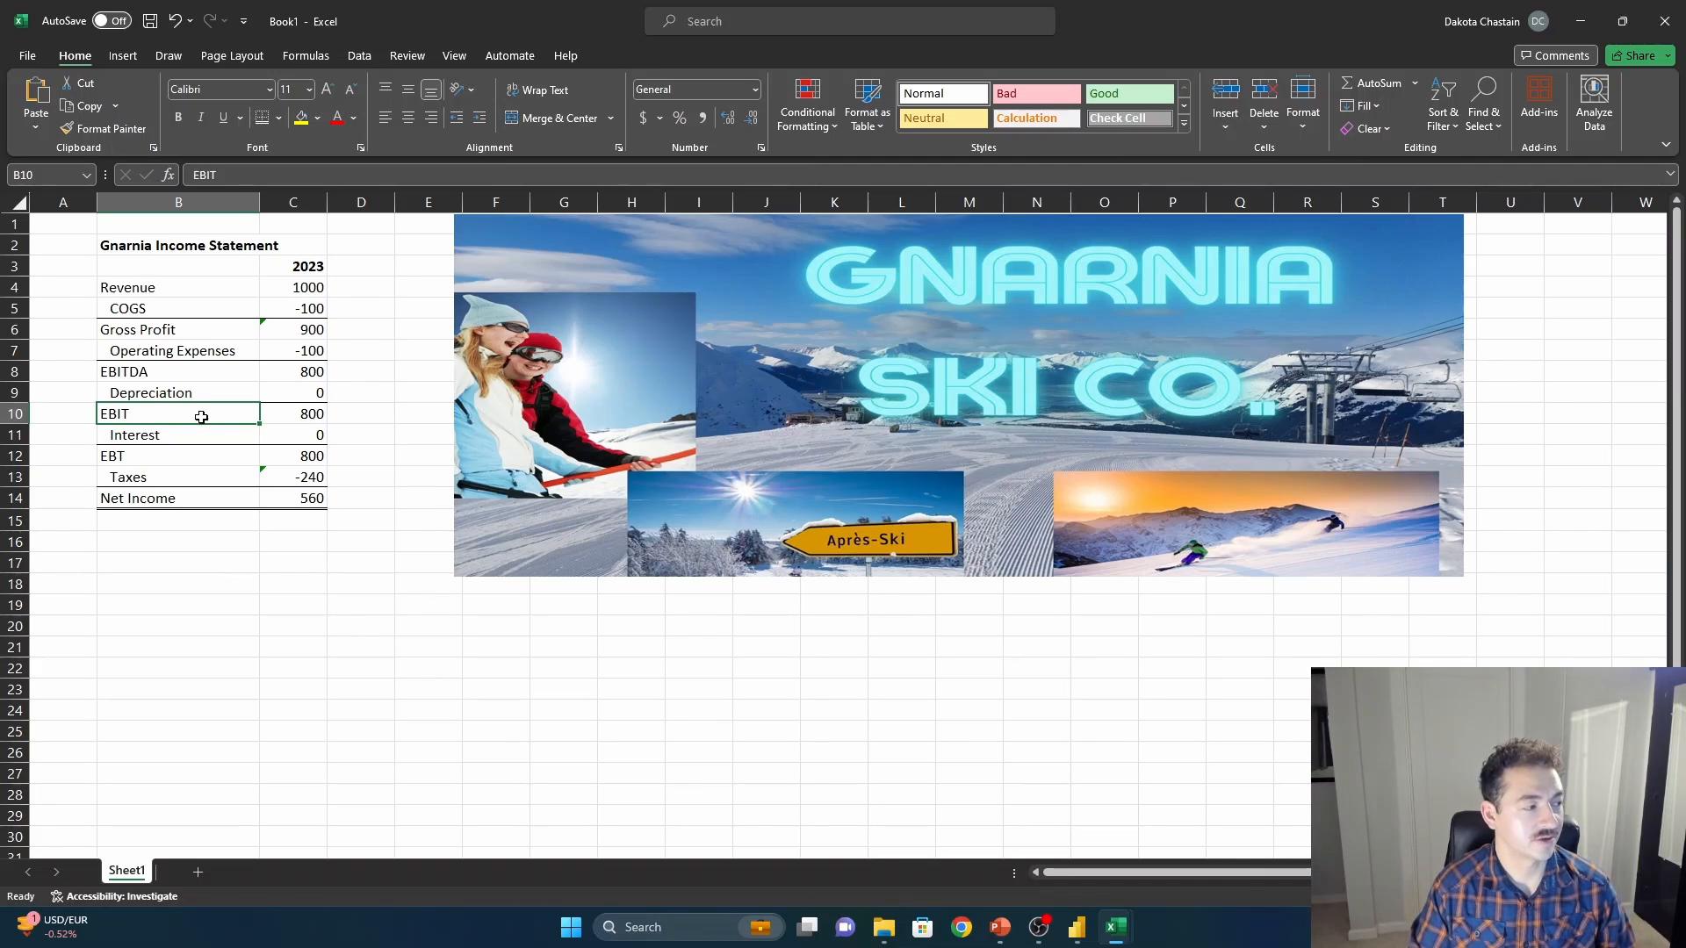
left_click(293, 433)
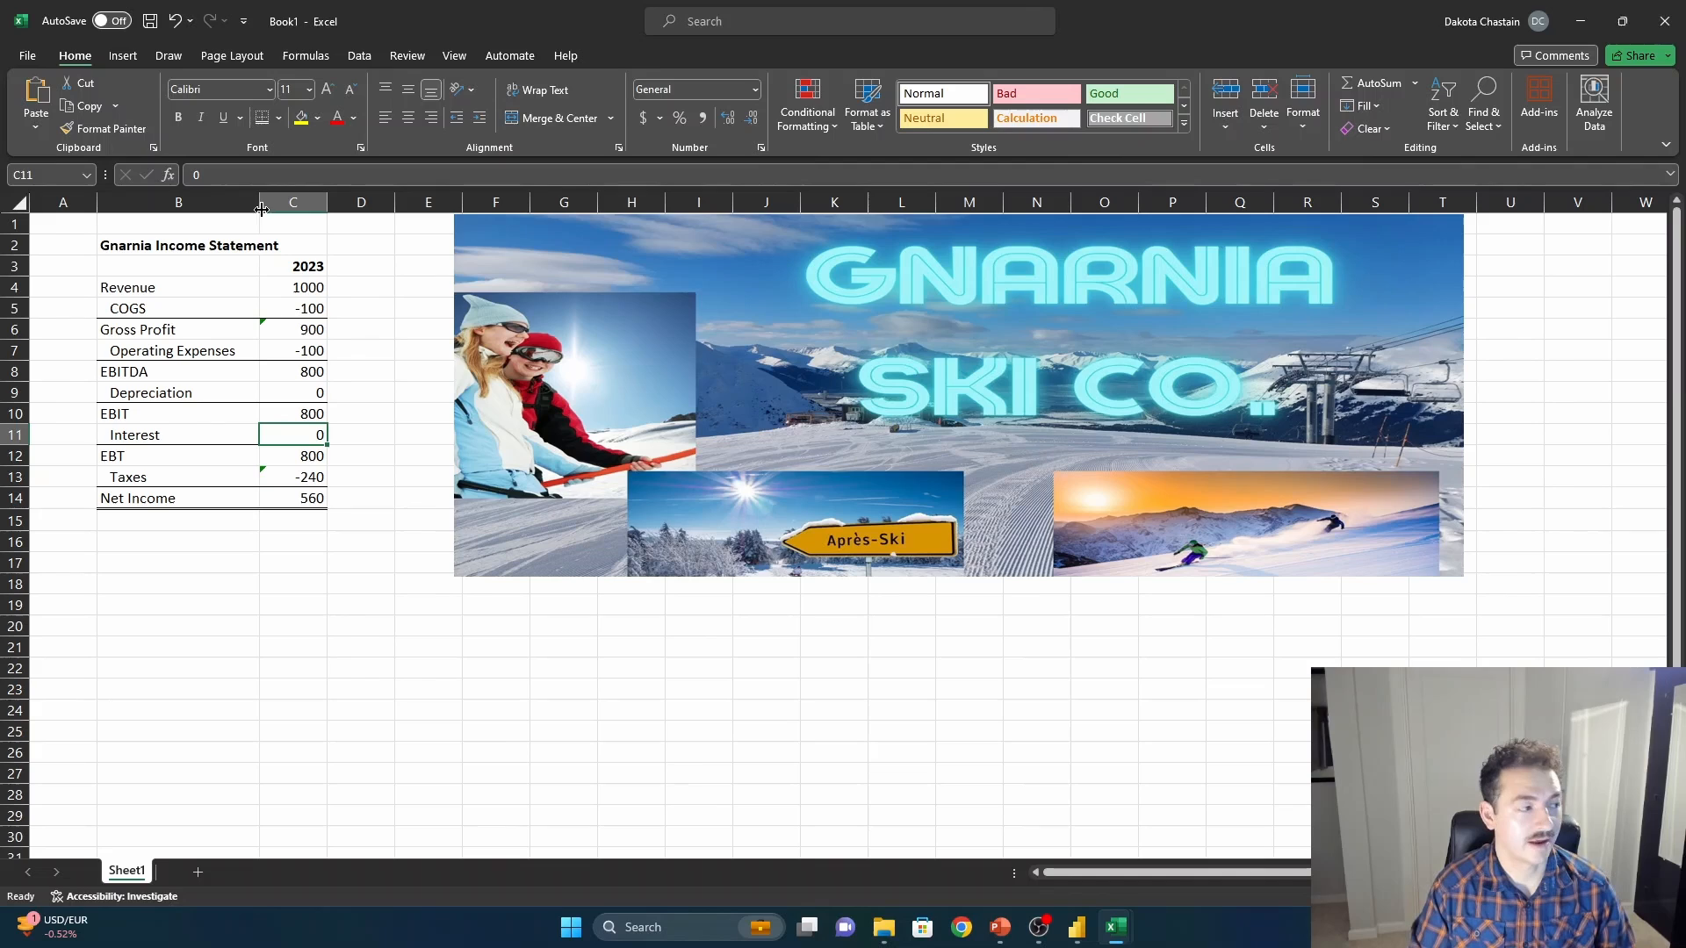
mouse_move(272, 314)
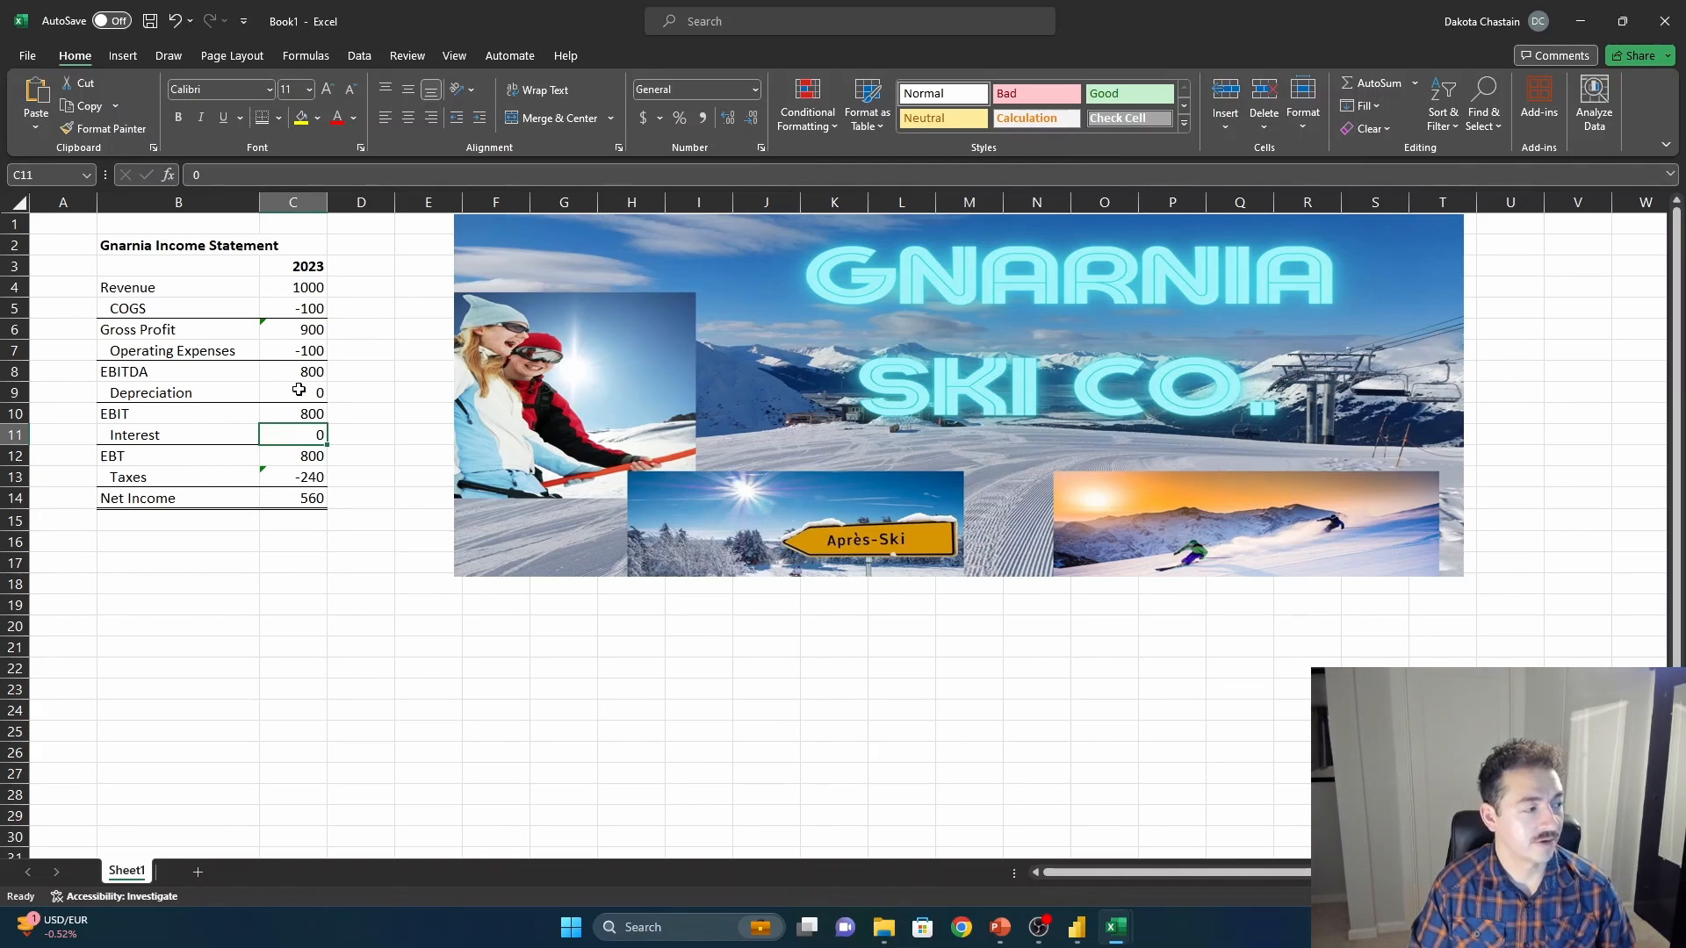
left_click(293, 392)
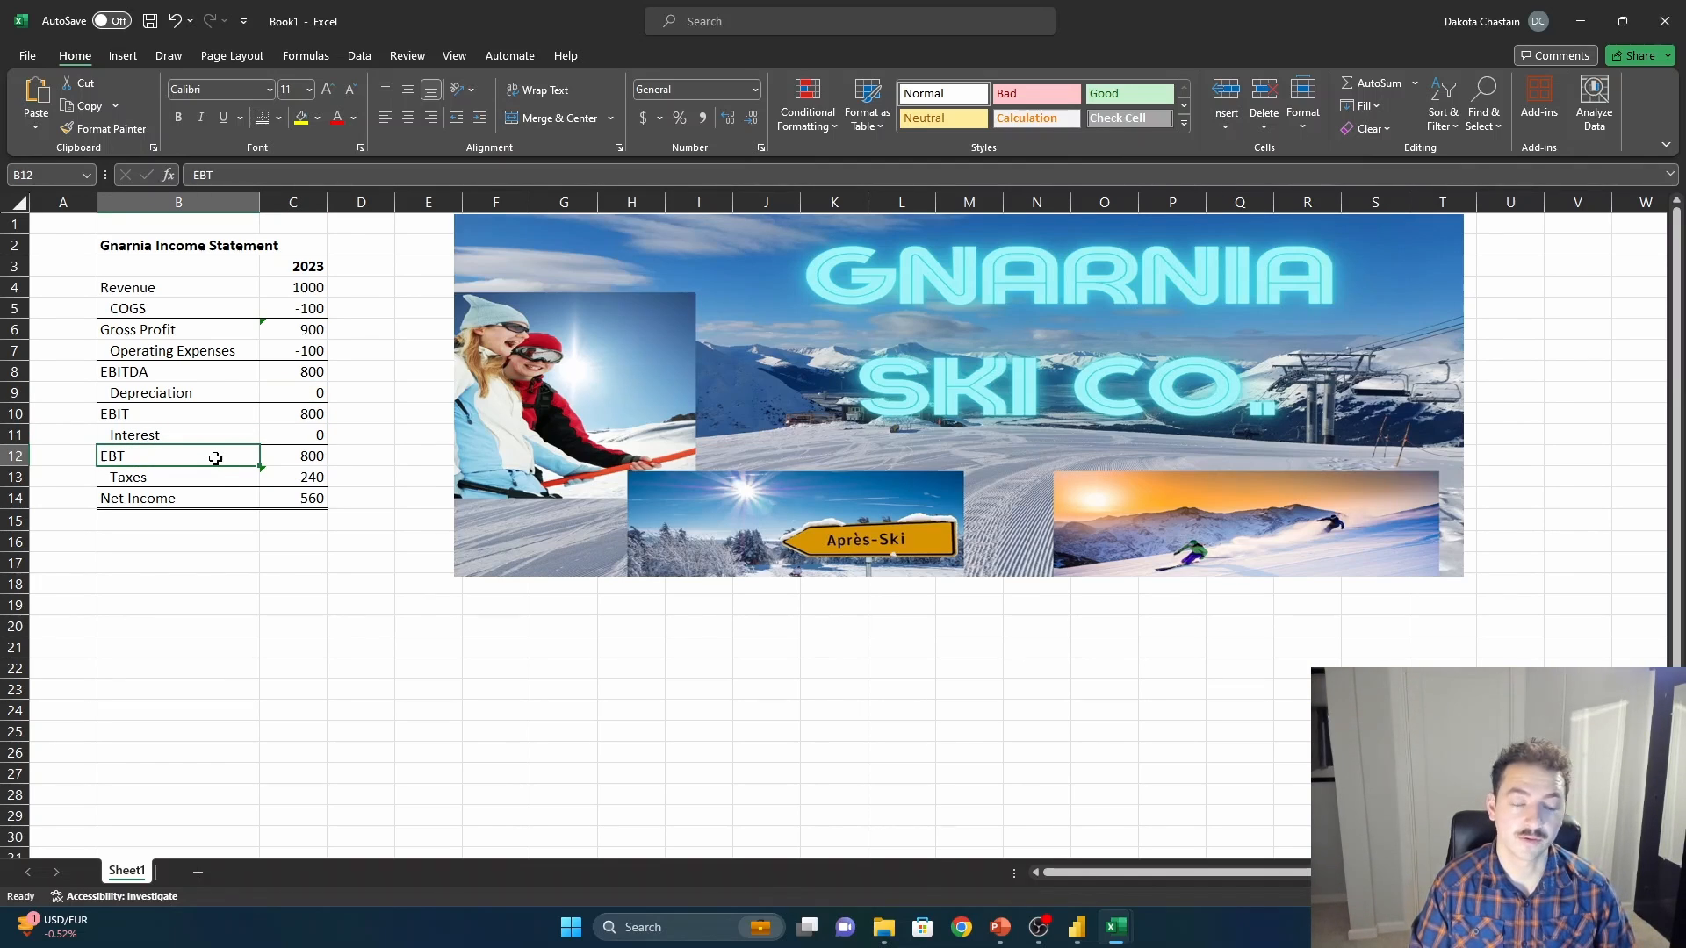
left_click(293, 476)
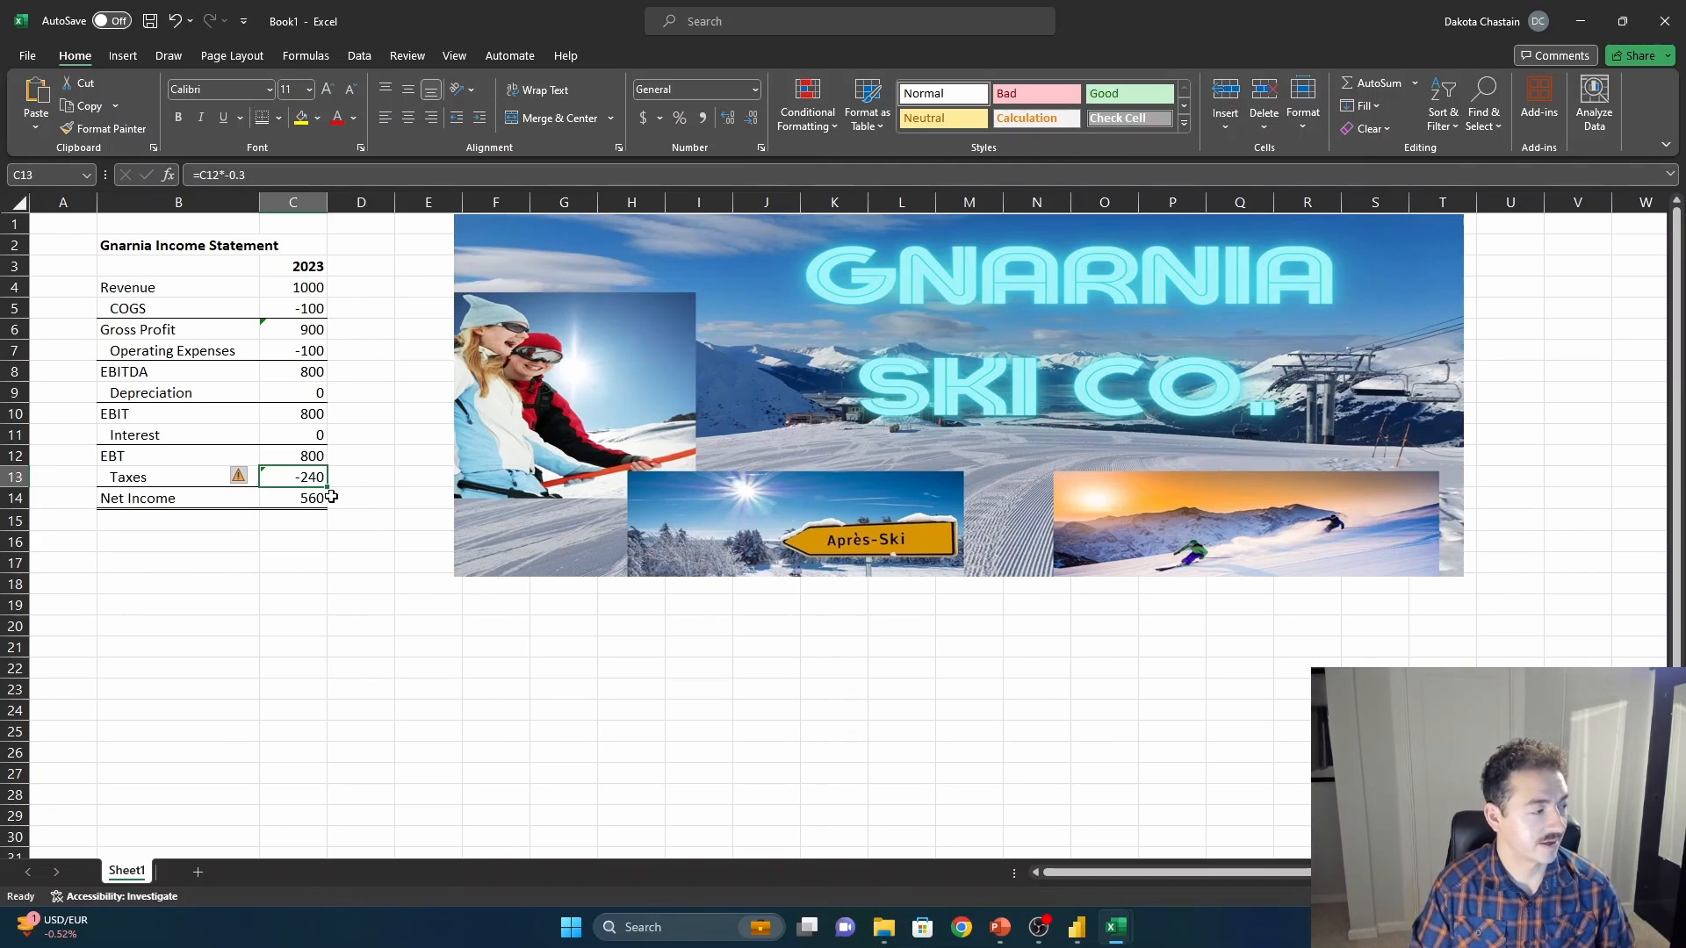
left_click(180, 497)
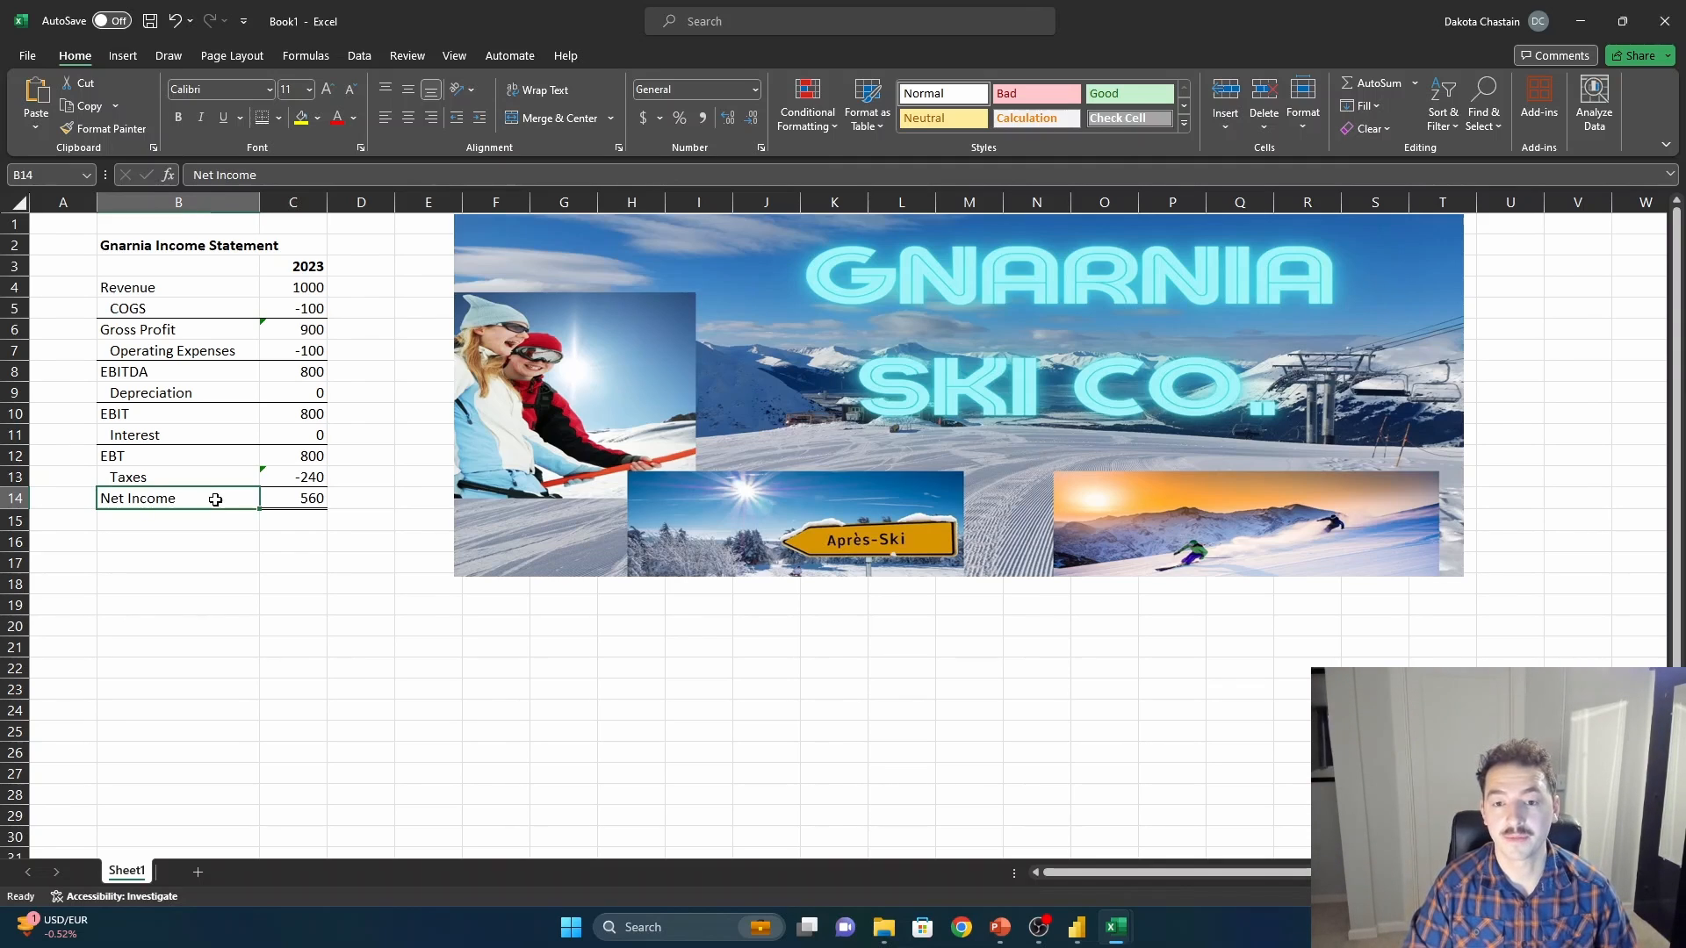
mouse_move(156, 291)
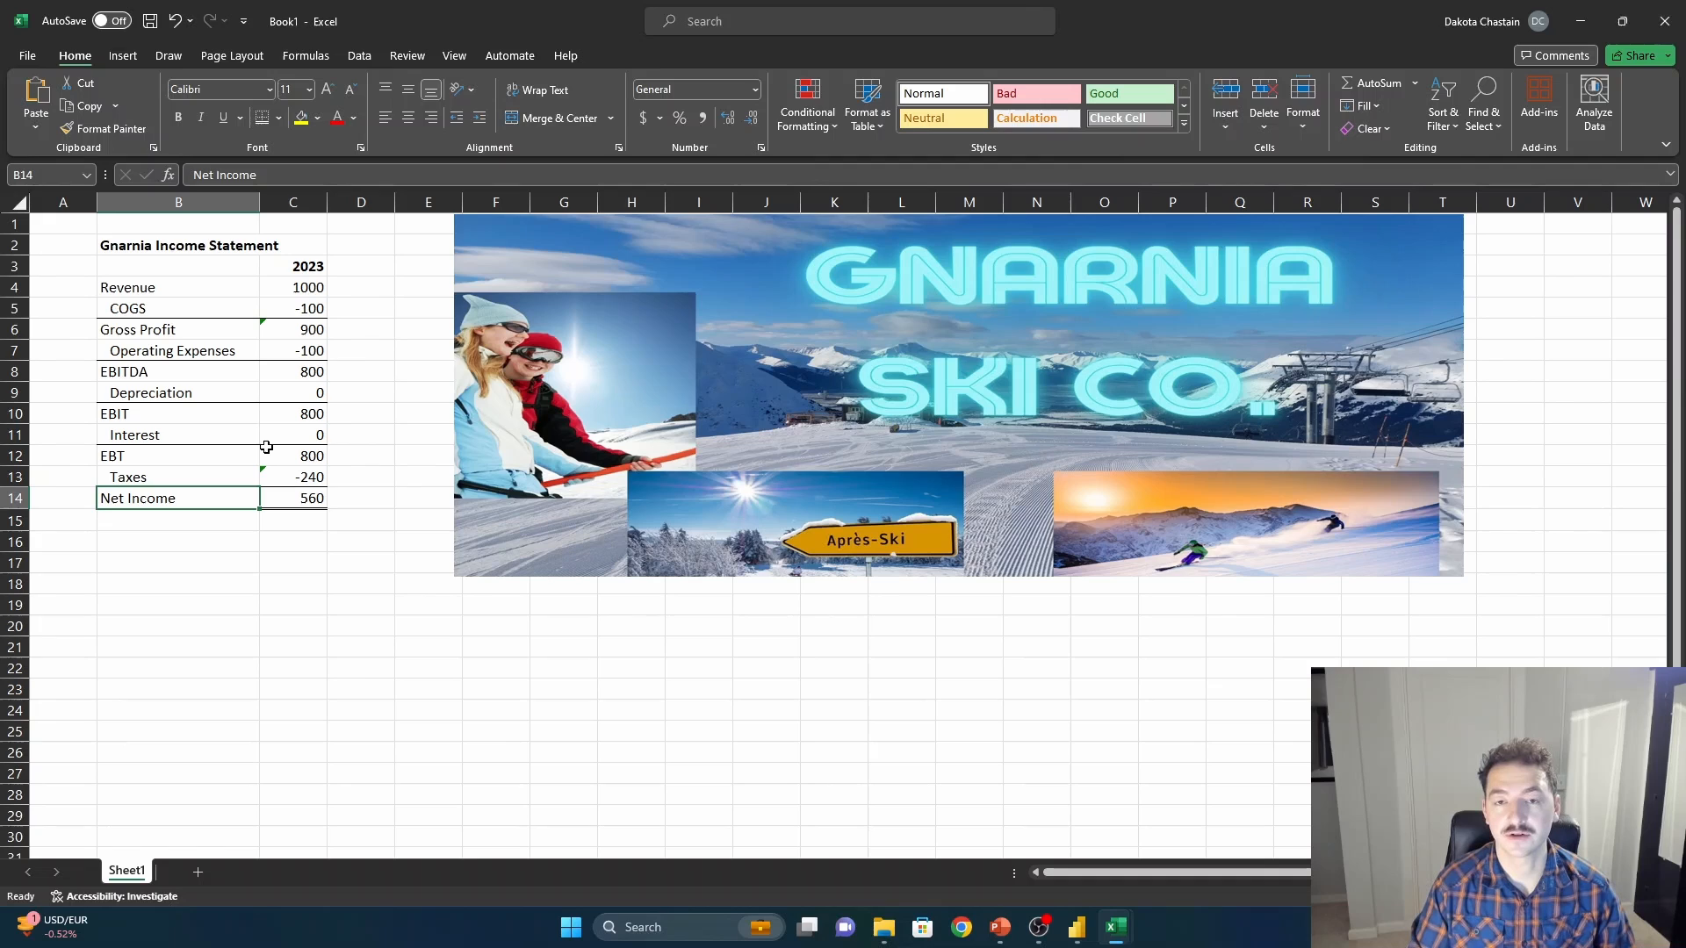
mouse_move(260, 440)
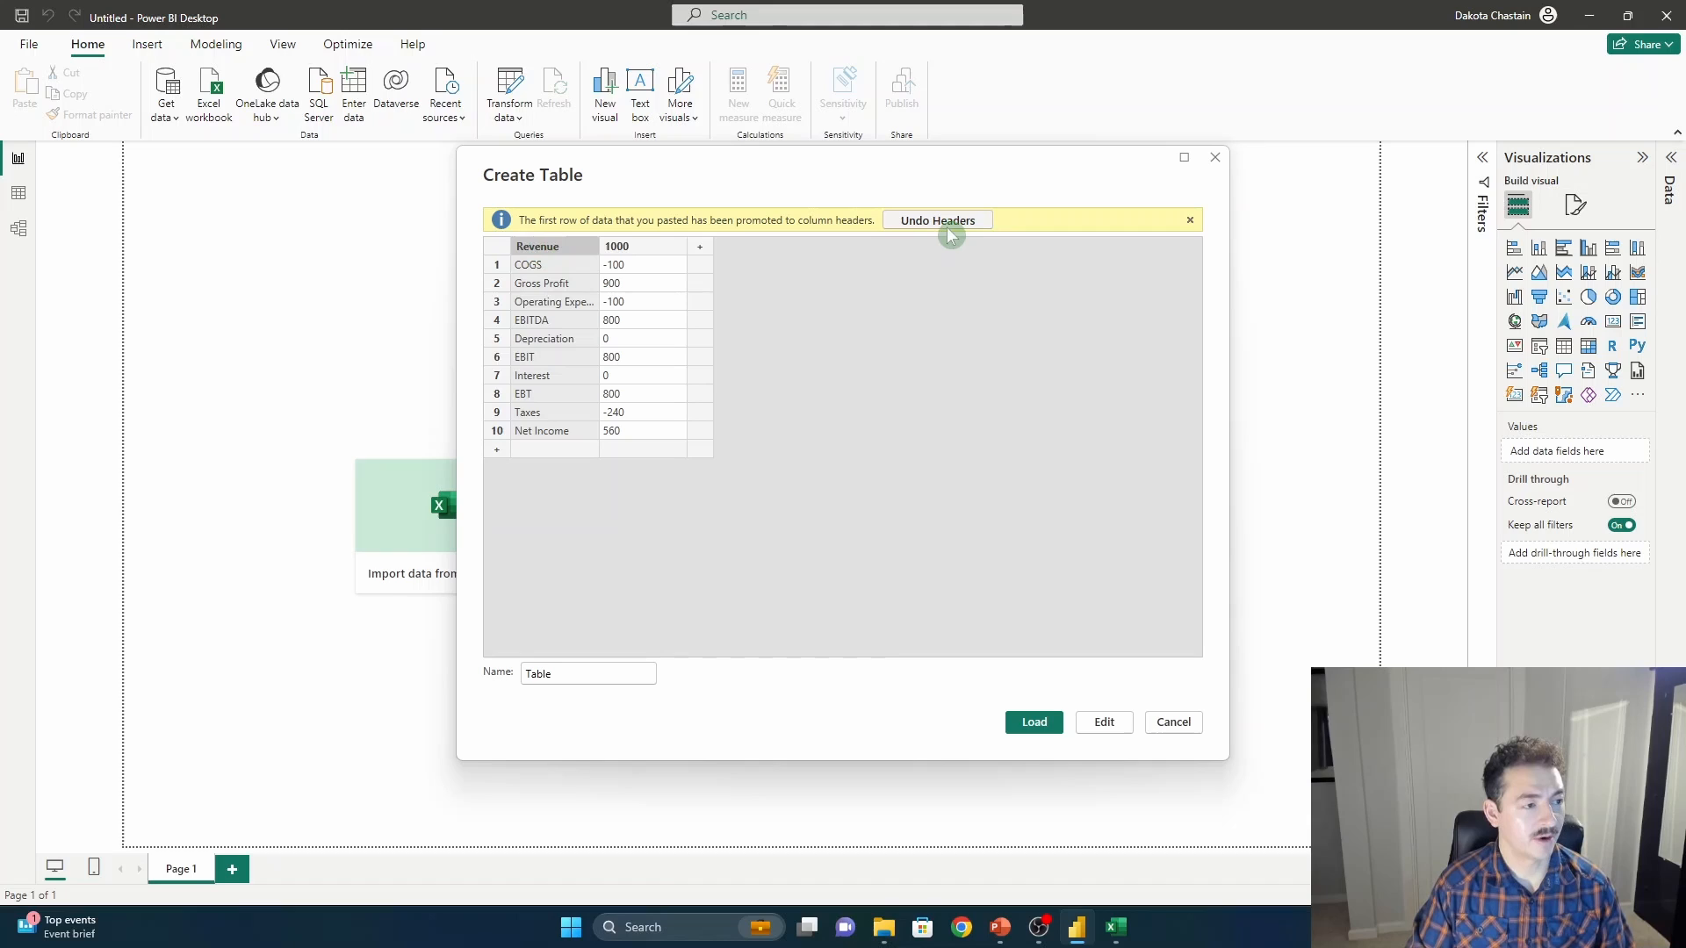
Keep Revenue as a data row, name the columns Account and 2023, and call the table Income_Statement.
left_click(936, 220)
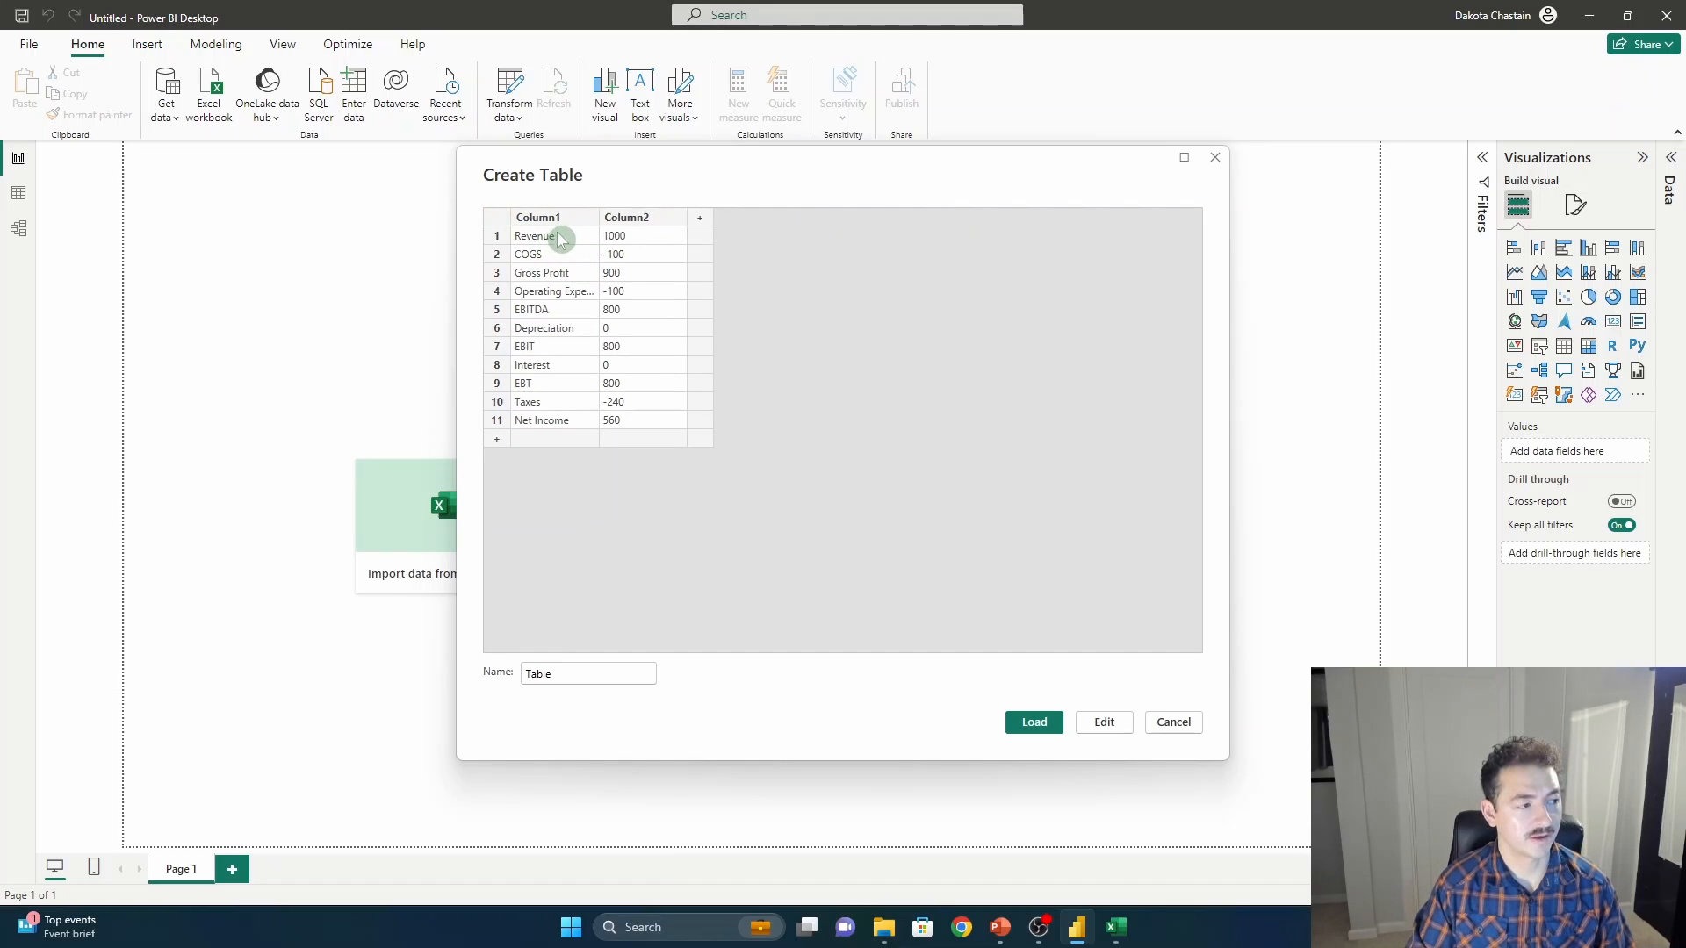
mouse_move(537, 254)
type("Account")
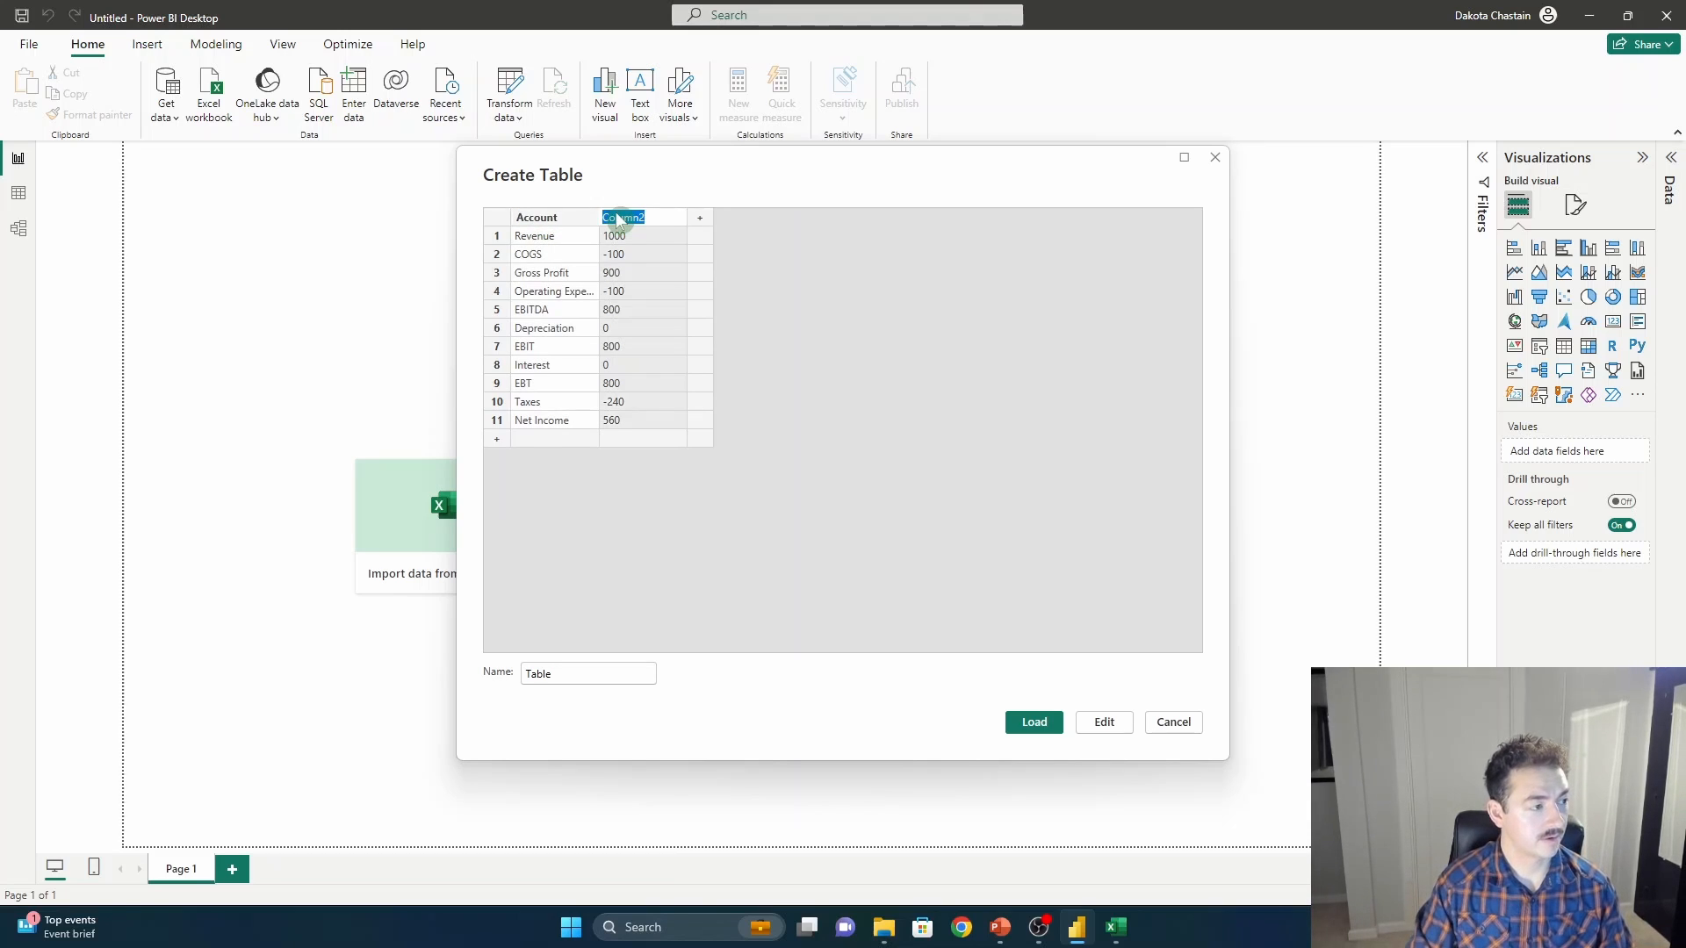
type("2023")
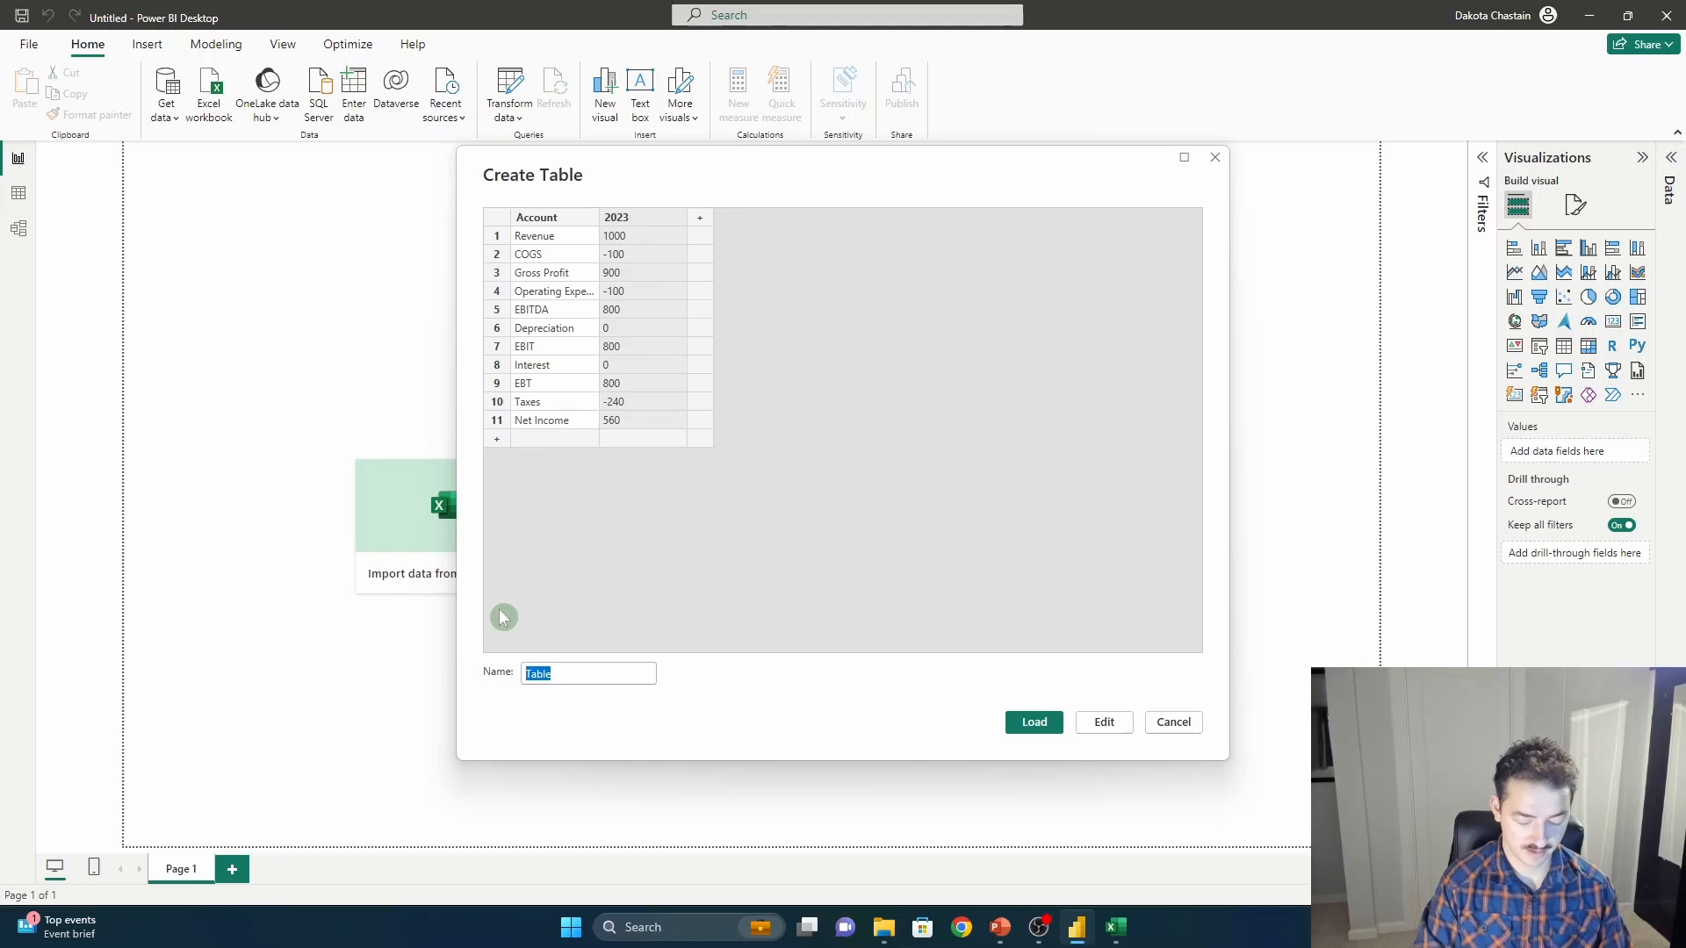
type("Income_Statement")
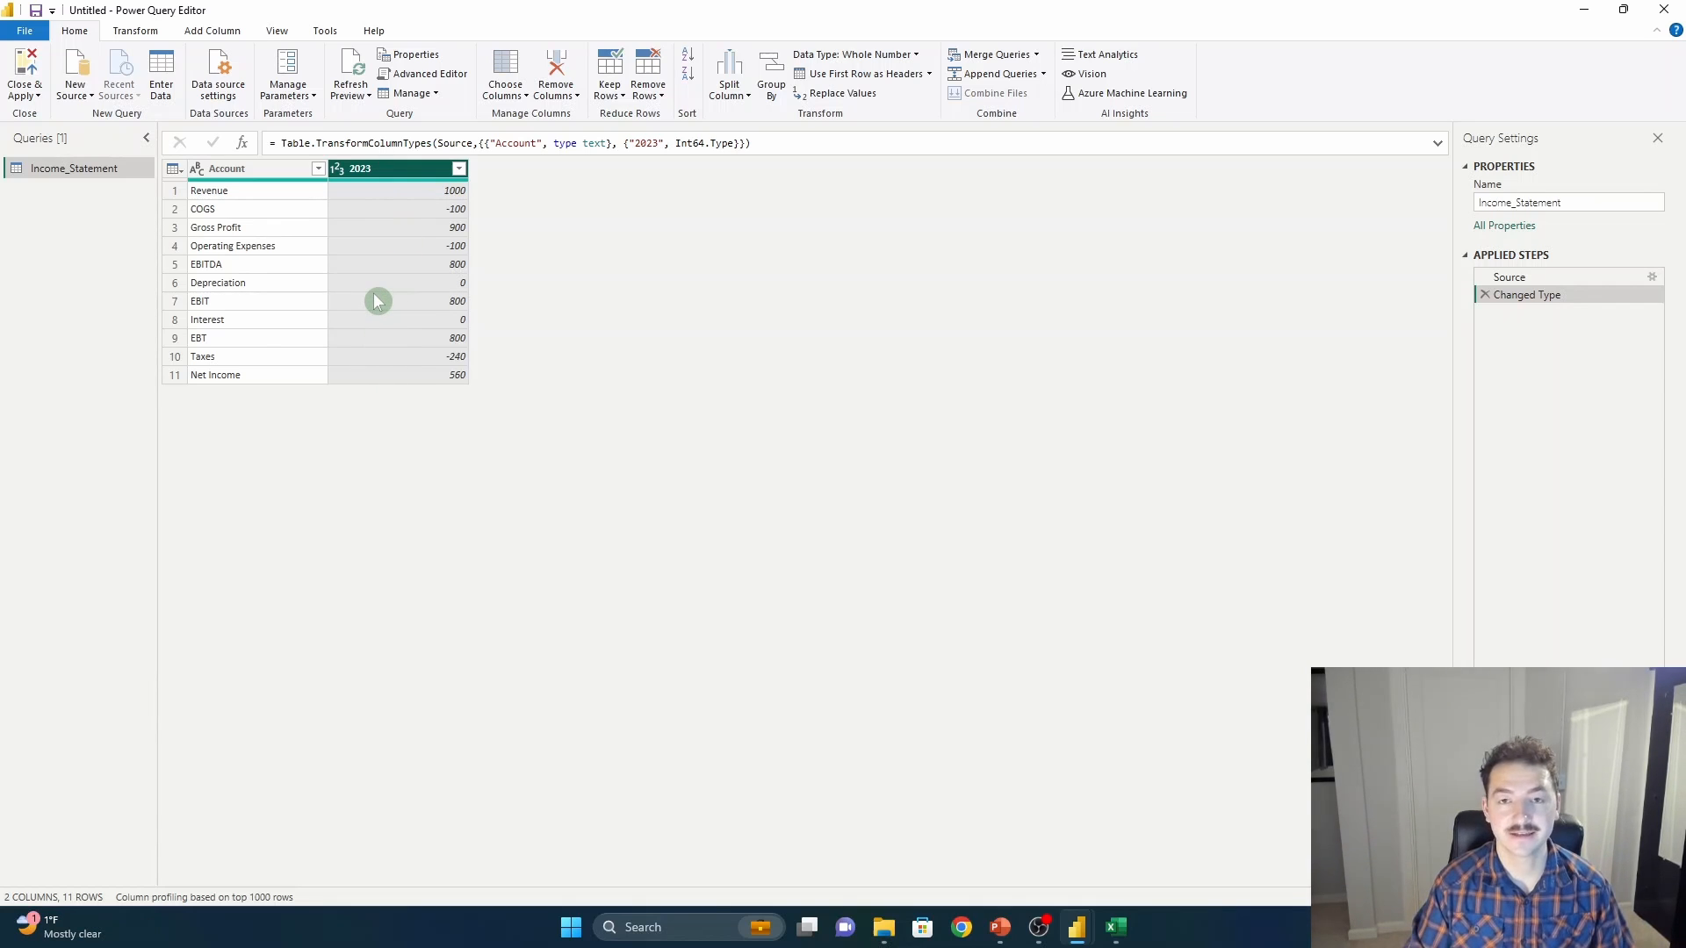
Unpivot the 2023 column into Date and Value rows with Date typed as a date.
left_click(135, 29)
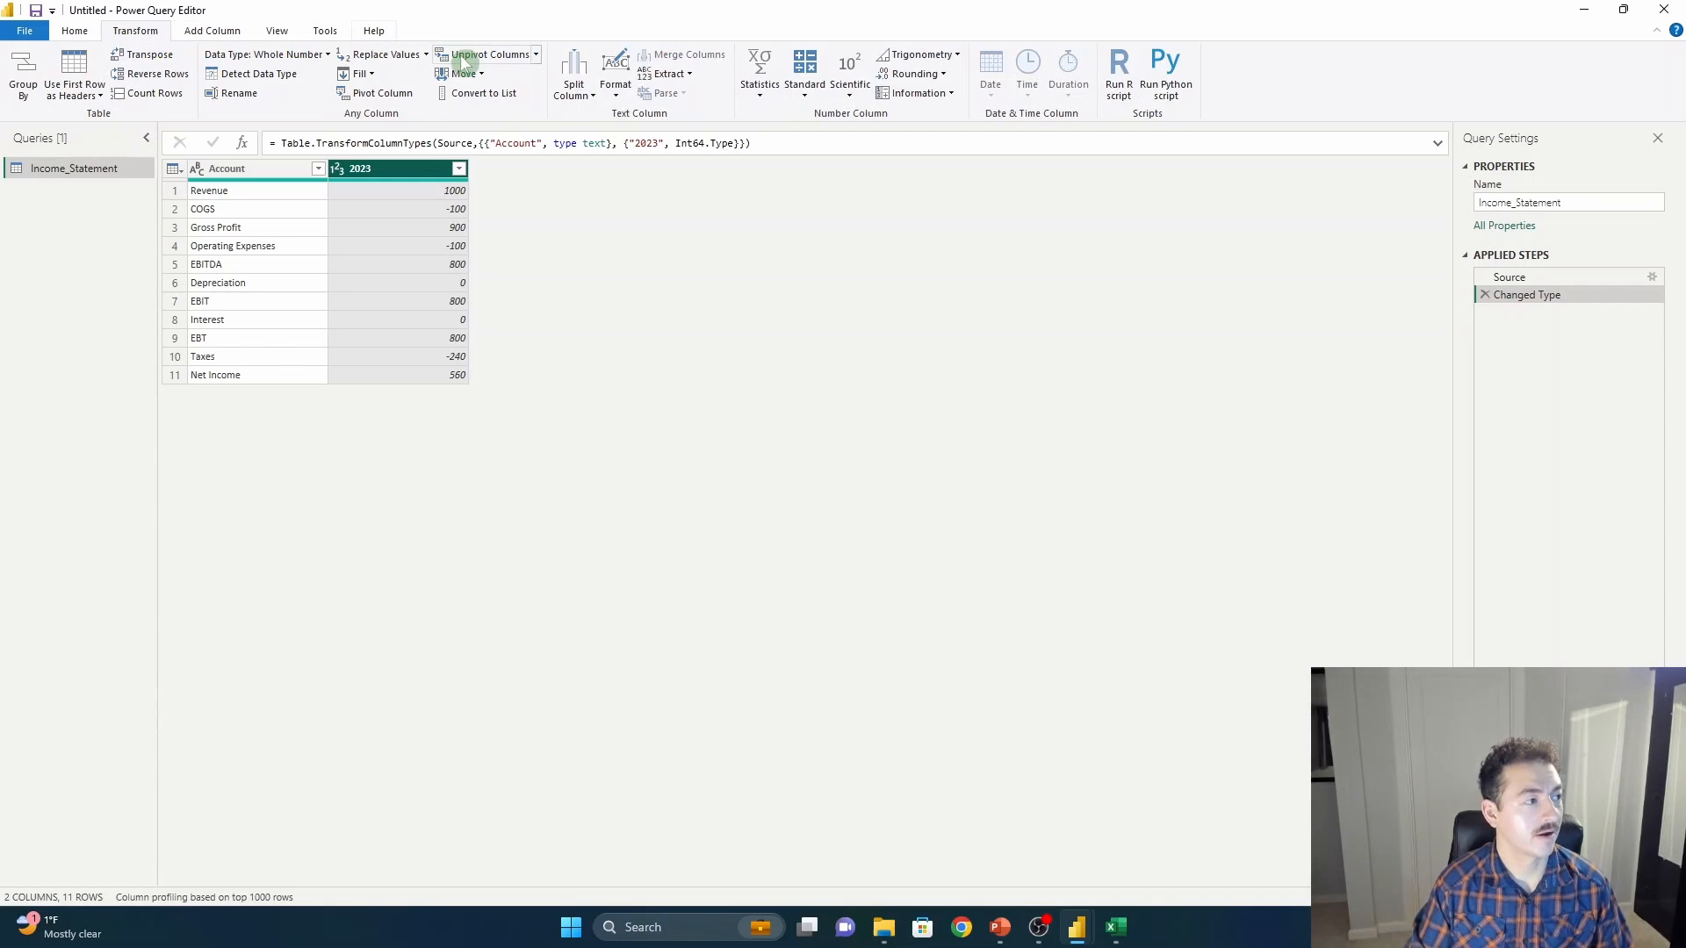
left_click(490, 55)
type("Date")
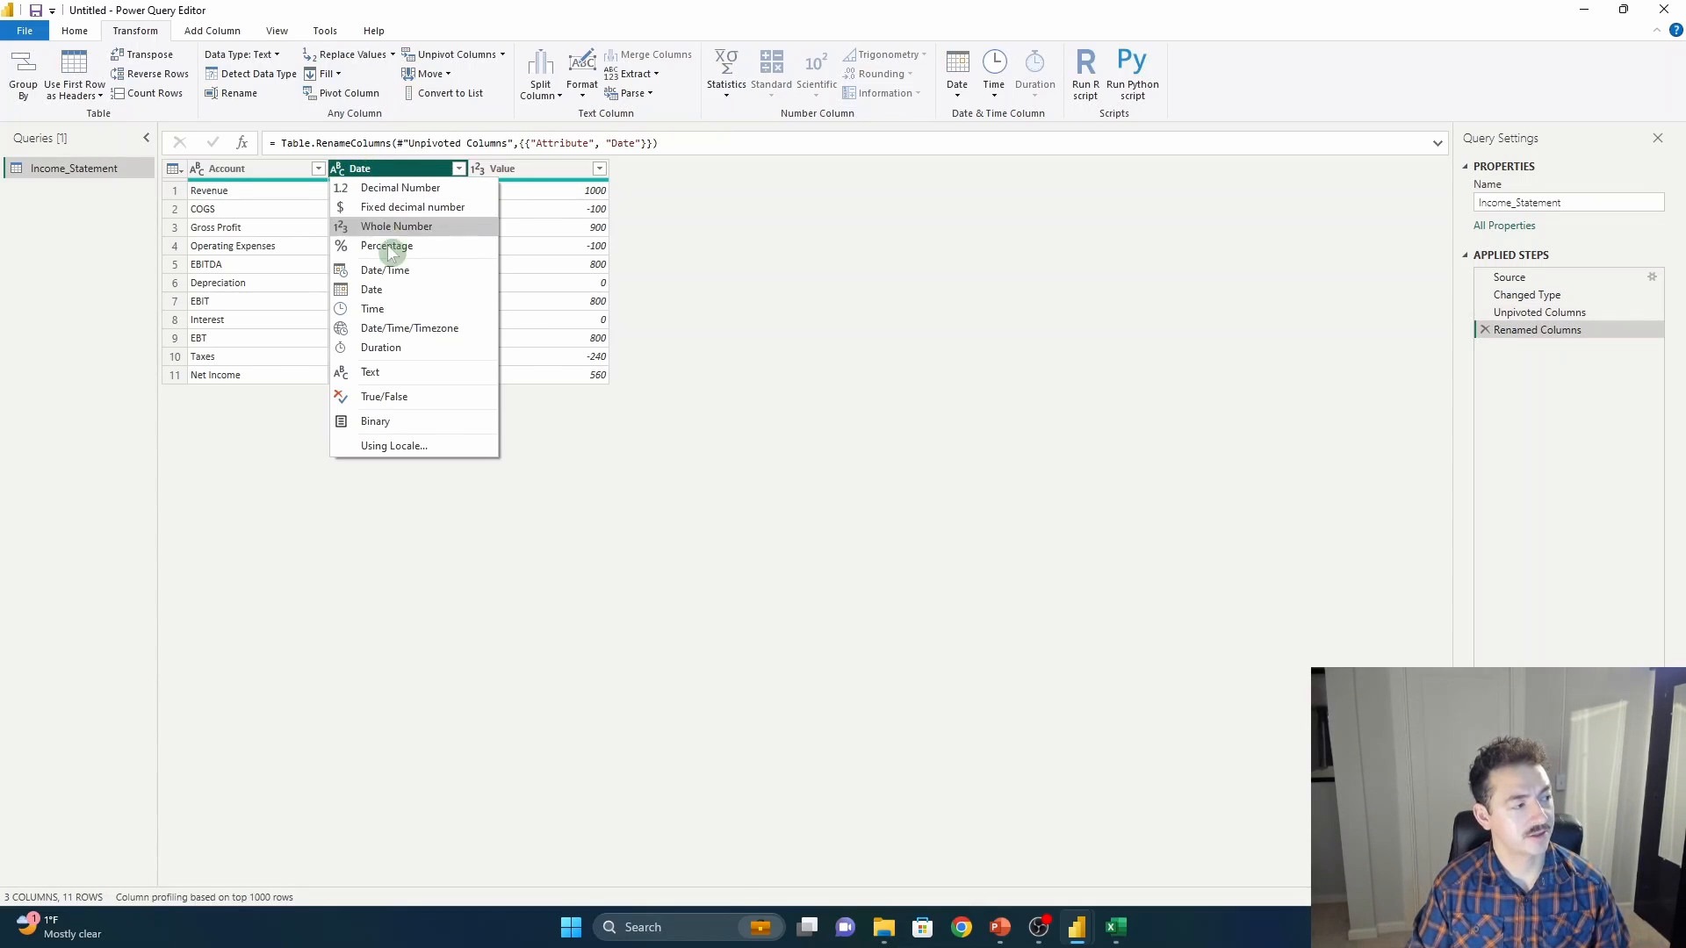
left_click(371, 290)
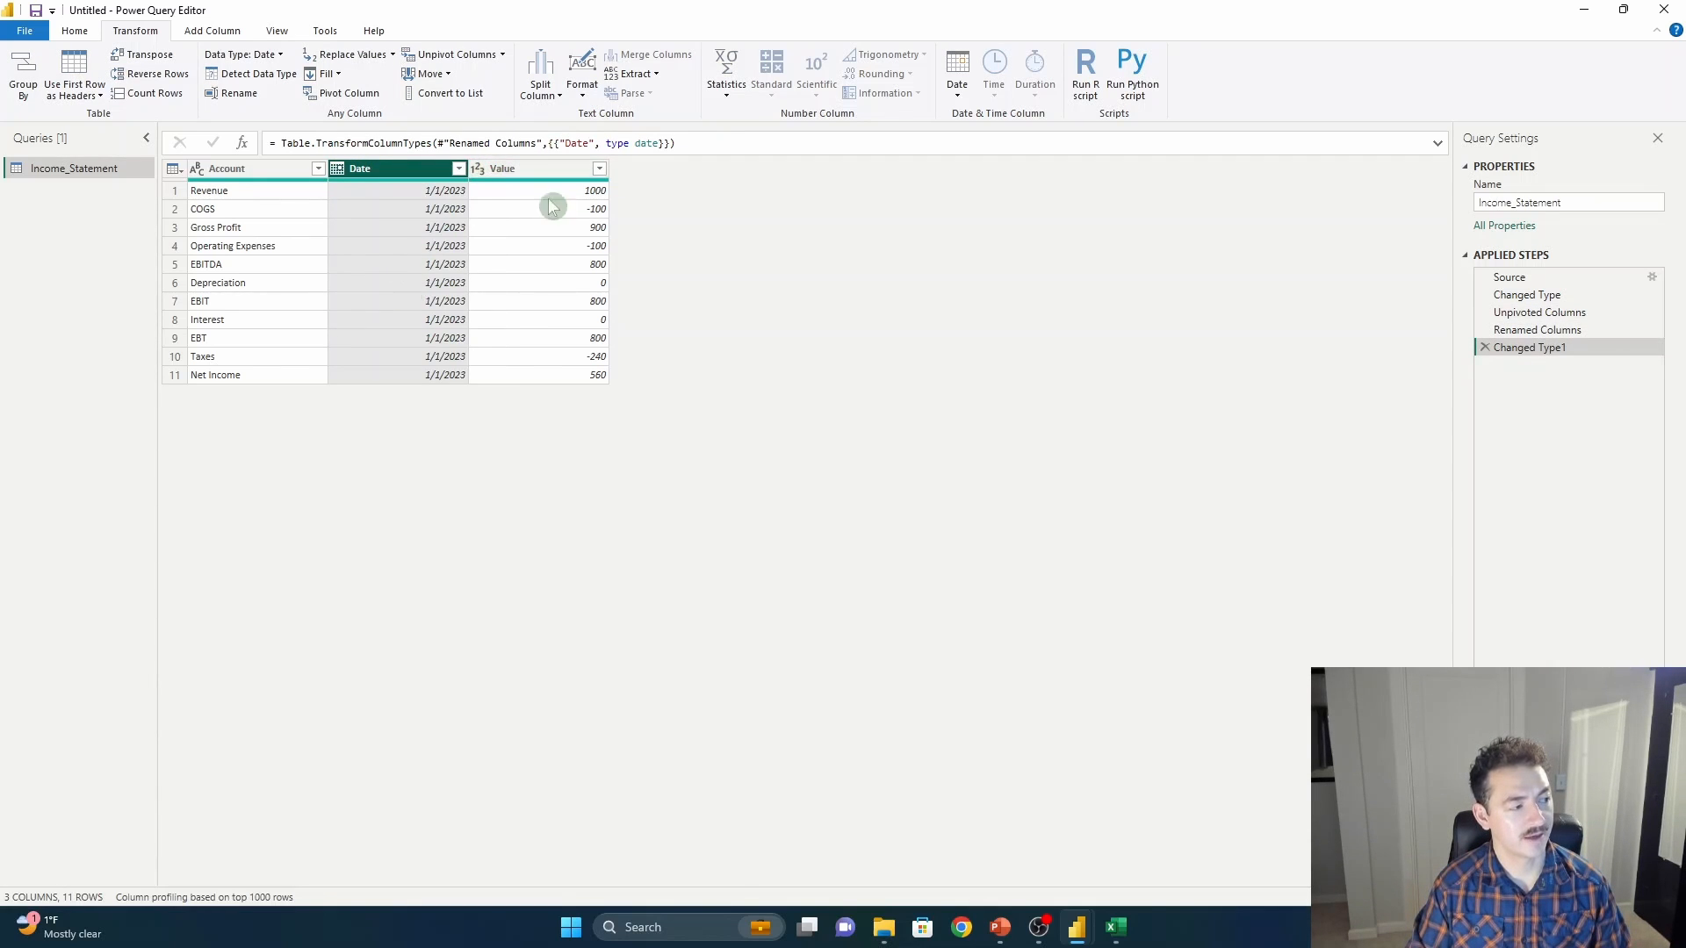
mouse_move(470, 406)
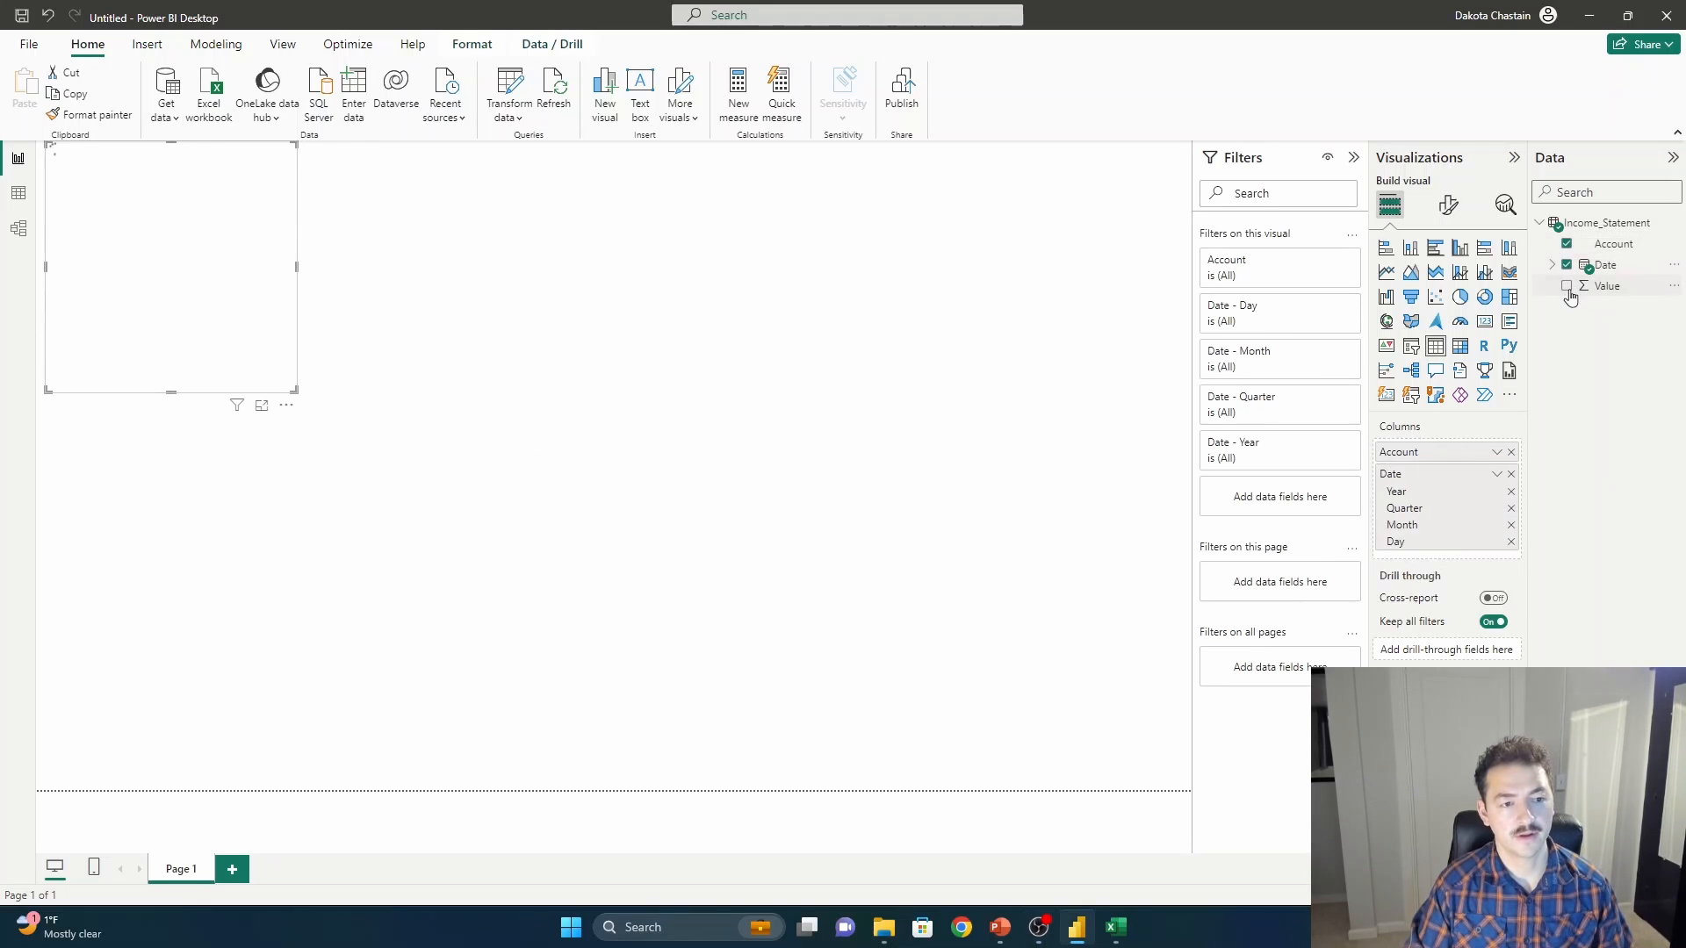
Add Value to the matrix of accounts by date, then begin a new calculated table.
left_click(1567, 284)
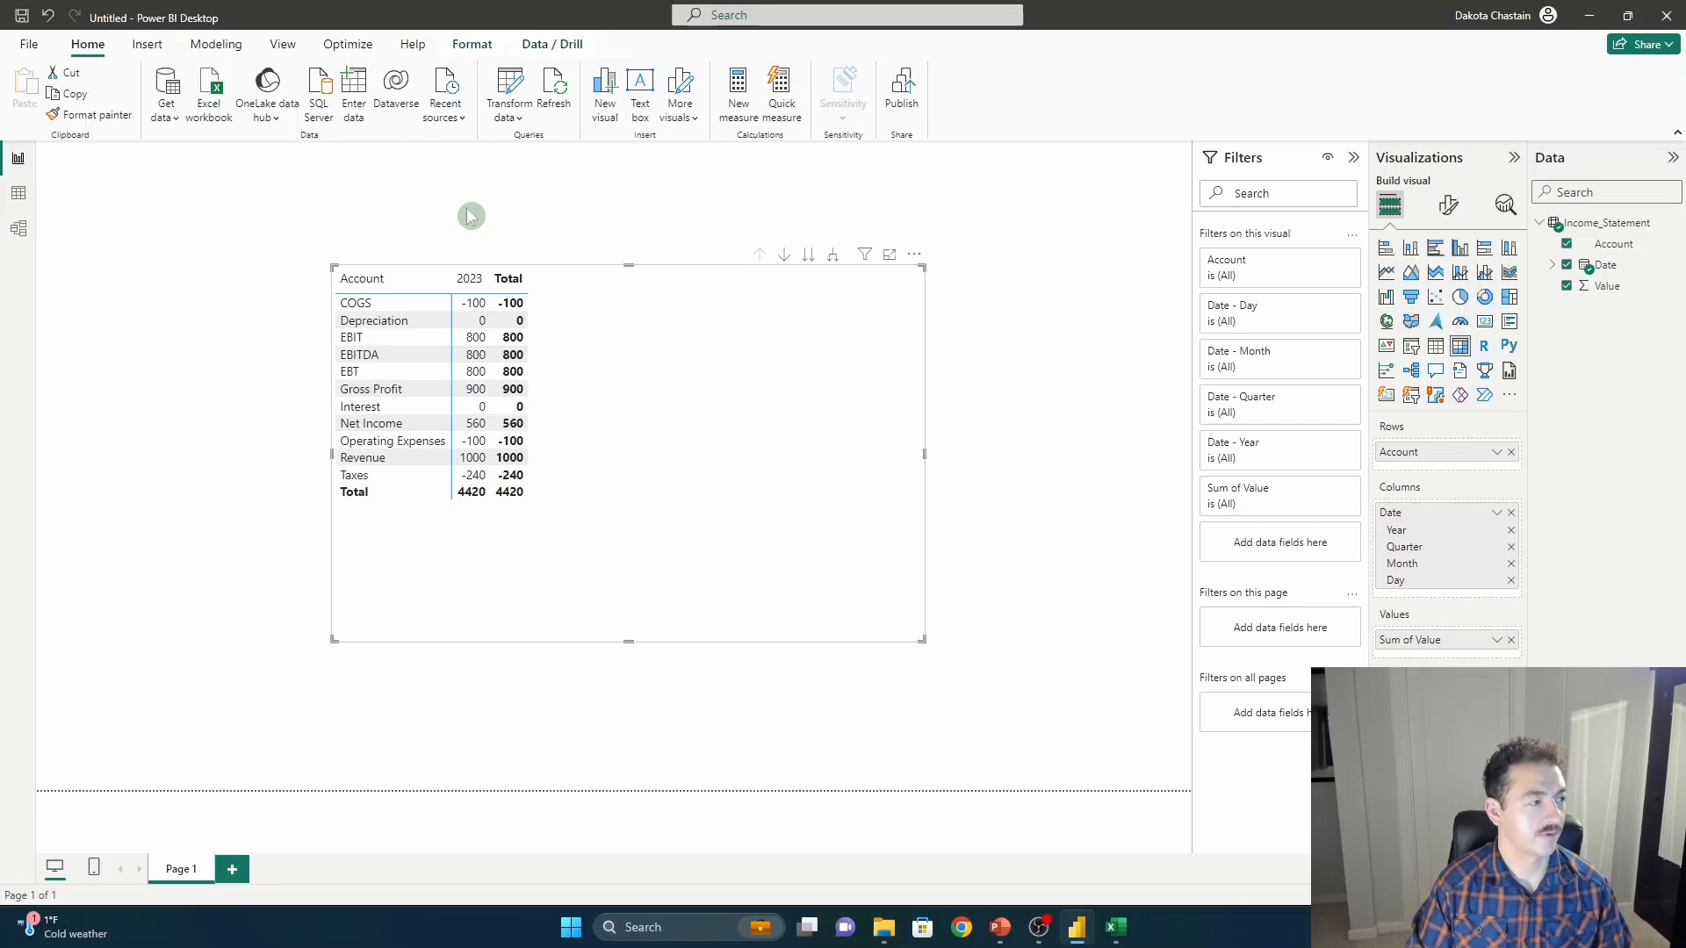
left_click(216, 44)
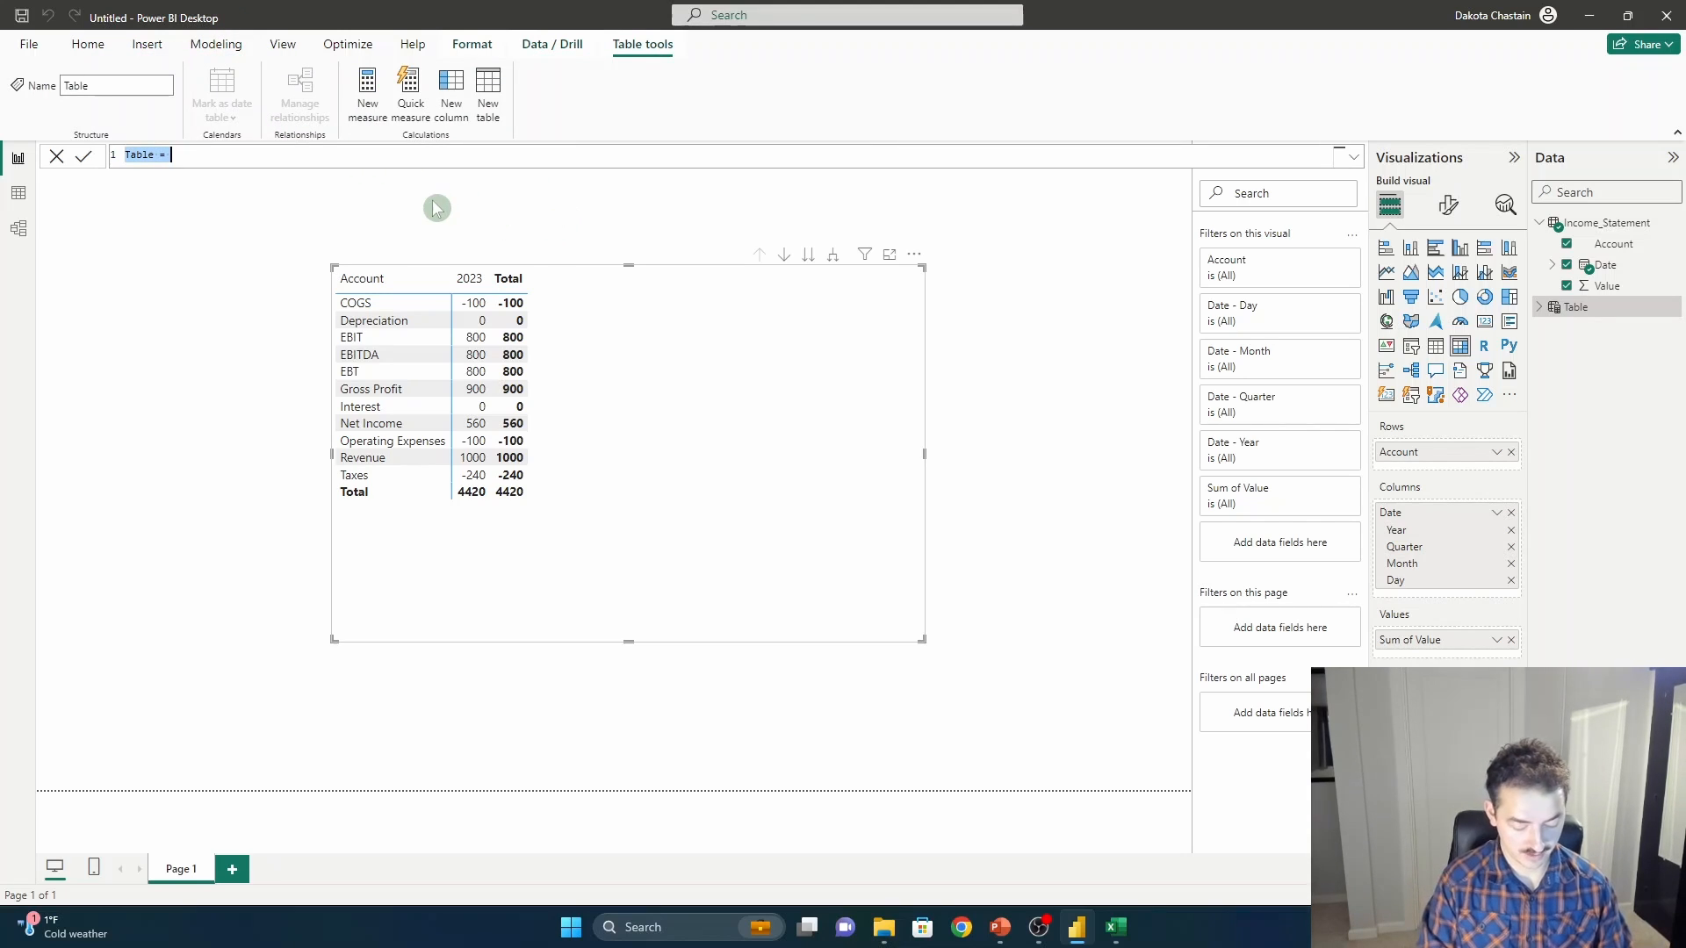
Define the Date table as CALENDAR(DATE(2023,…),DATE(…)) listing daily dates from 1/1/2023.
type("Date")
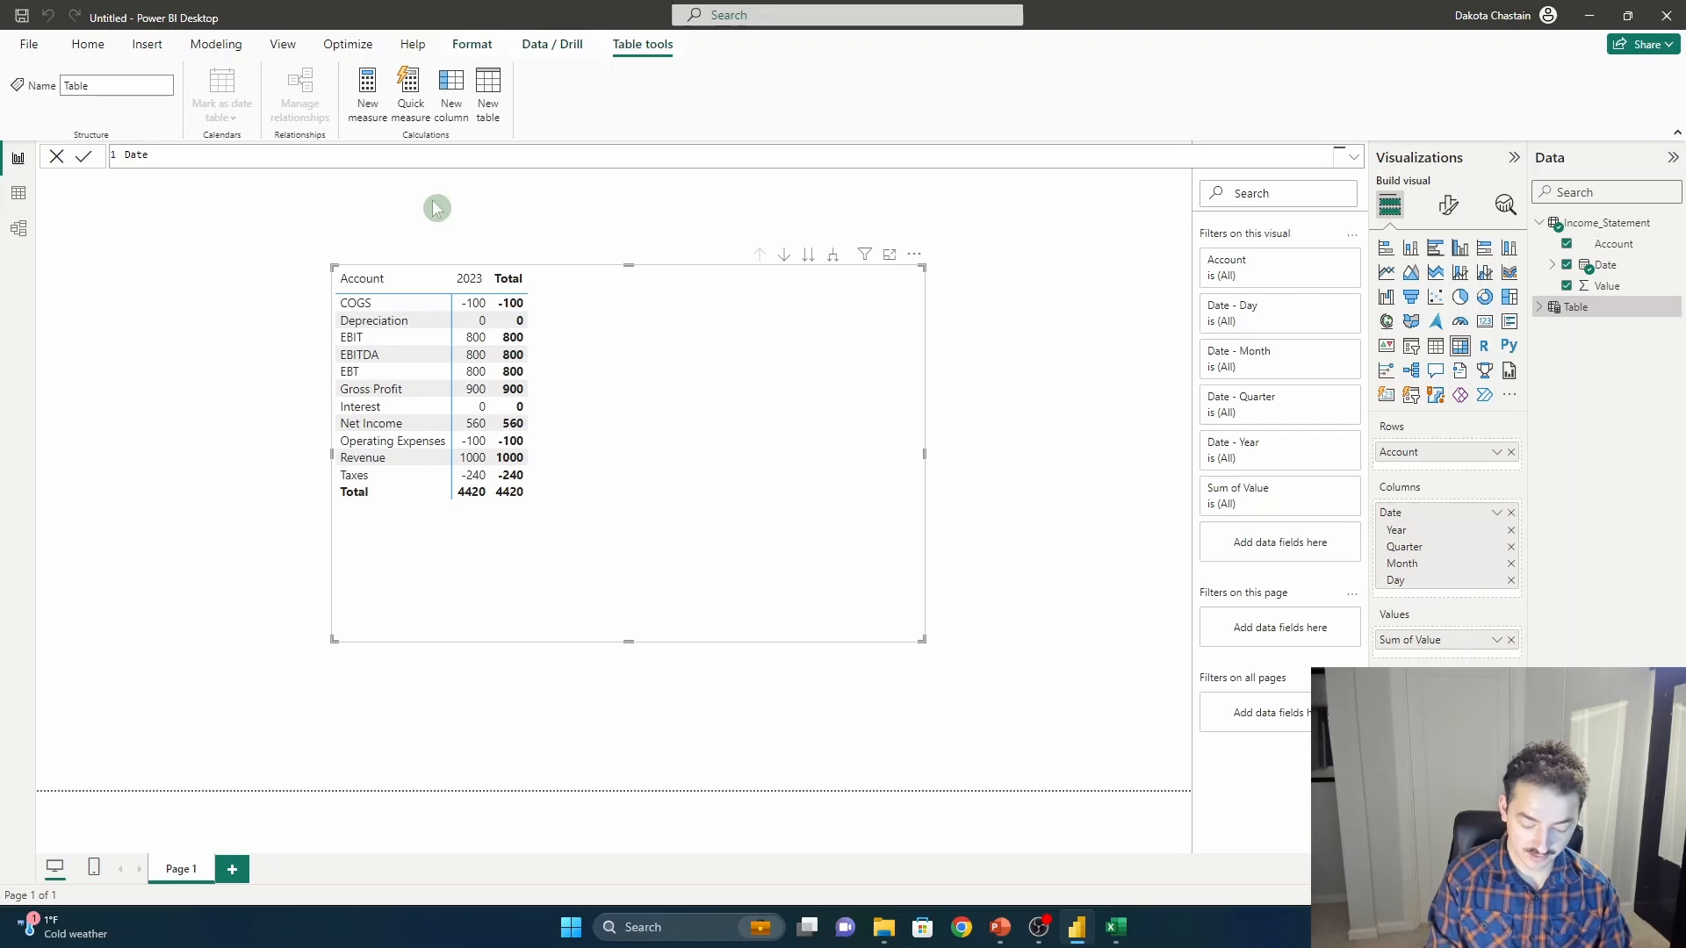
type("= ca")
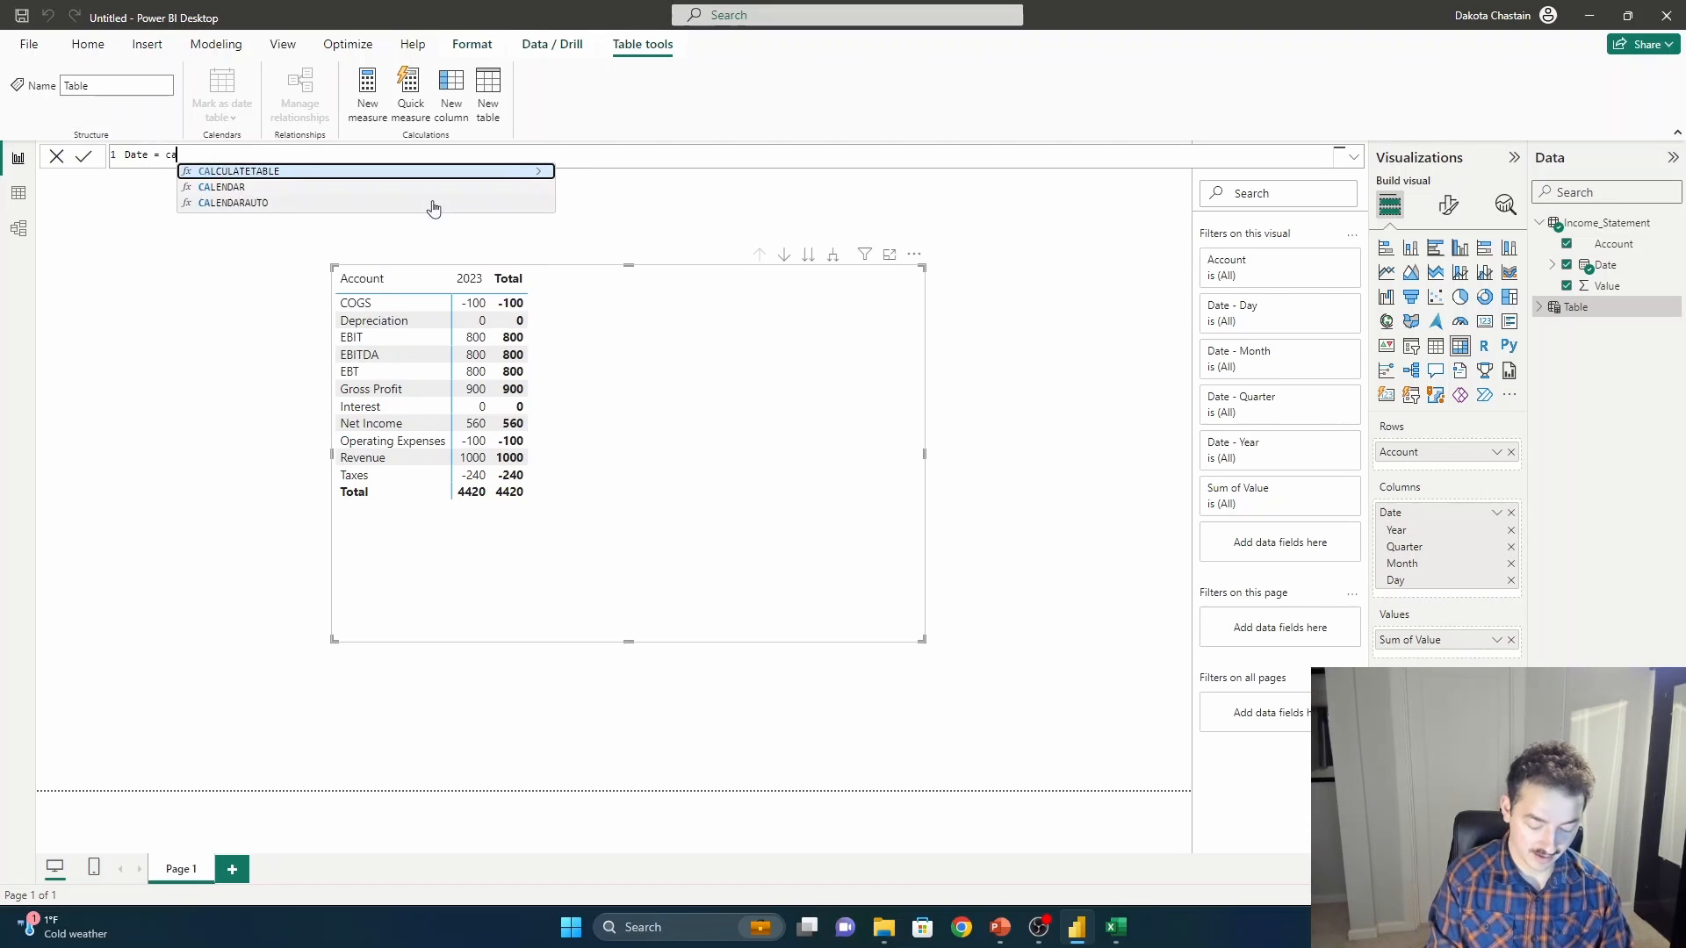
left_click(223, 186)
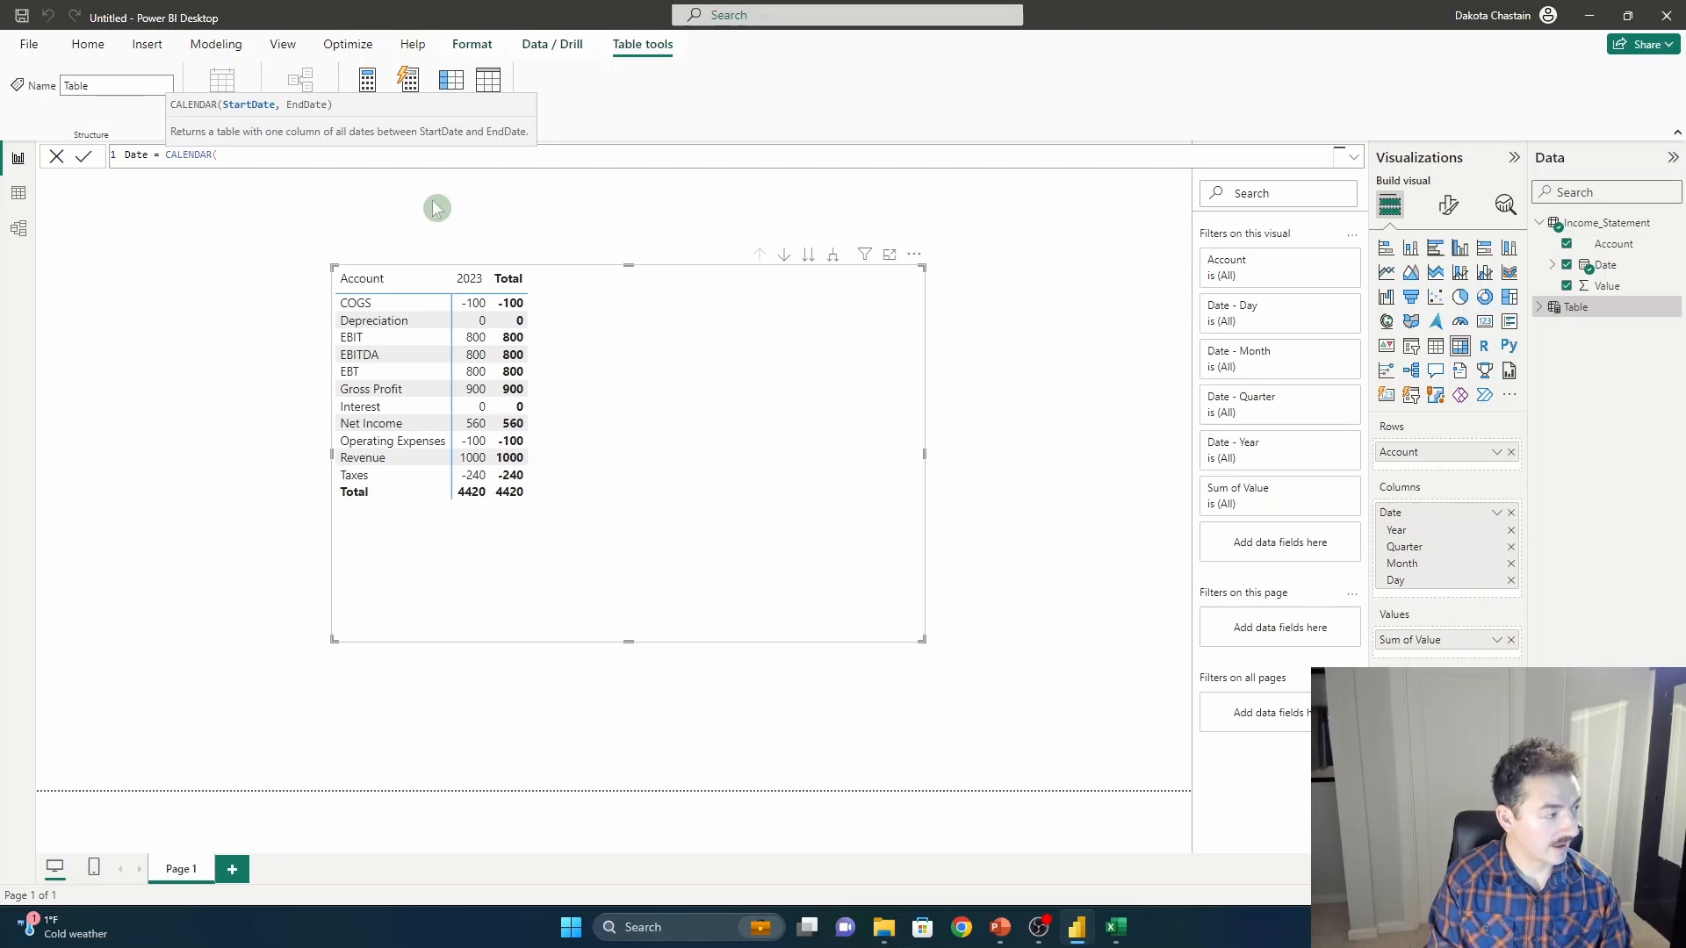
type("date(")
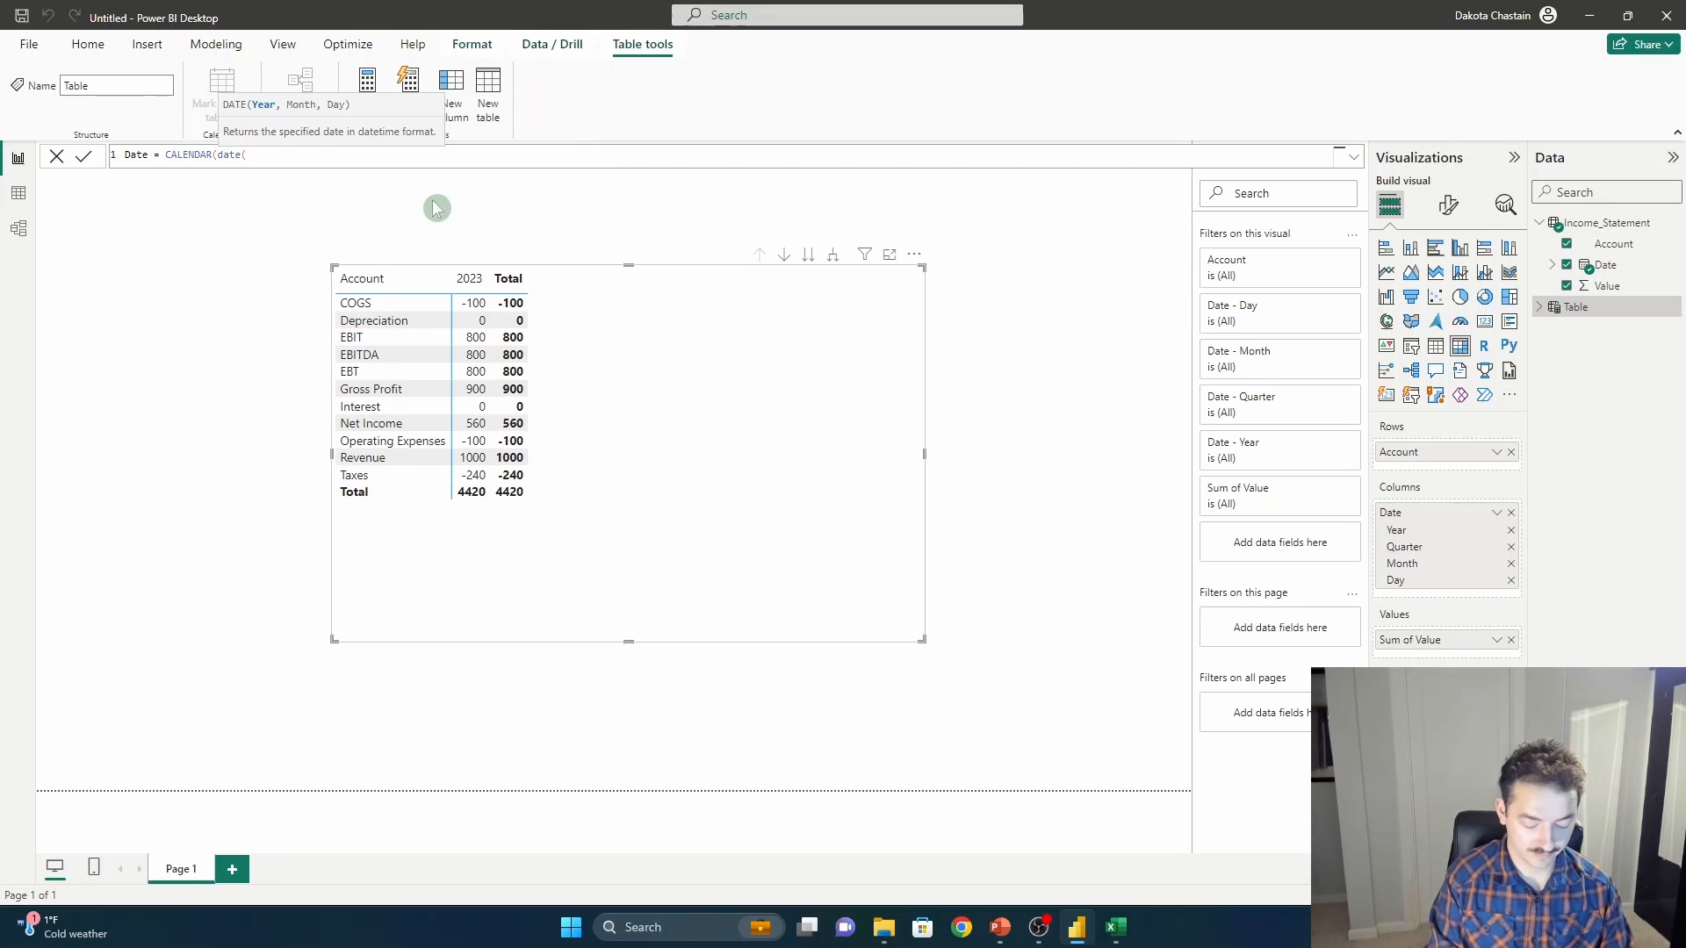
type("2023,")
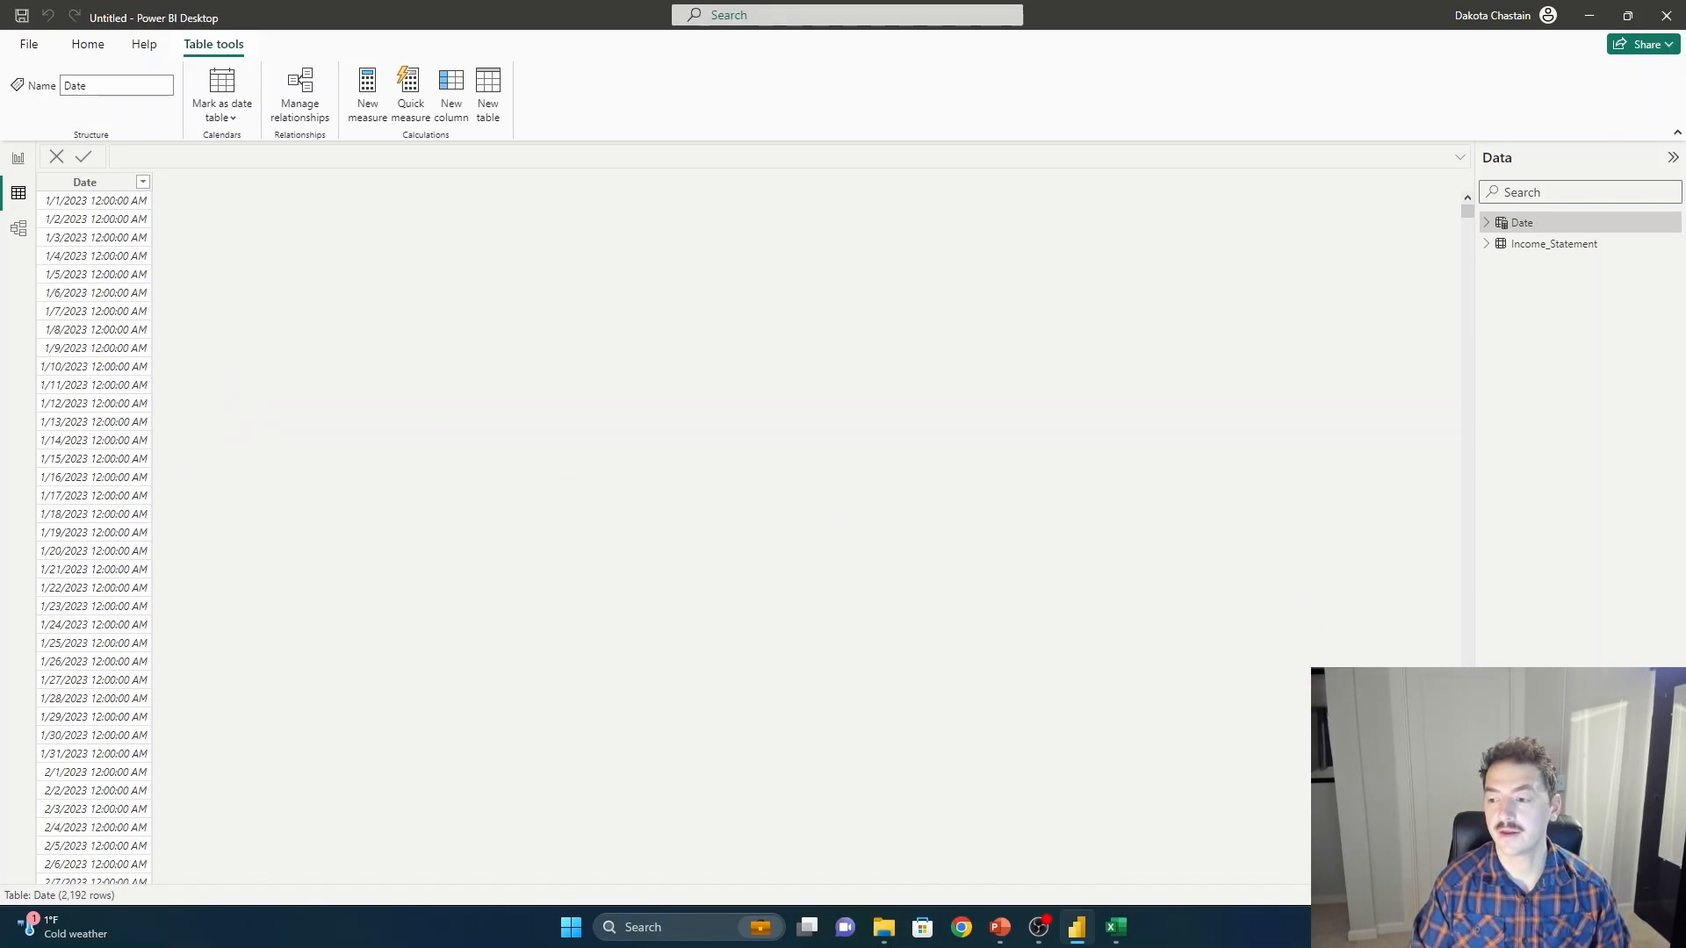
View the model diagram linking Income_Statement[Date] many-to-one to Date[Date].
left_click(17, 158)
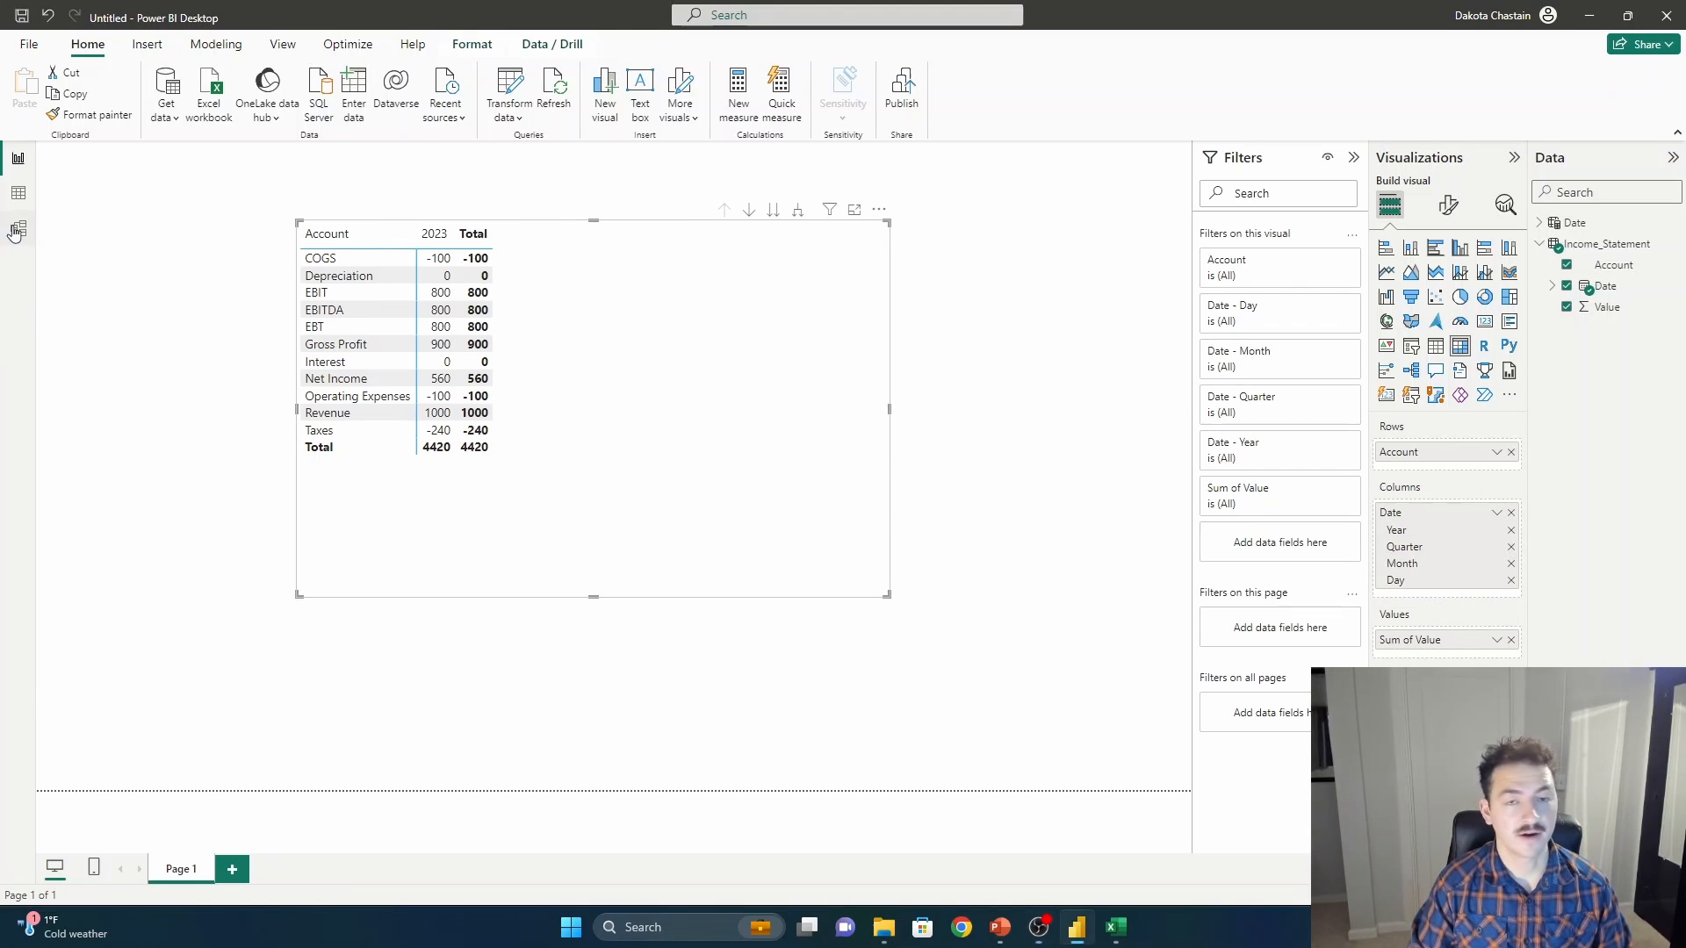
left_click(16, 229)
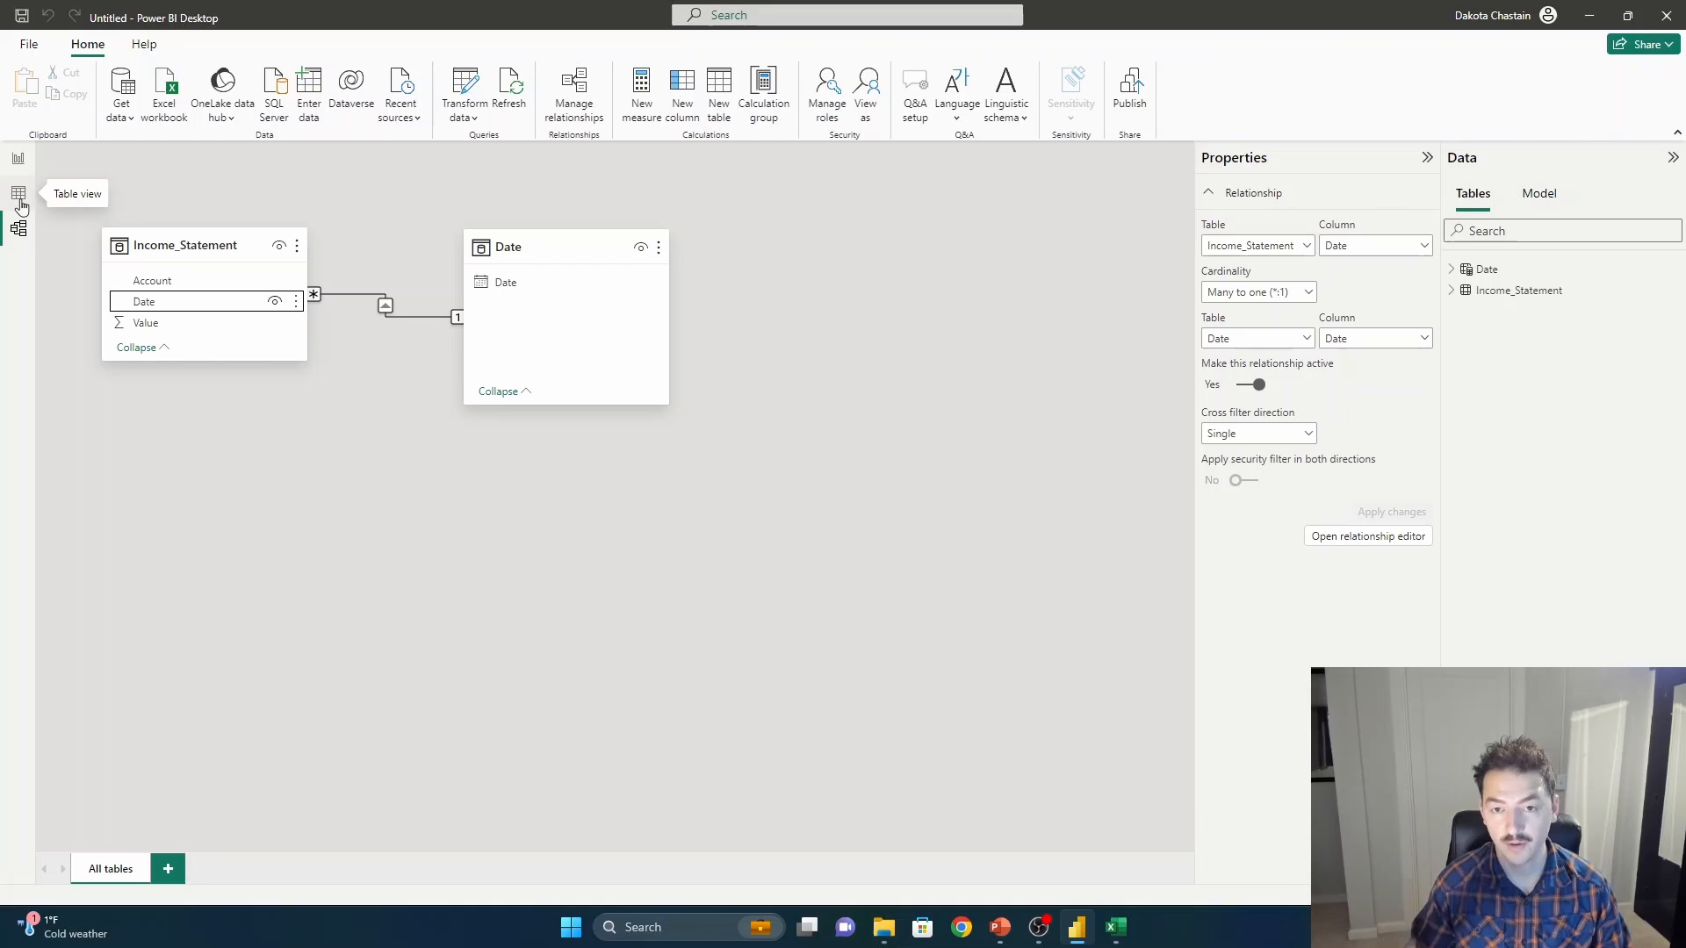
mouse_move(18, 160)
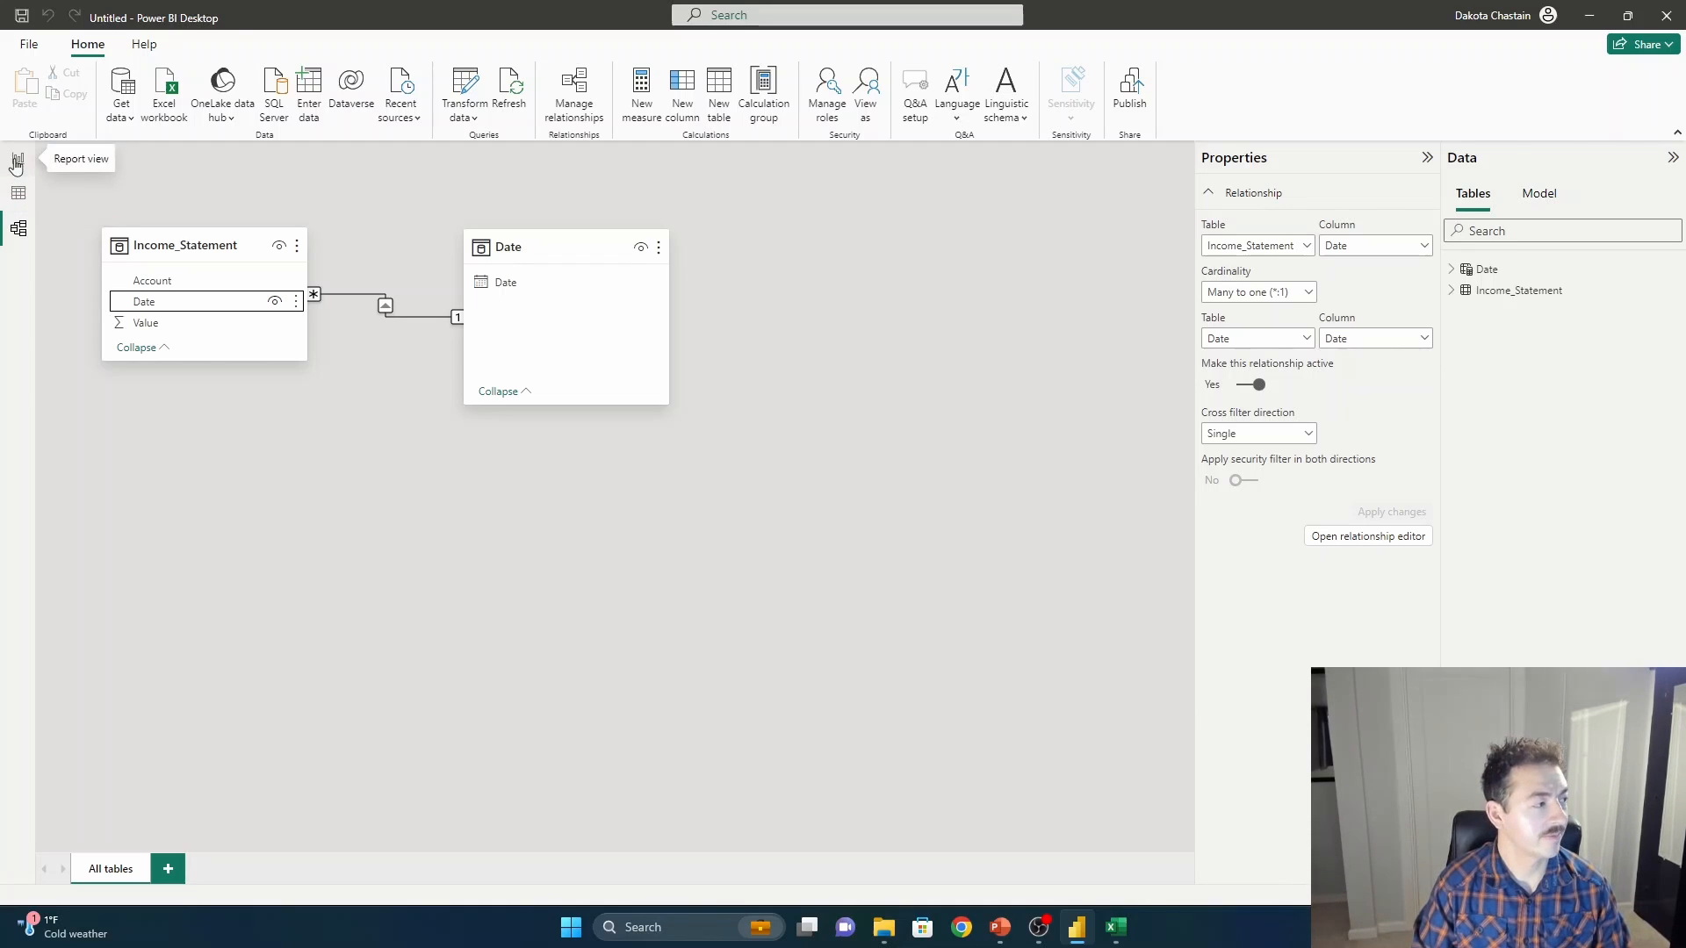
Create Revenue = CALCULATE(SUM(Income_Statement[Value]),Income_Statement[Account]="Revenue").
left_click(16, 161)
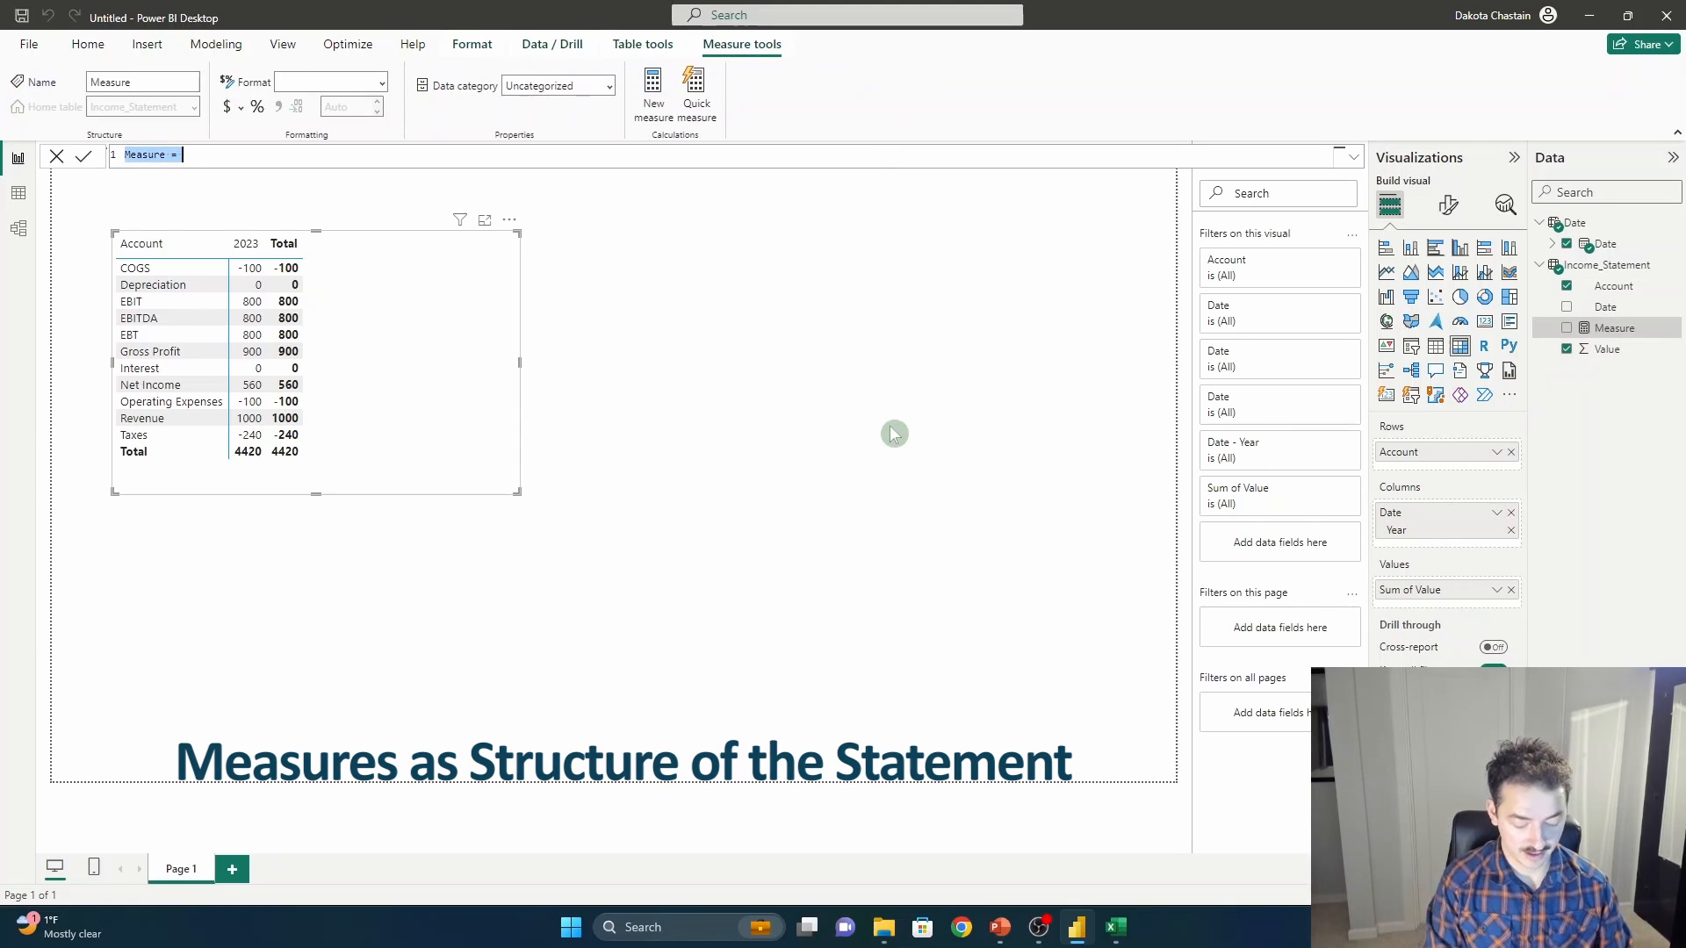
type("R")
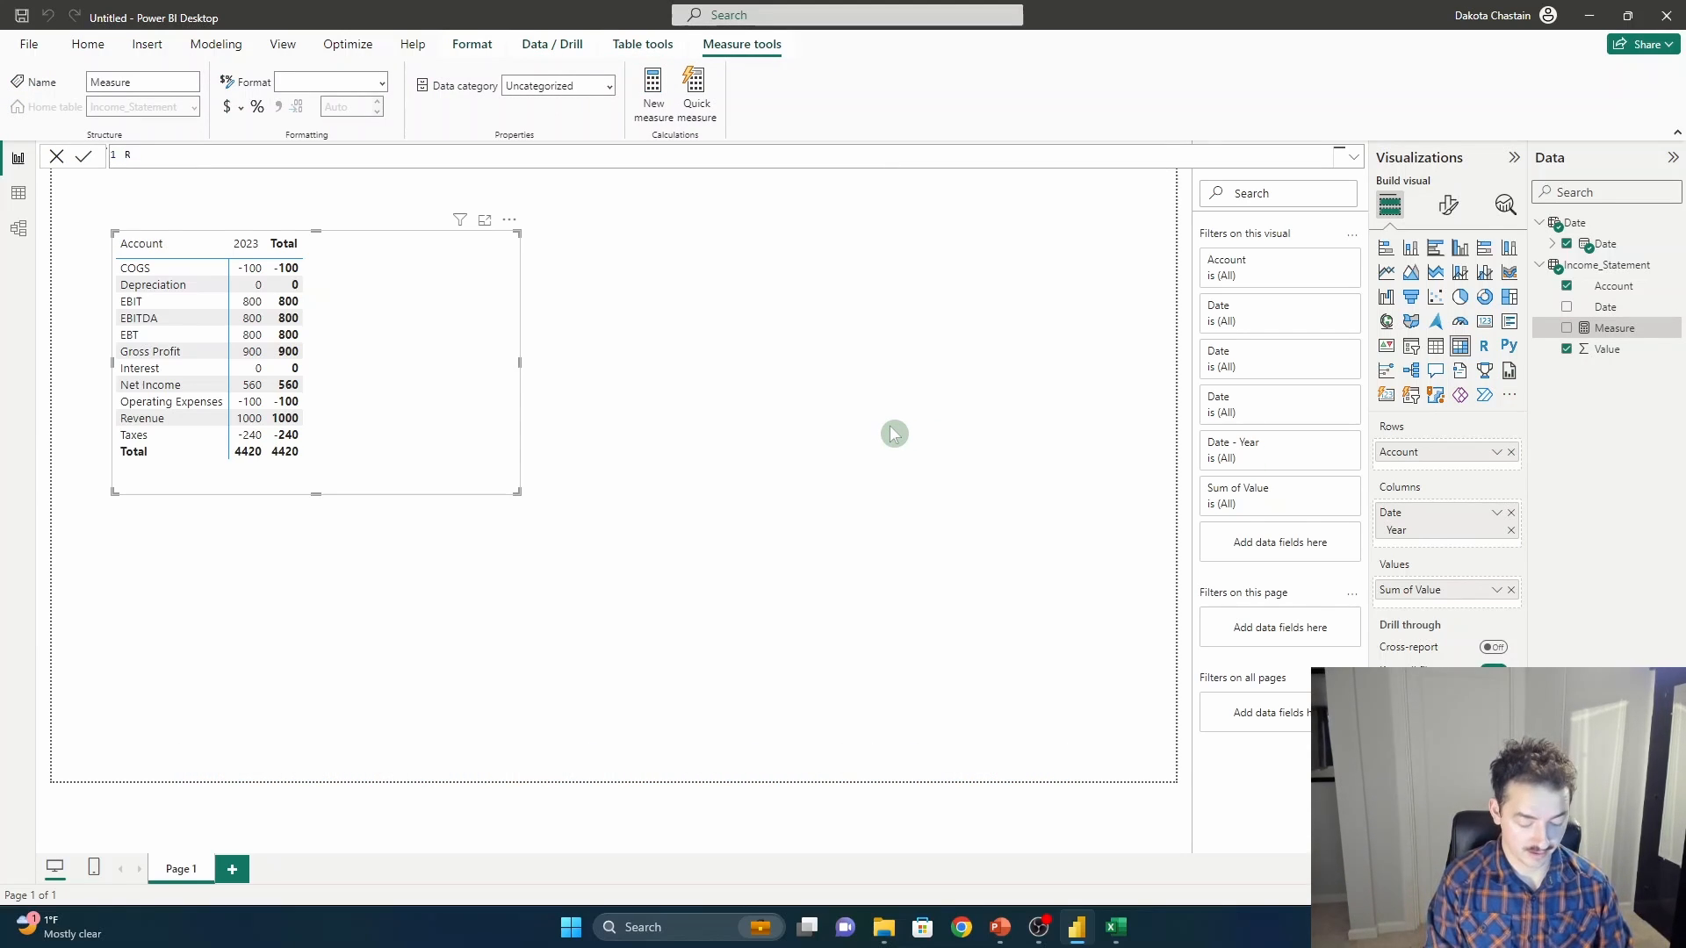
type("evenue")
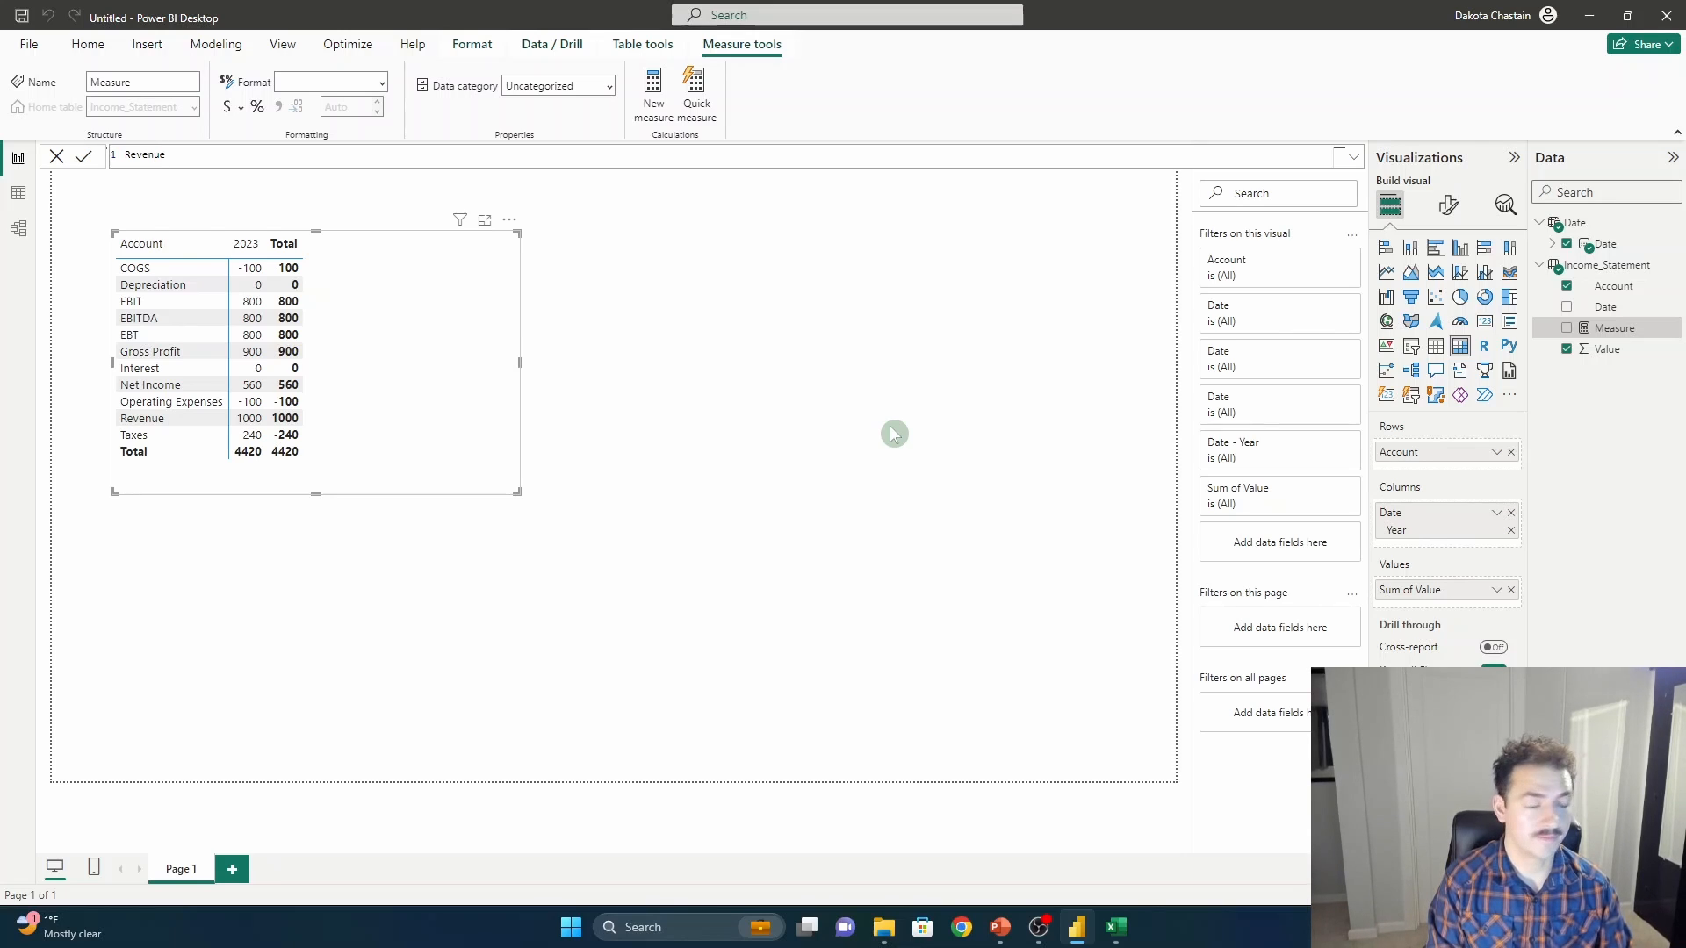
type("=")
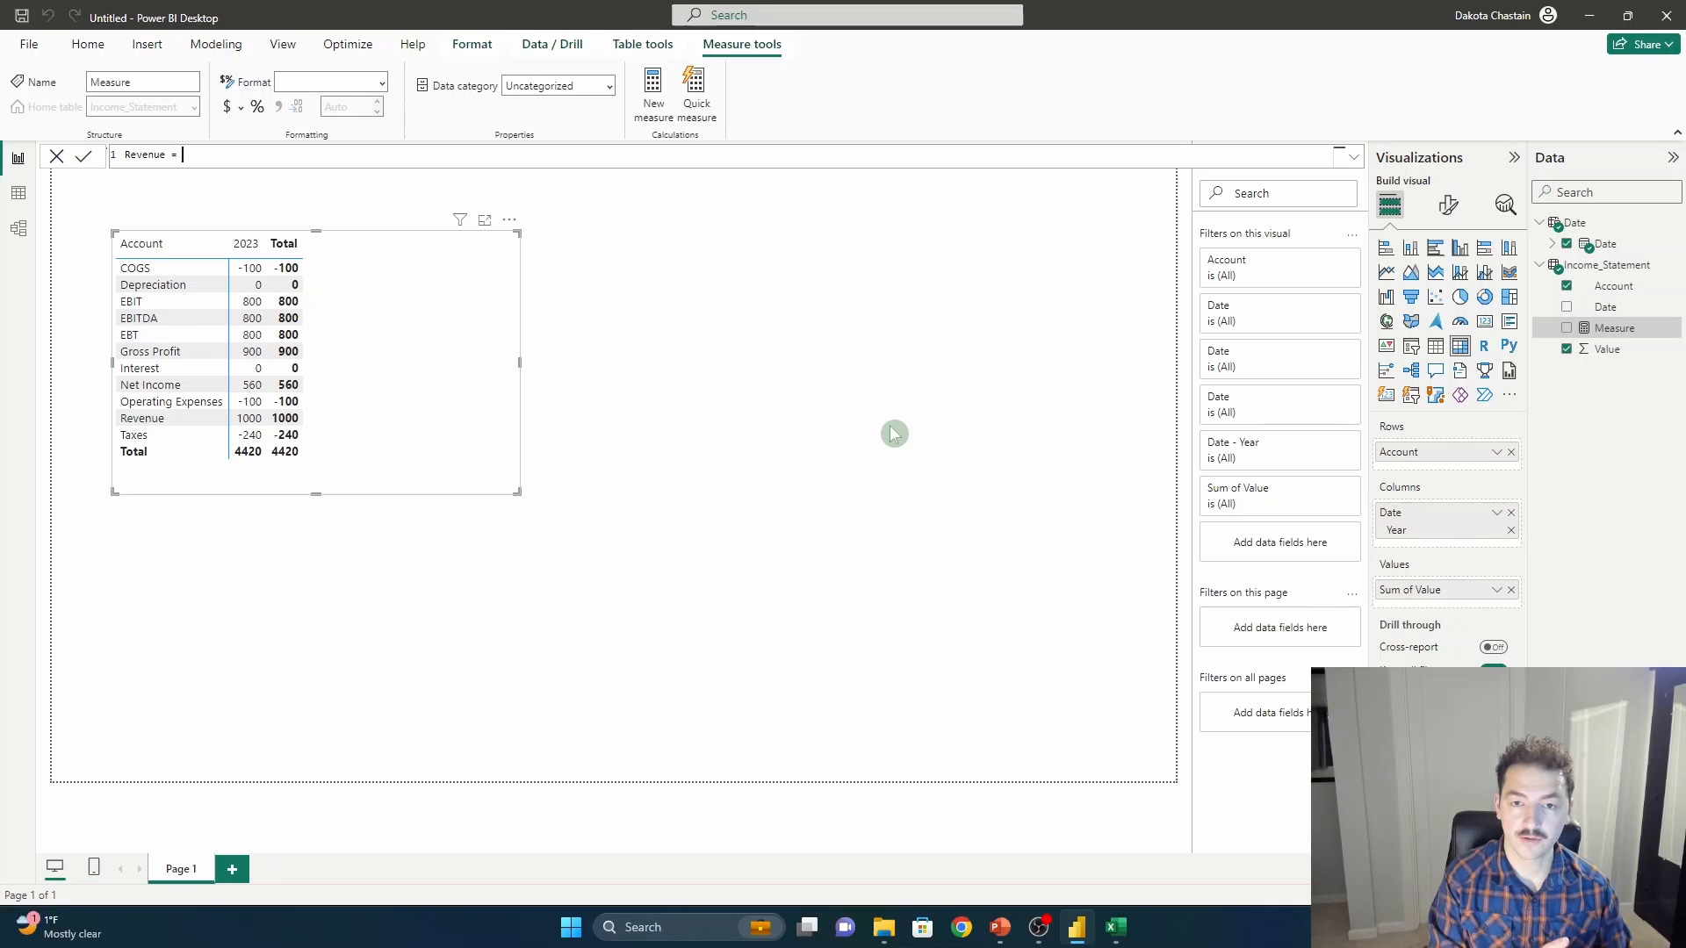
type("ca")
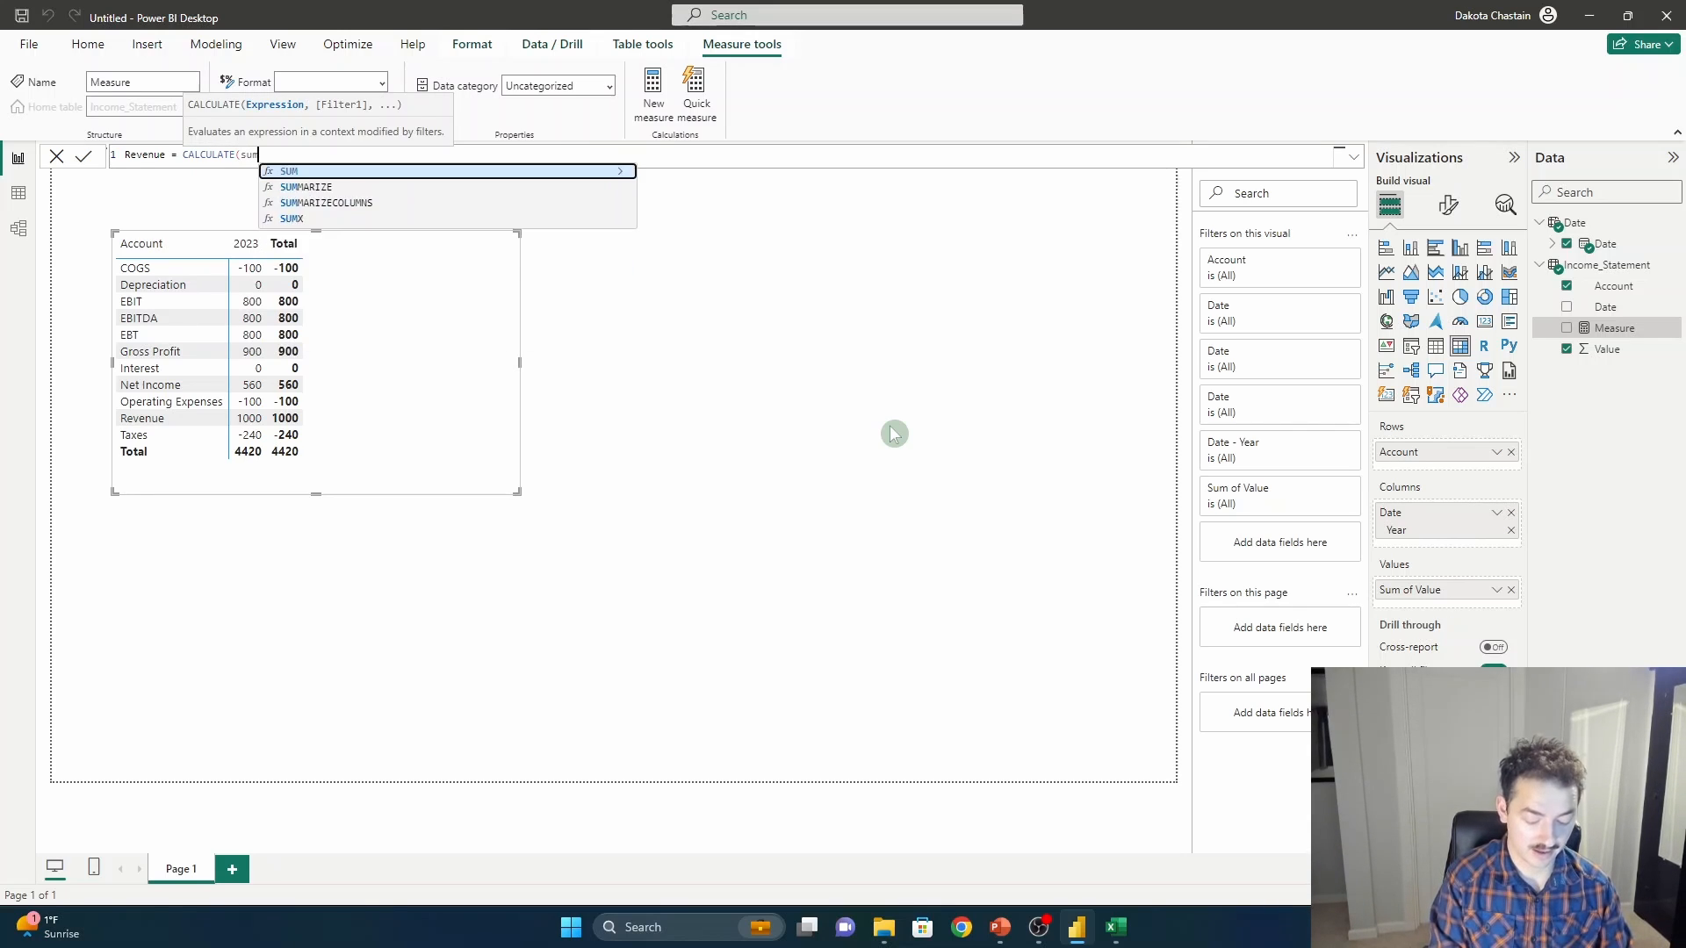
type("Income_Statement[Value])")
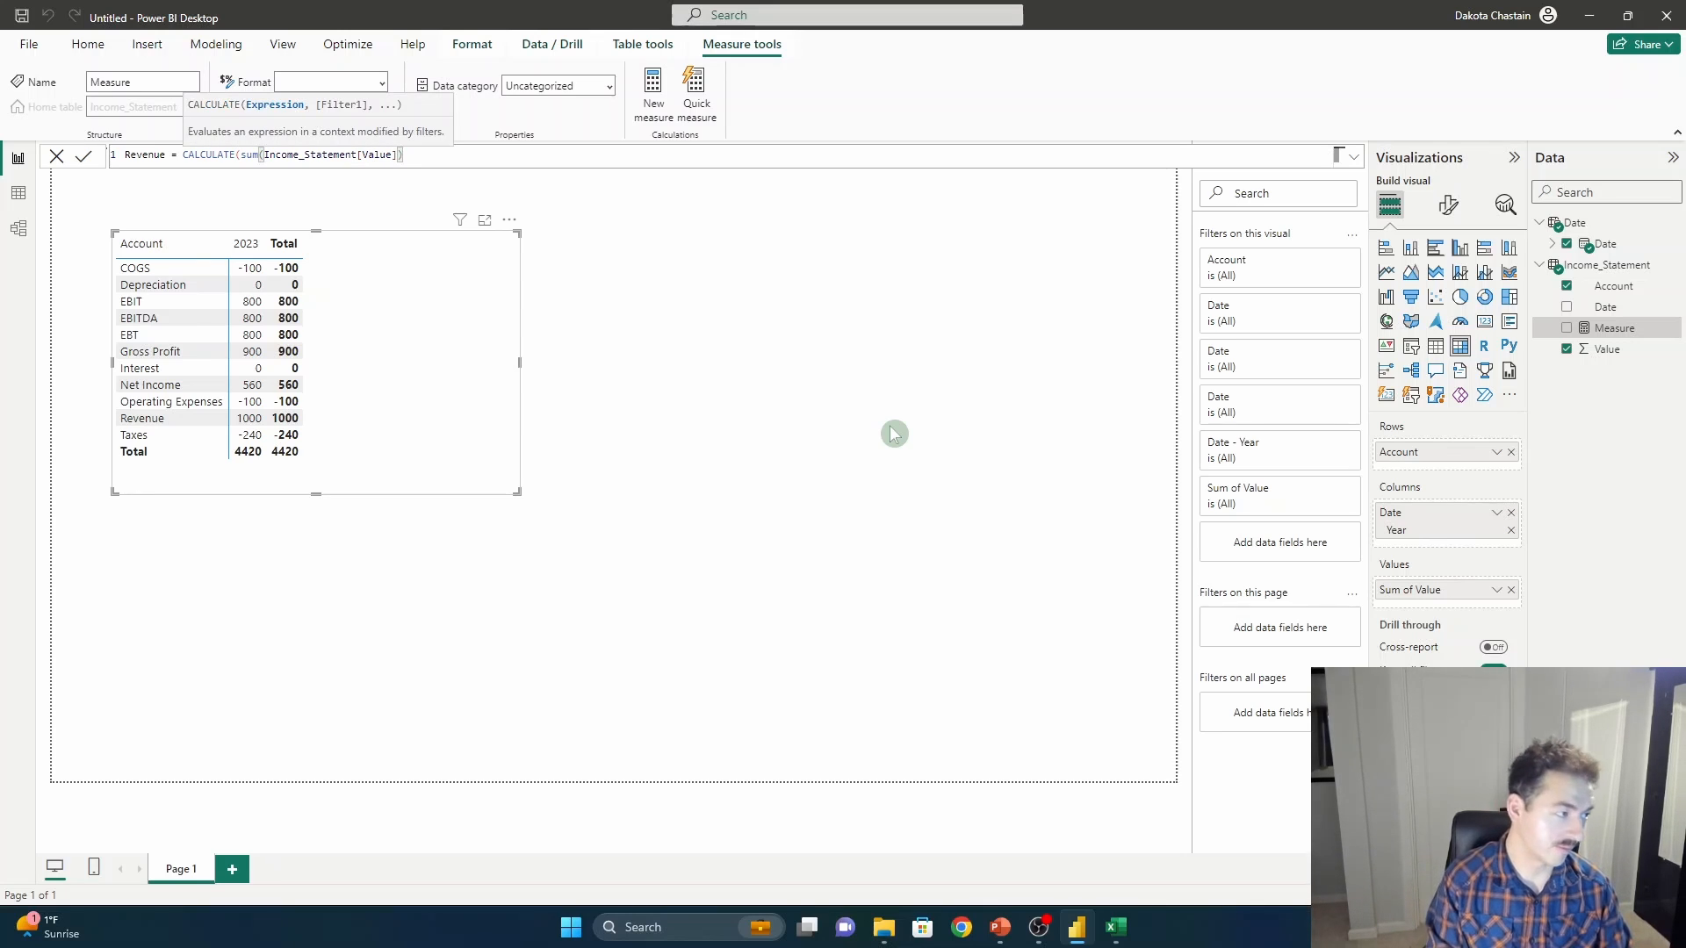
type(",Income_Statement[Account]")
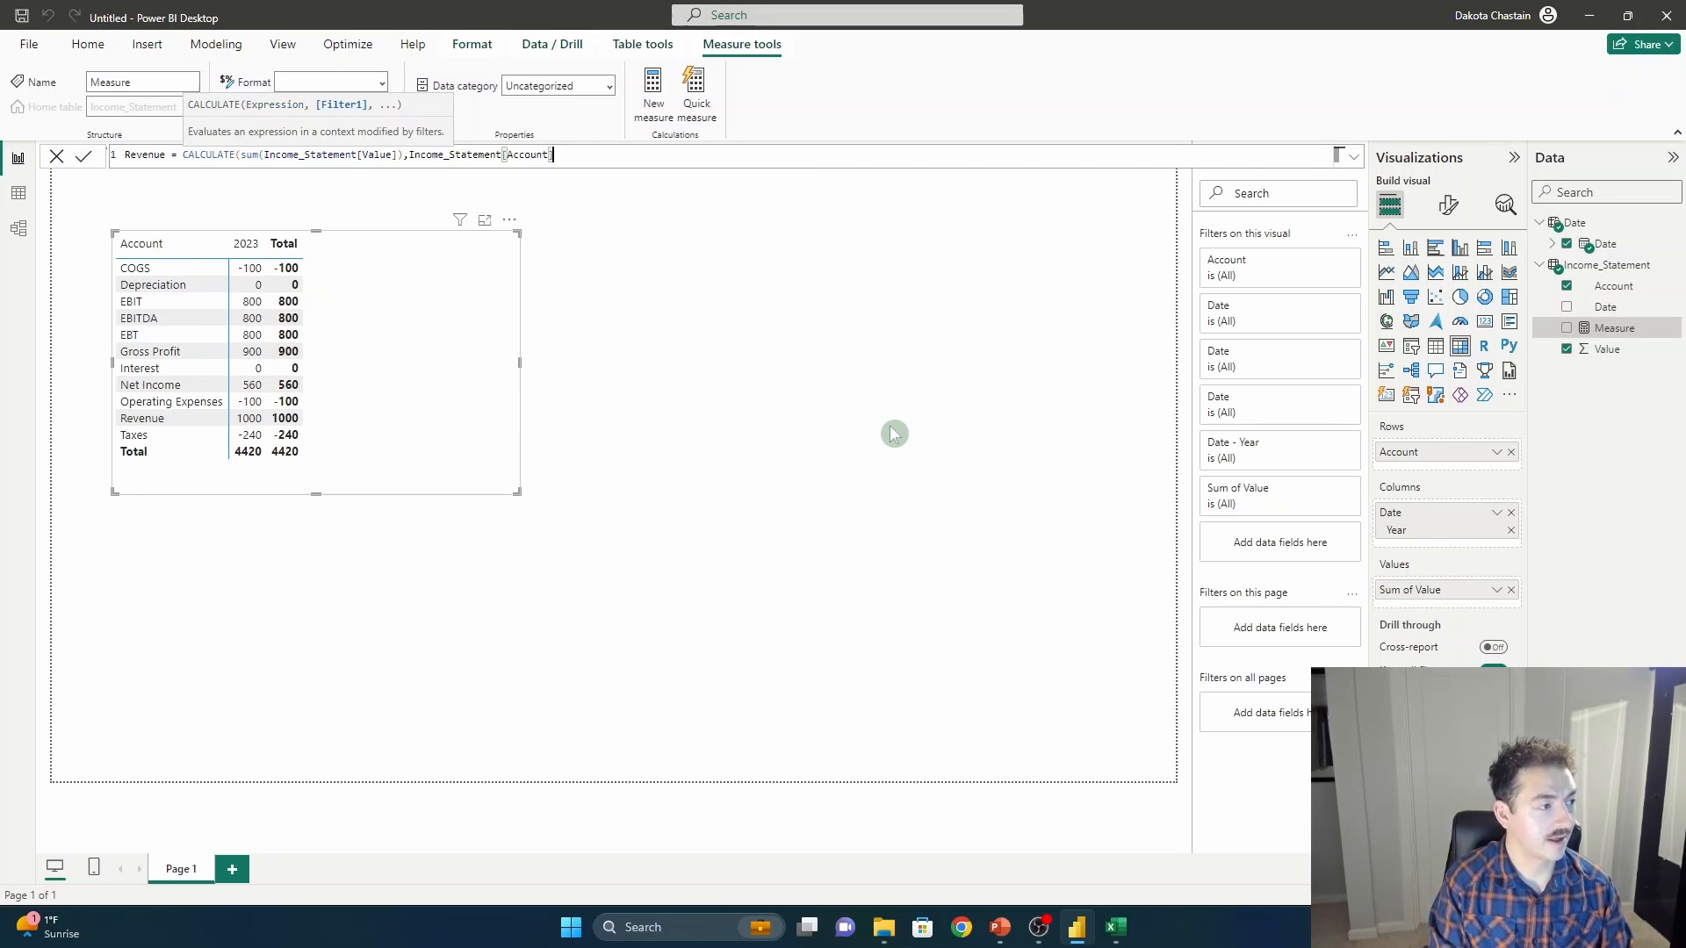
type("=\"Rever")
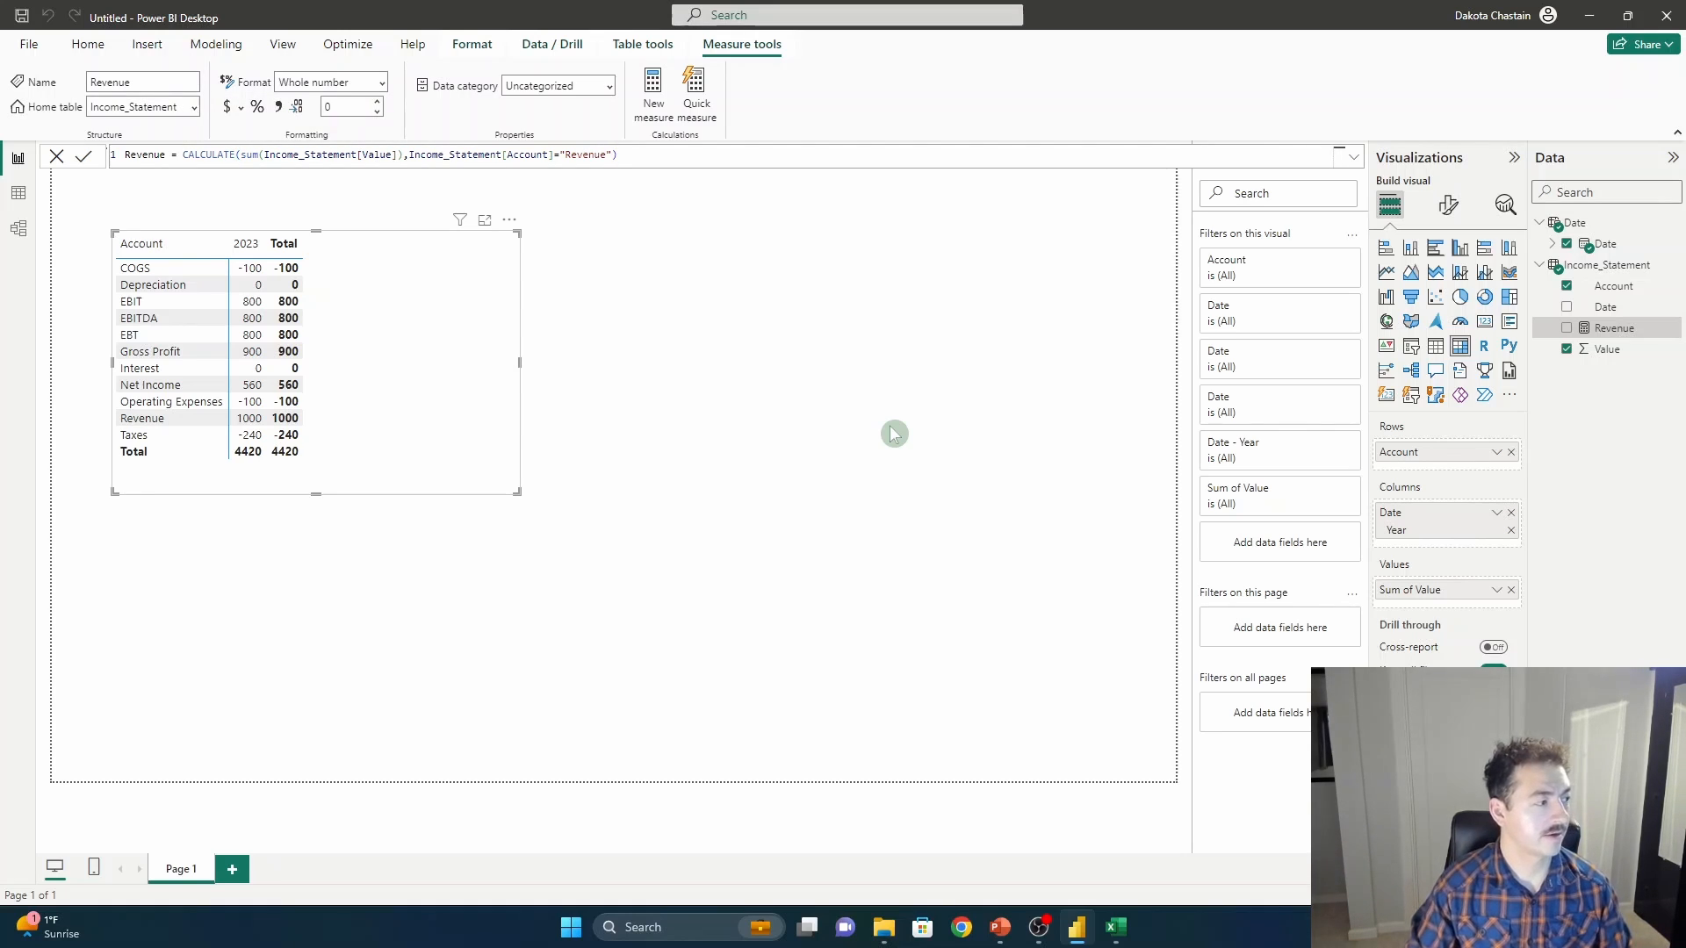
Copy the Revenue formula into a new measure to become COGS.
triple_click(366, 154)
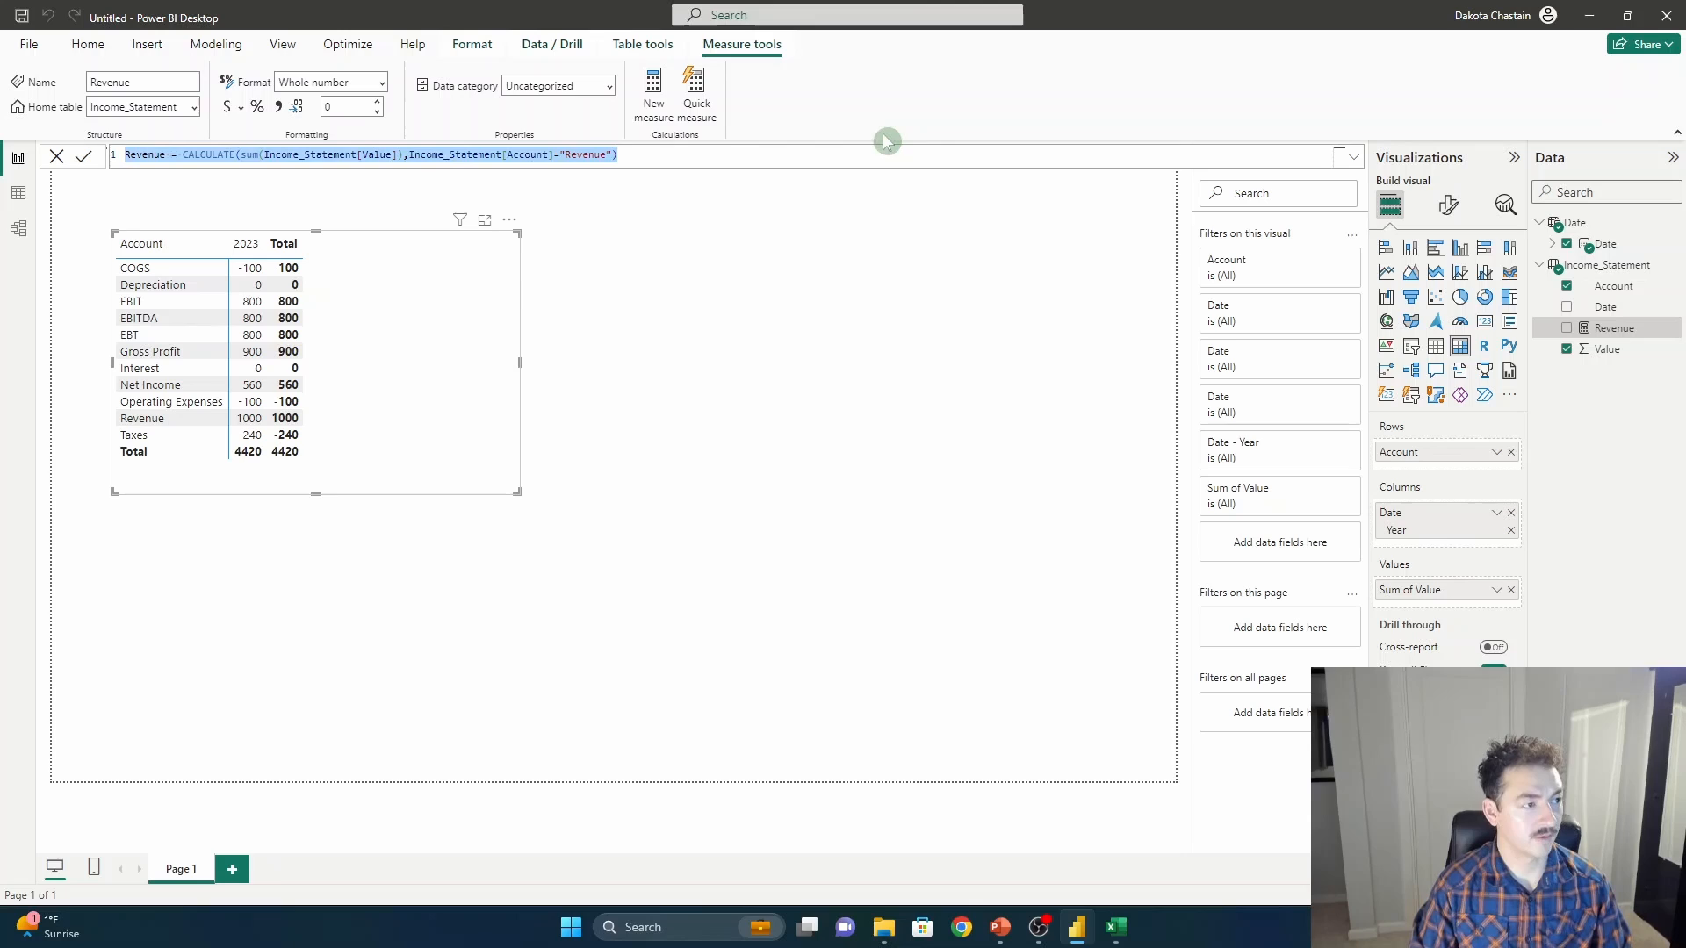
left_click(653, 92)
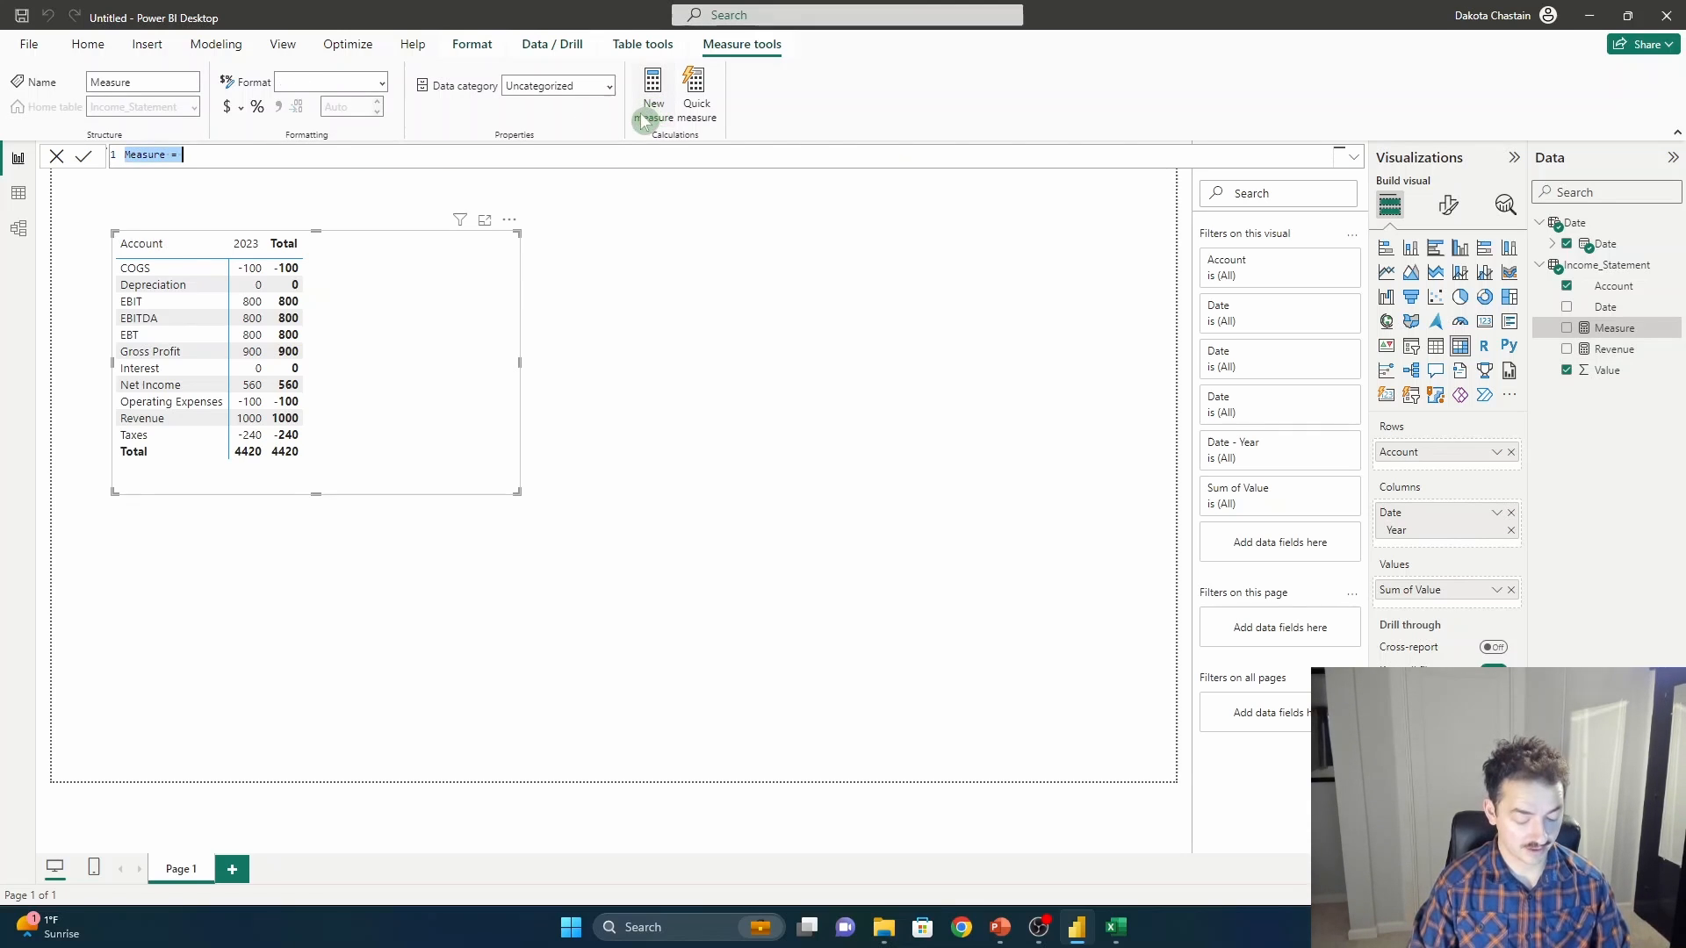
type("Revenue = CALCULATE(sum(Income_Statement[Value]),Income_Statement[Account]=\"Revenue\")")
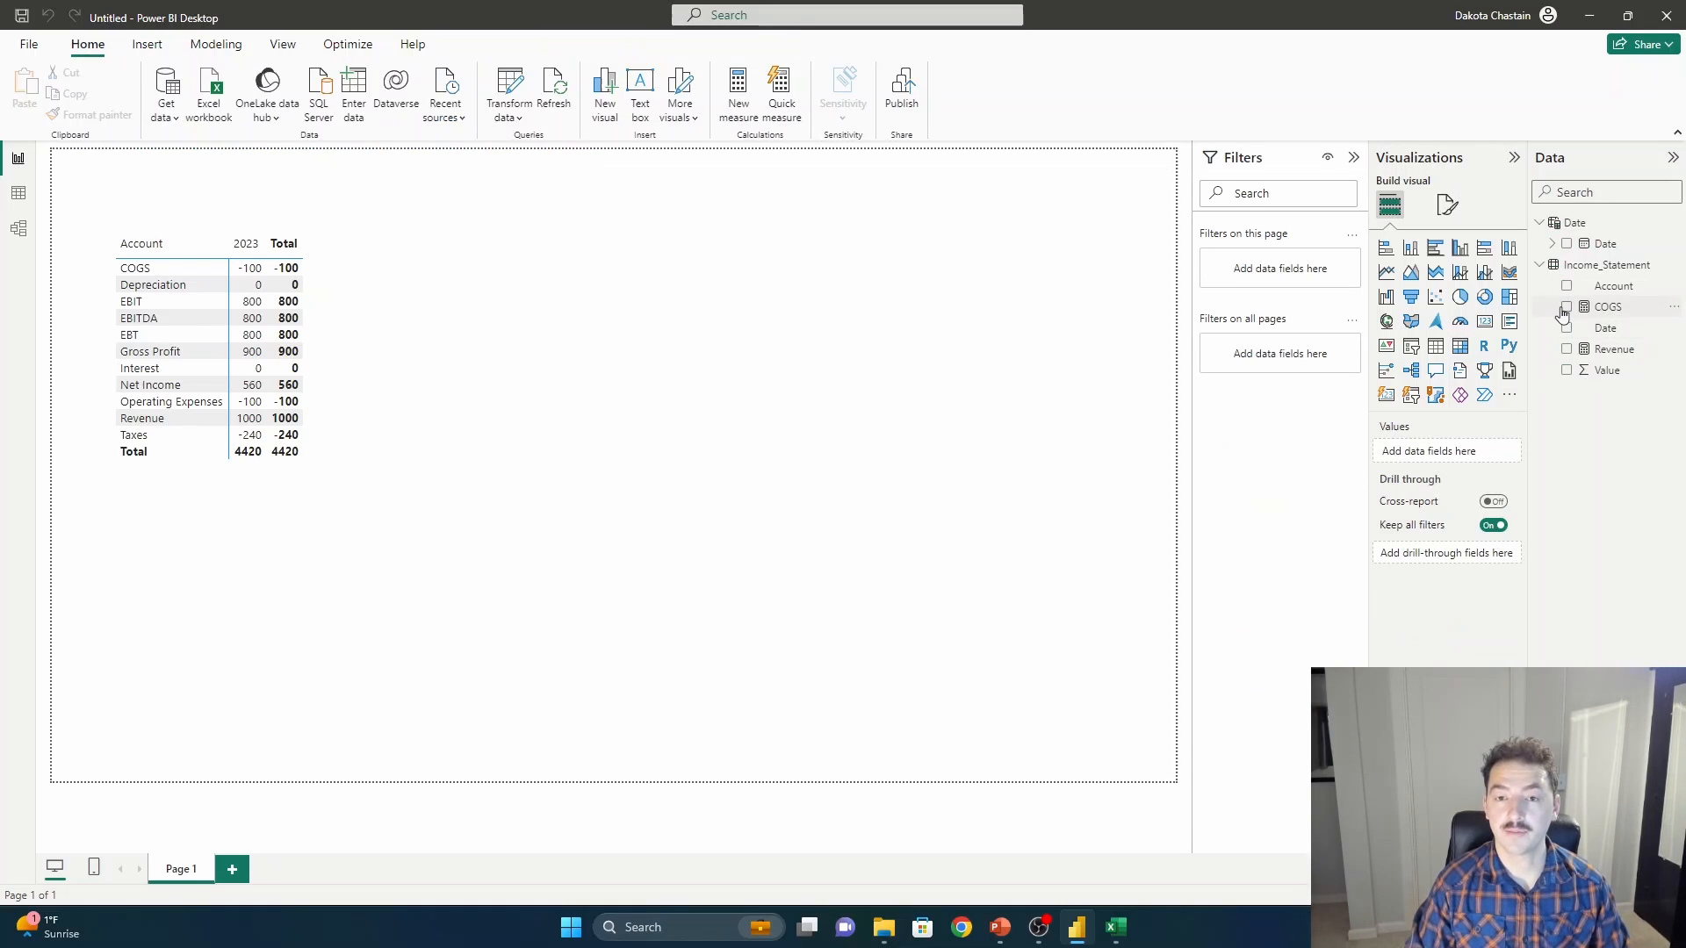
Build a second matrix of COGS and Revenue with values switched to rows.
left_click(1567, 348)
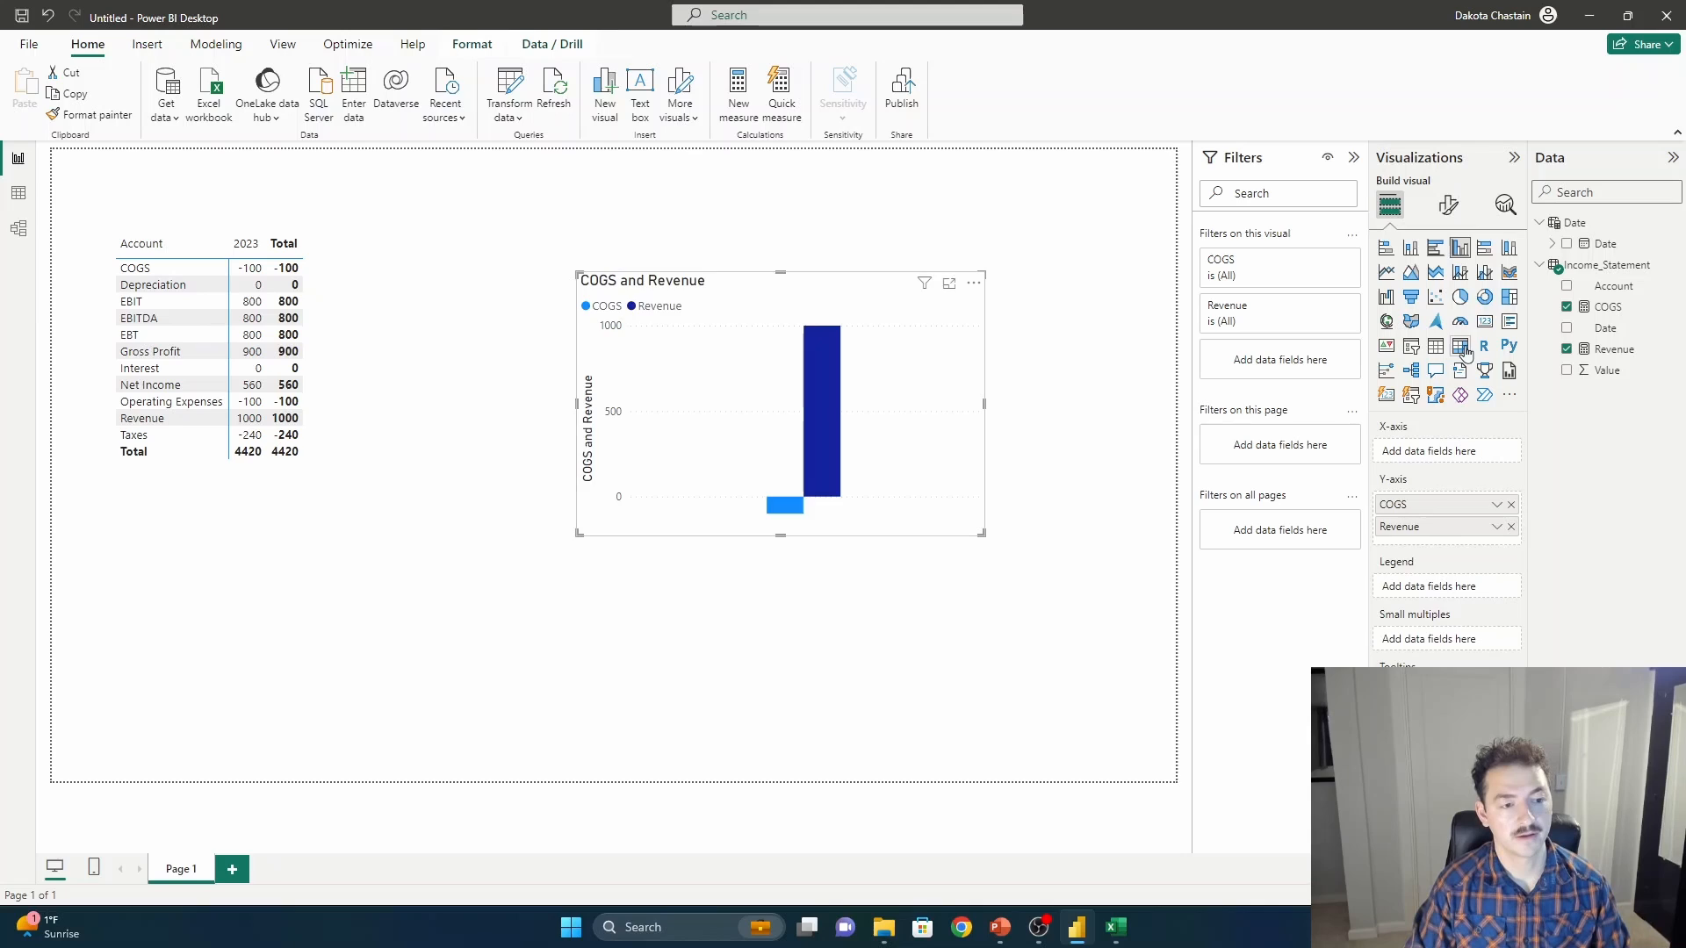
left_click(1435, 346)
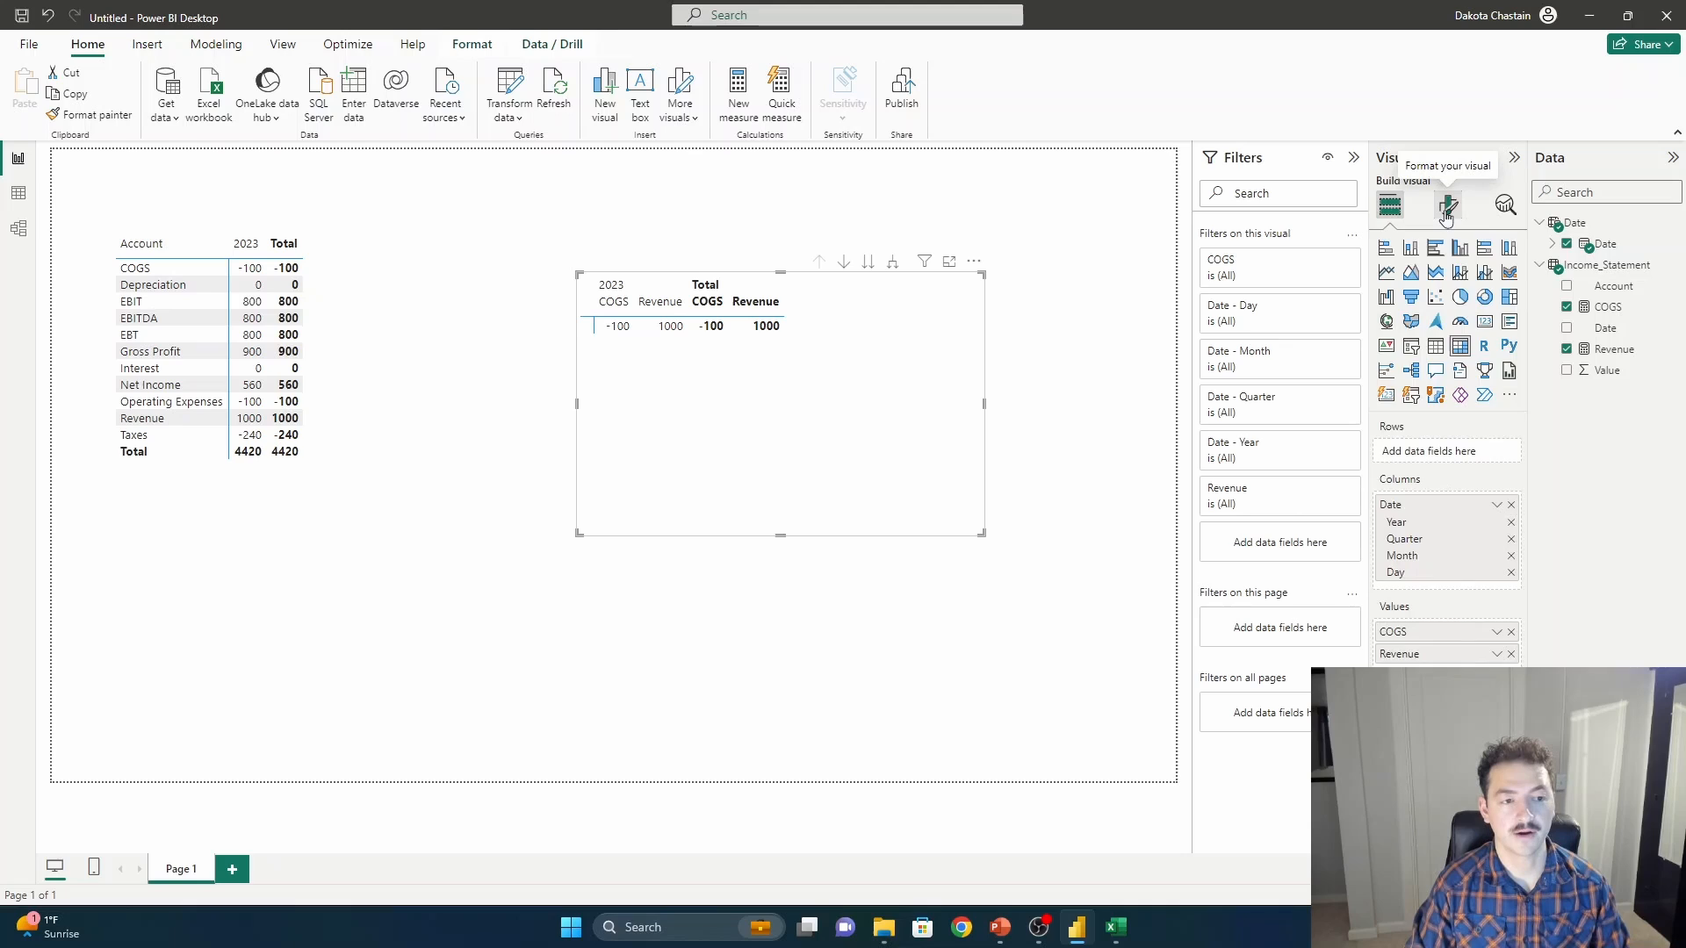
left_click(1446, 204)
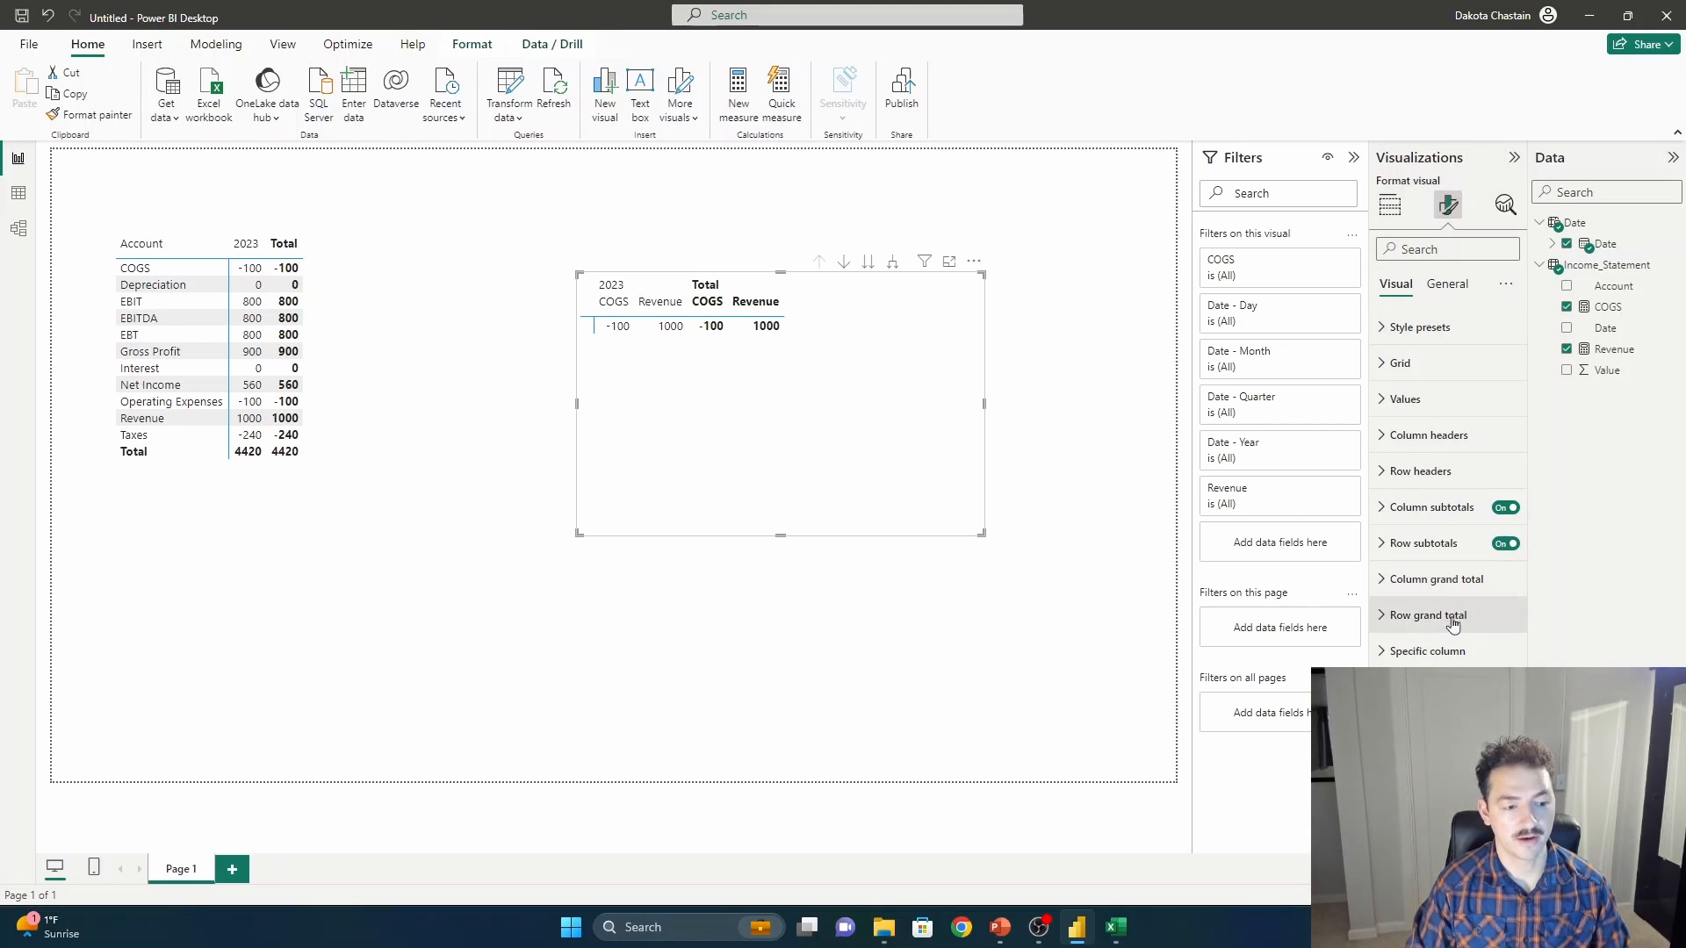
left_click(1405, 398)
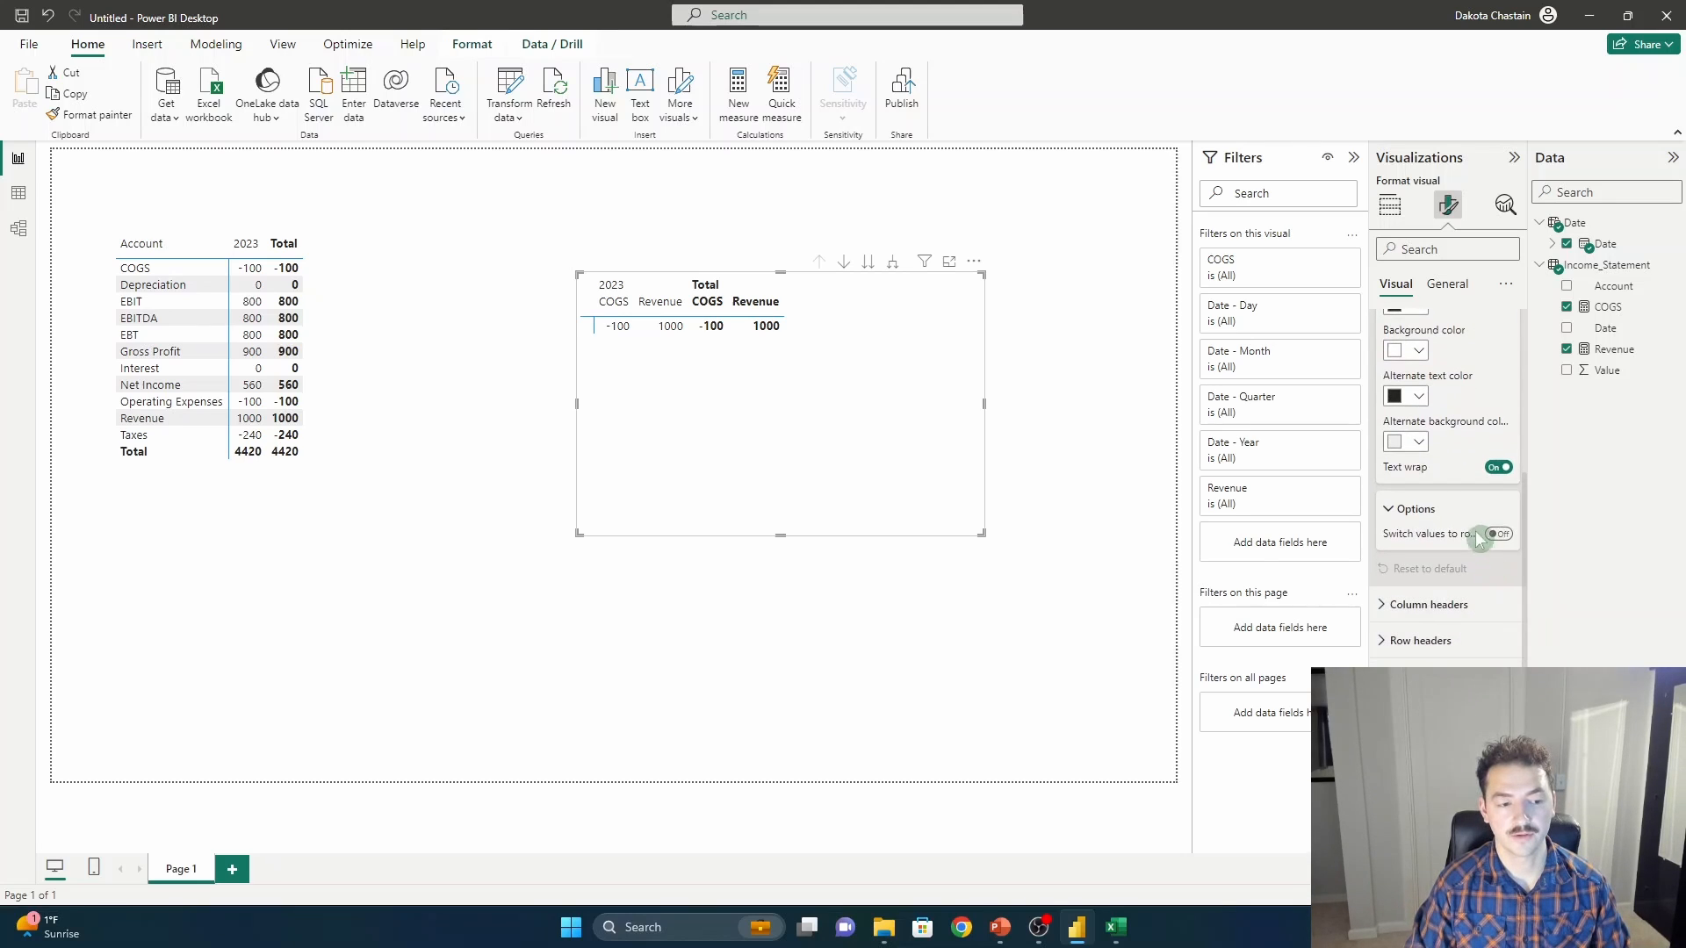
left_click(1499, 533)
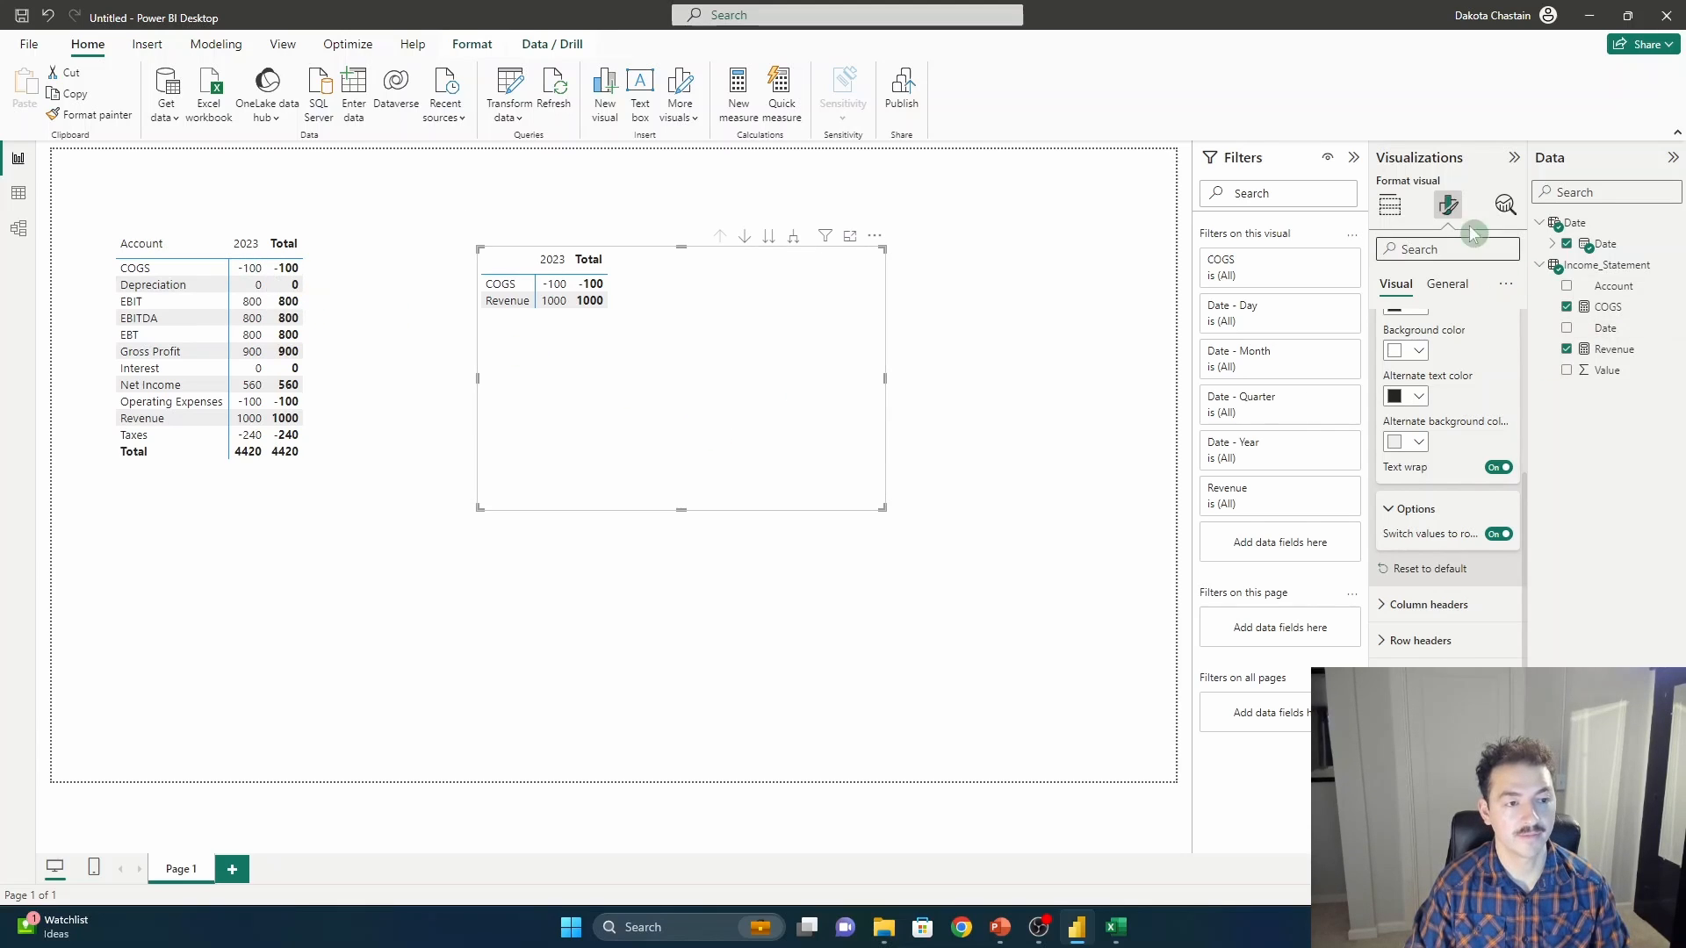
left_click(1387, 204)
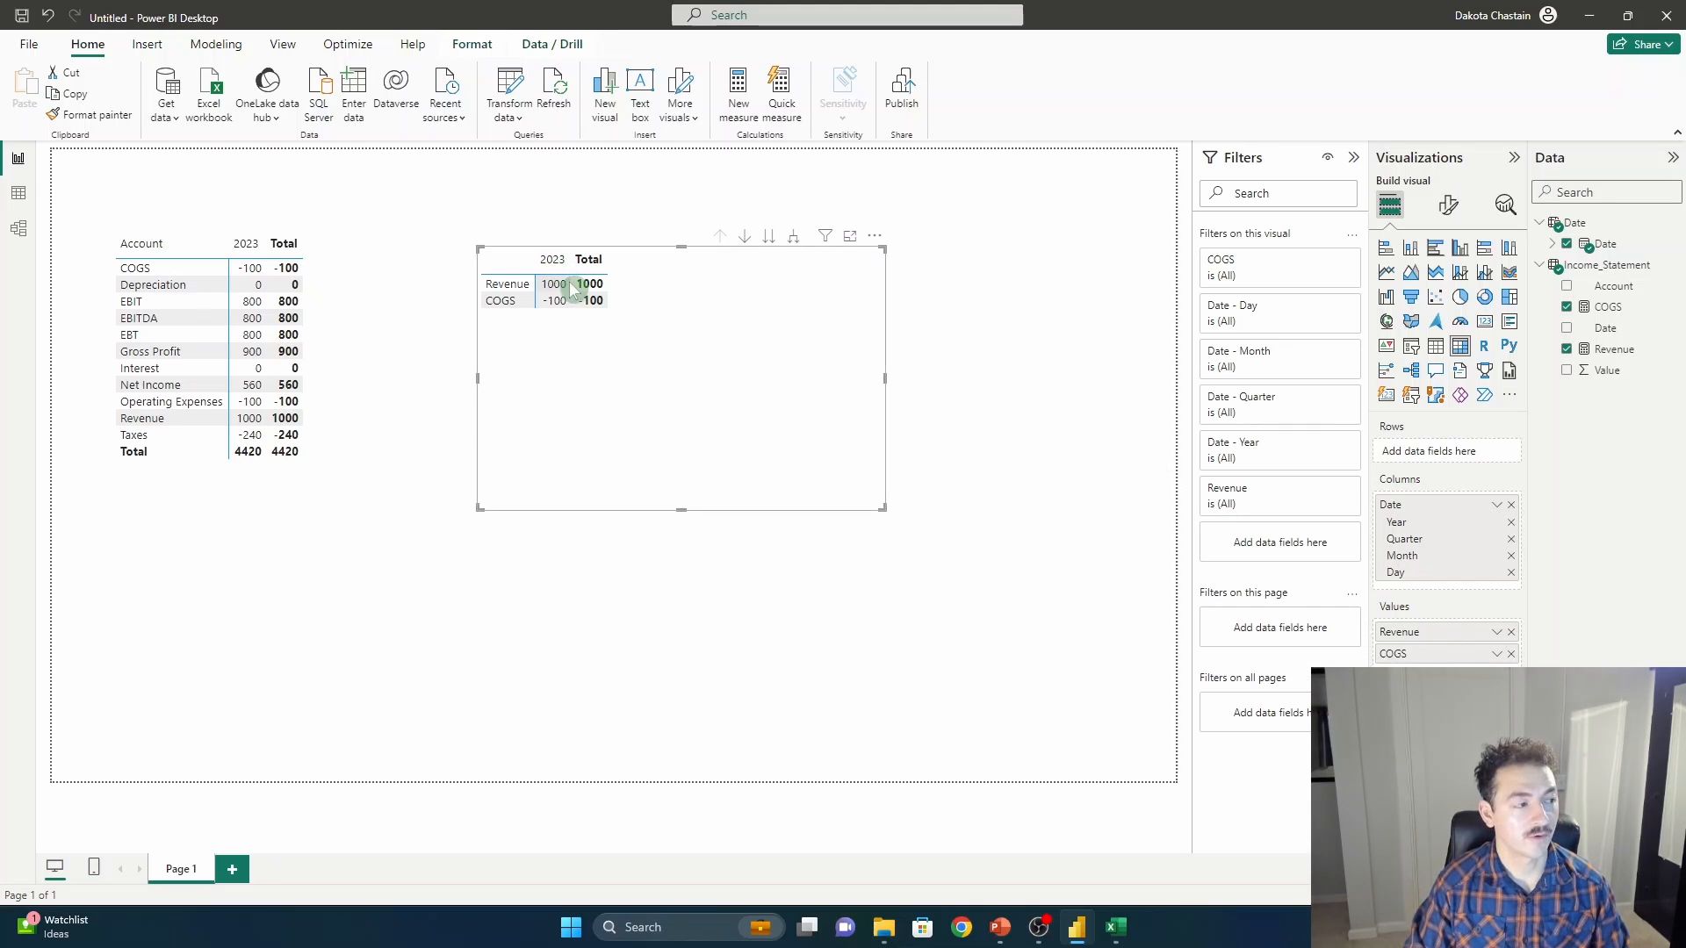
mouse_move(662, 357)
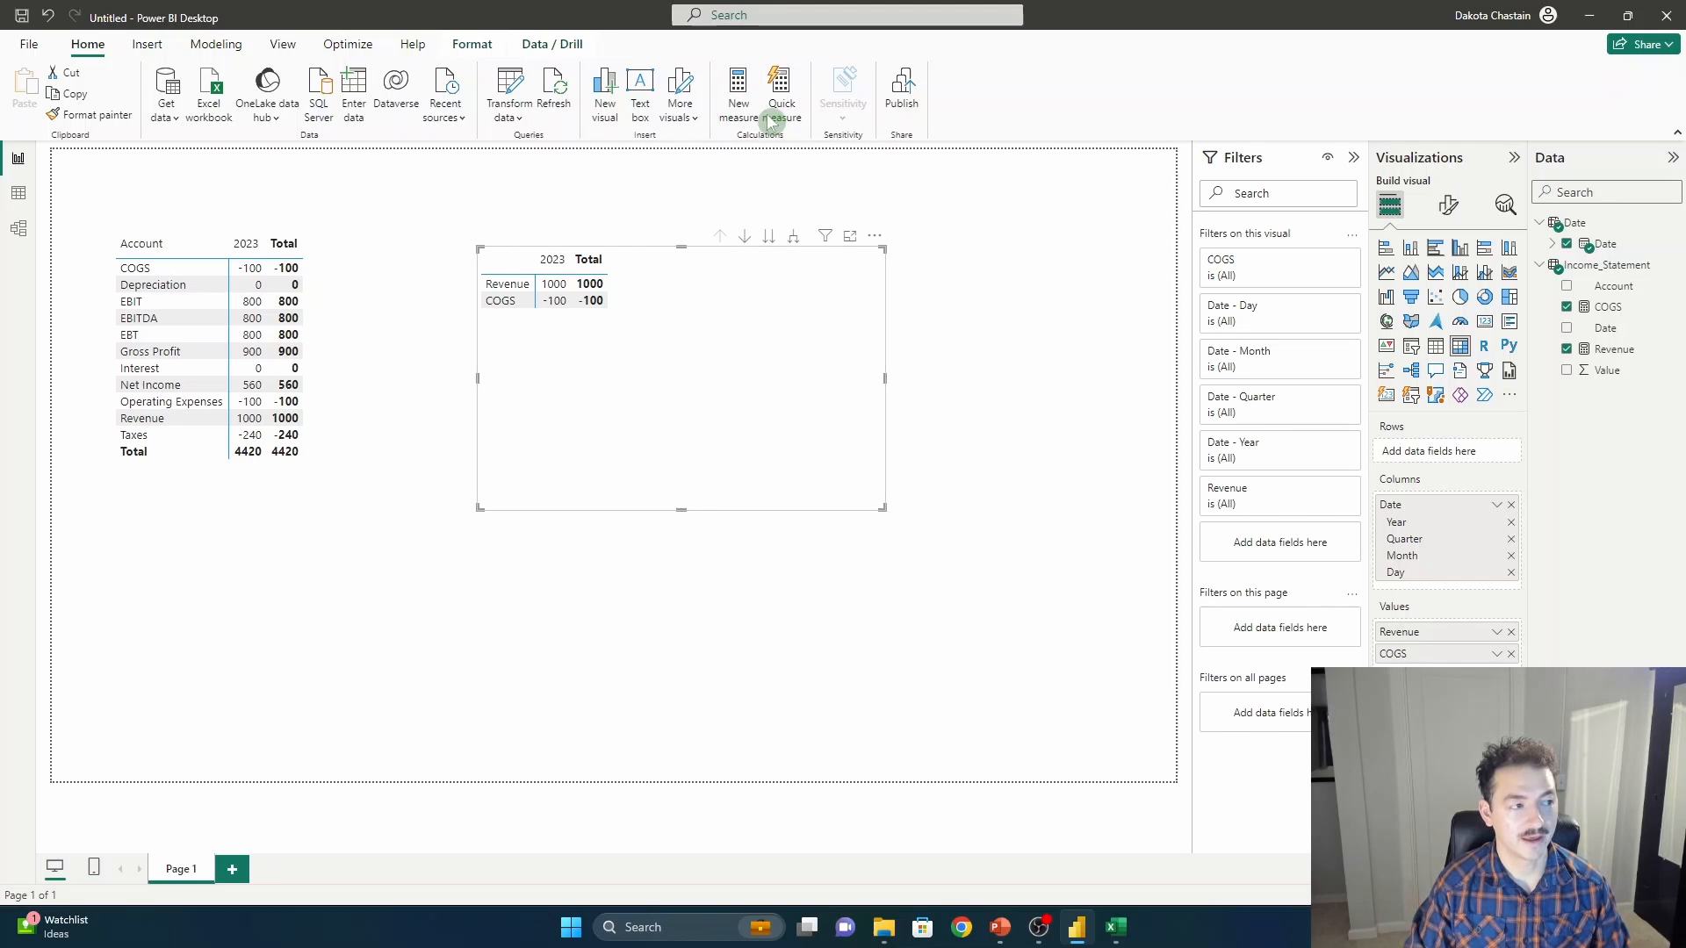
Create Gross Profit = [Revenue]-[COGS] and add it to the matrix.
left_click(738, 91)
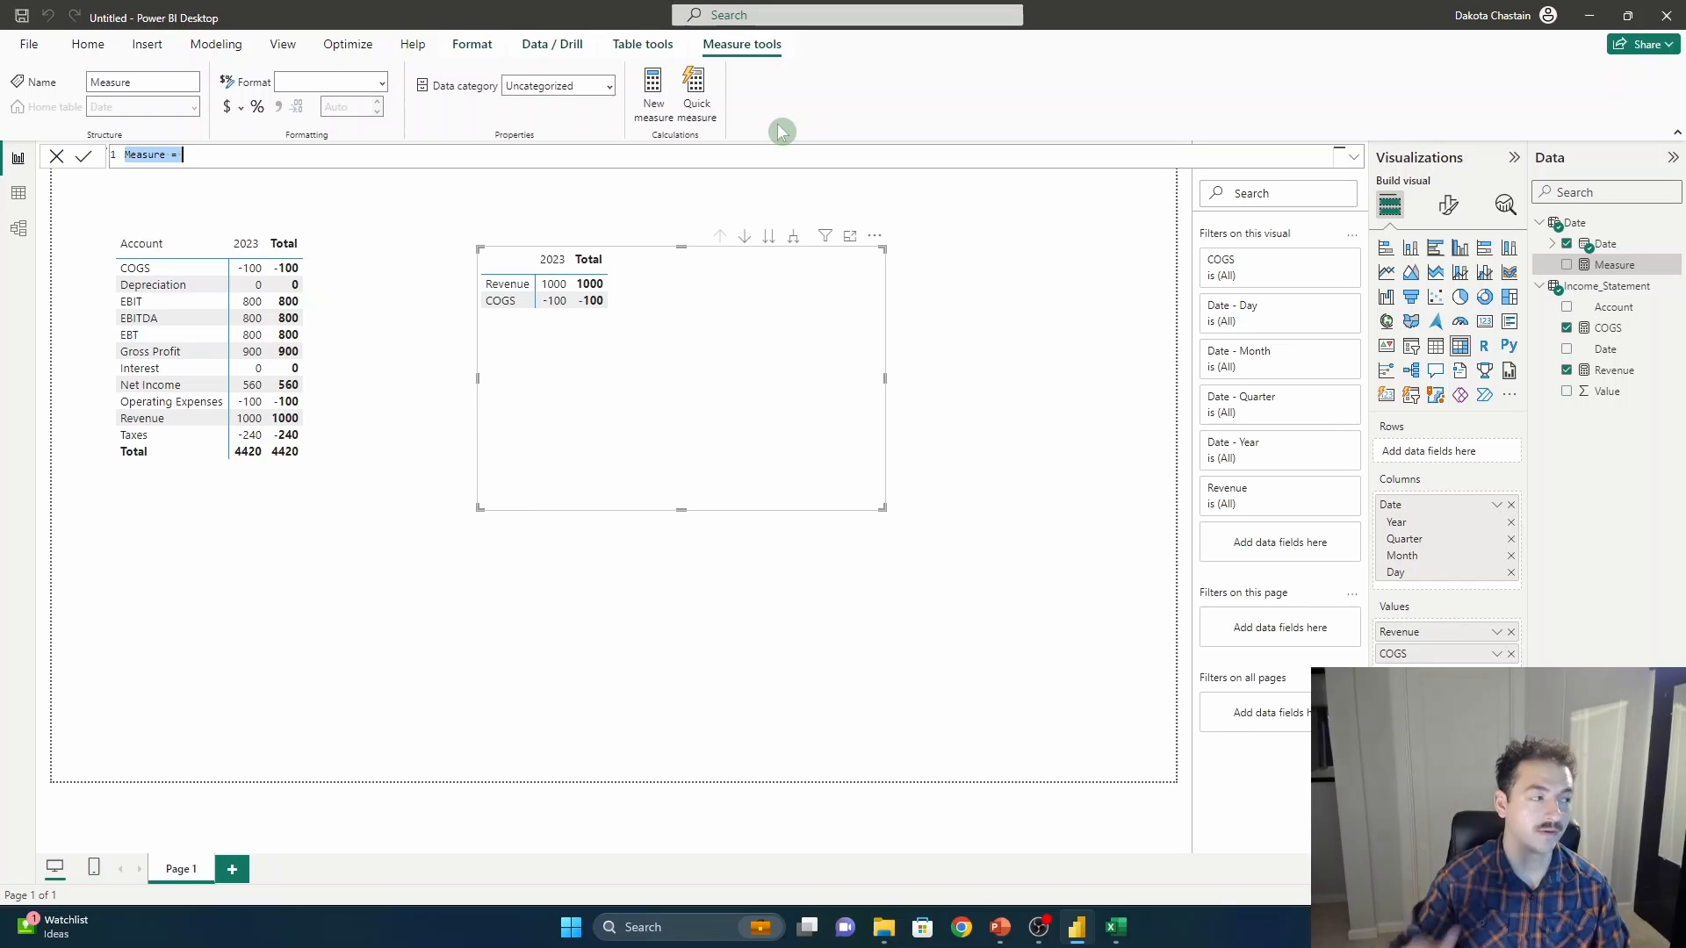
type("Gross Pr")
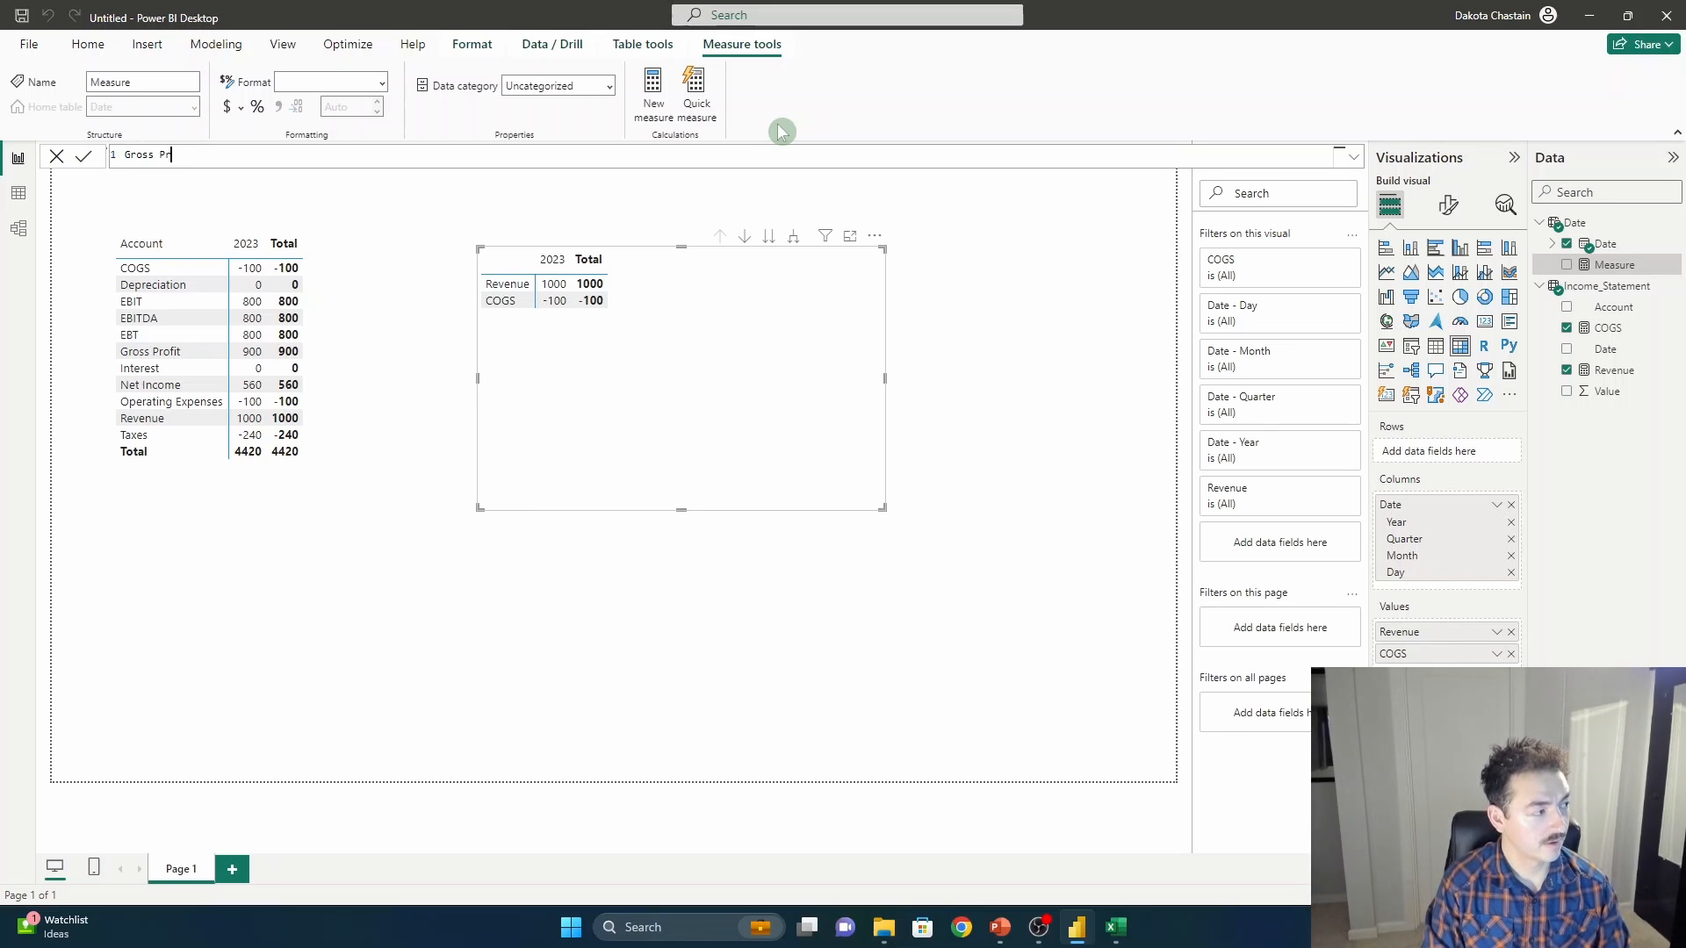
type("= reve")
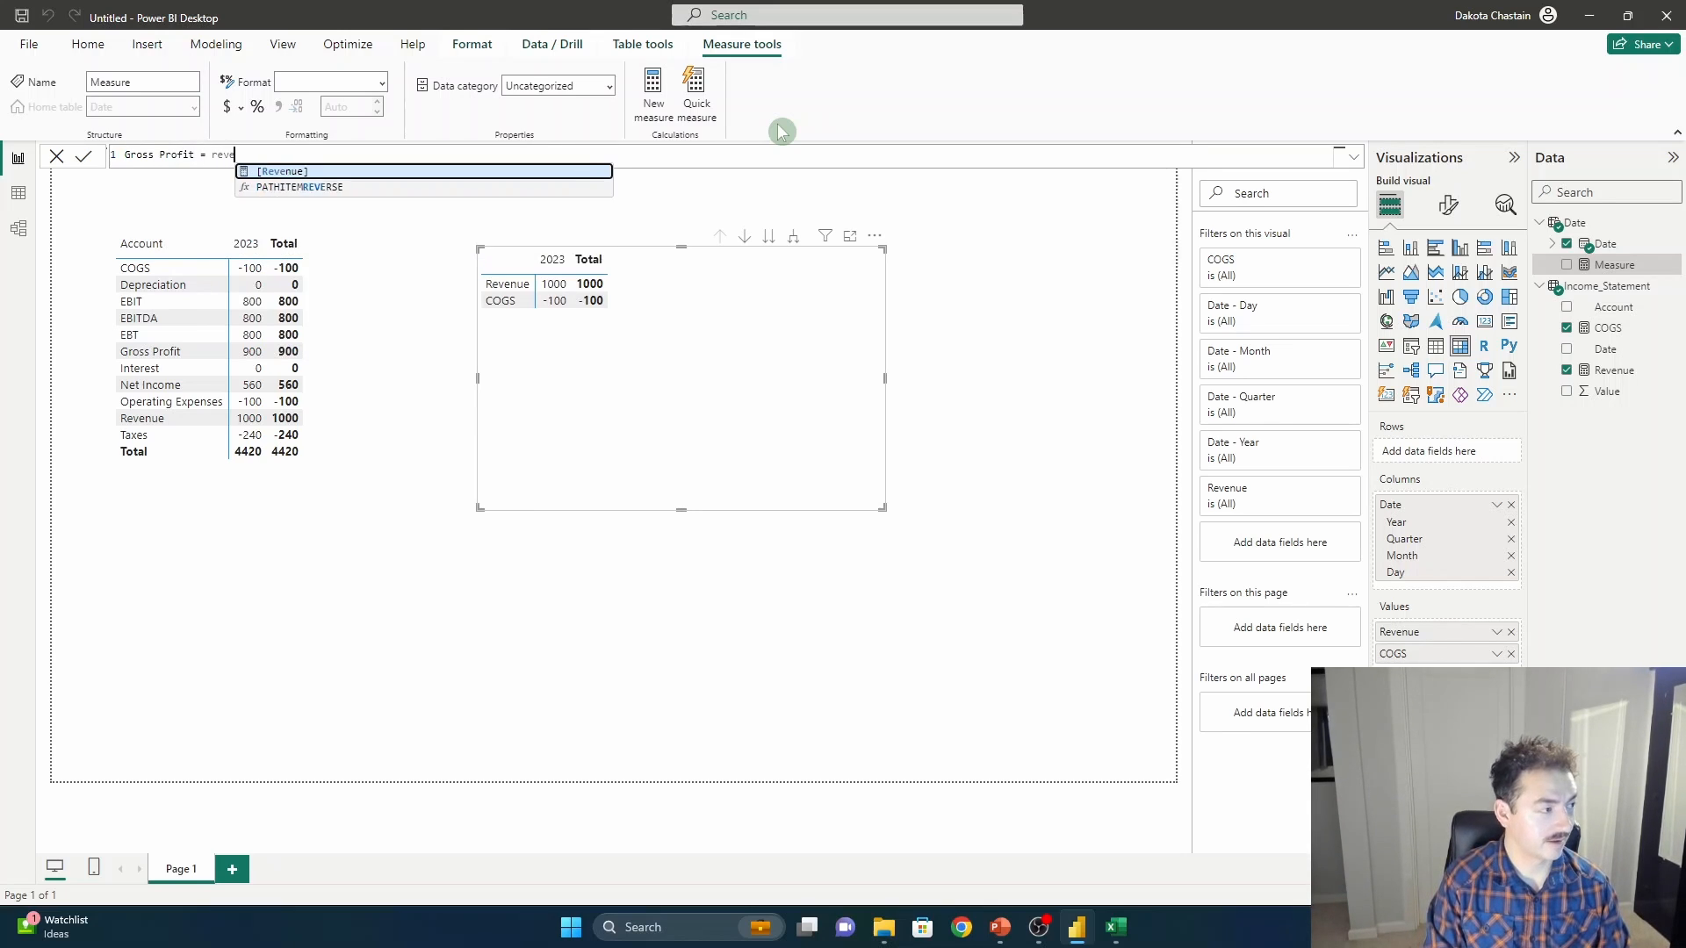
type("]-cog")
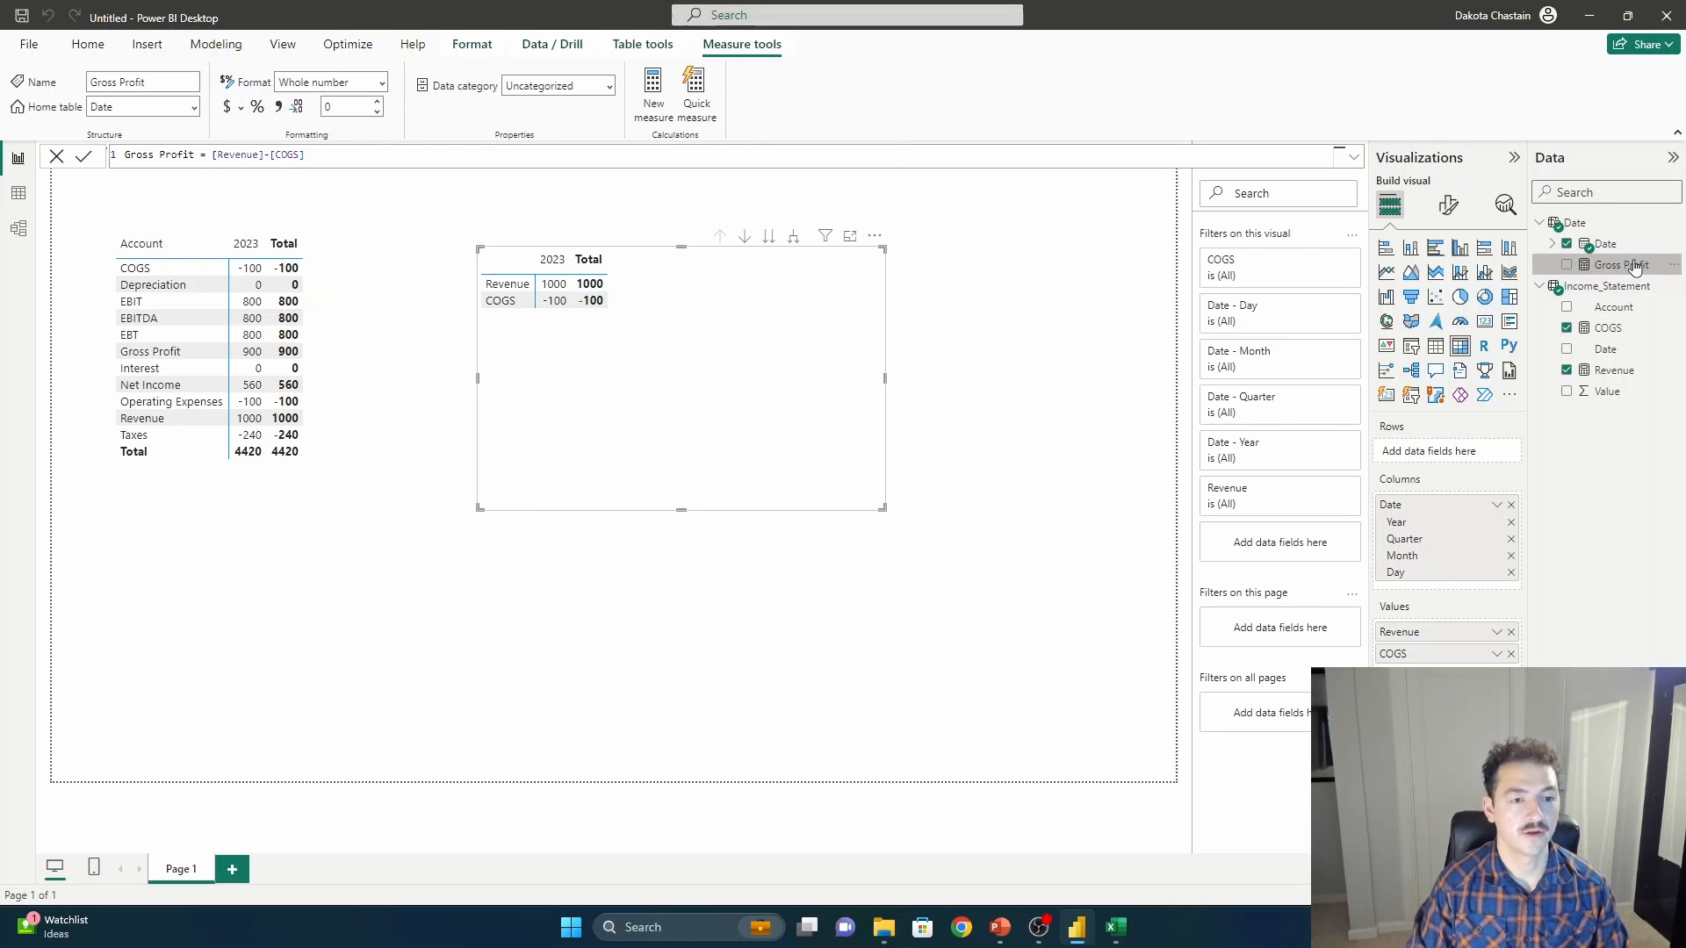
left_click(1568, 265)
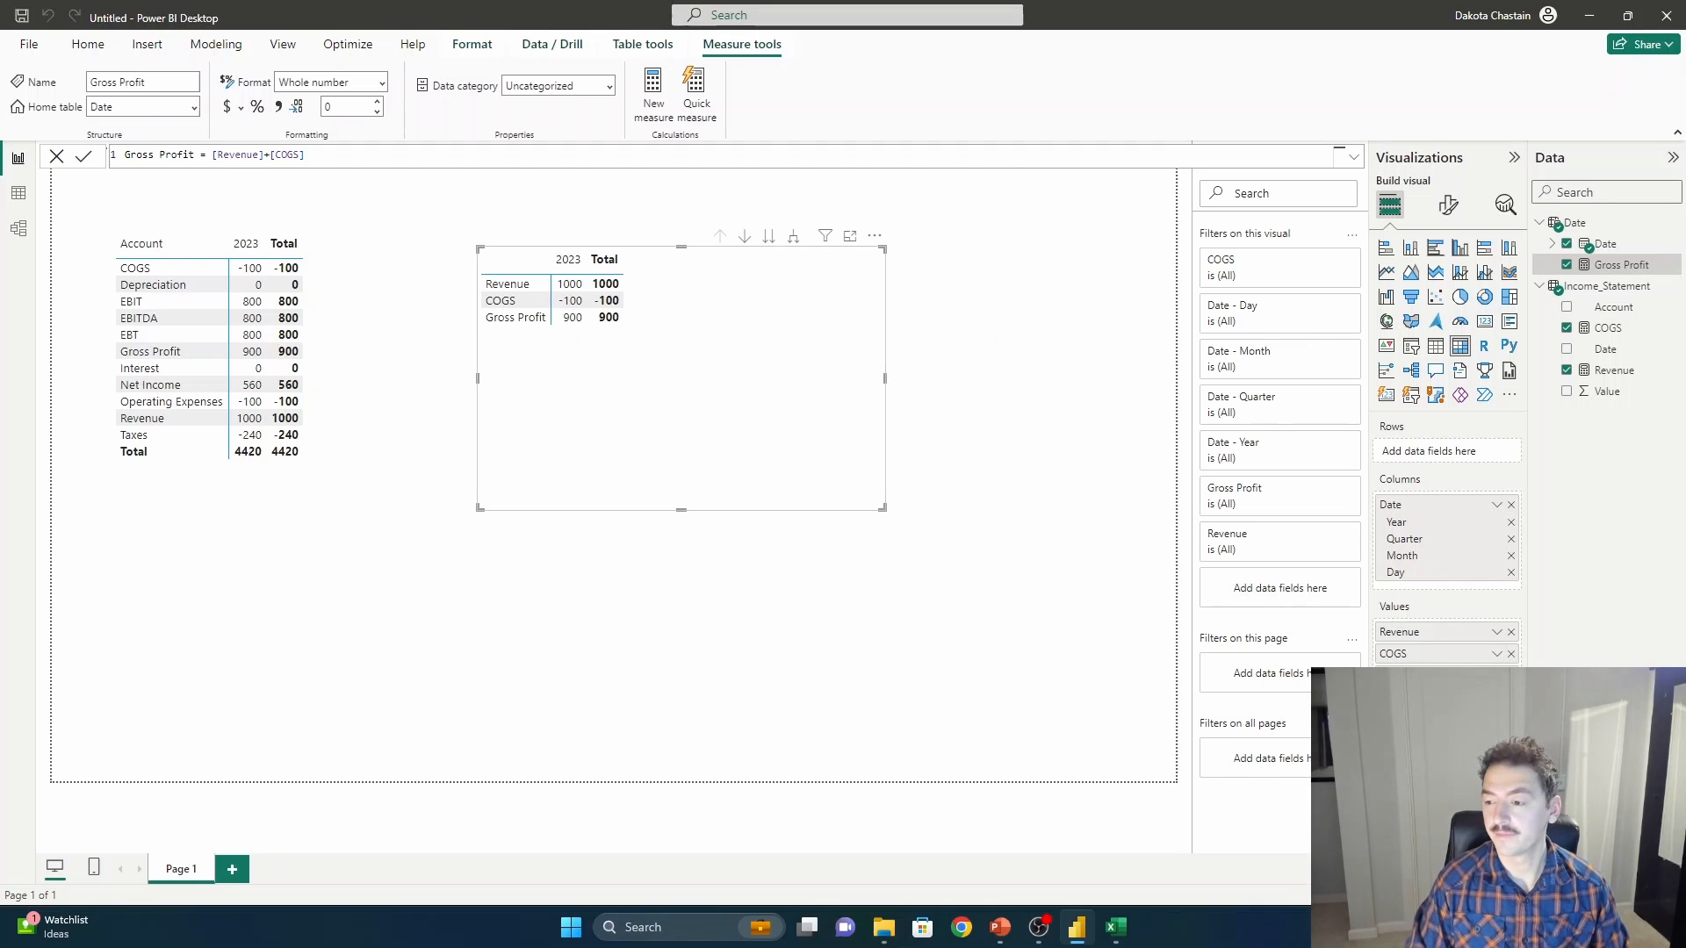
Begin further measures such as Interest = 0.
left_click(88, 44)
type("Interest = 0")
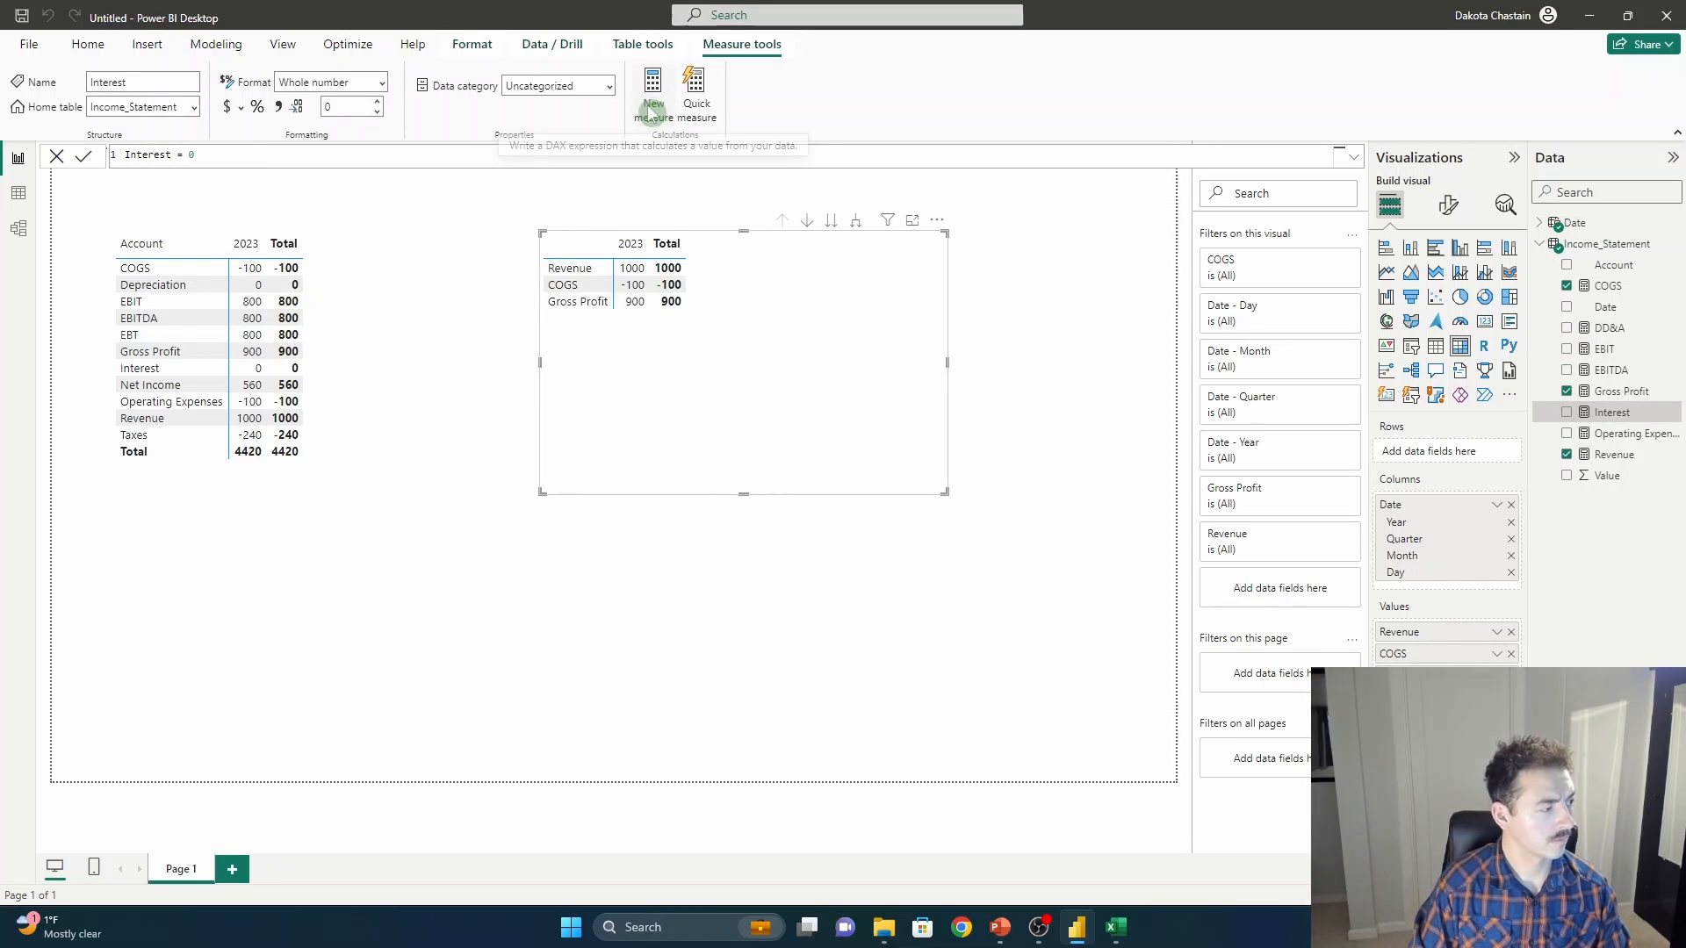
left_click(652, 91)
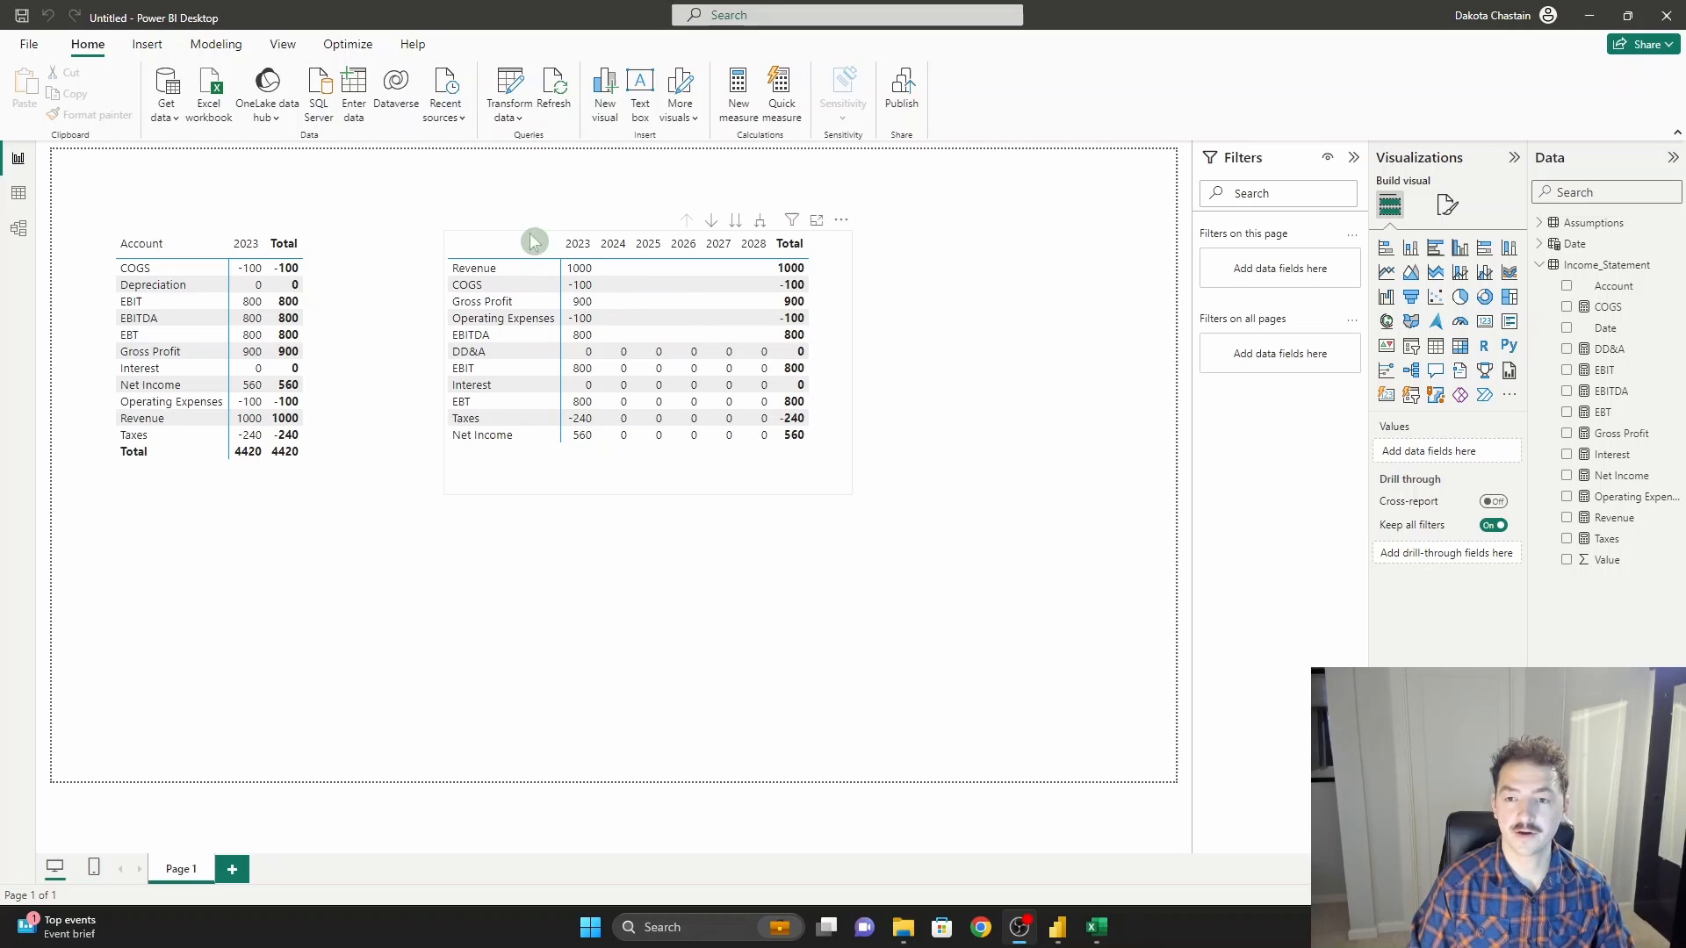
mouse_move(553, 467)
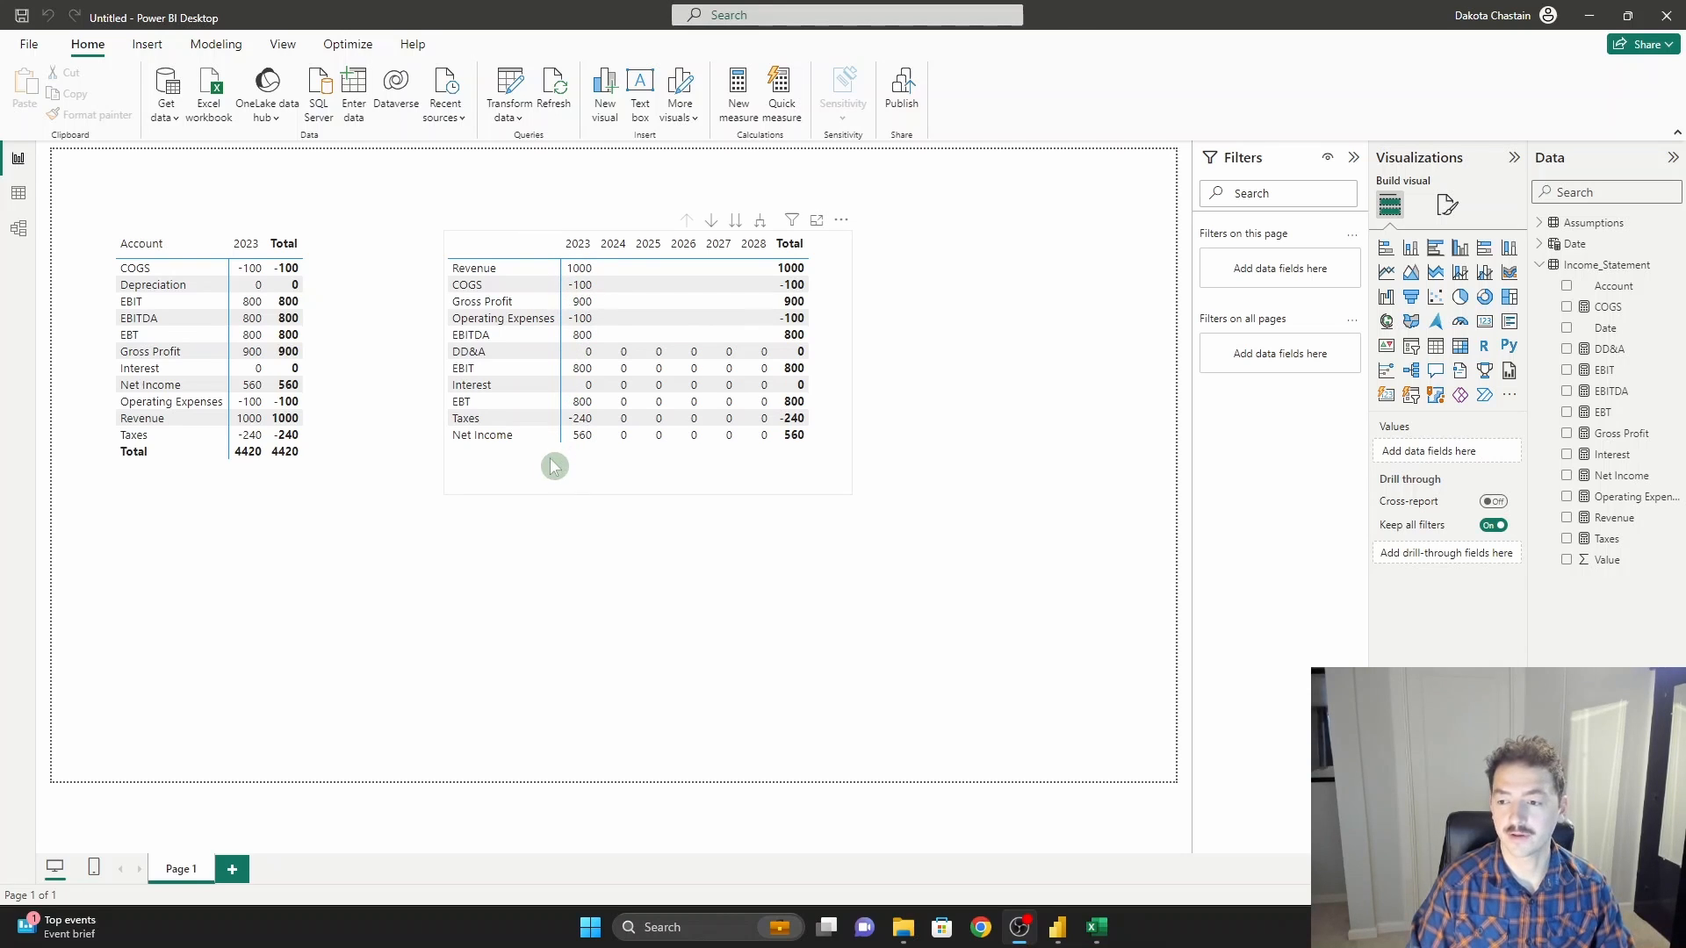
mouse_move(517, 253)
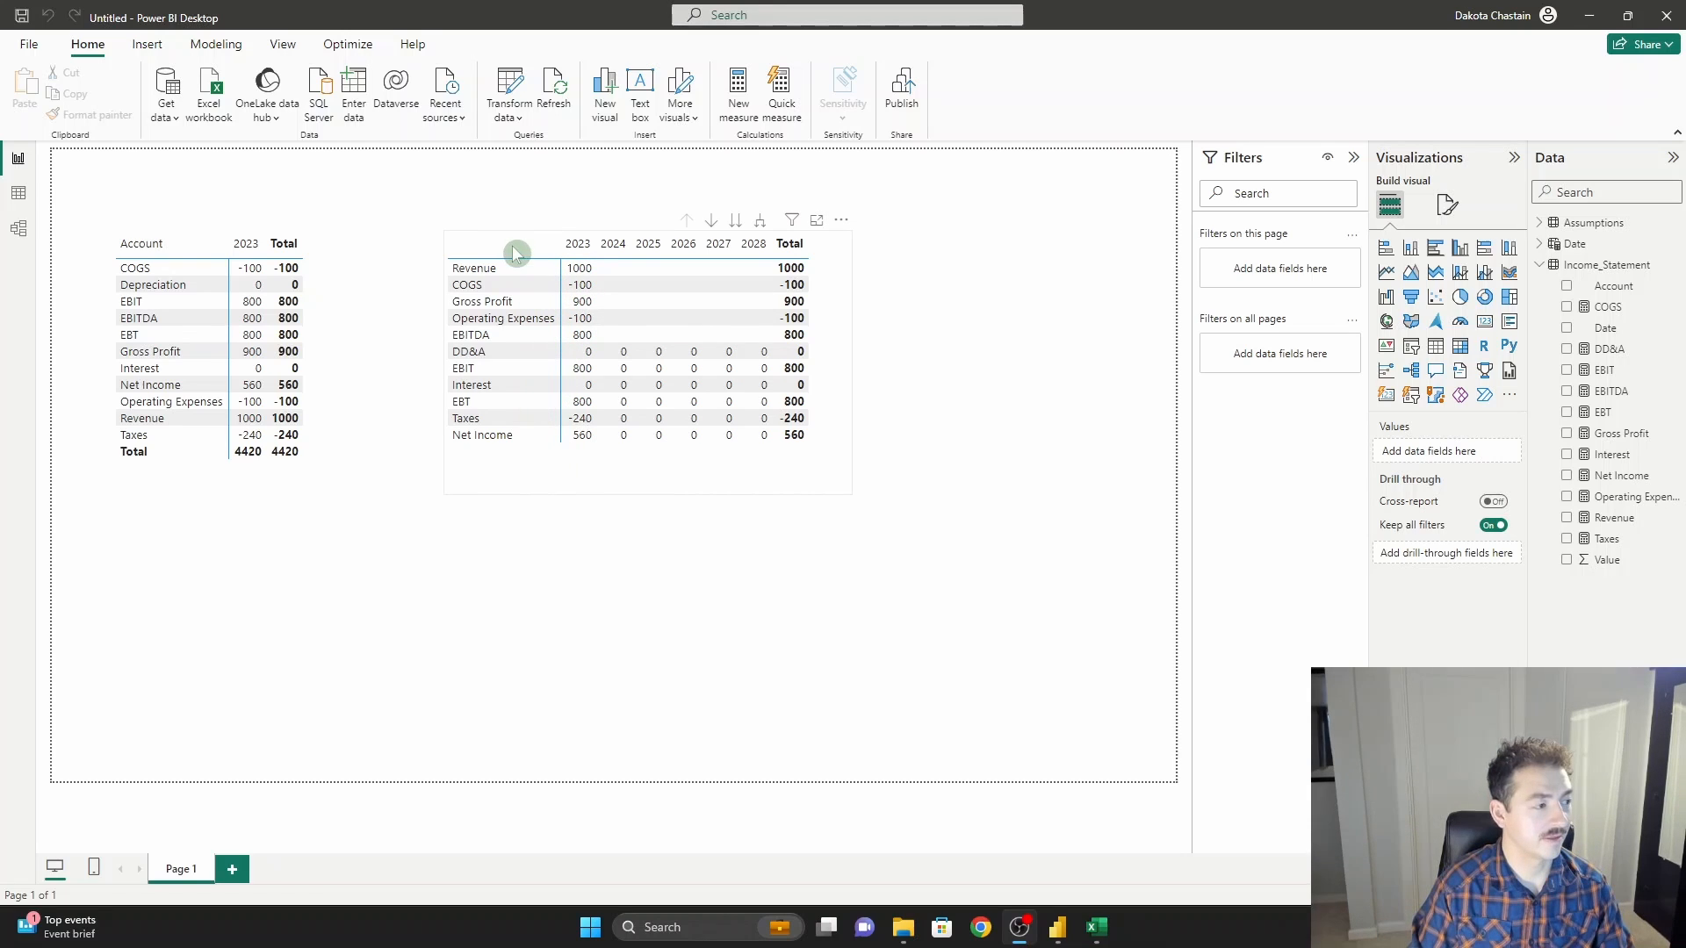
mouse_move(578, 333)
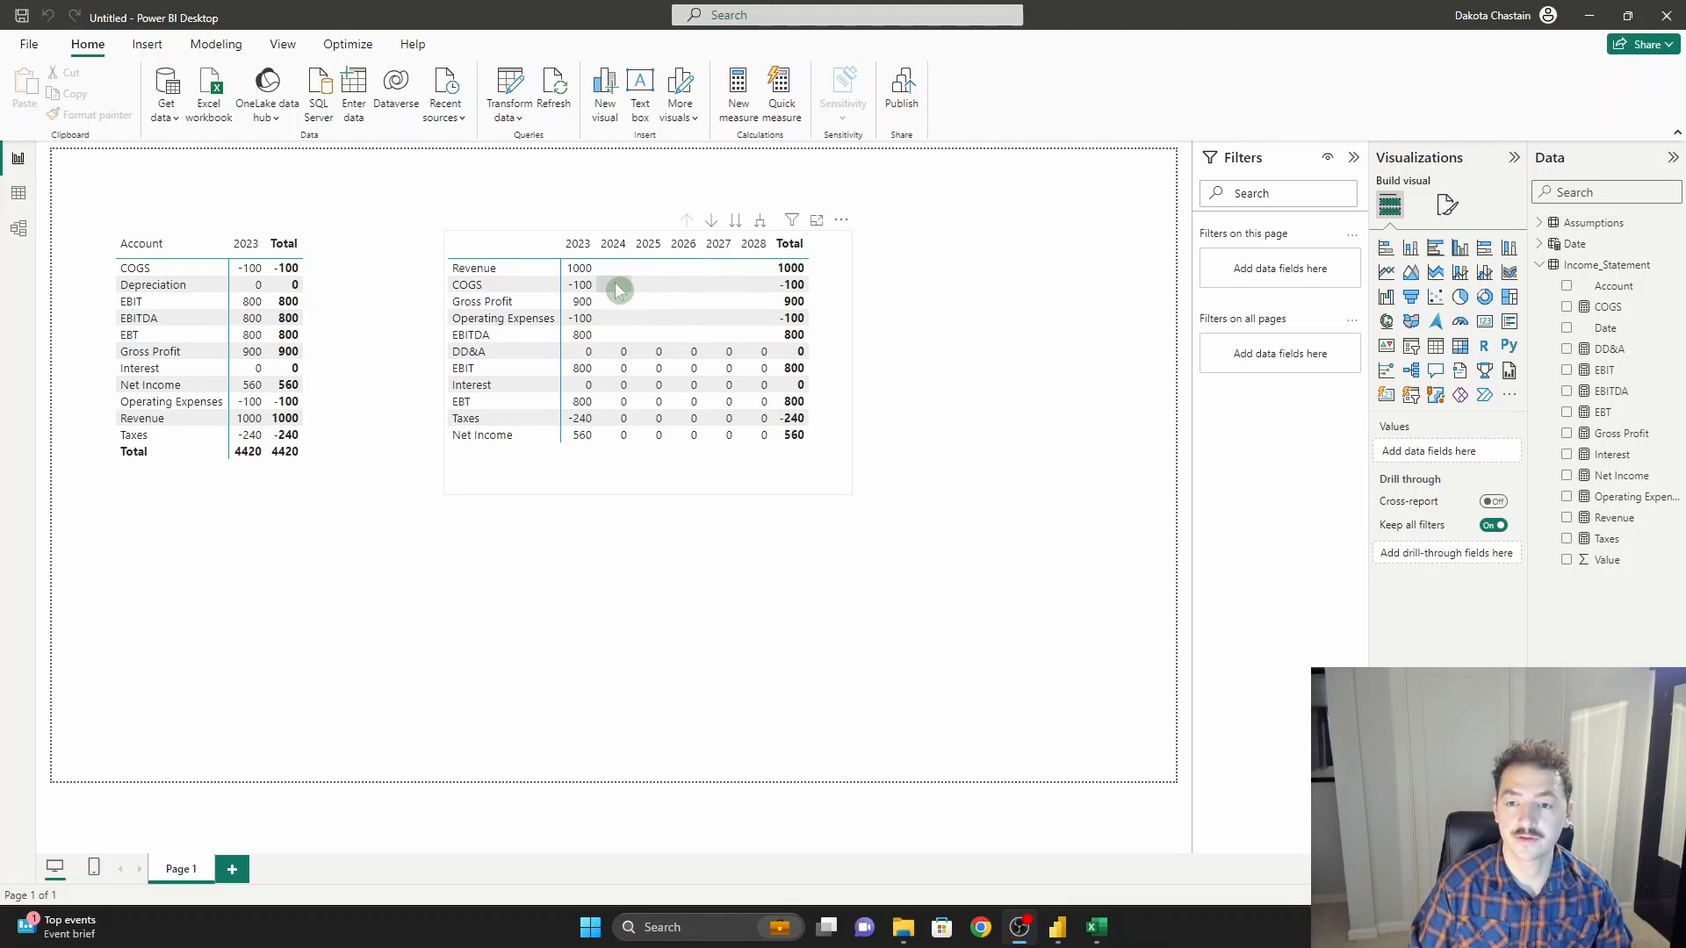
mouse_move(699, 289)
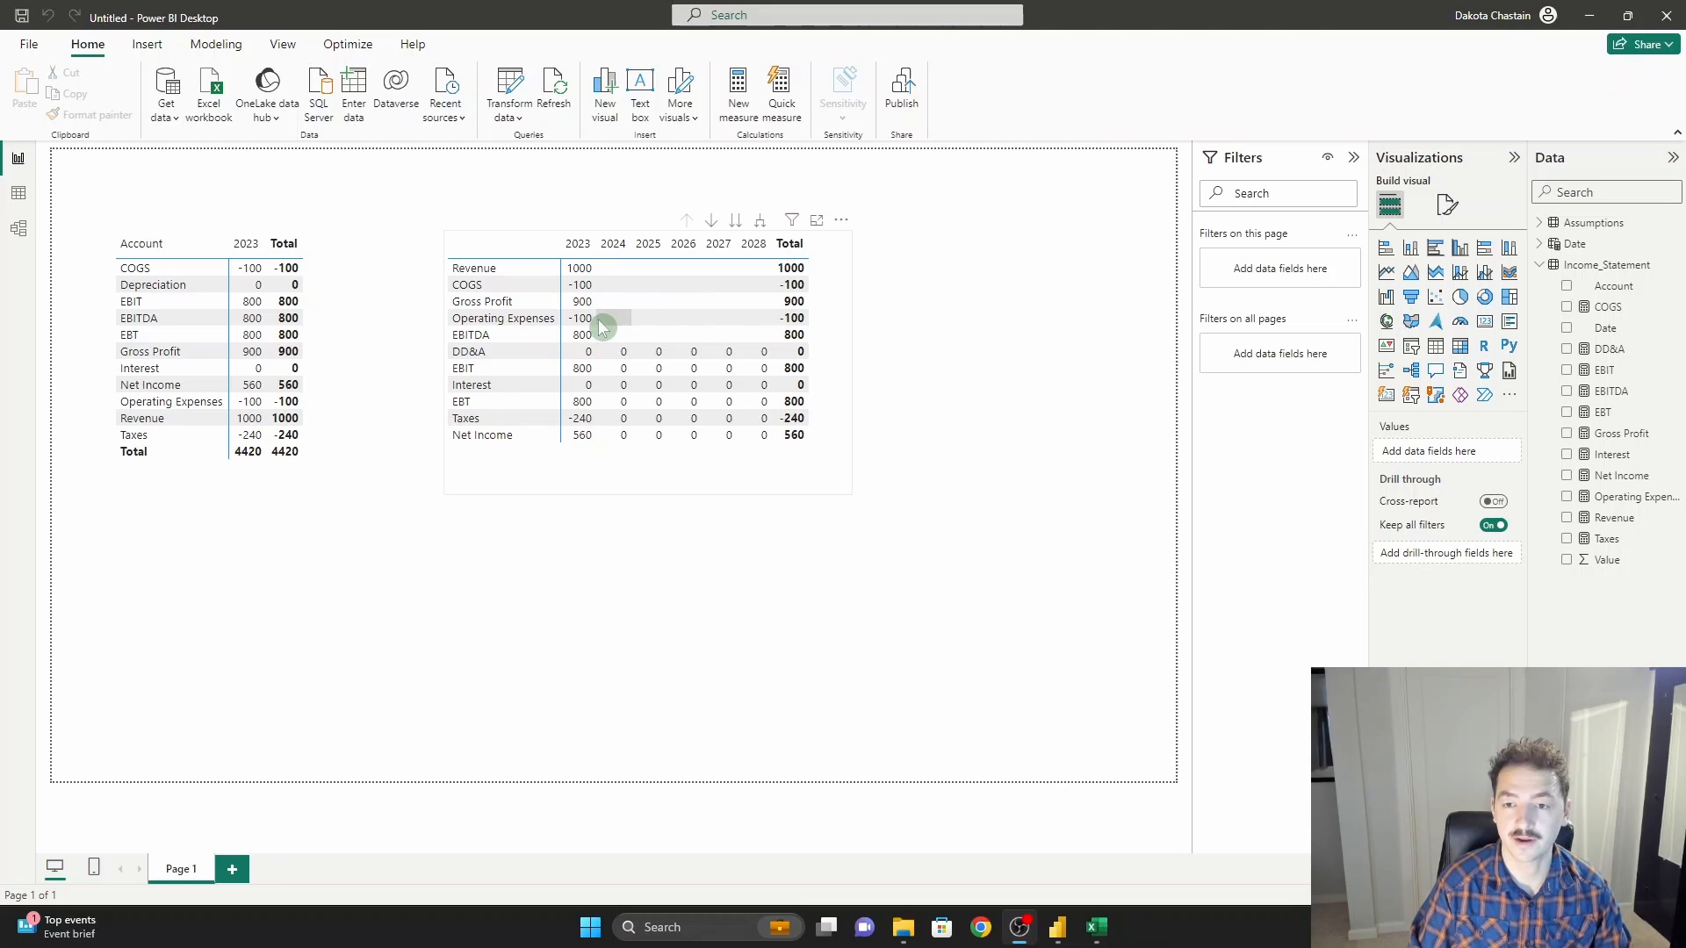
mouse_move(548, 430)
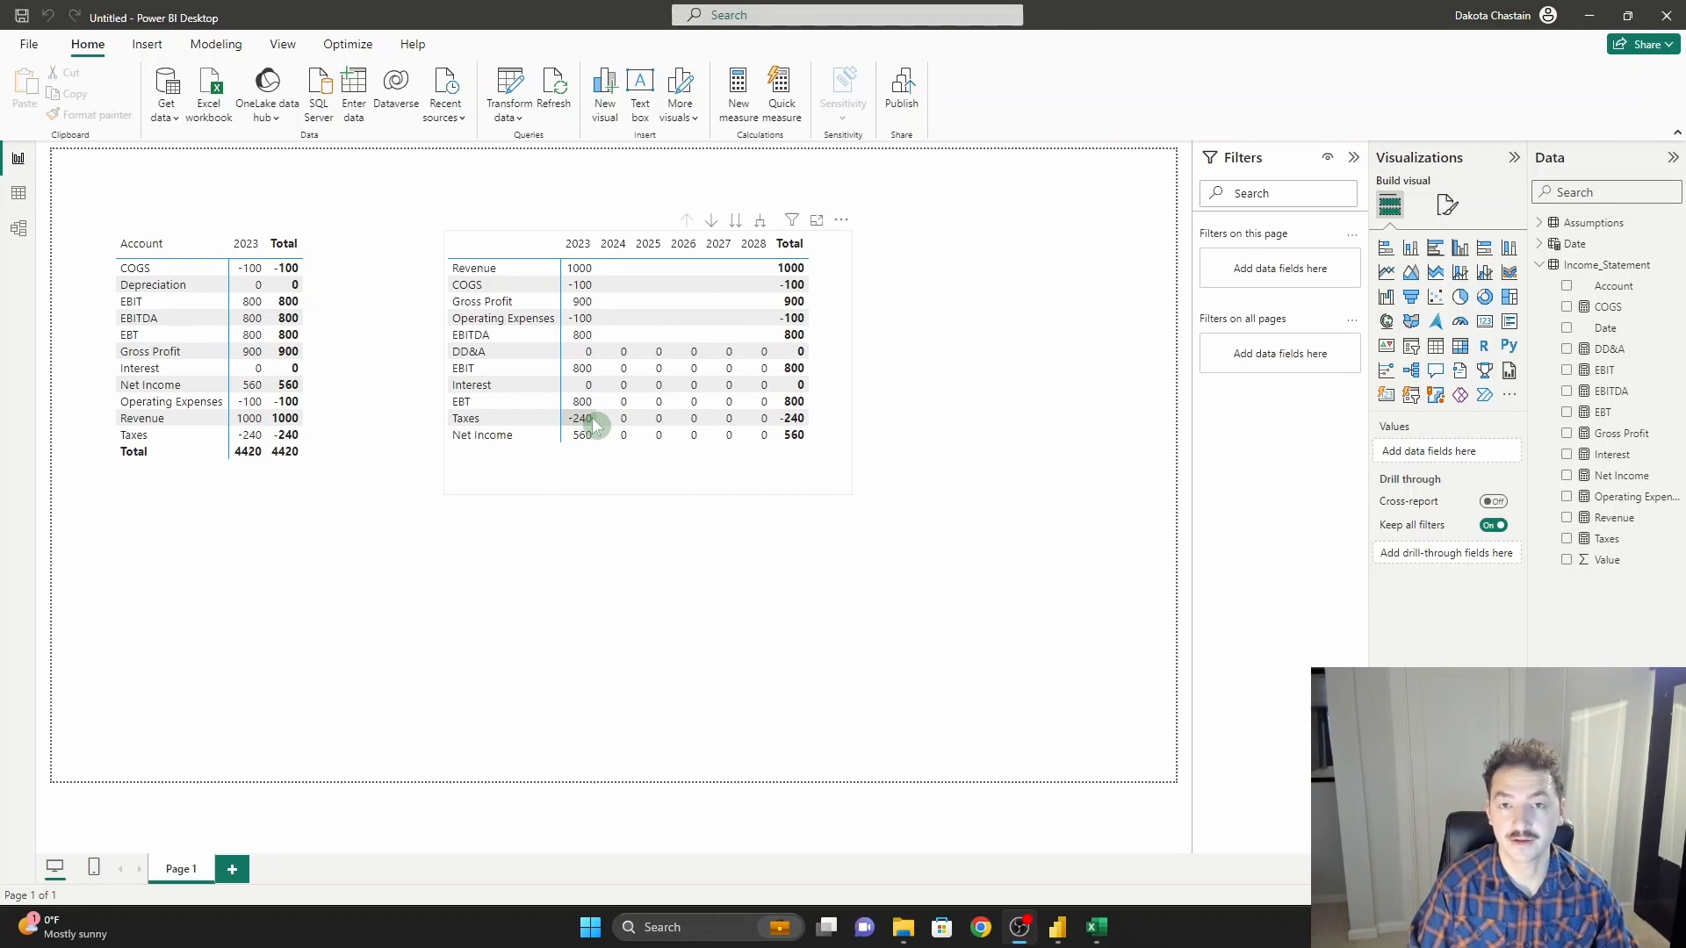
mouse_move(543, 384)
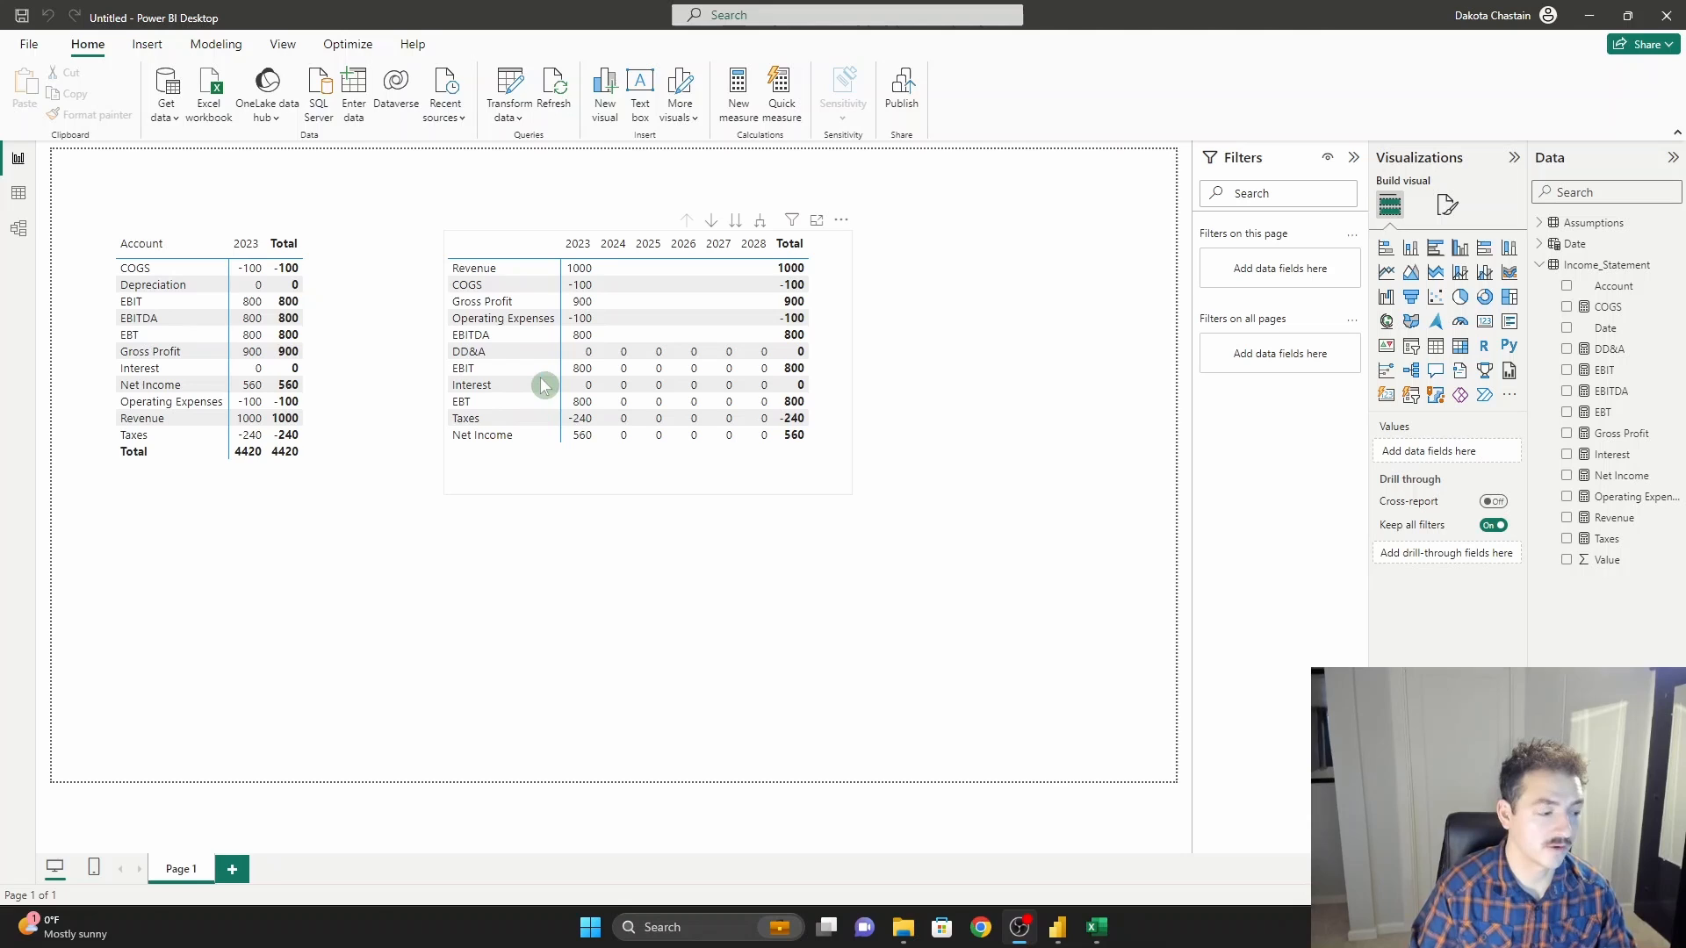
Bring up the Excel workbook holding the 2023–2028 assumptions grid.
left_click(1094, 928)
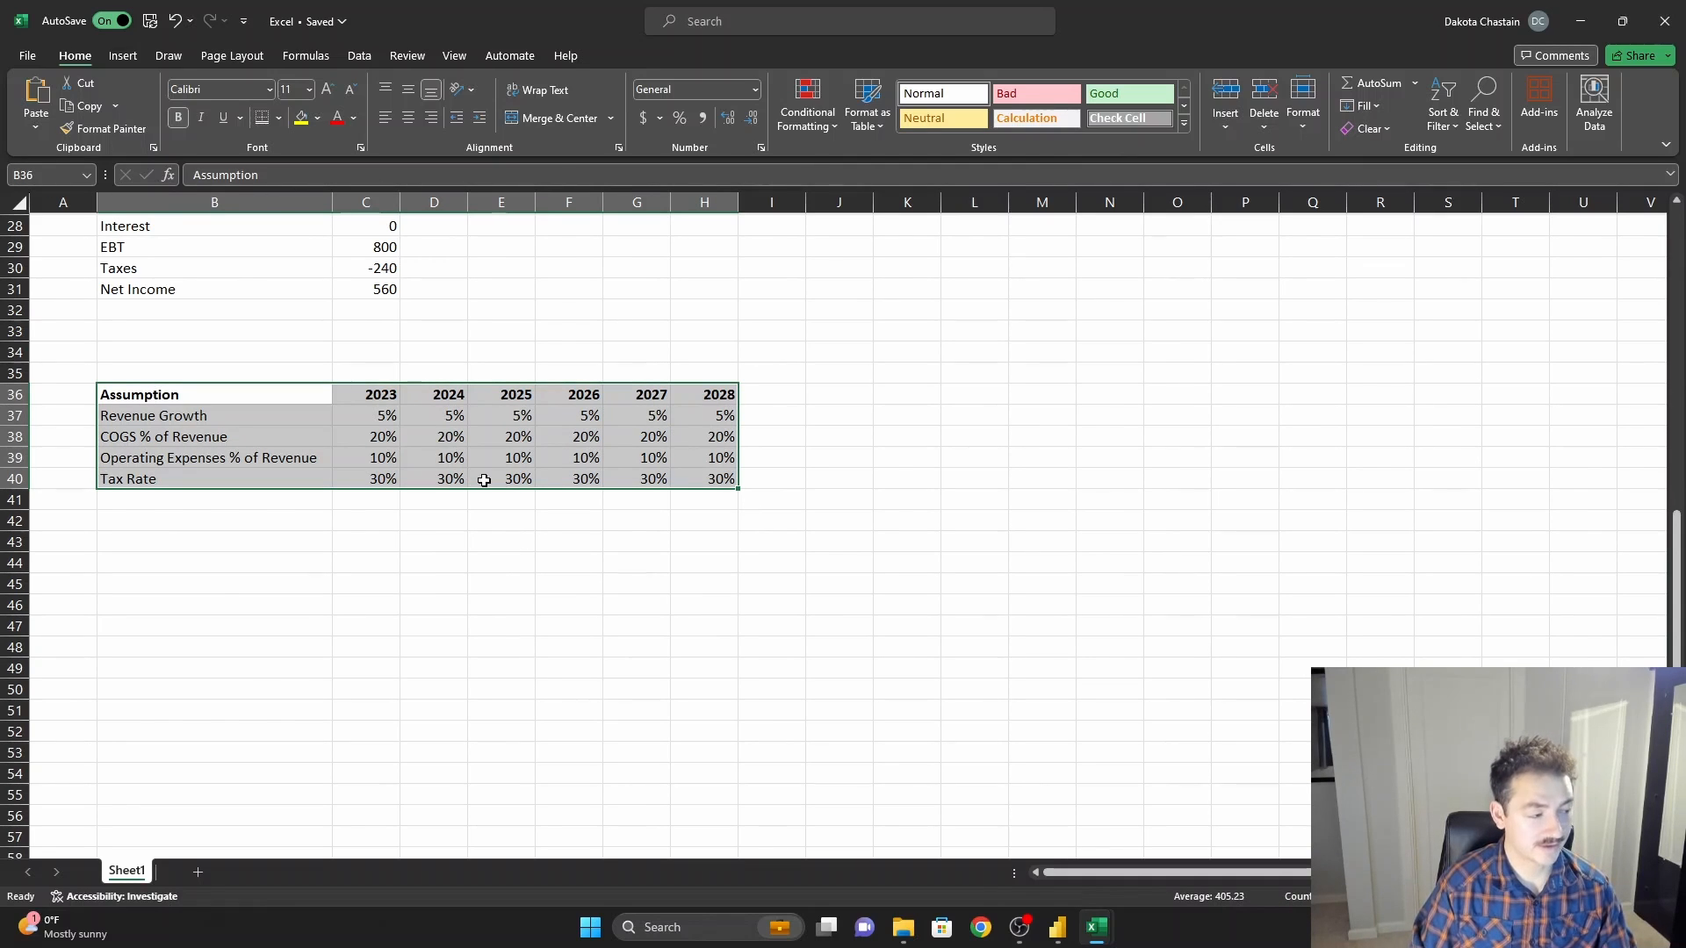
left_click(365, 417)
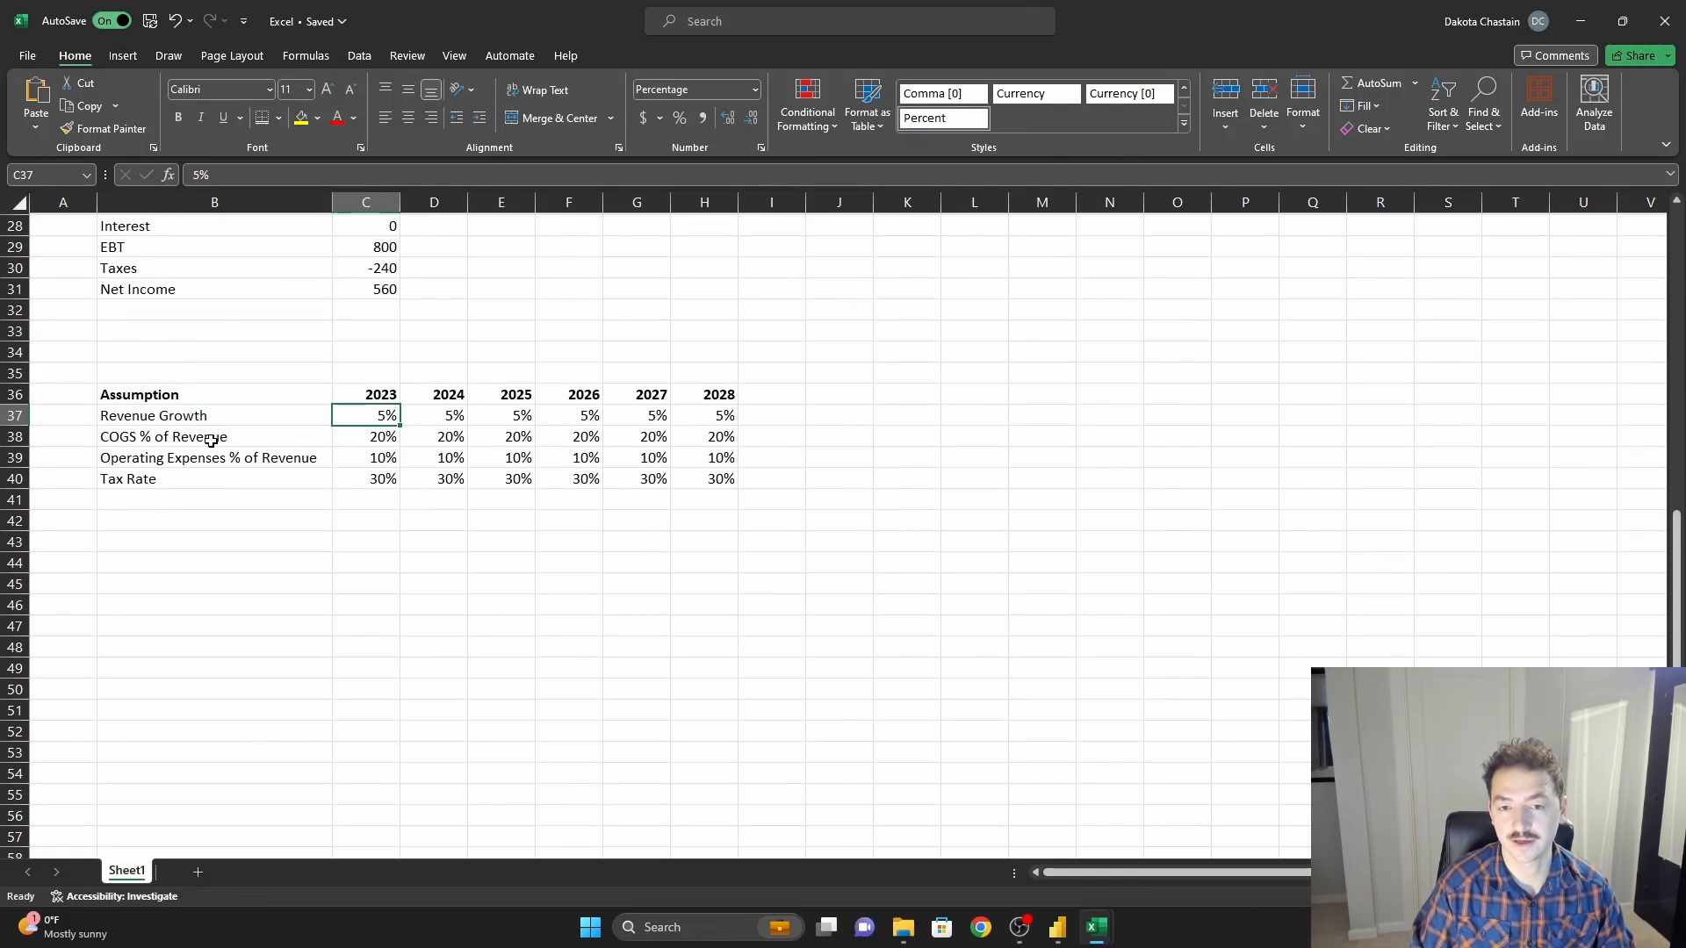
mouse_move(1530, 49)
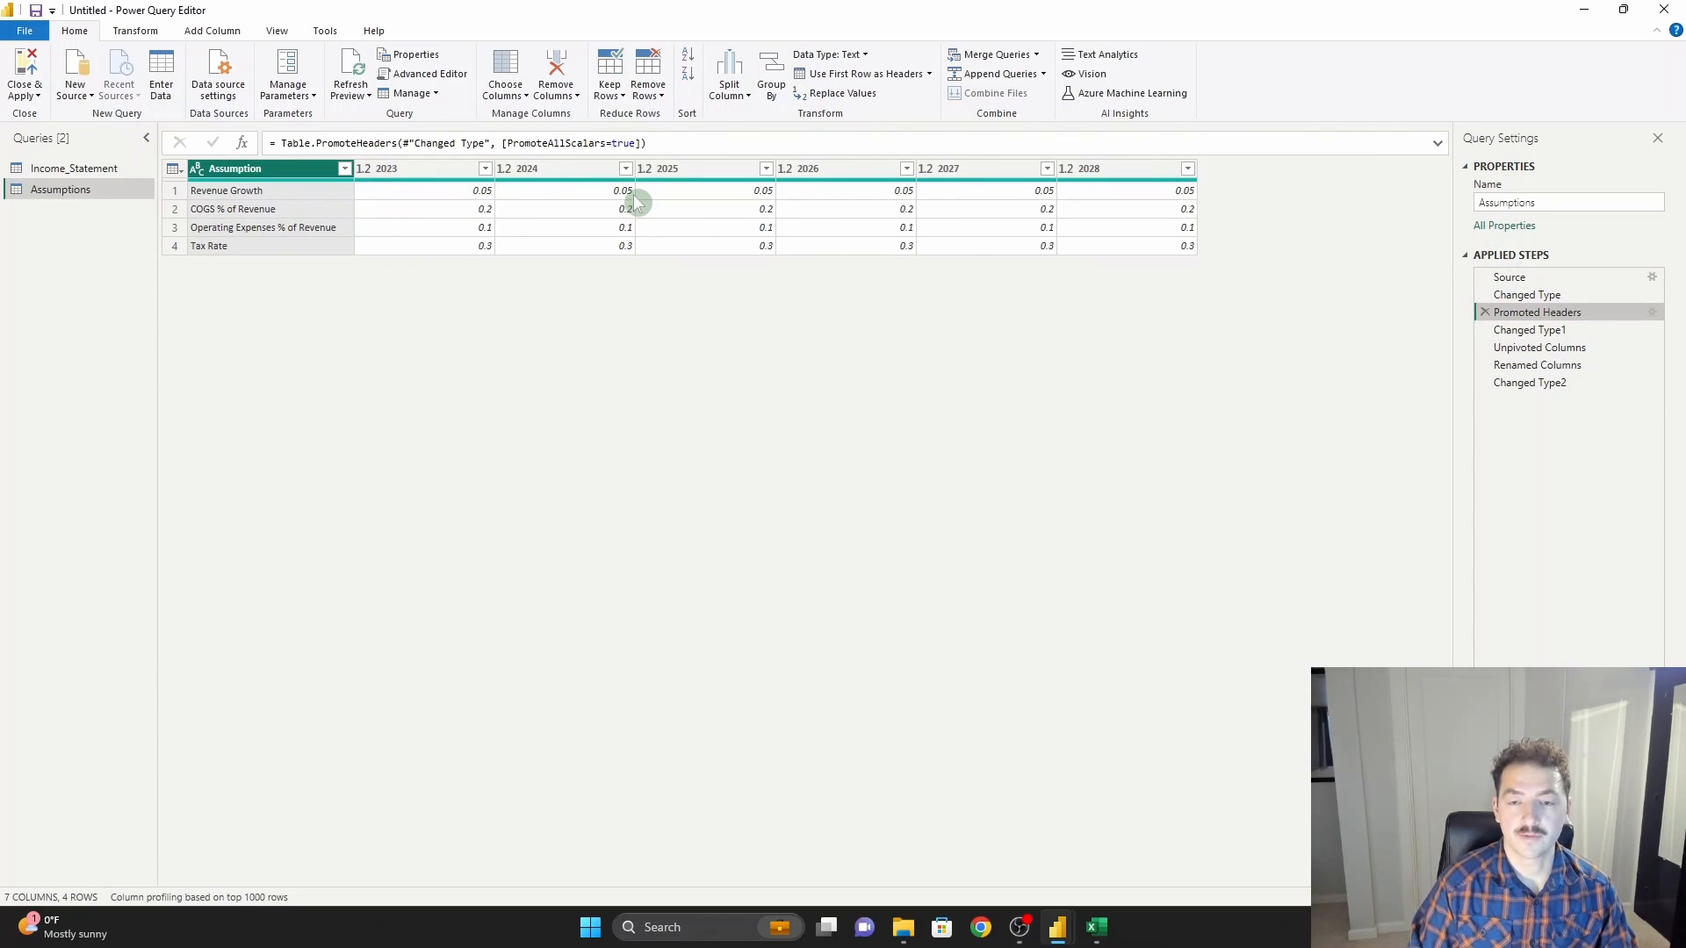
Inspect the Unpivoted Columns and Changed Type2 steps giving Assumption, Date and Value columns.
left_click(1538, 346)
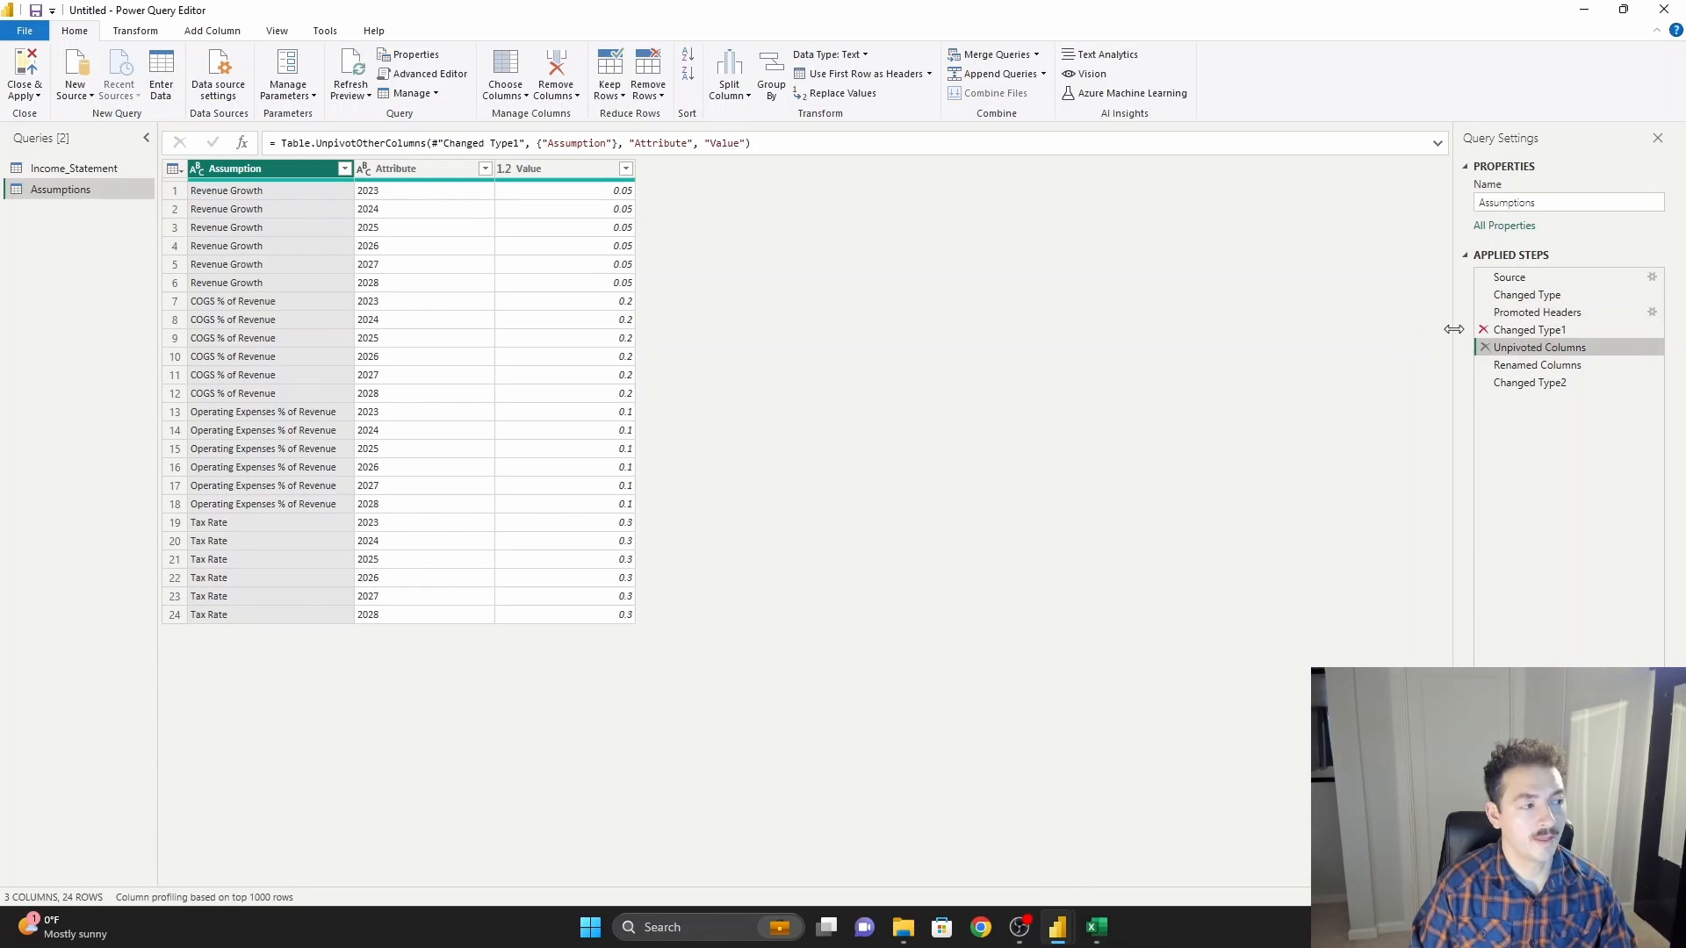
left_click(1530, 383)
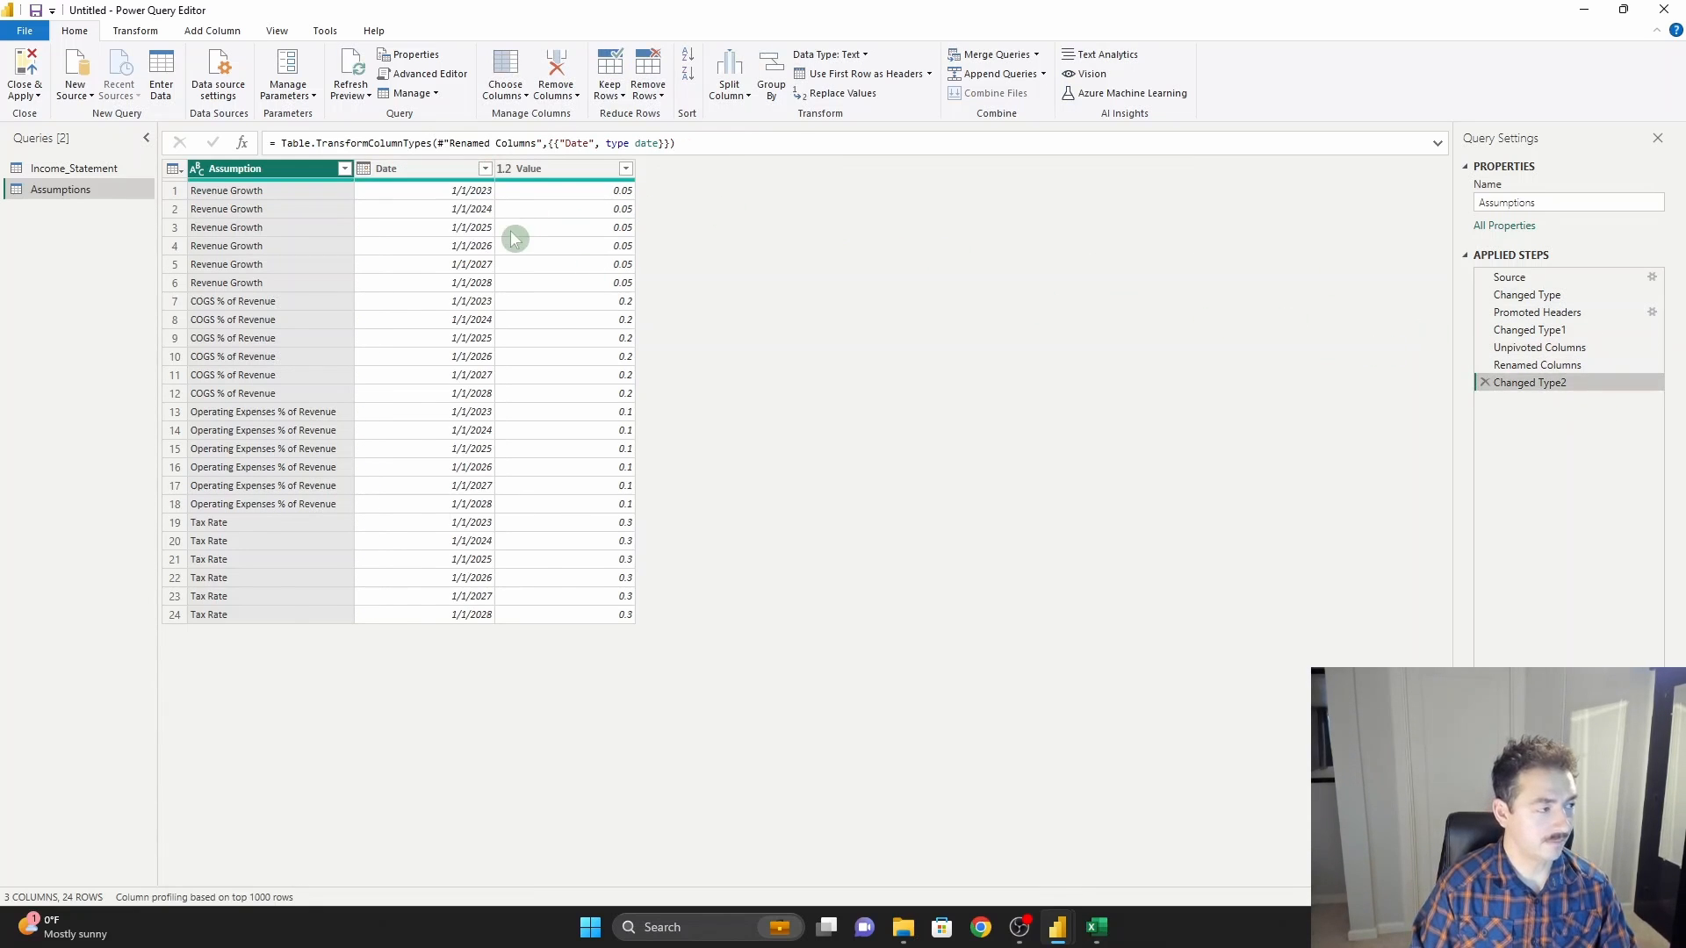
mouse_move(427, 434)
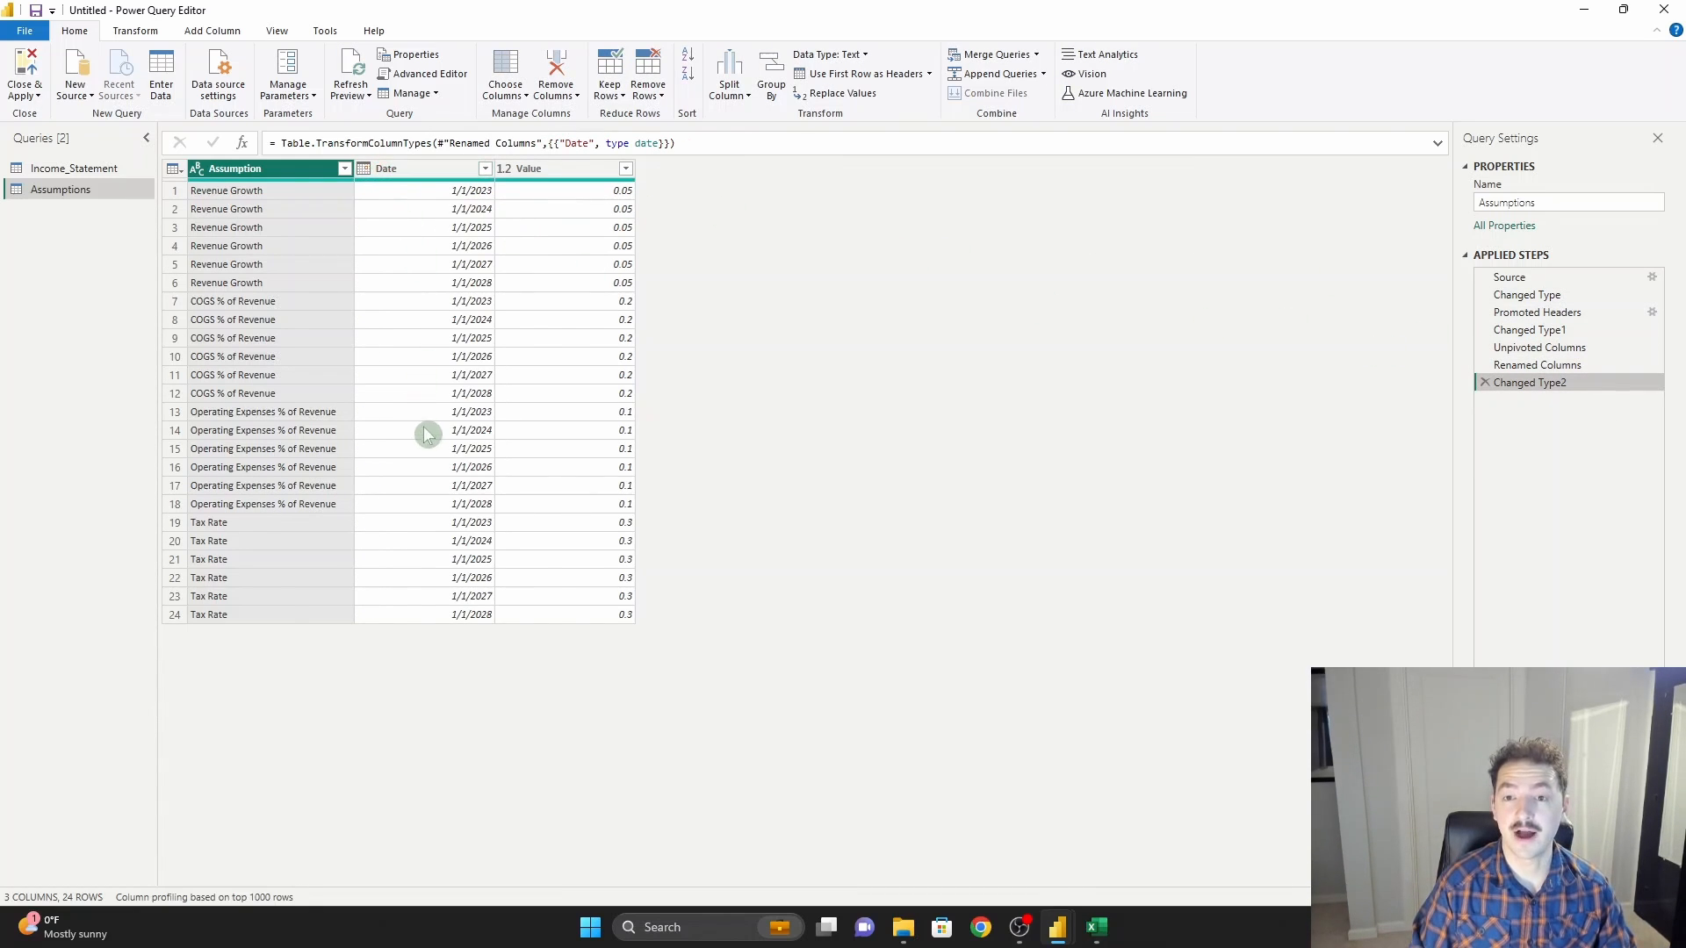
mouse_move(21, 156)
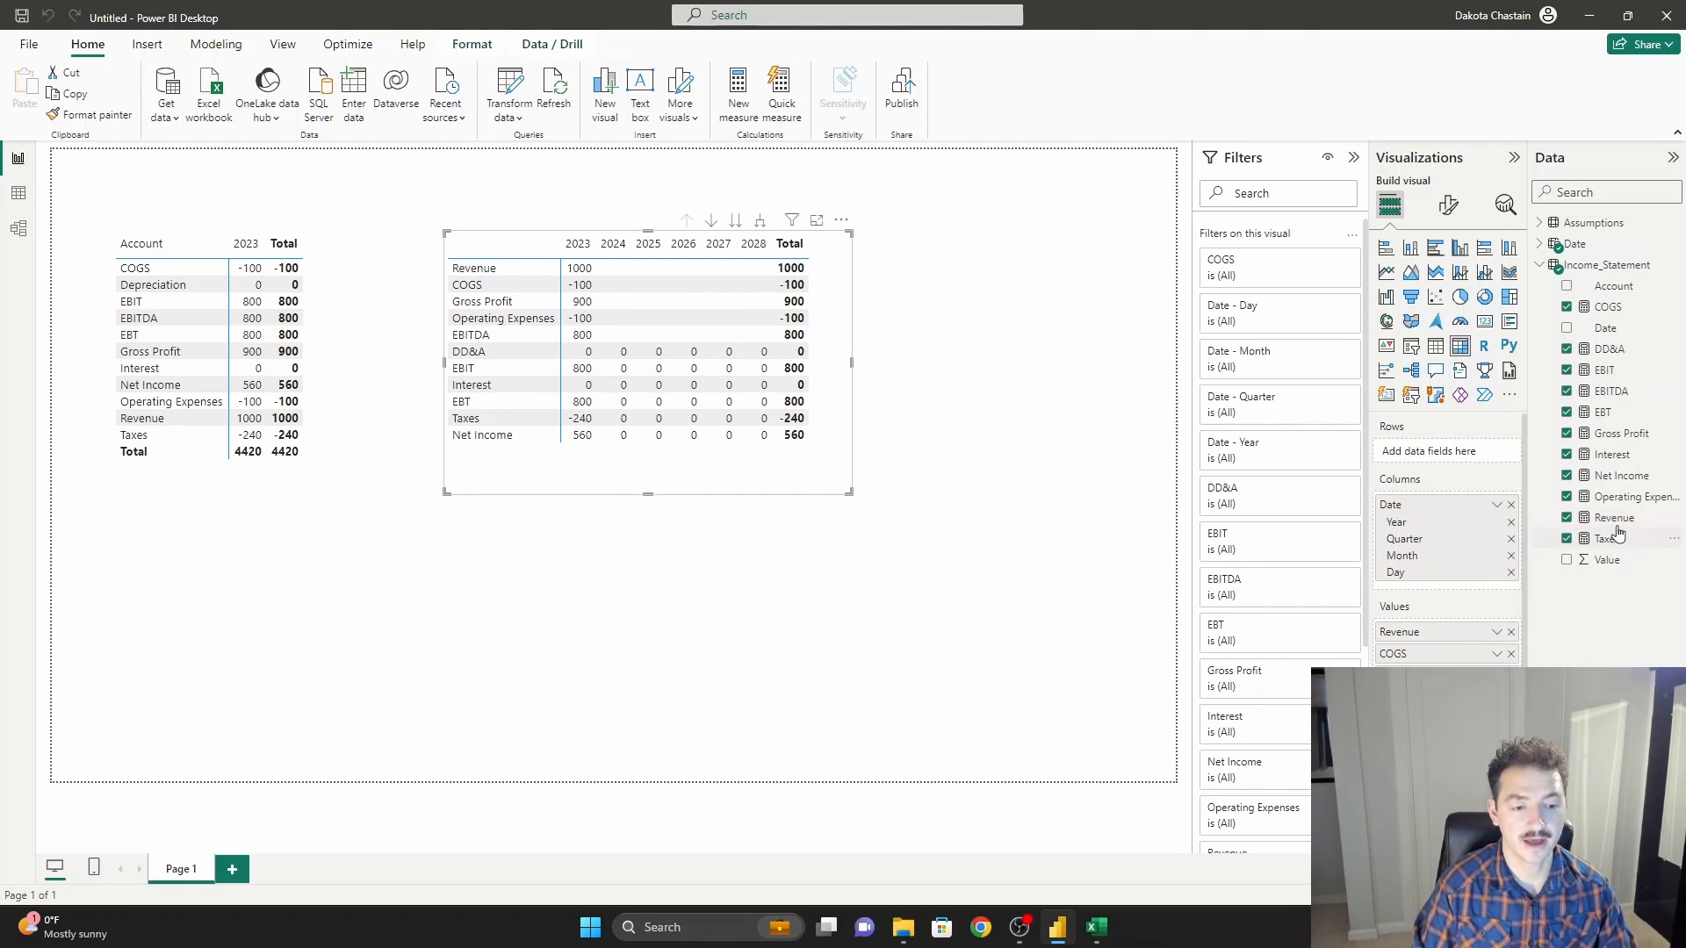
Wrap Revenue's CALCULATE expression in a 'var starting_point =' variable on its own line.
left_click(1614, 517)
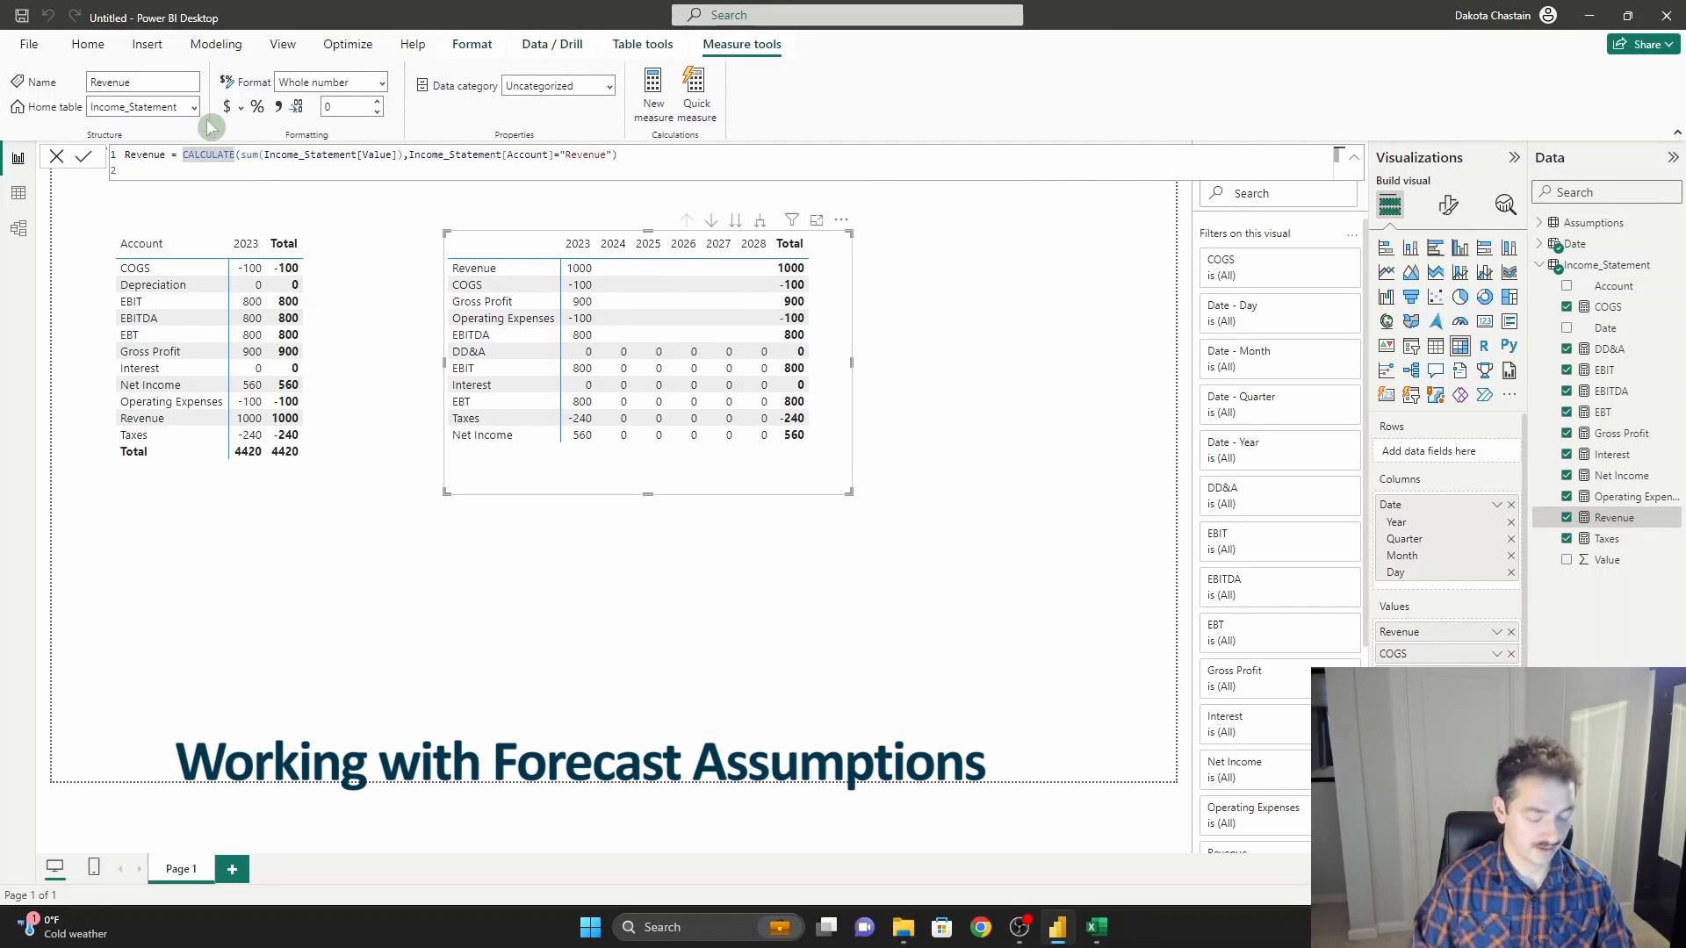
key("enter")
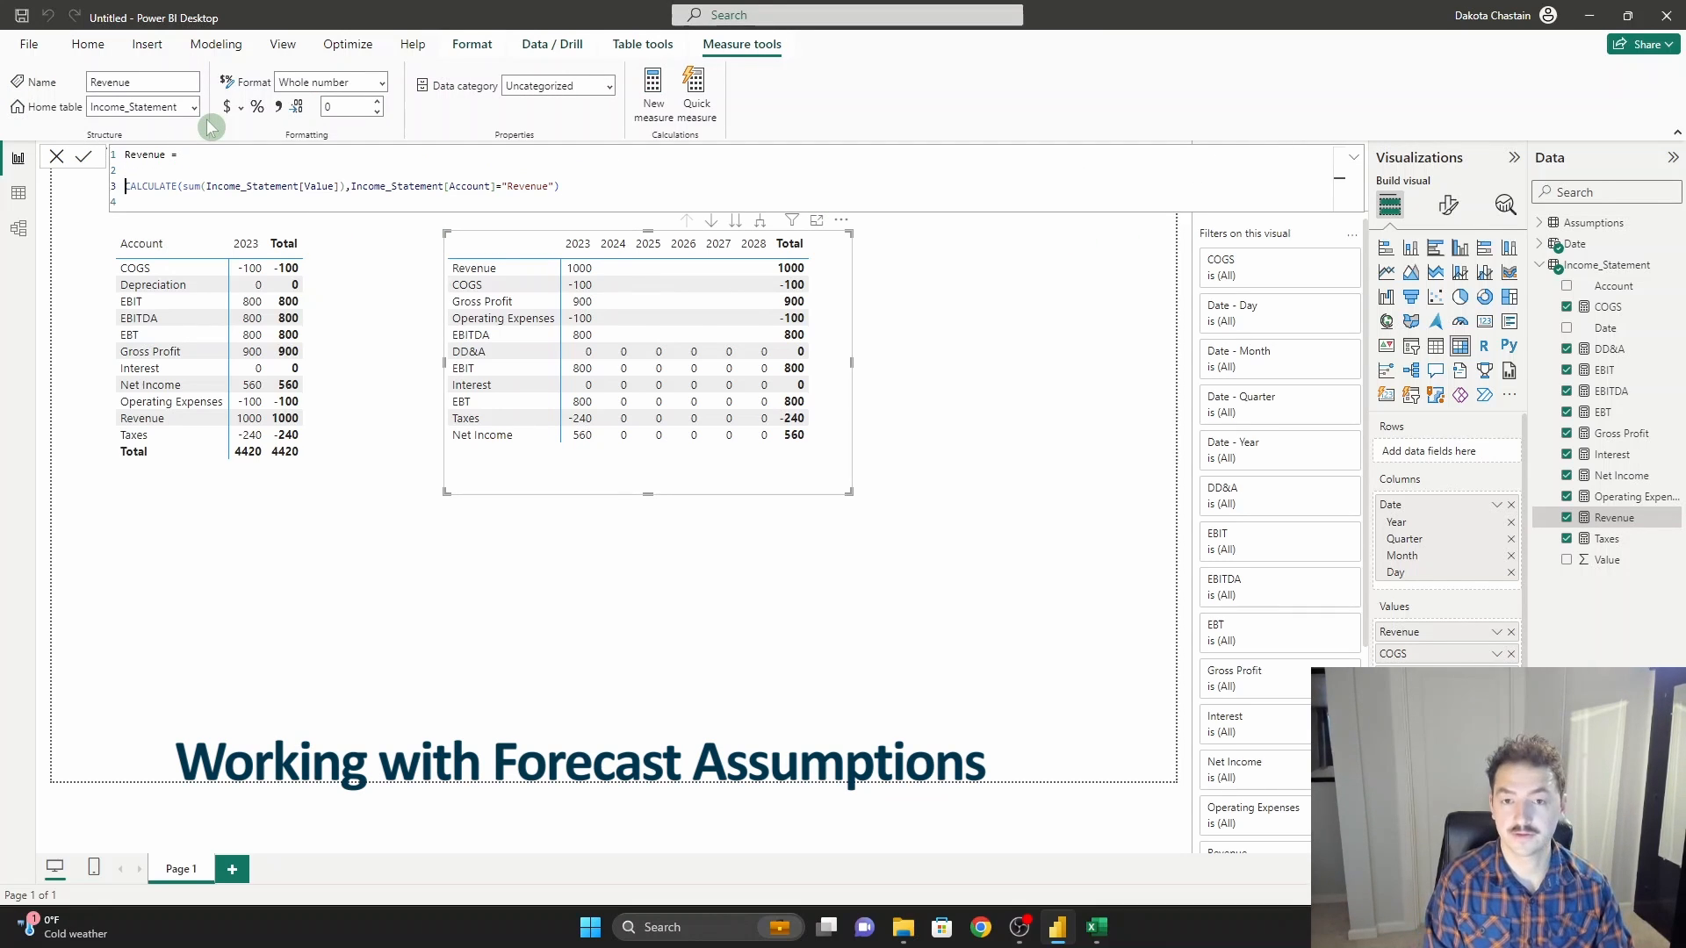
type("var")
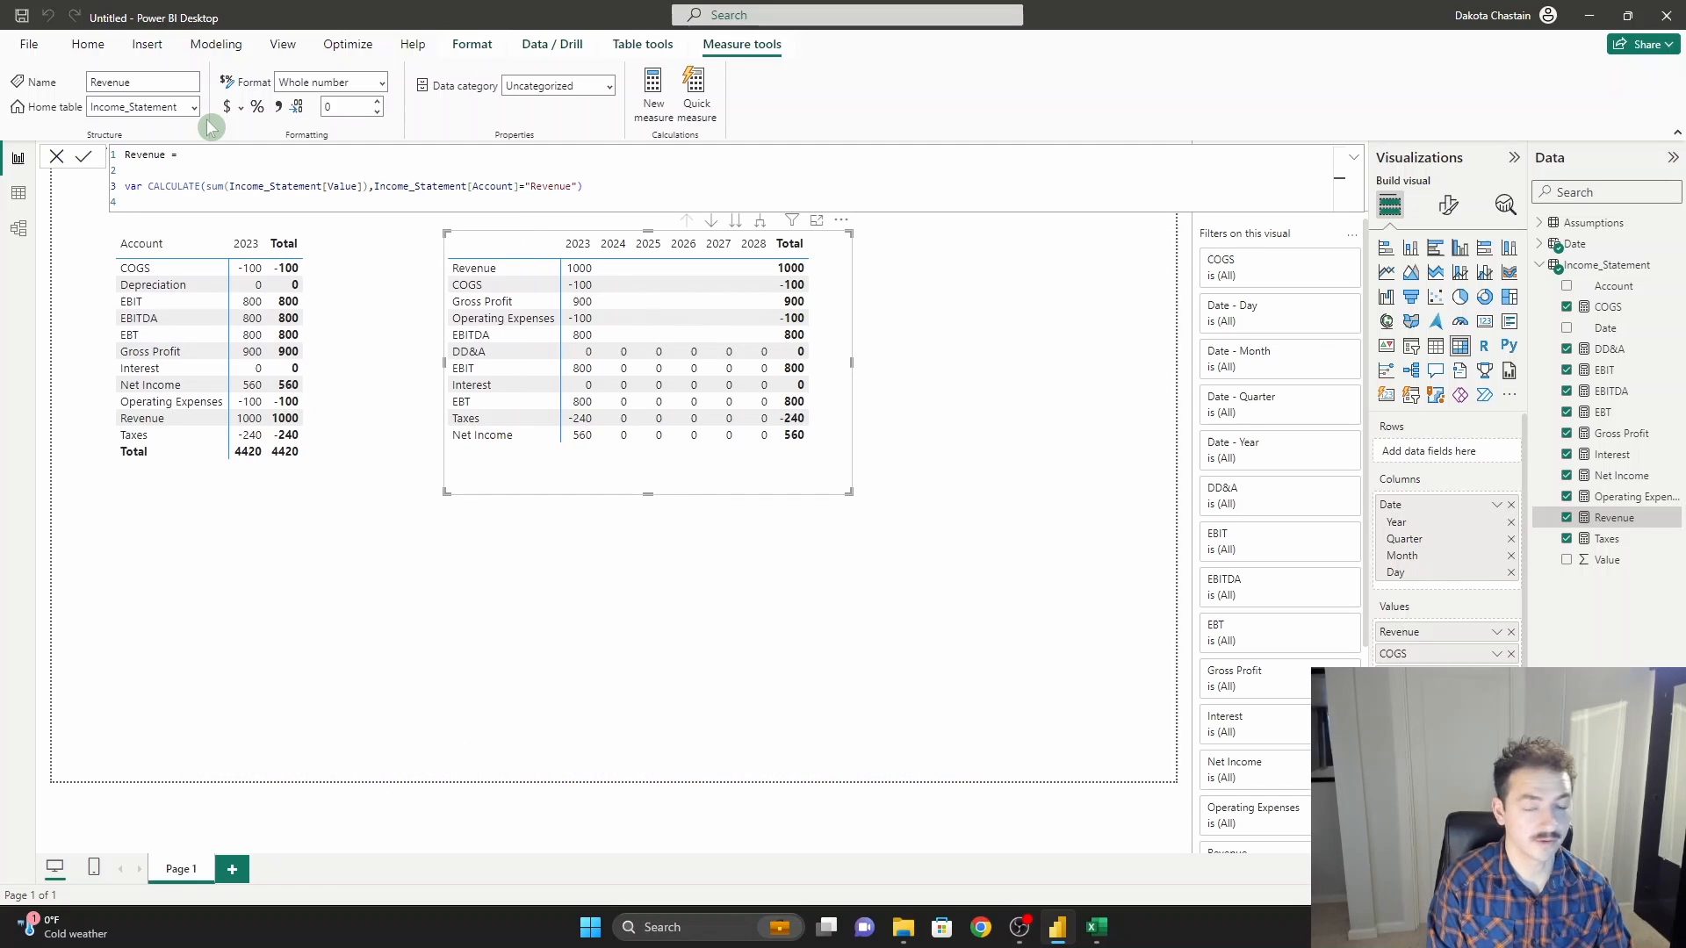
type("starting_point")
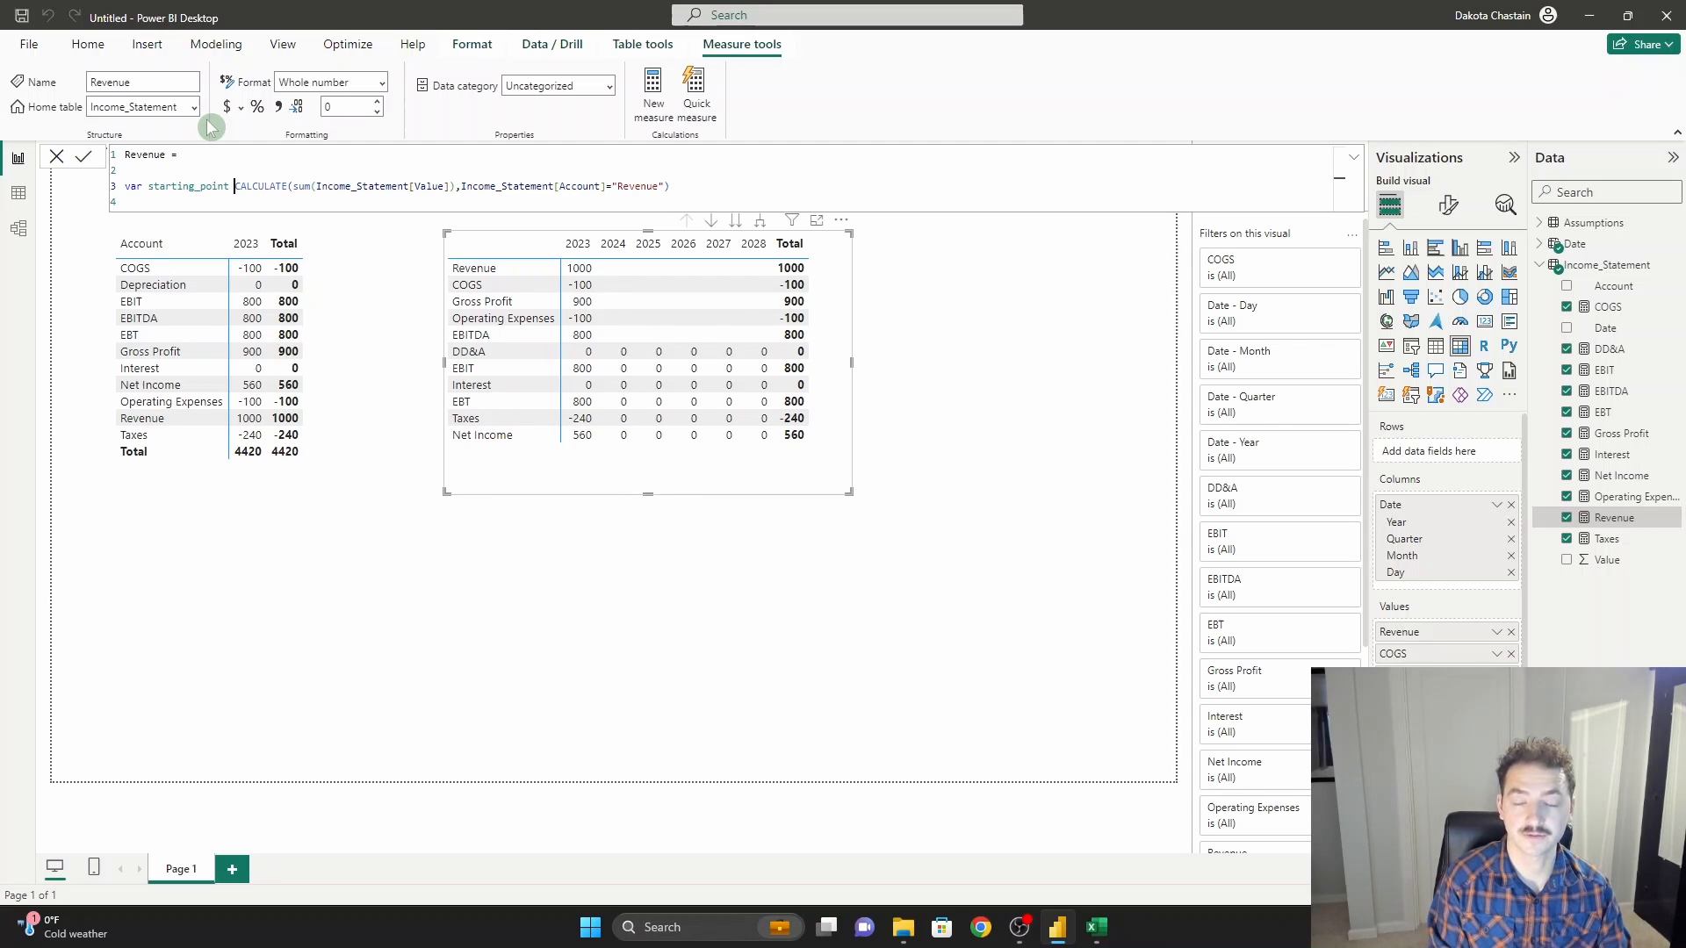
type("=")
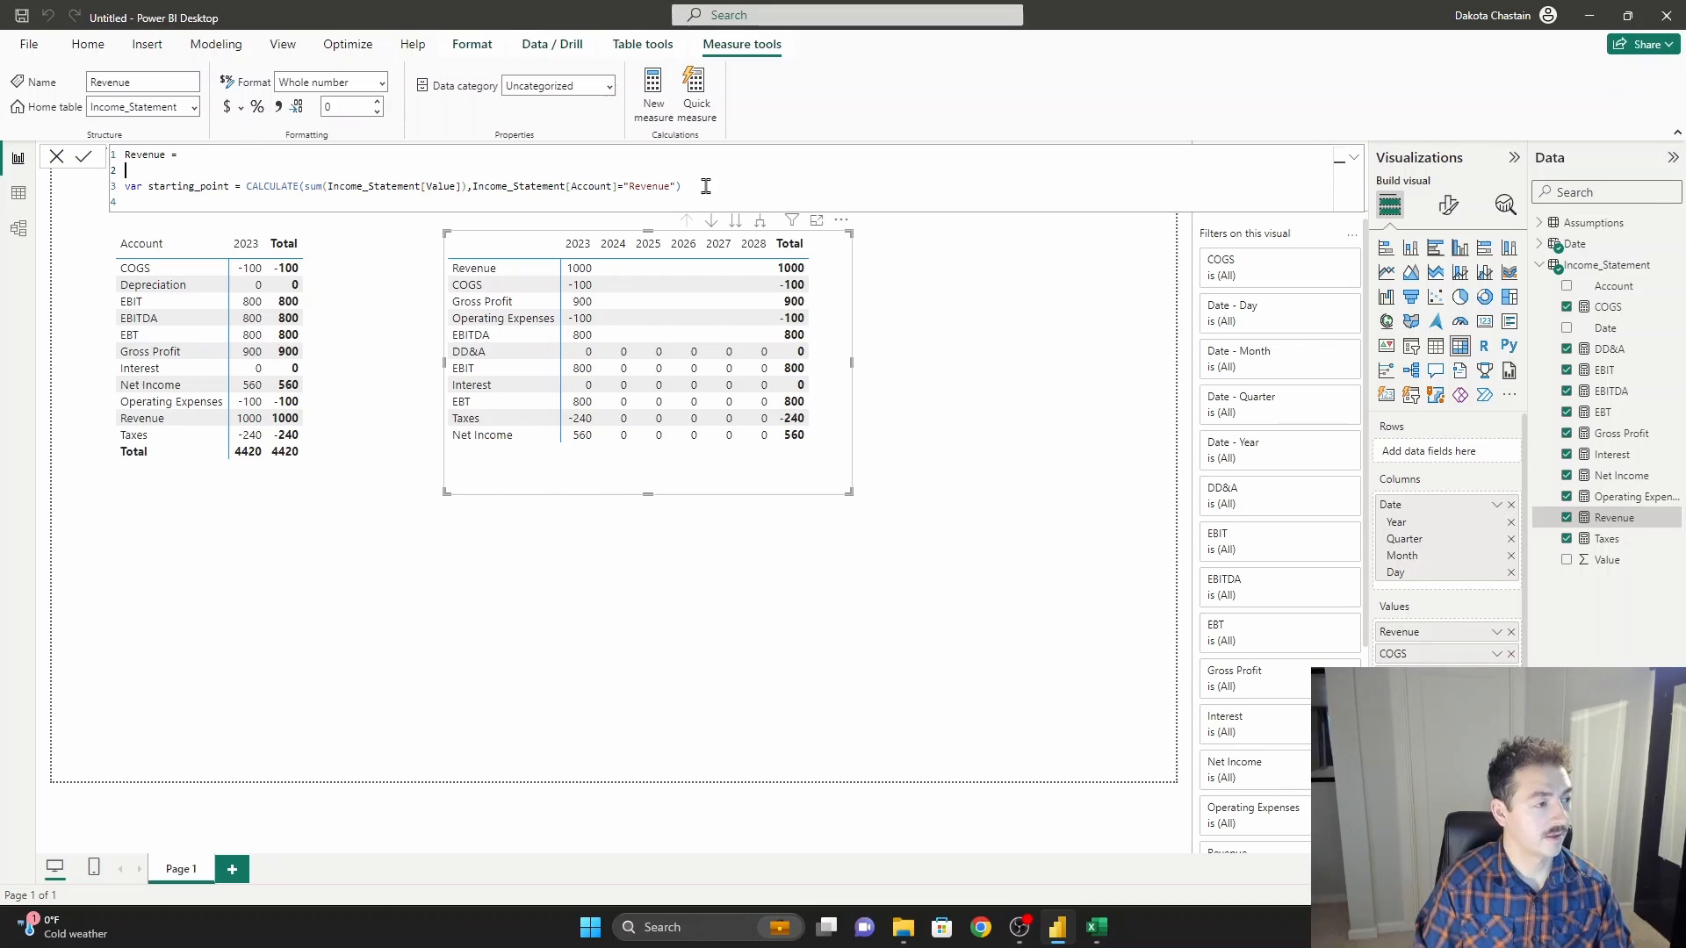
Begin a second variable 'var growth_factor =' below it.
type("var")
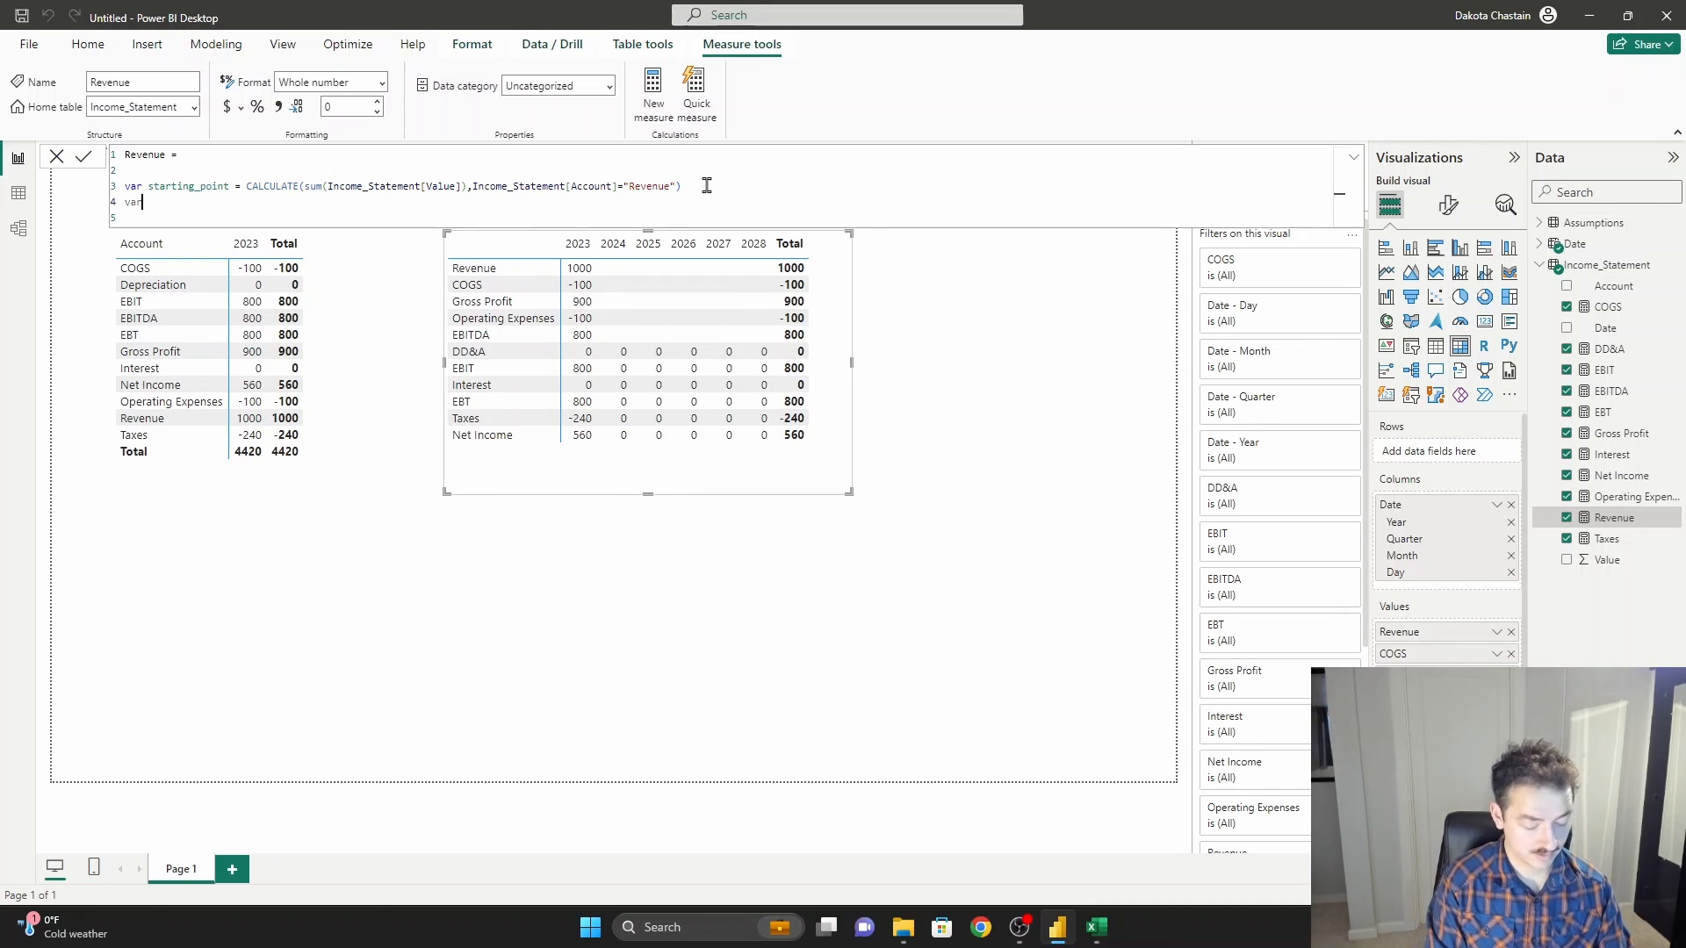
type("growth_factor =")
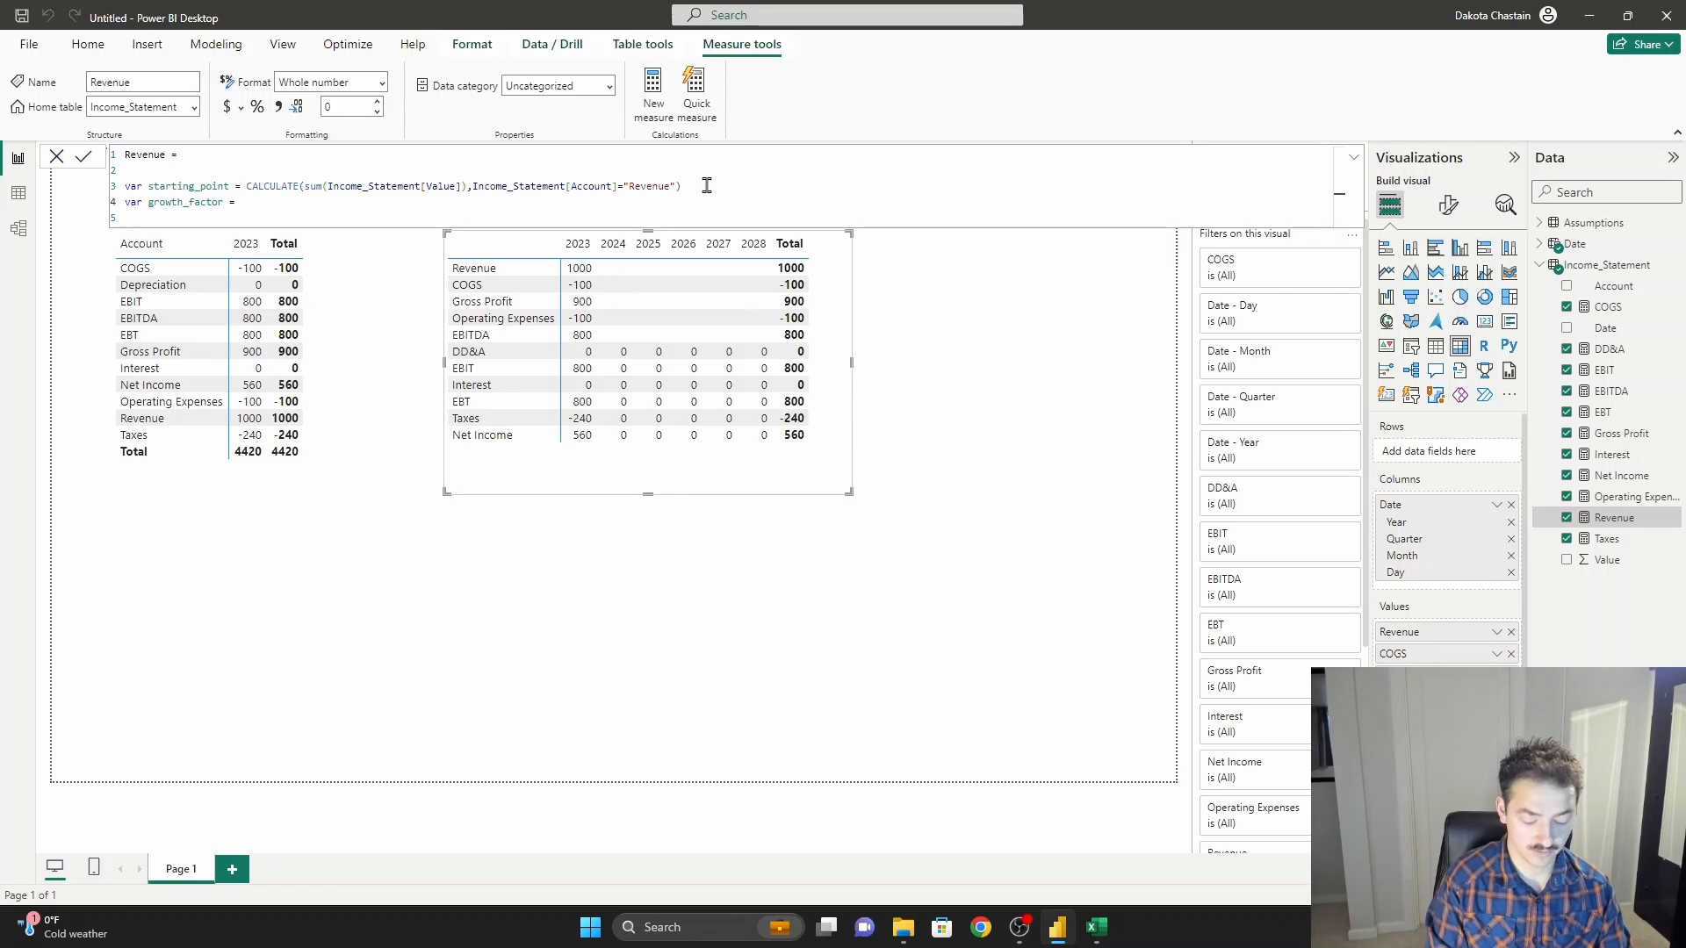
Define growth_factor as (1+CALCULATE(SUM(Assumptions[Value]),Assumptions[Assumption]="Revenue Growth")).
type("(1+")
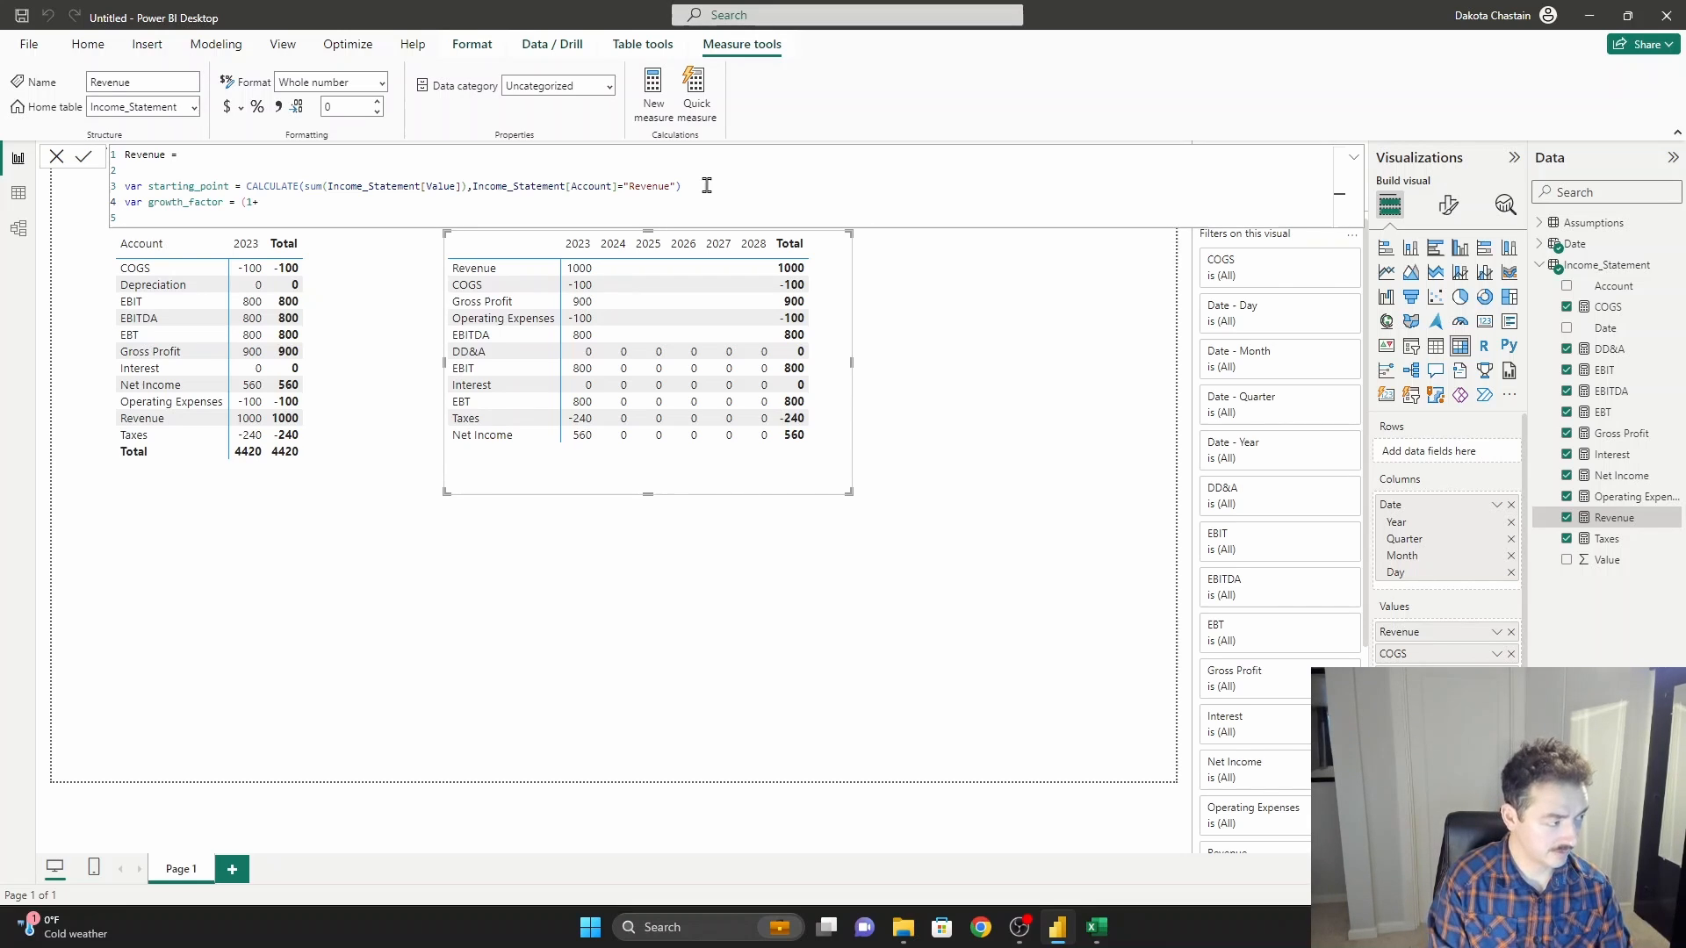
type("CALCULATE(su")
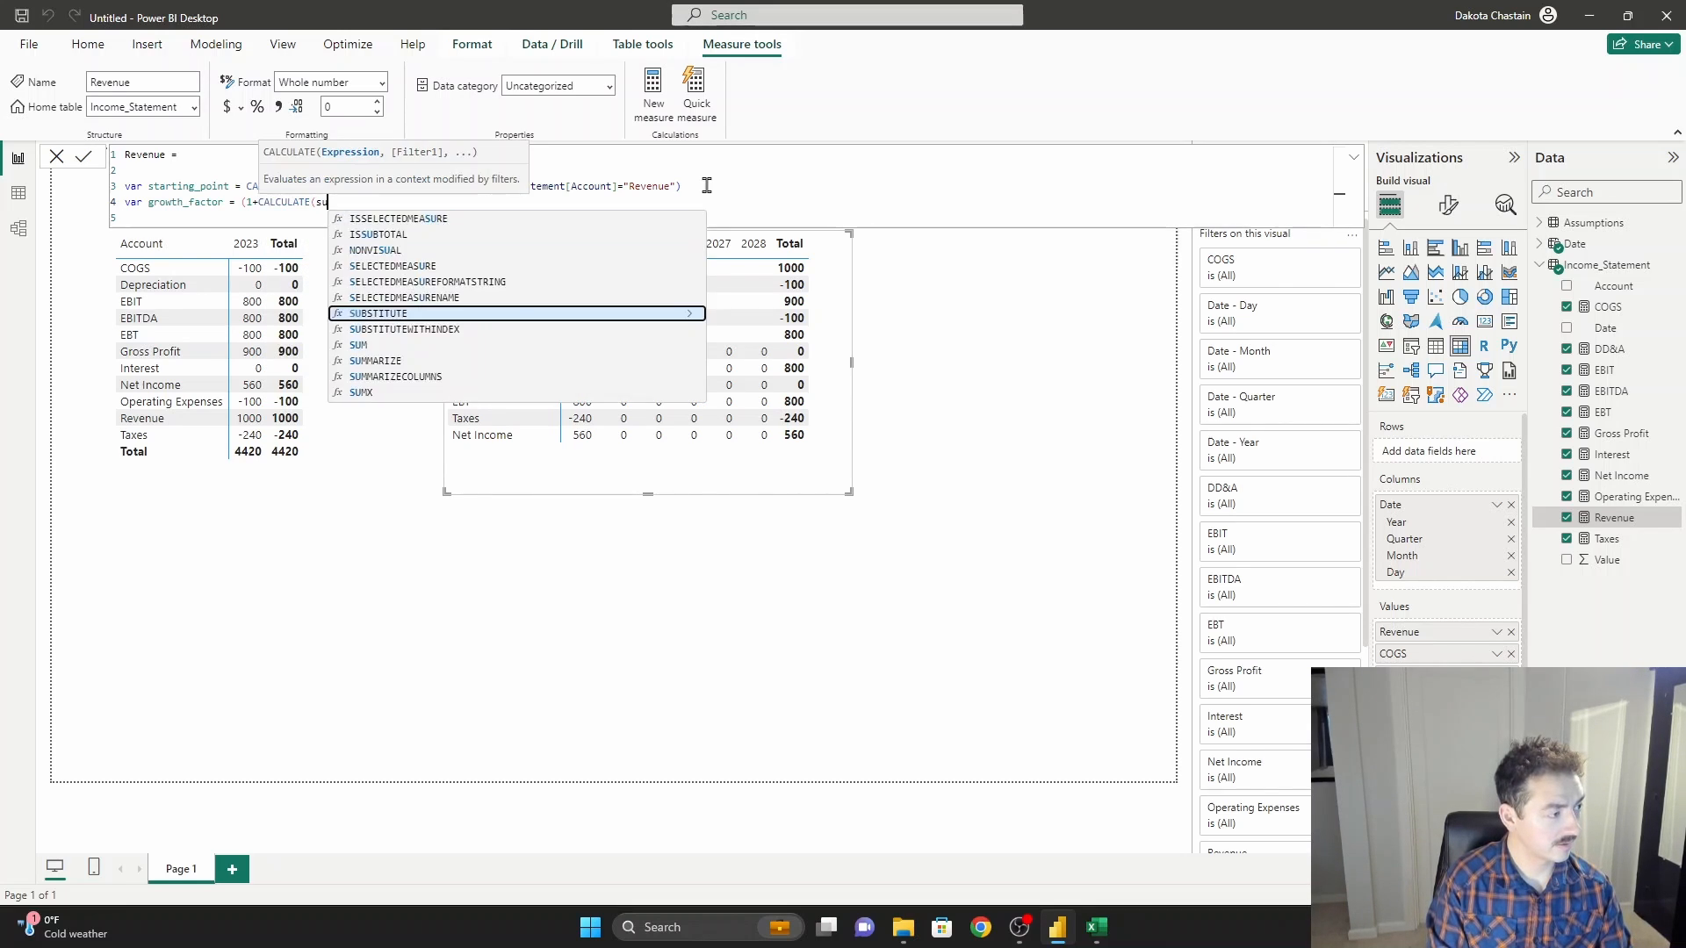
type("Assumptions[Value])")
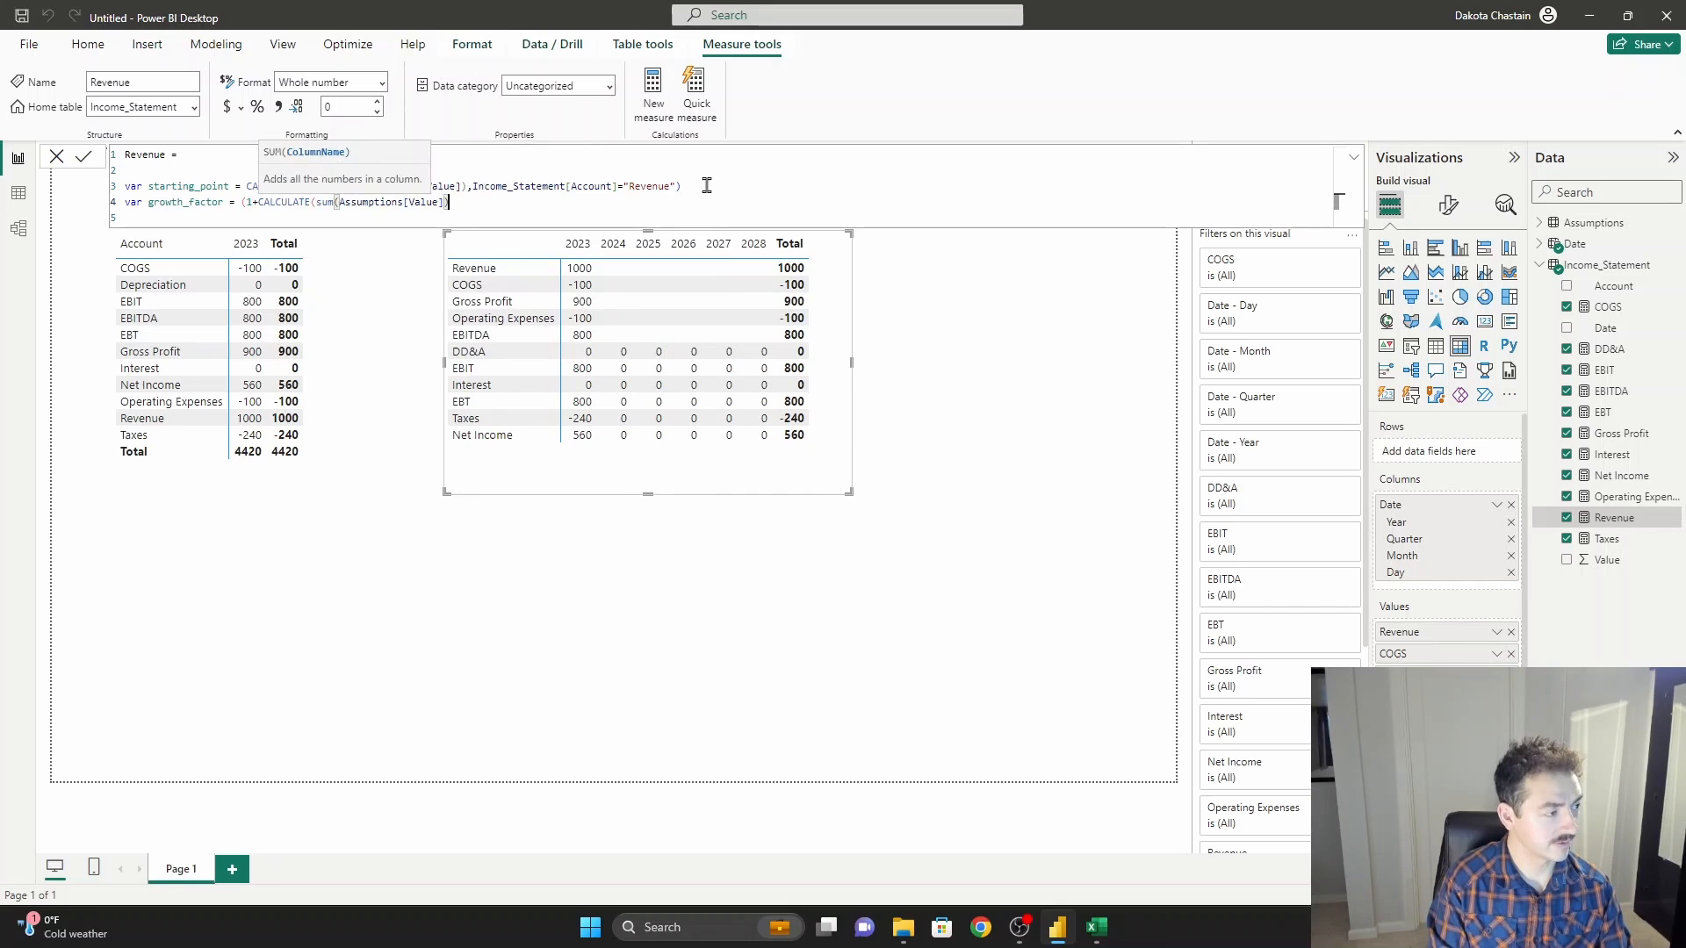
type(")")
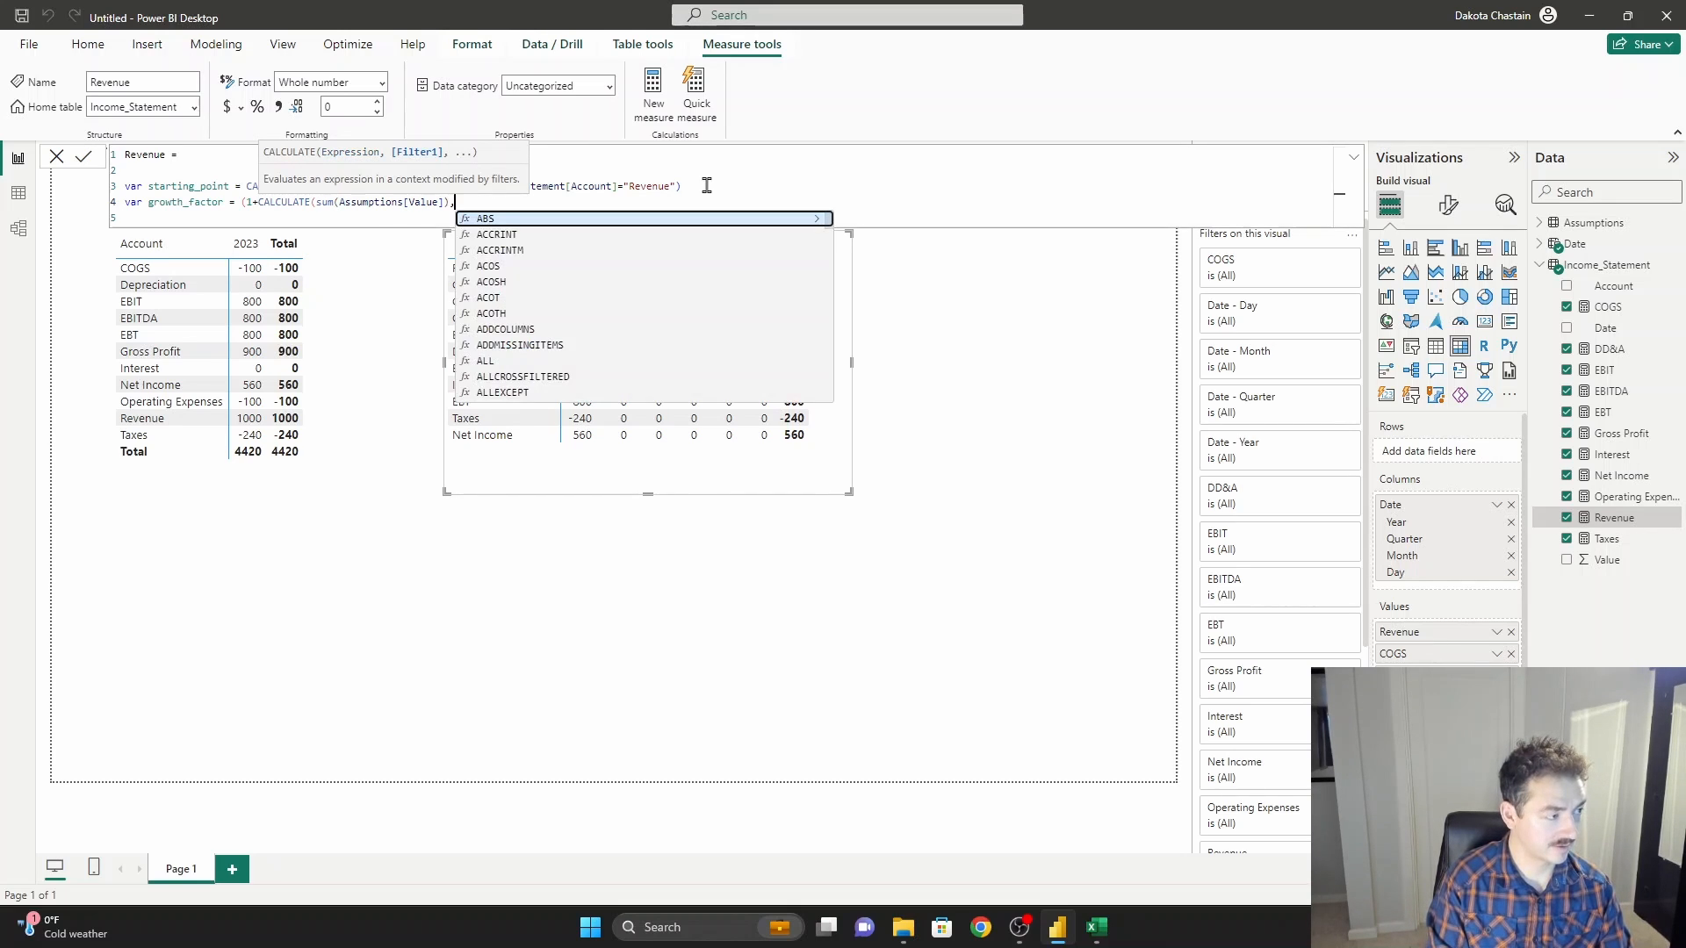
type("assum")
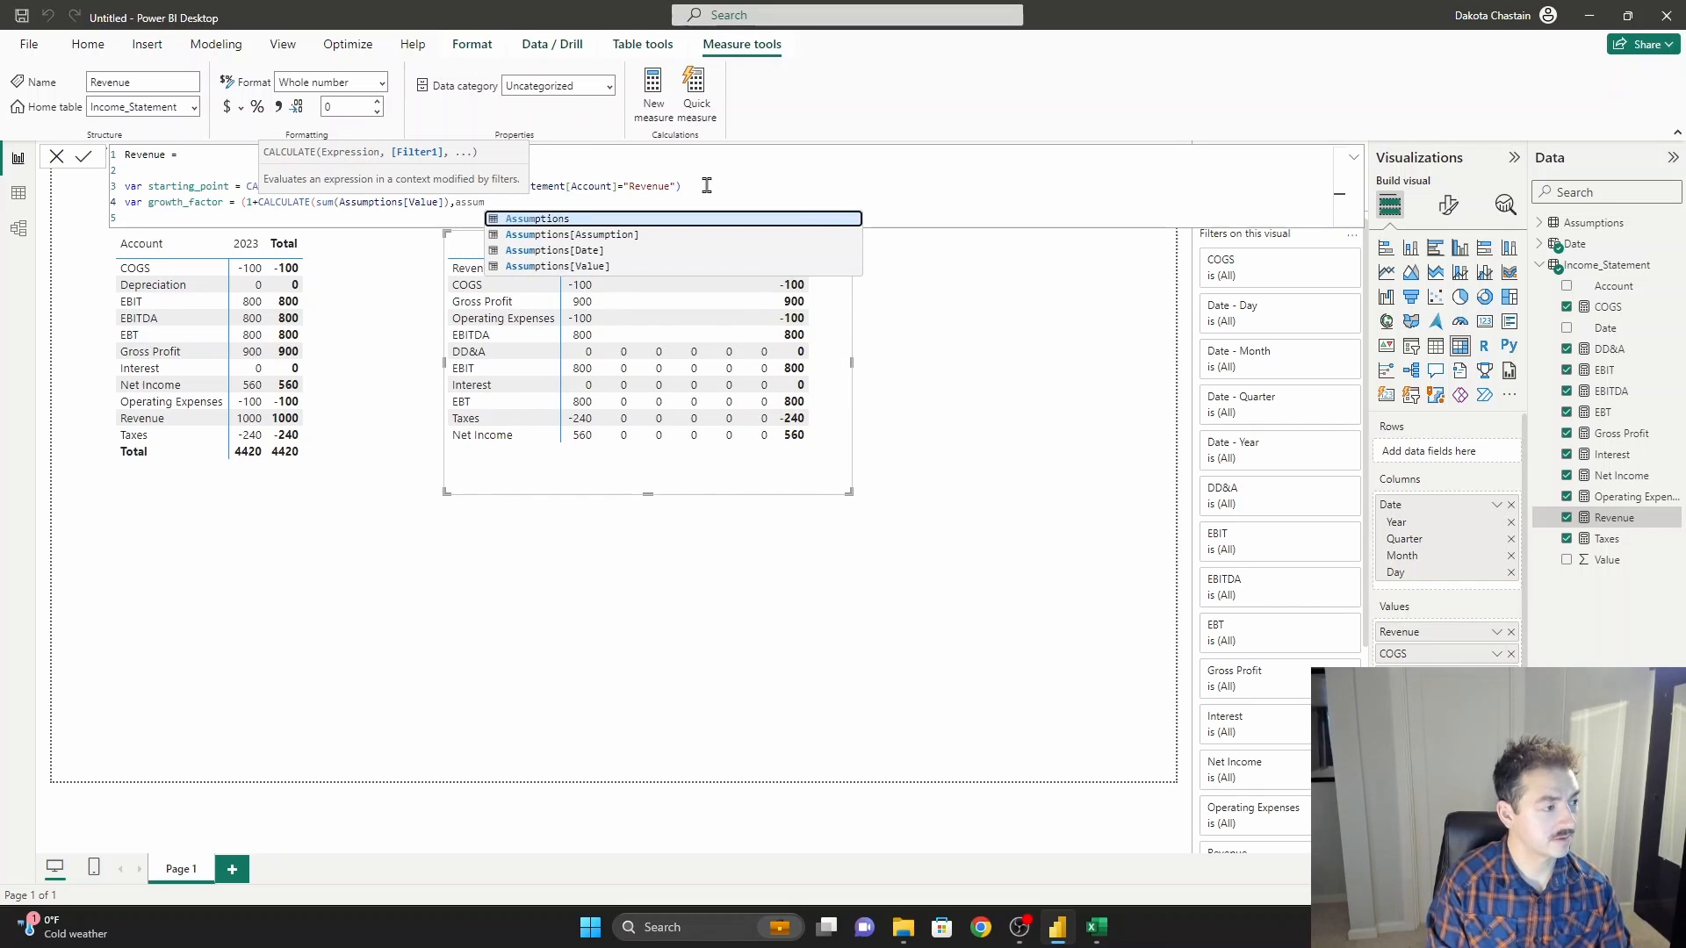
type("Assumptions[Assumption]=\"")
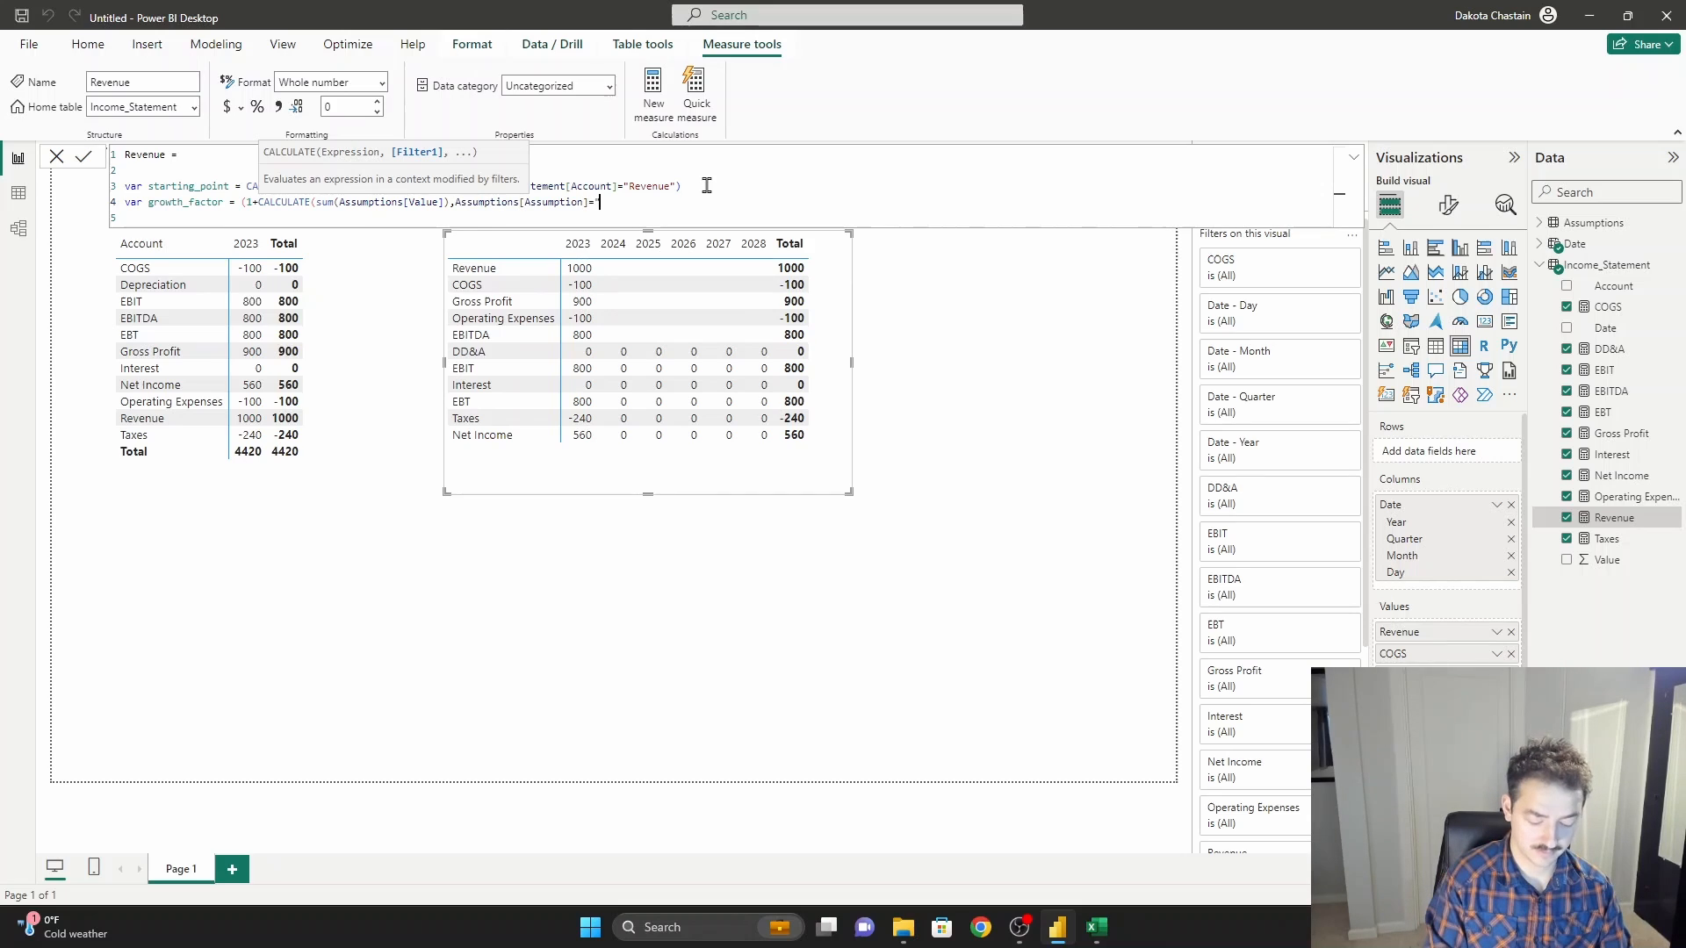
type("Revenue Grow")
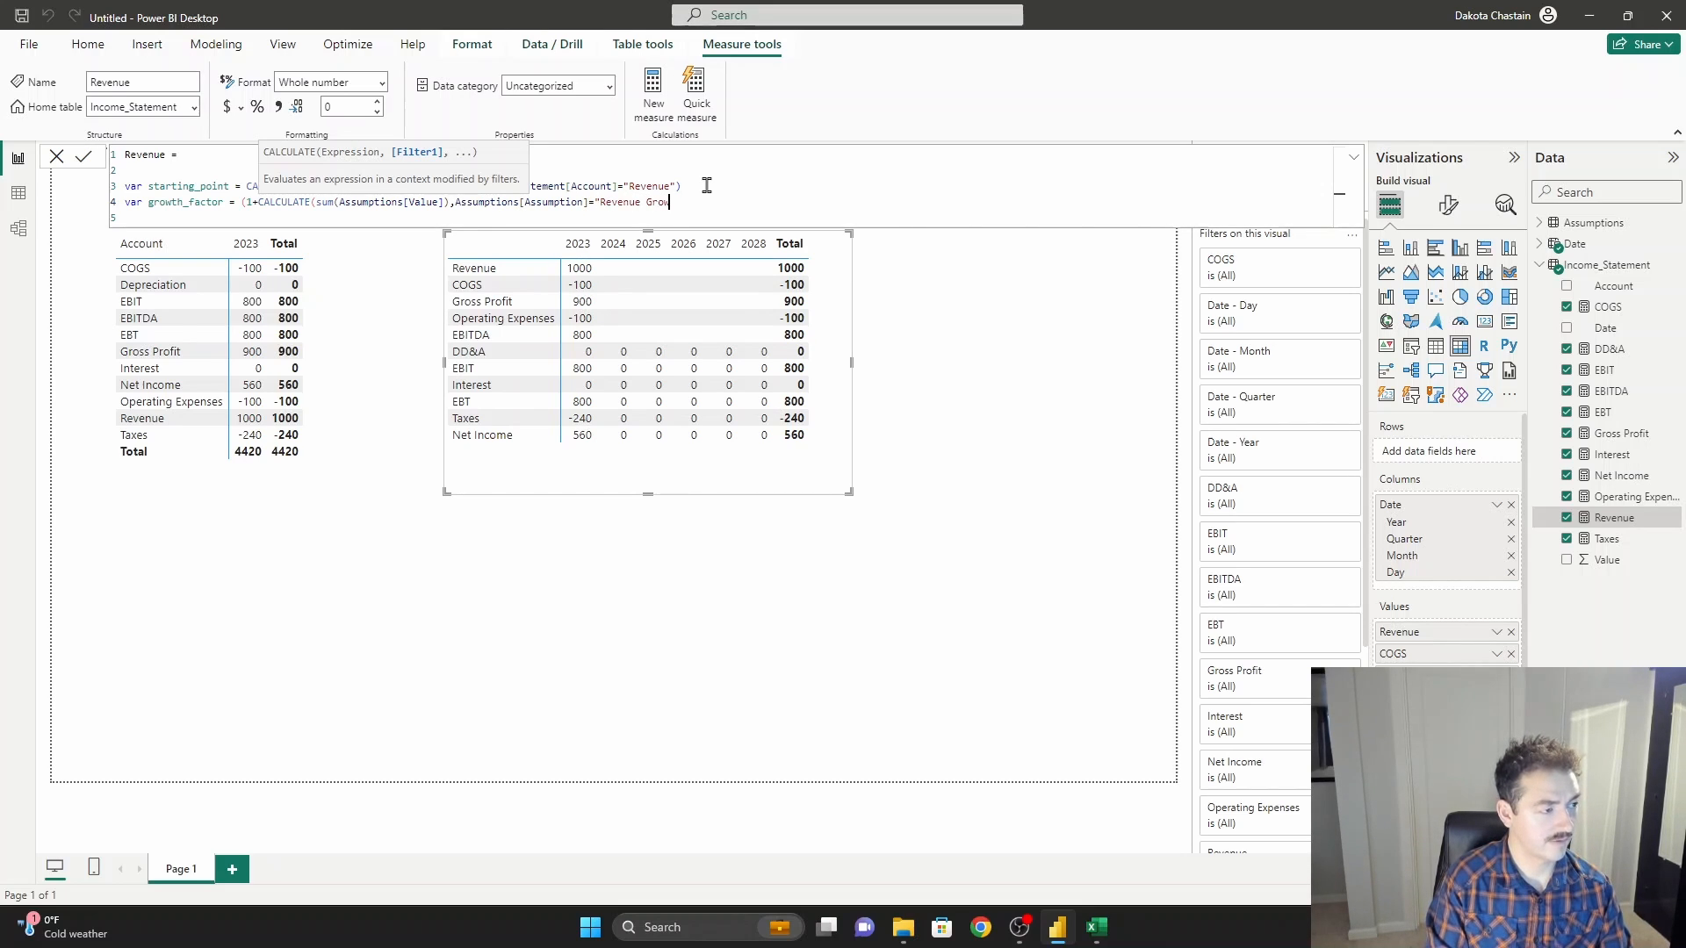
type("th\"))")
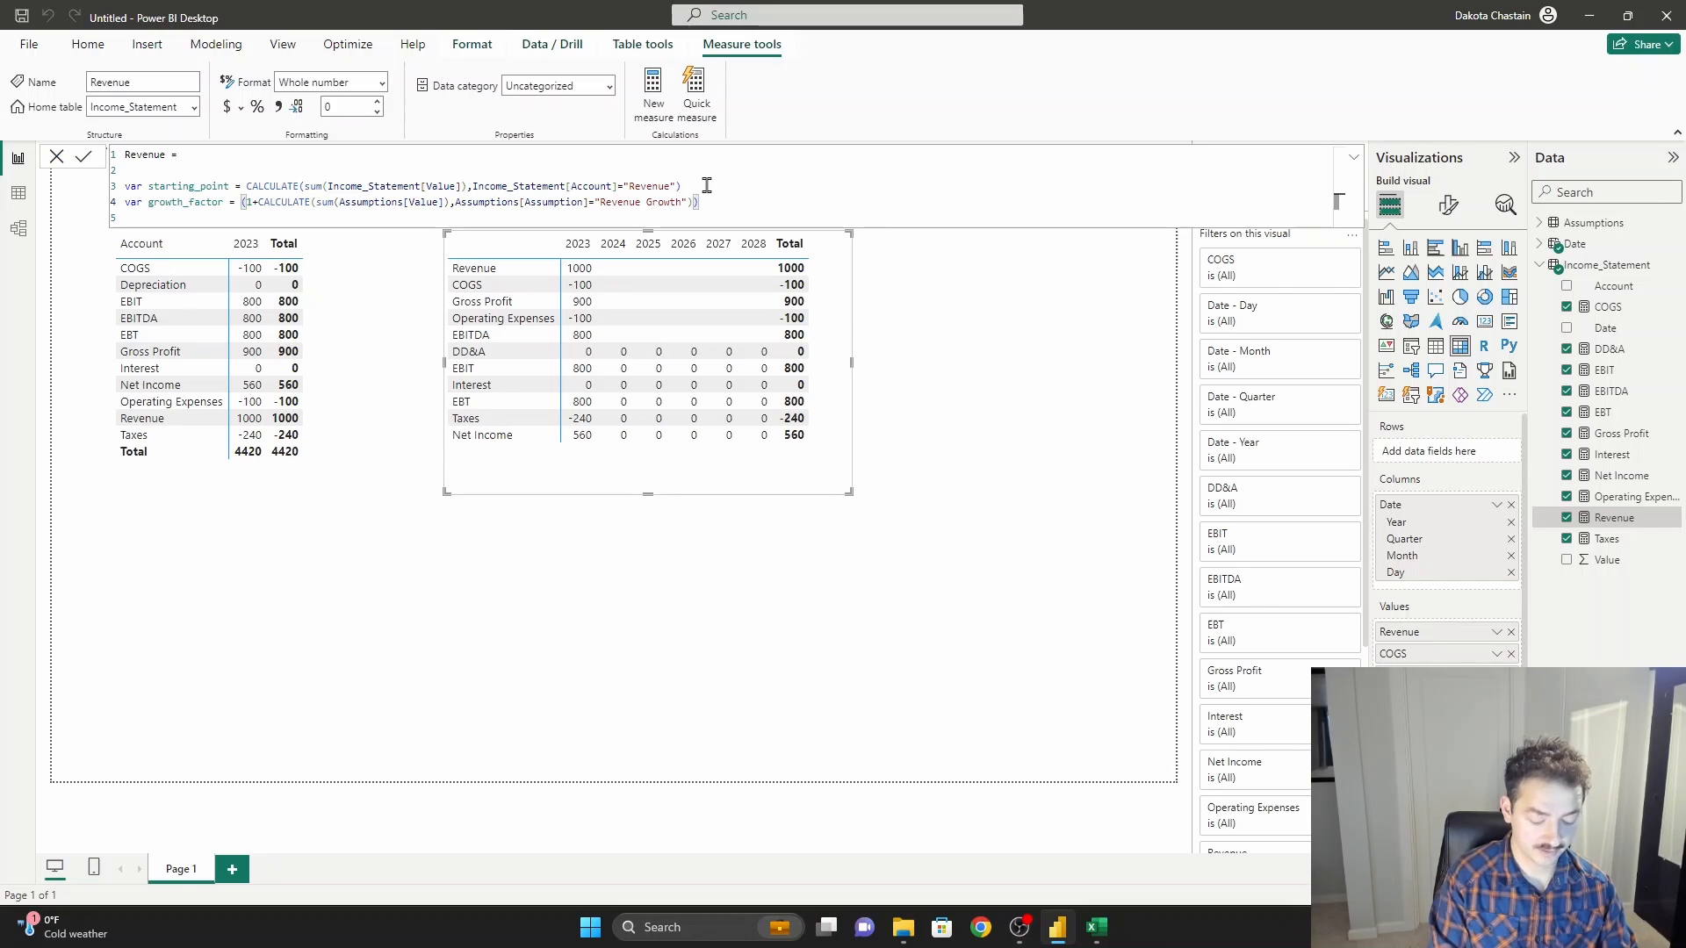
Raise it to the power ^(YEAR(FIRSTDATE('Date'[Date]))-2023) for years since 2023.
type("^(Fi")
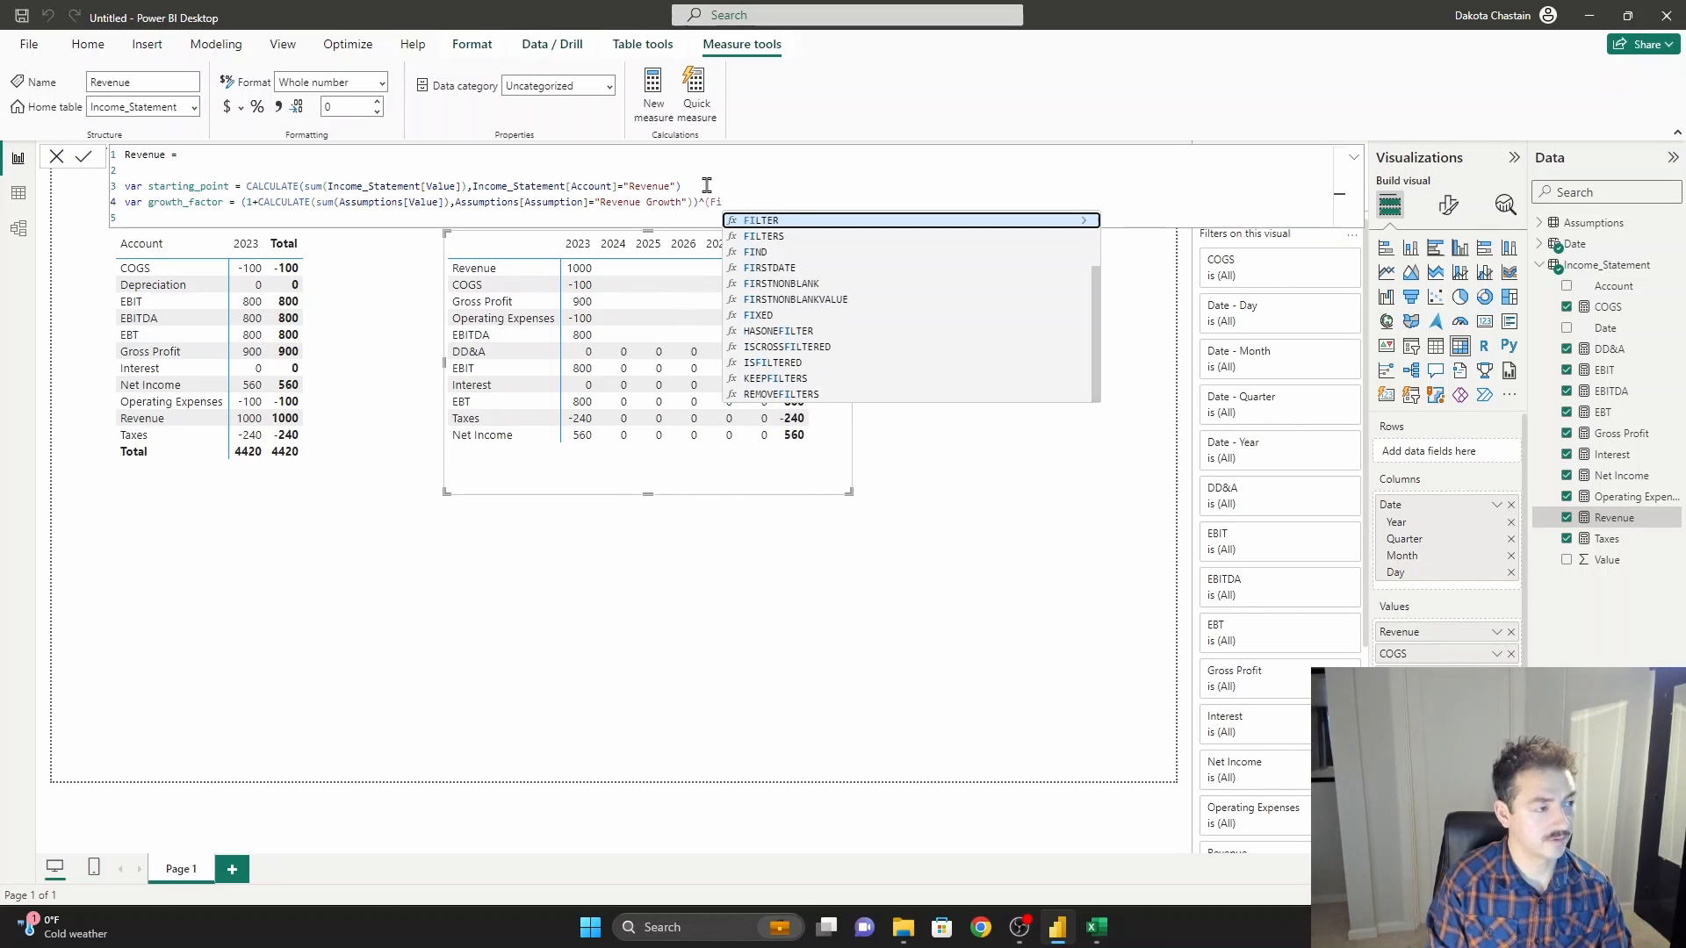
type("year")
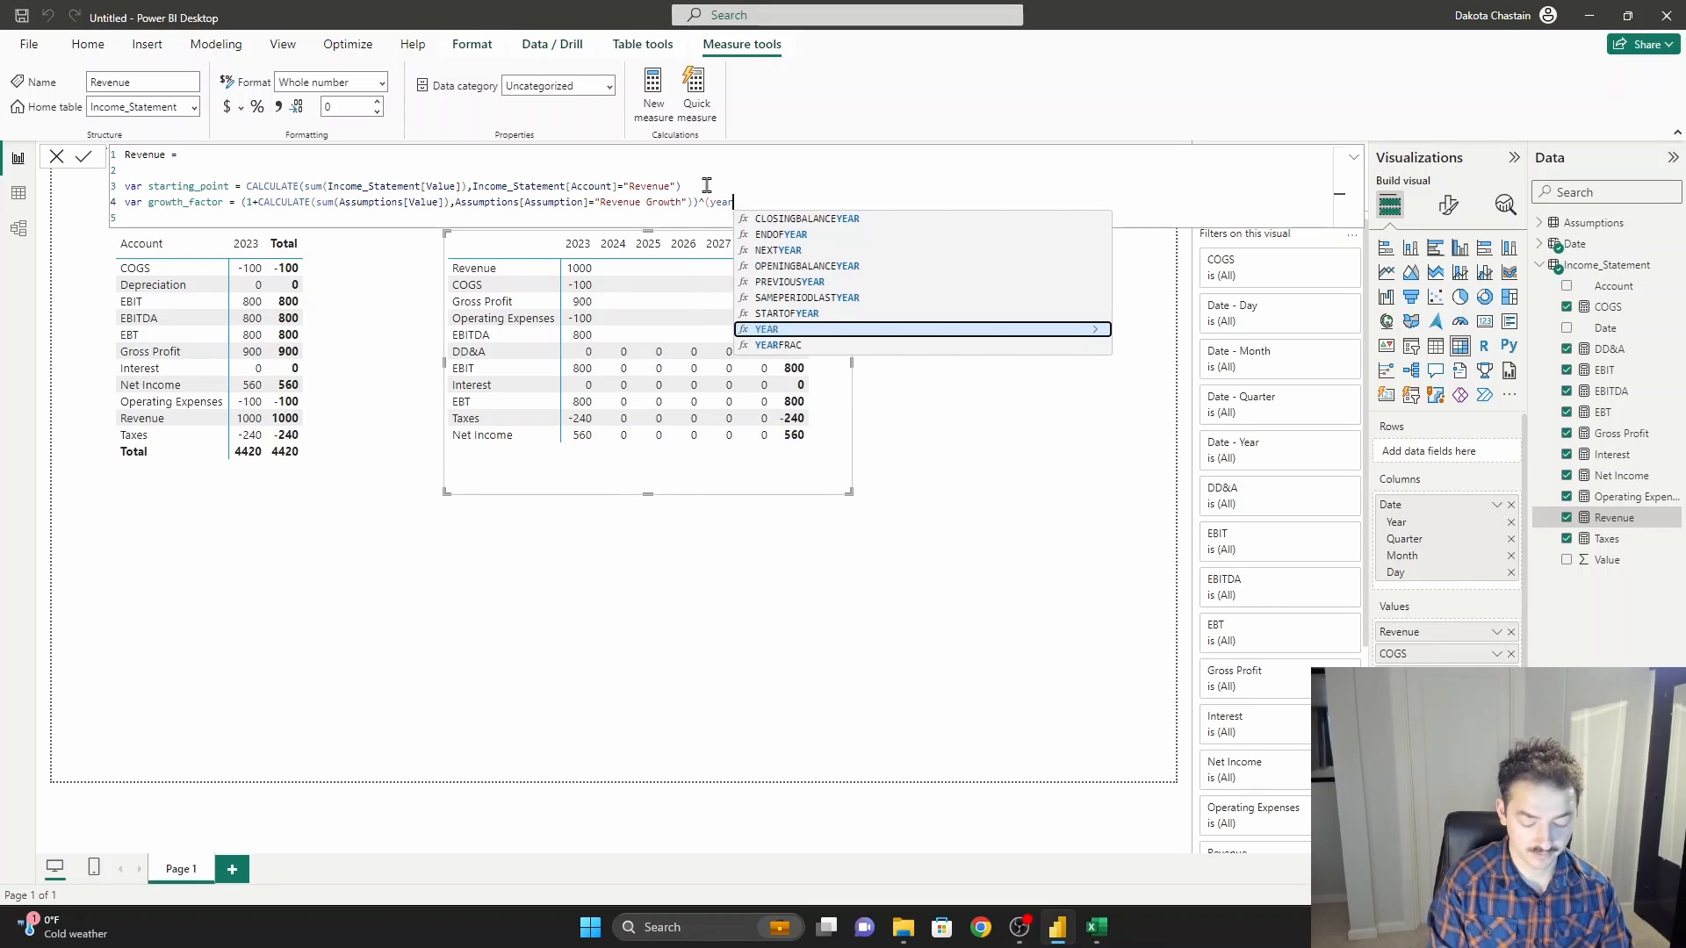
type("(FIRSTDATE(")
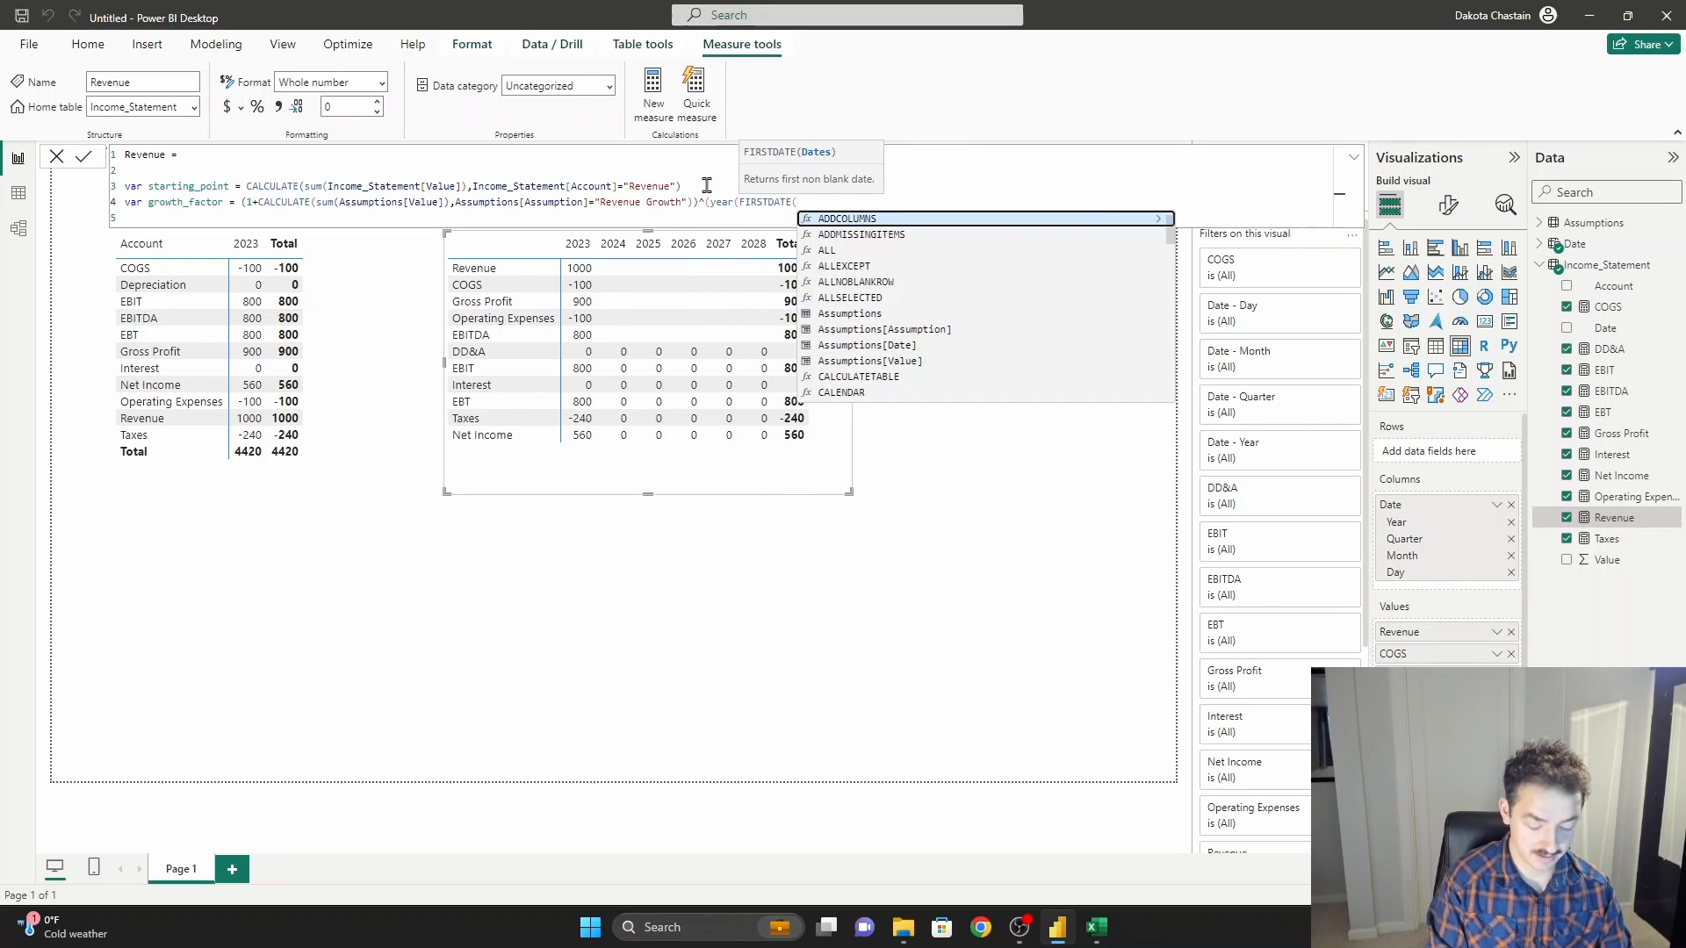
type("'Date'[Date]")
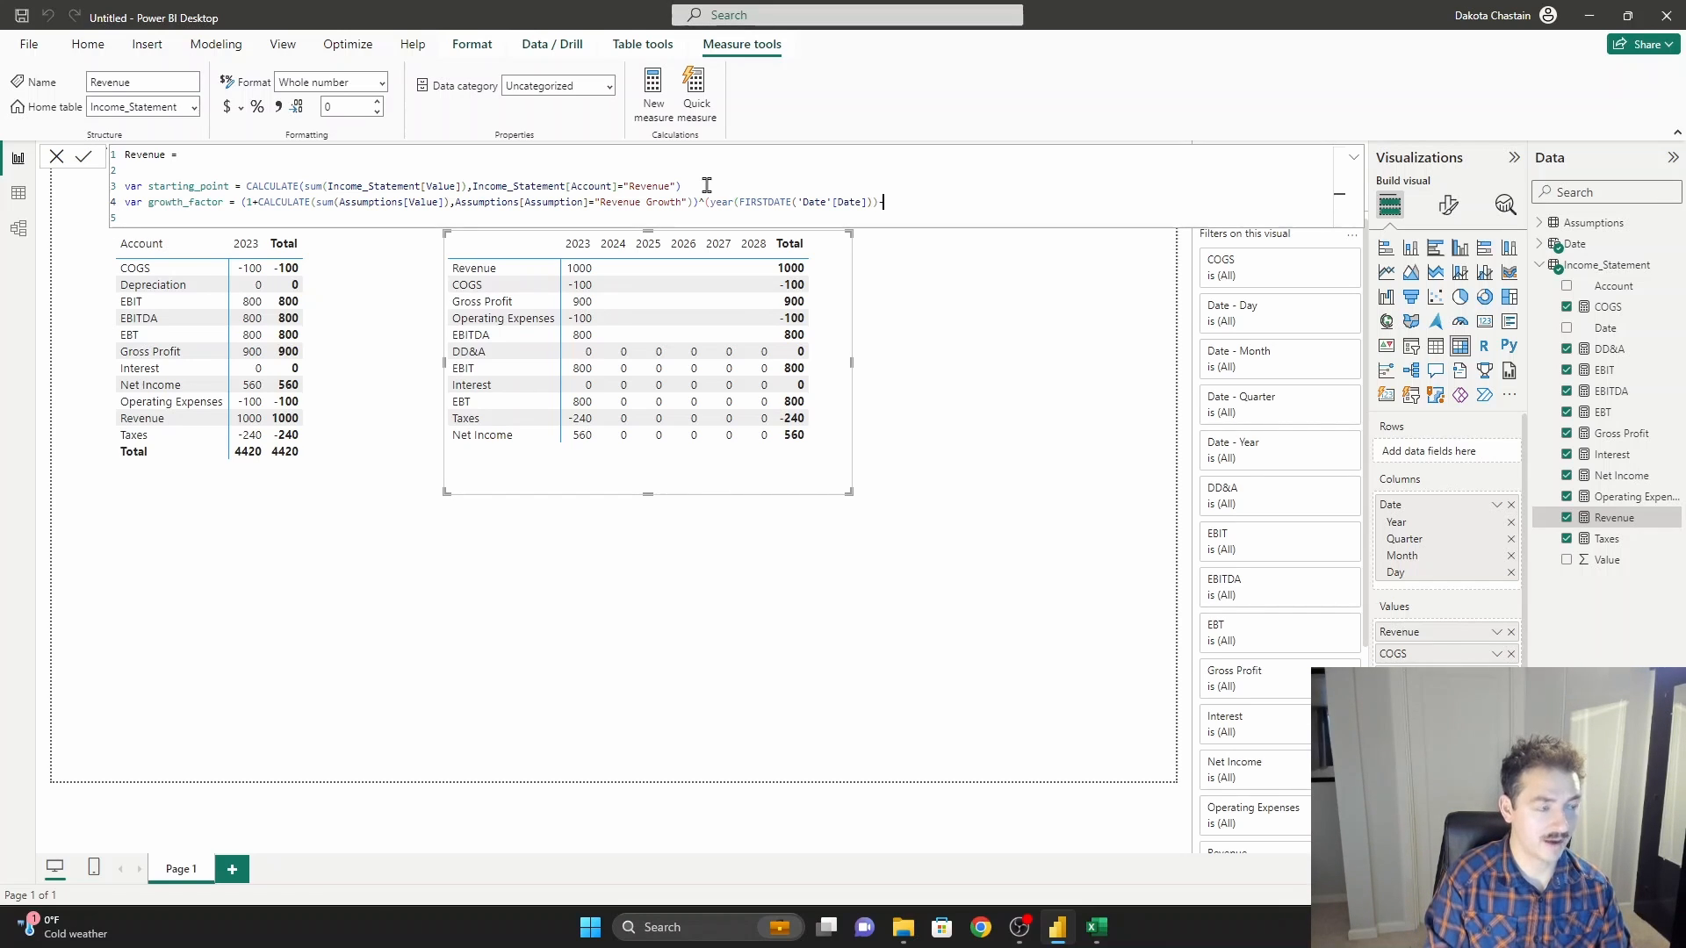
type("-2023")
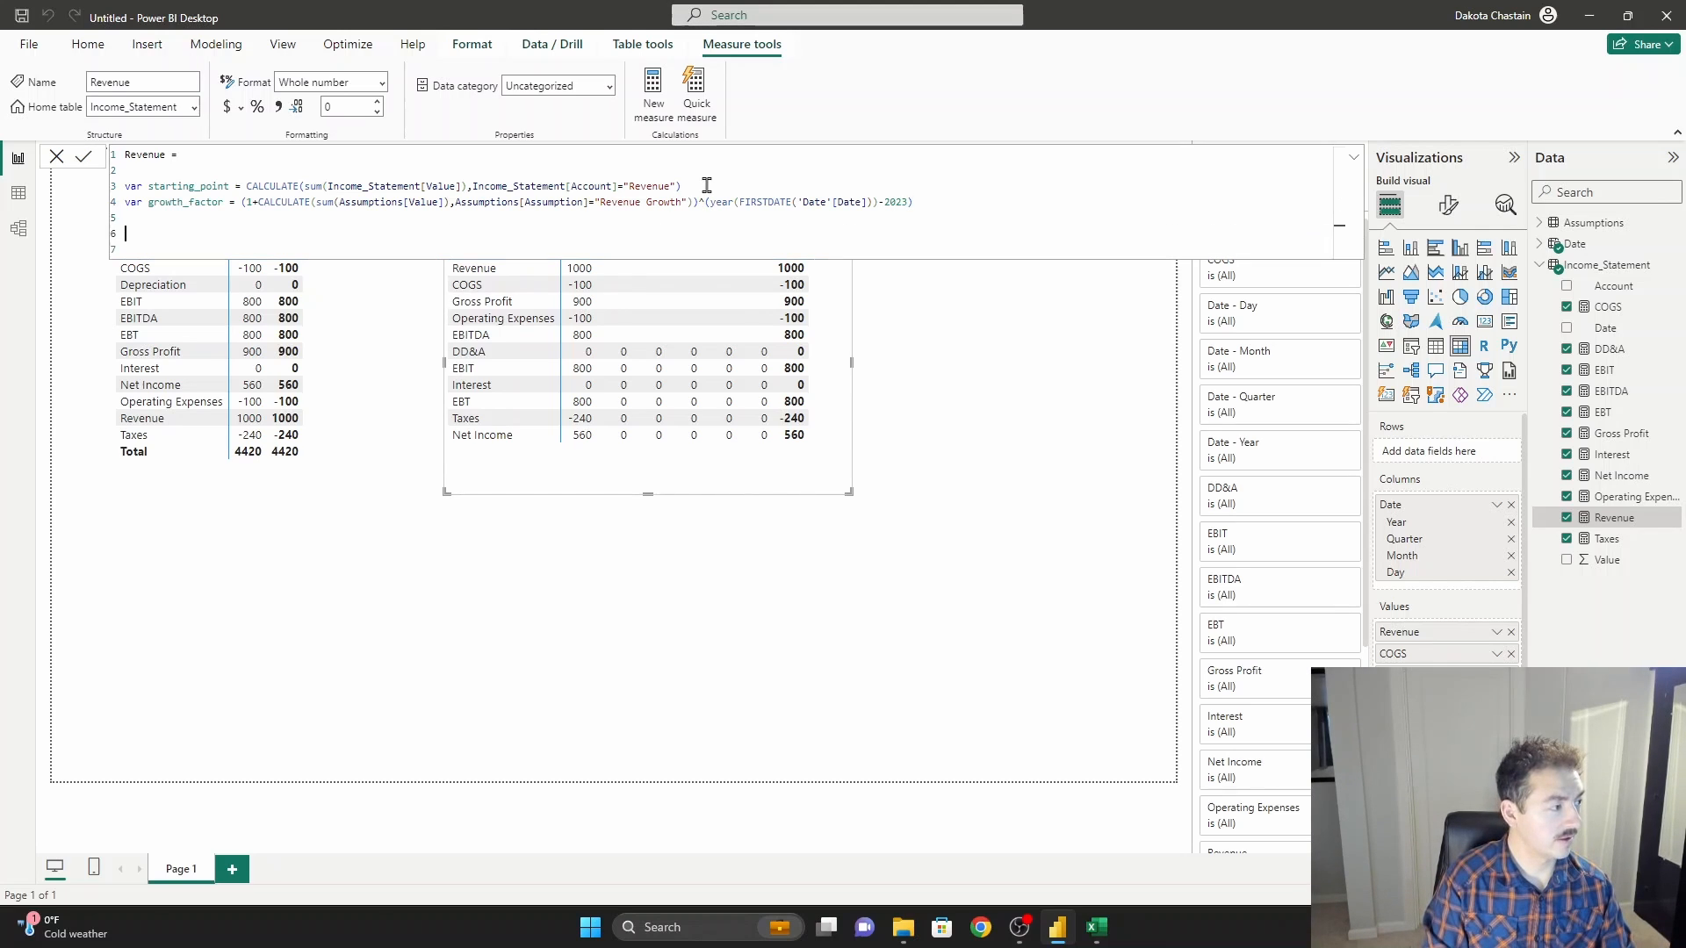
Return starting_point*growth_factor in Revenue and commit, so revenue forecasts 1050 to 1276.
type("return")
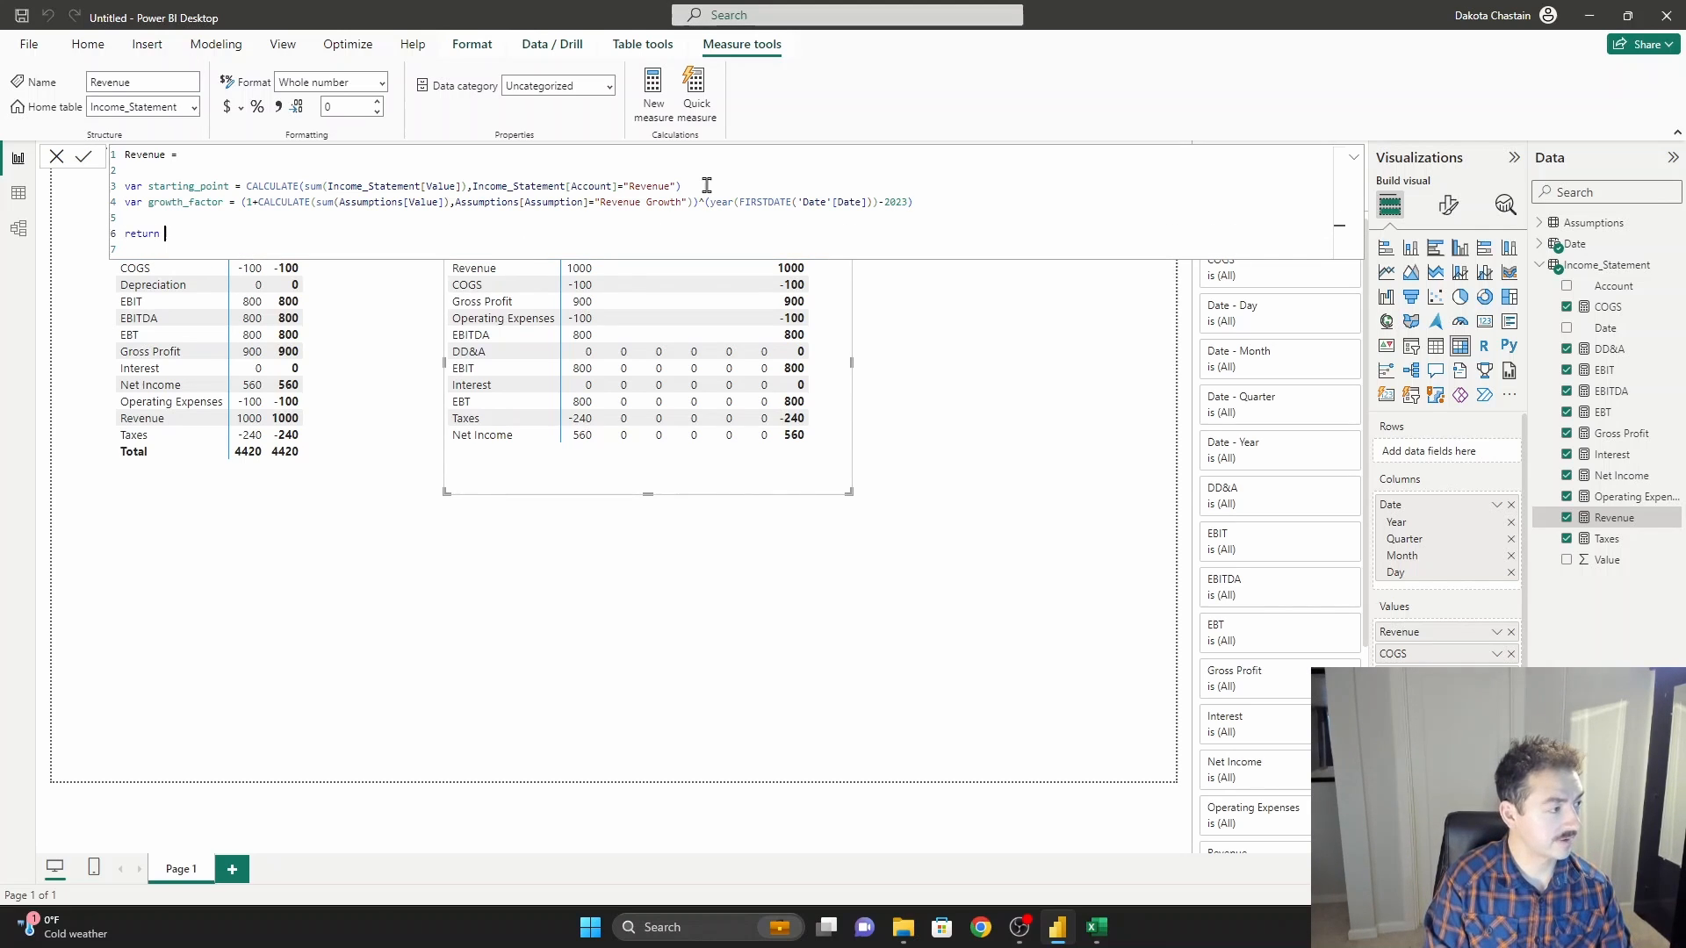
type("starting_point")
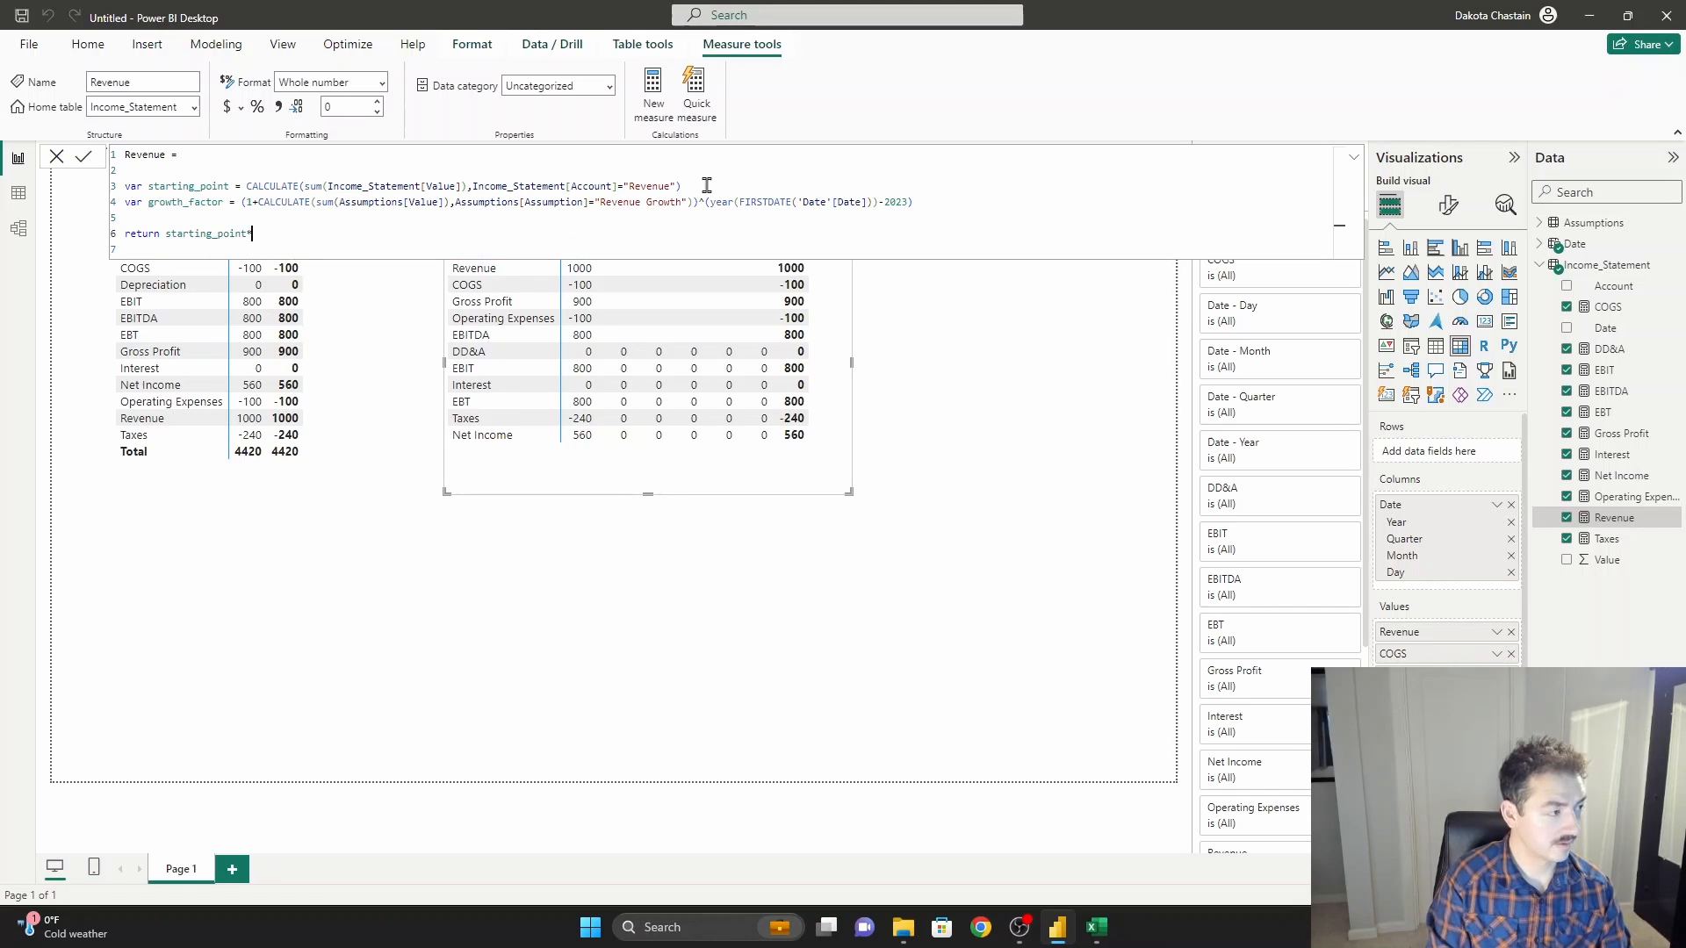
type("*growth_factor")
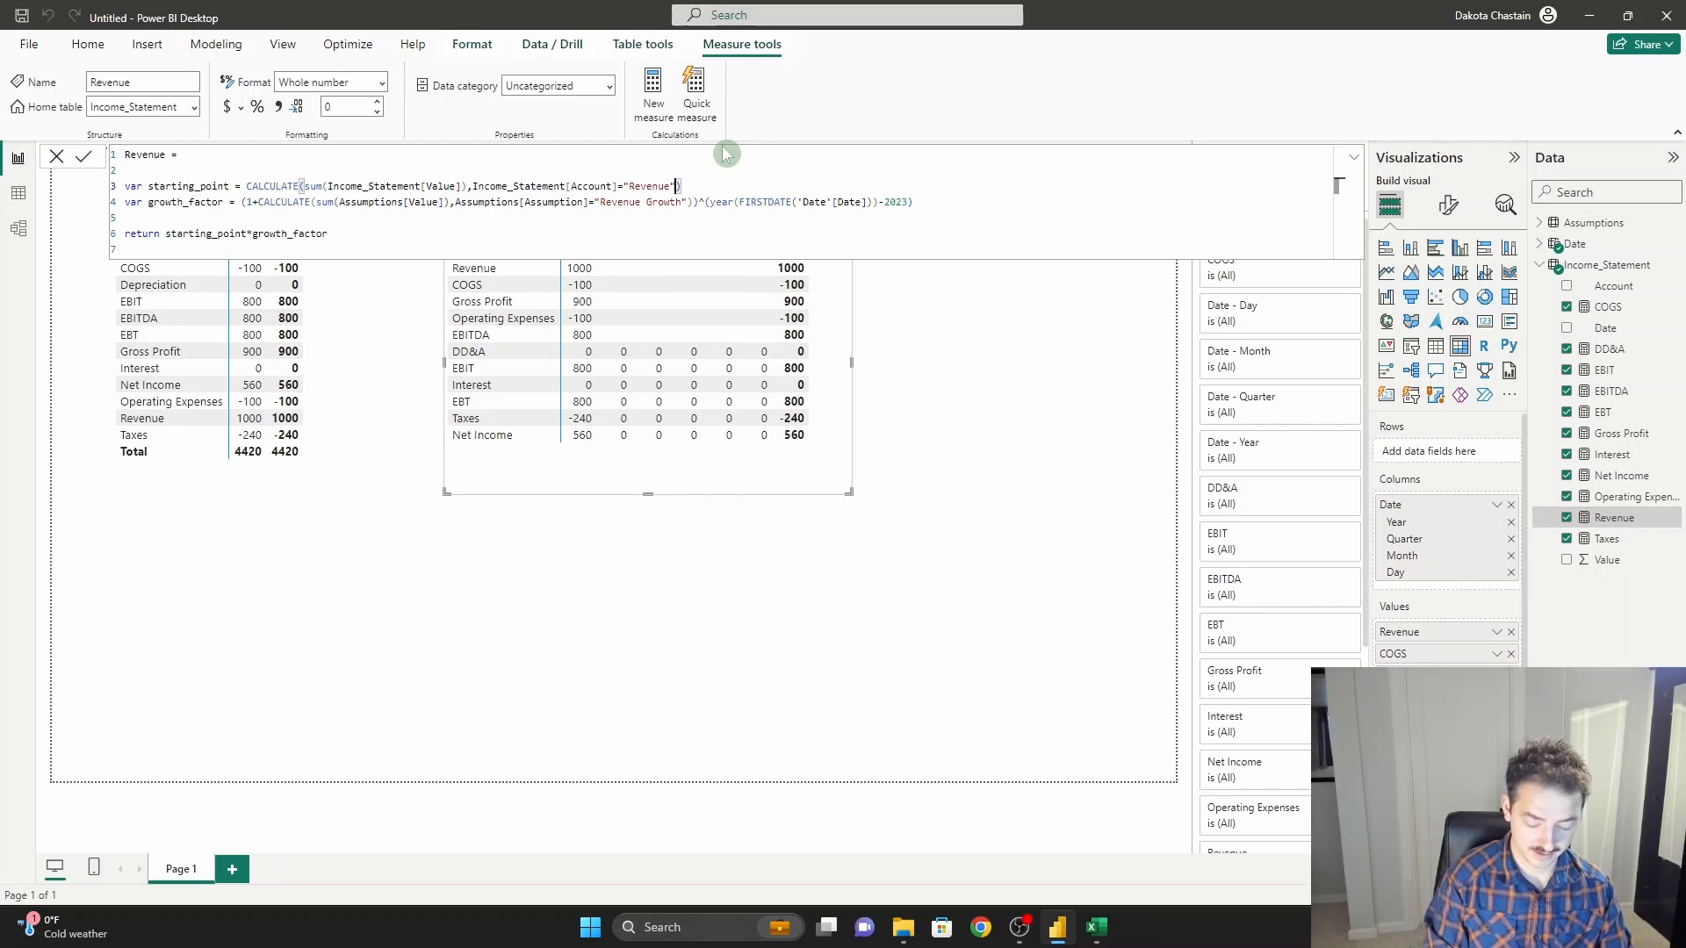
type("al")
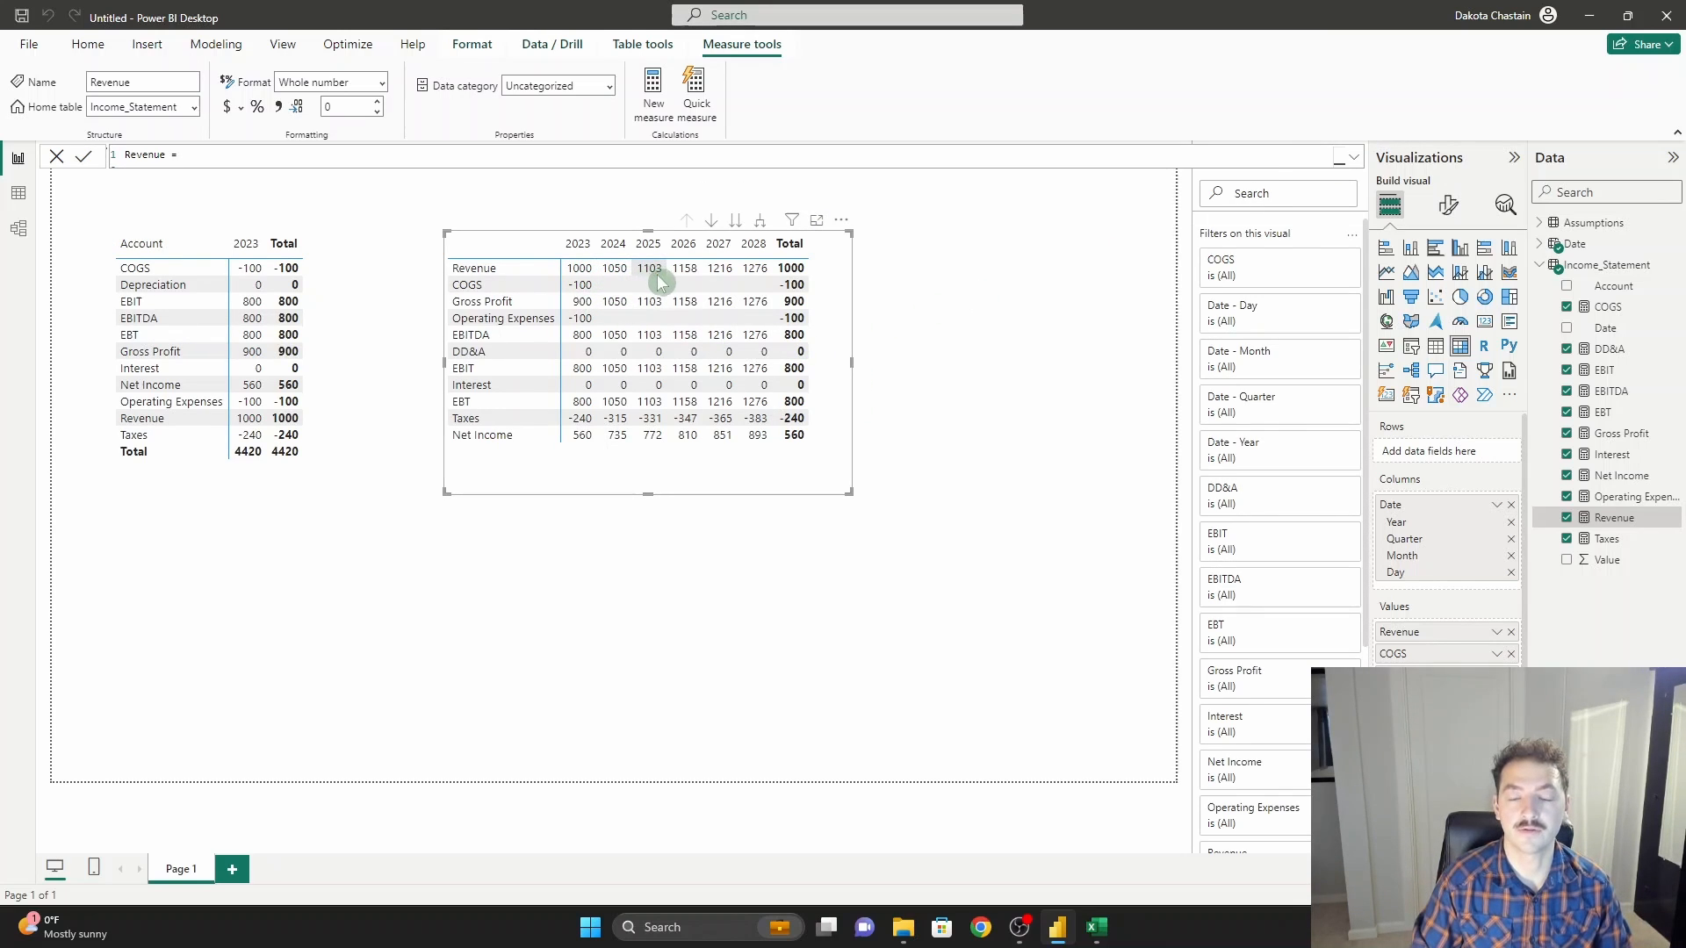
mouse_move(754, 277)
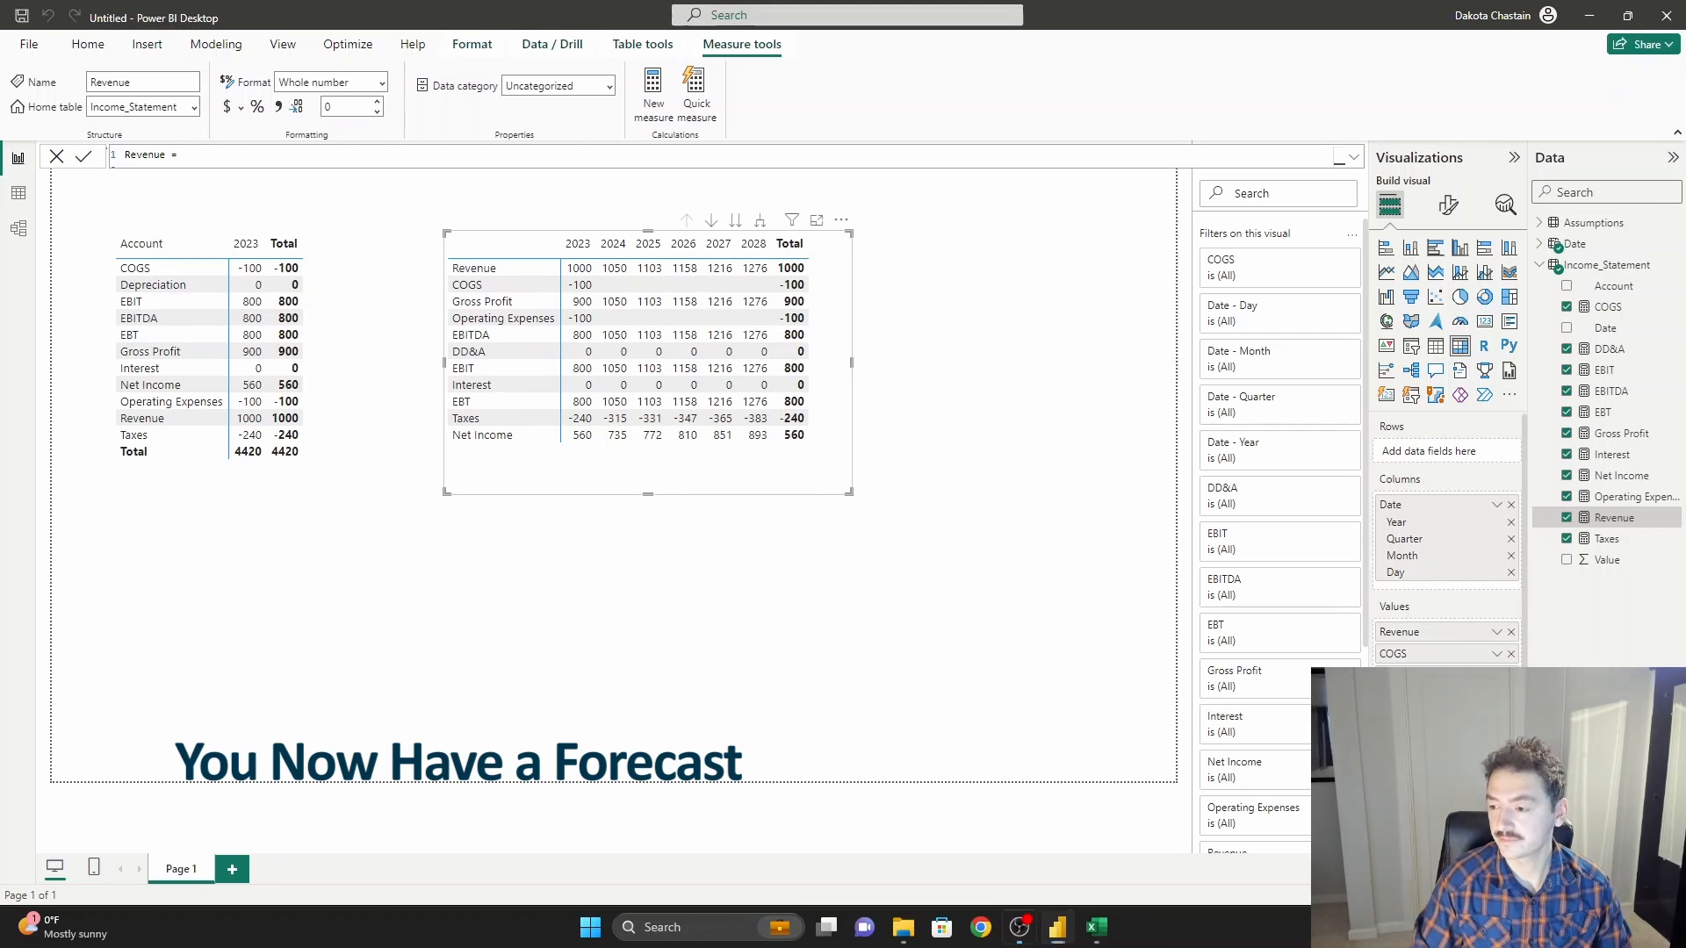
left_click(1607, 306)
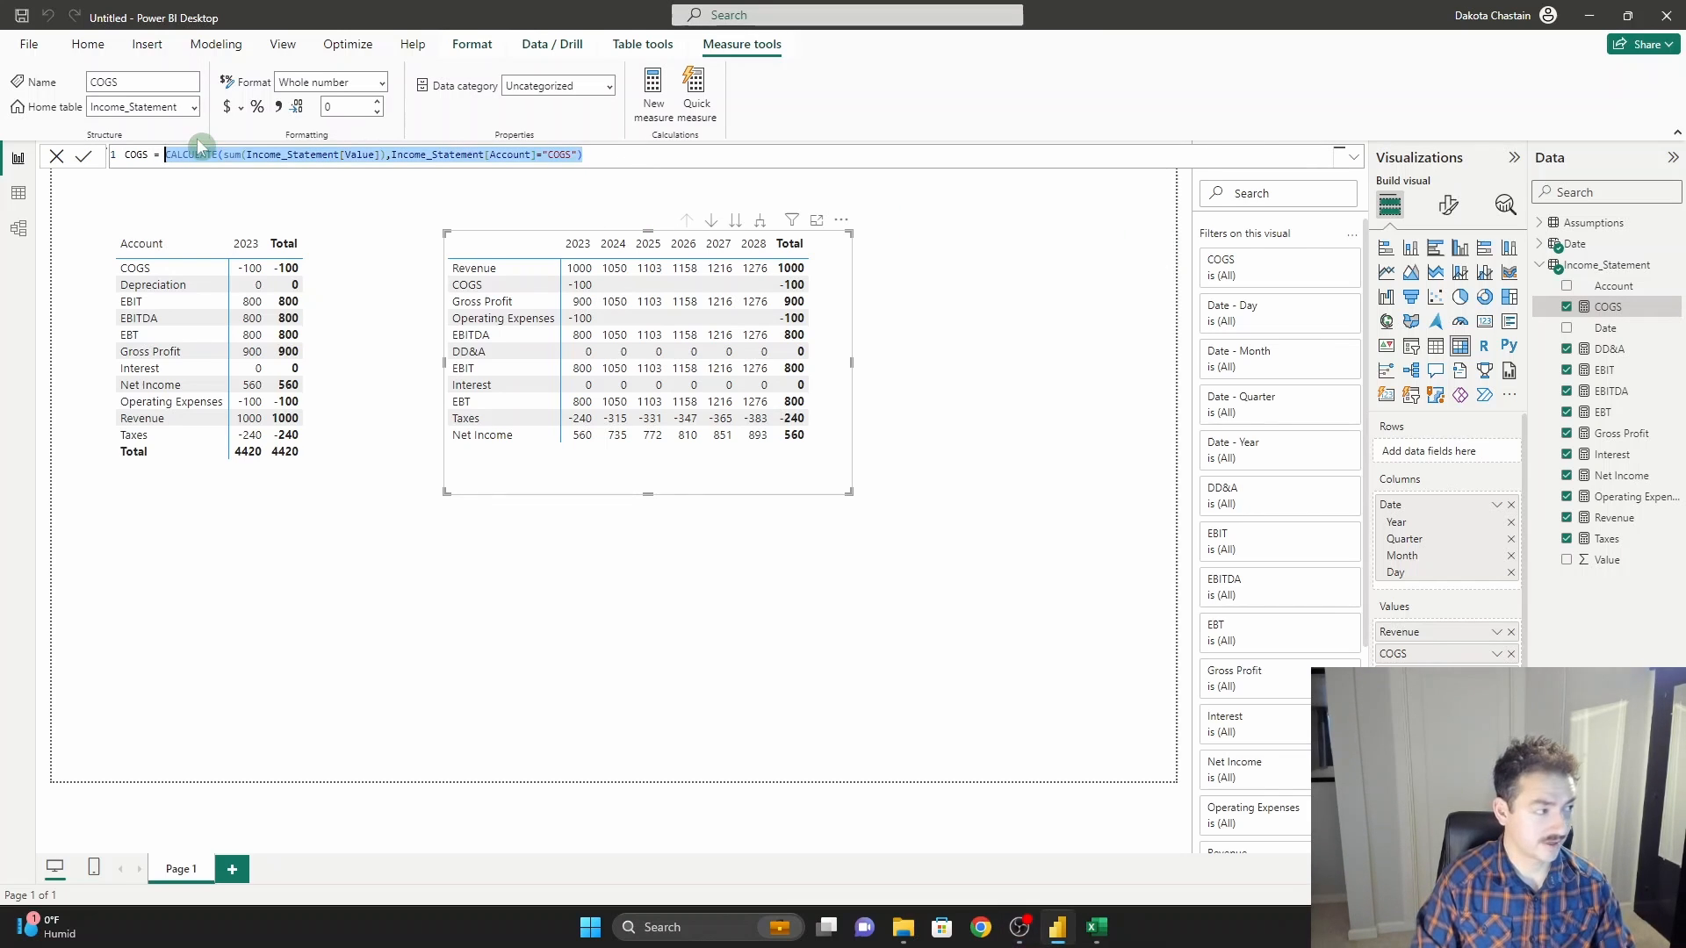
Define var cogs_percentage = CALCULATE(SUM(Assumptions[Value]),Assumptions[Assumption]="COGS % of Revenue").
type("var")
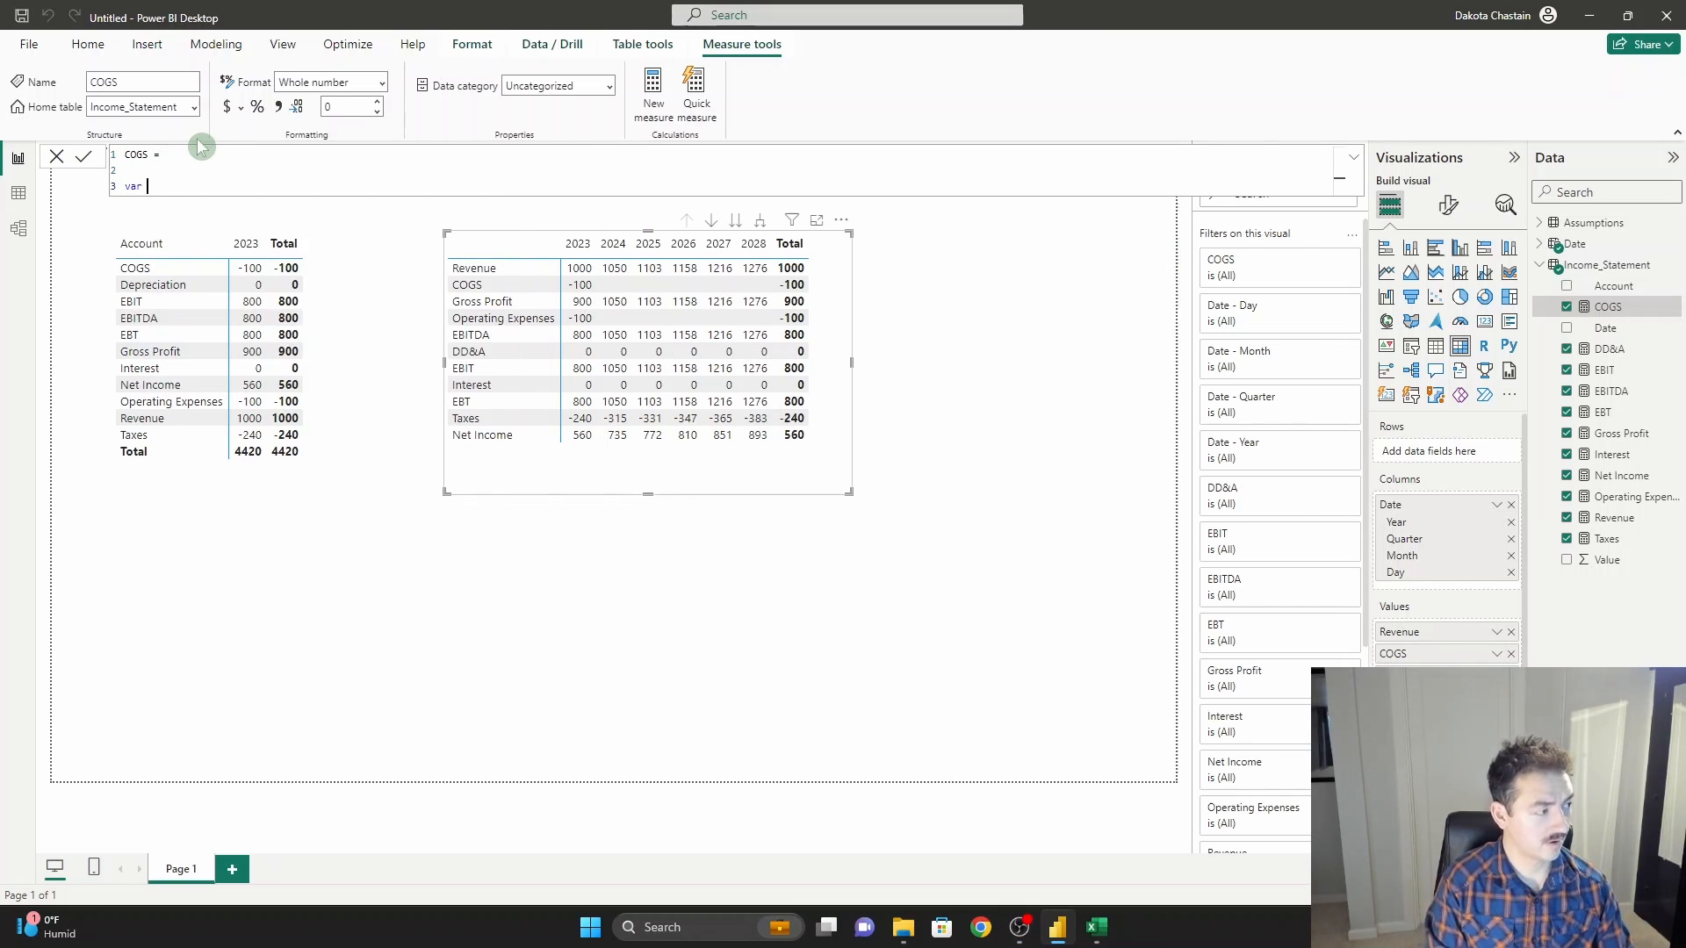
type("cogs")
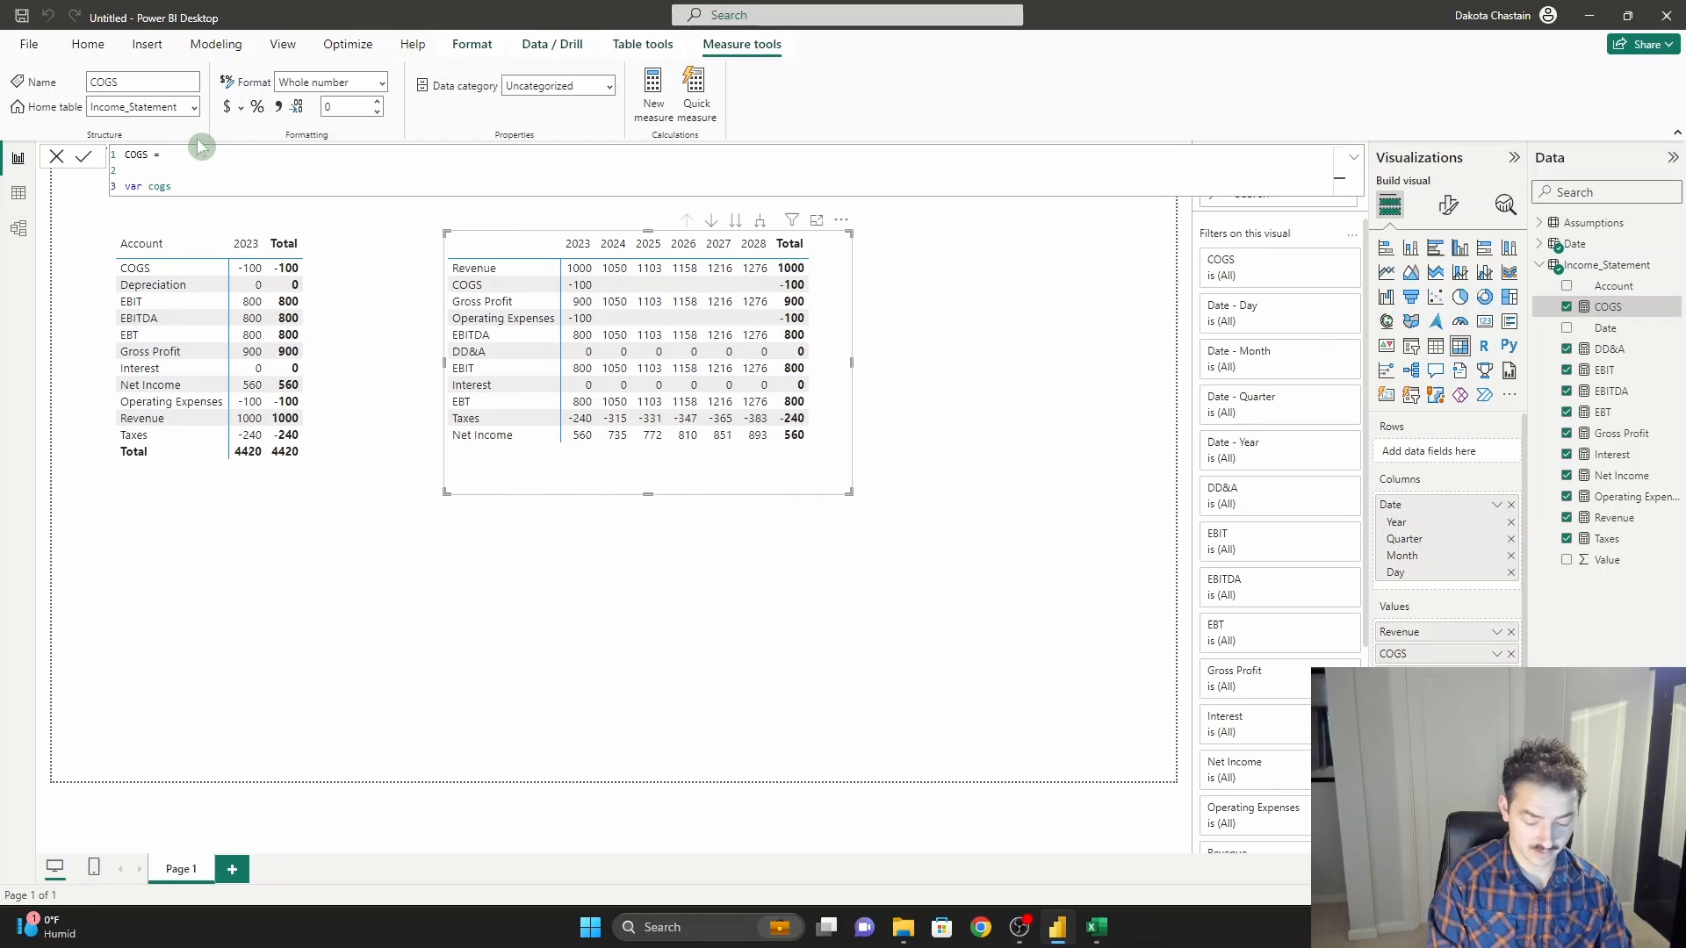
type("_percentage =")
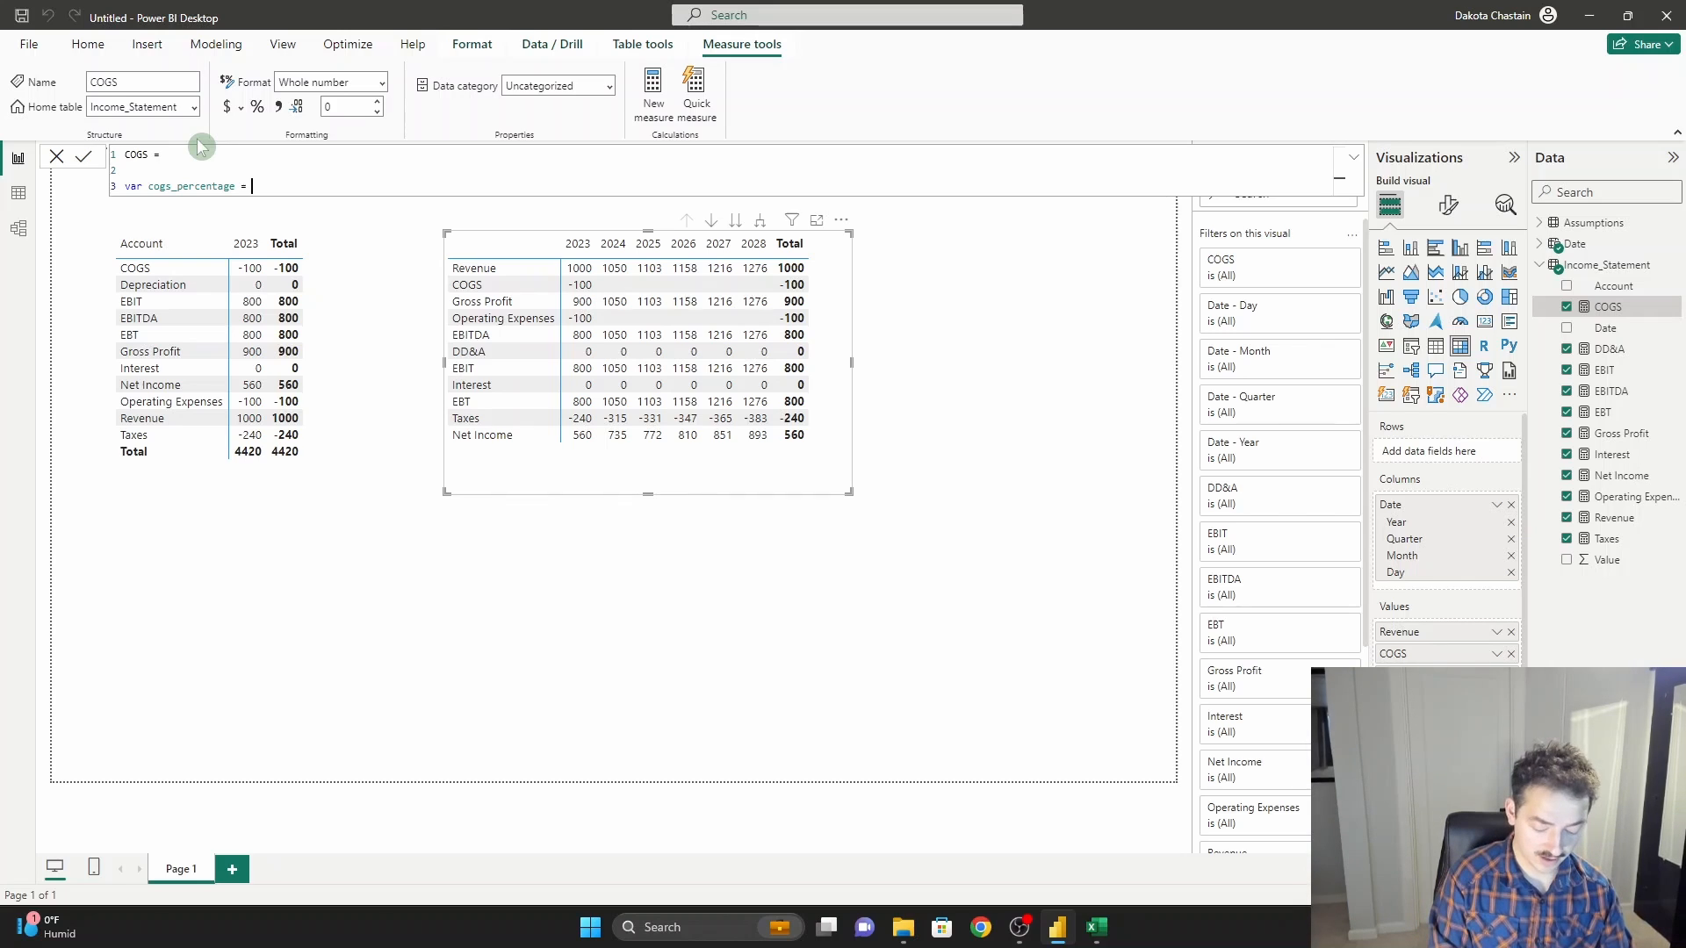
type("CALCULATE(")
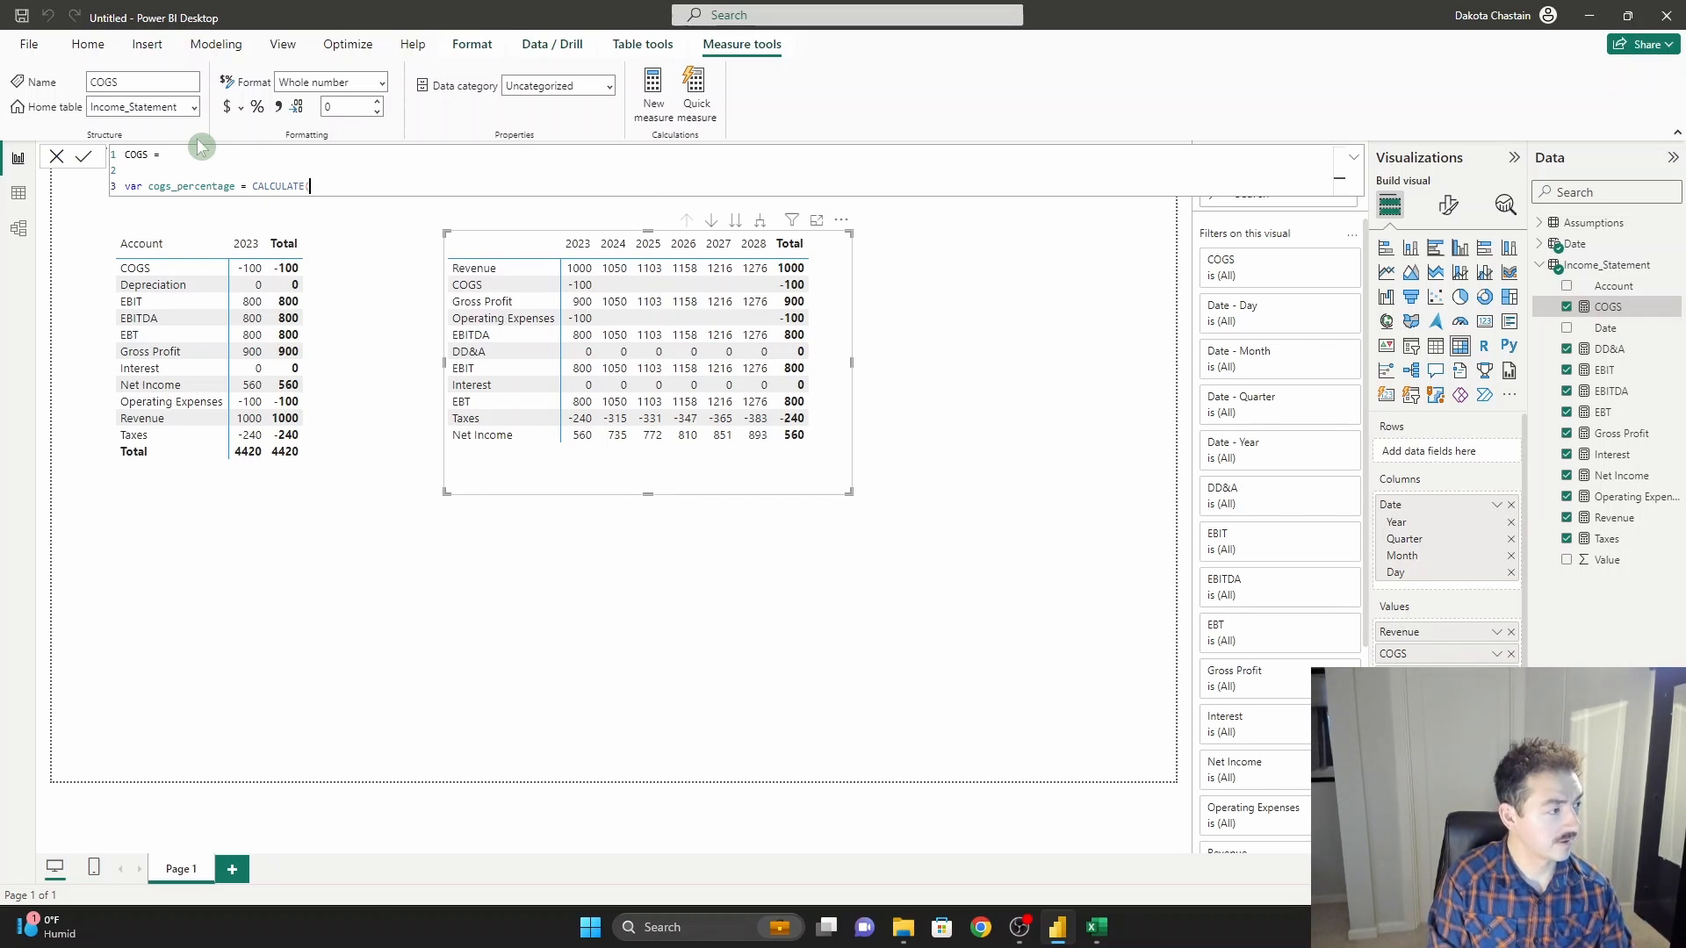
type("sum(va")
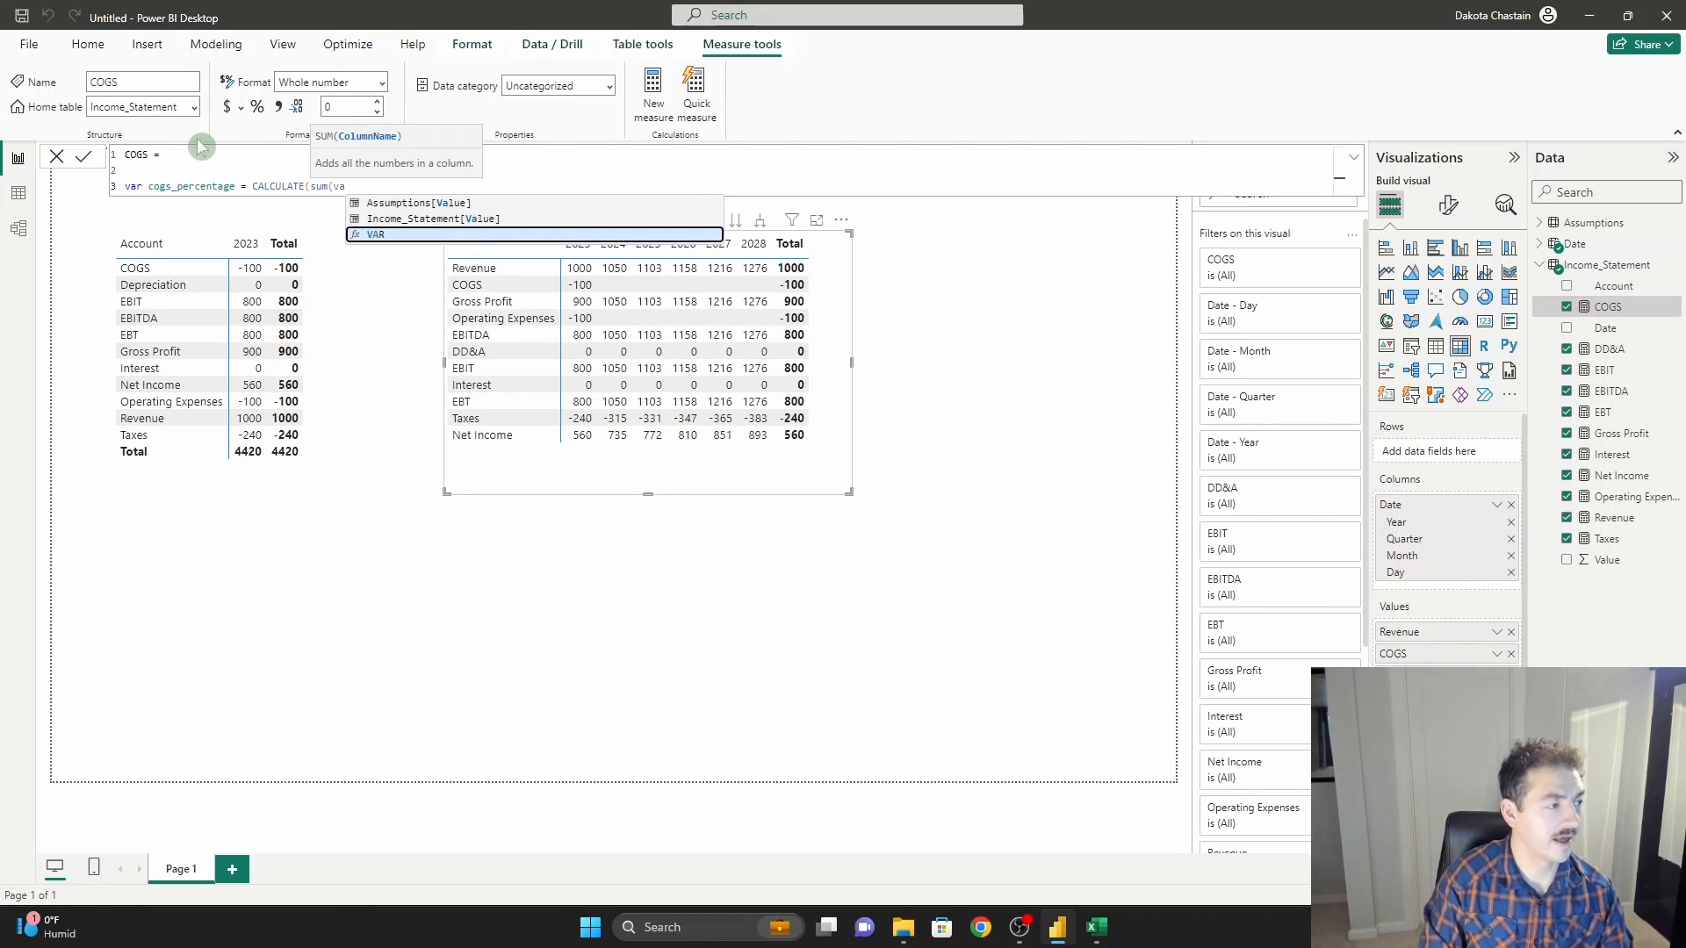
type("Assumptions[Value]),a")
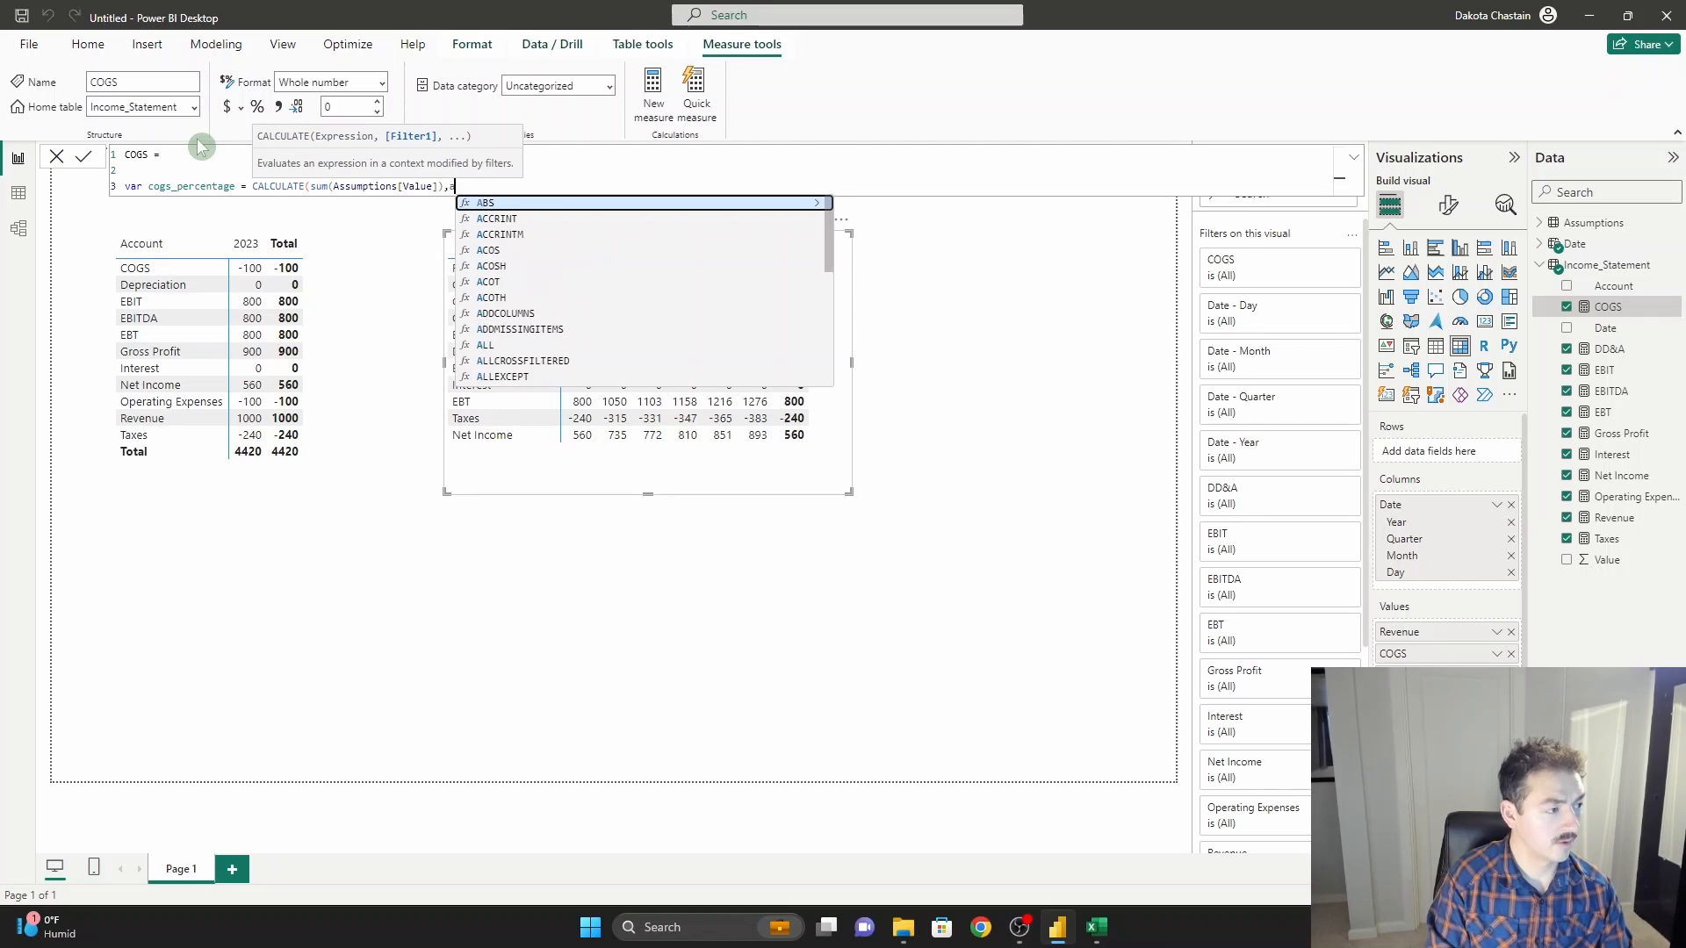
type("Assumptions[Assumption]")
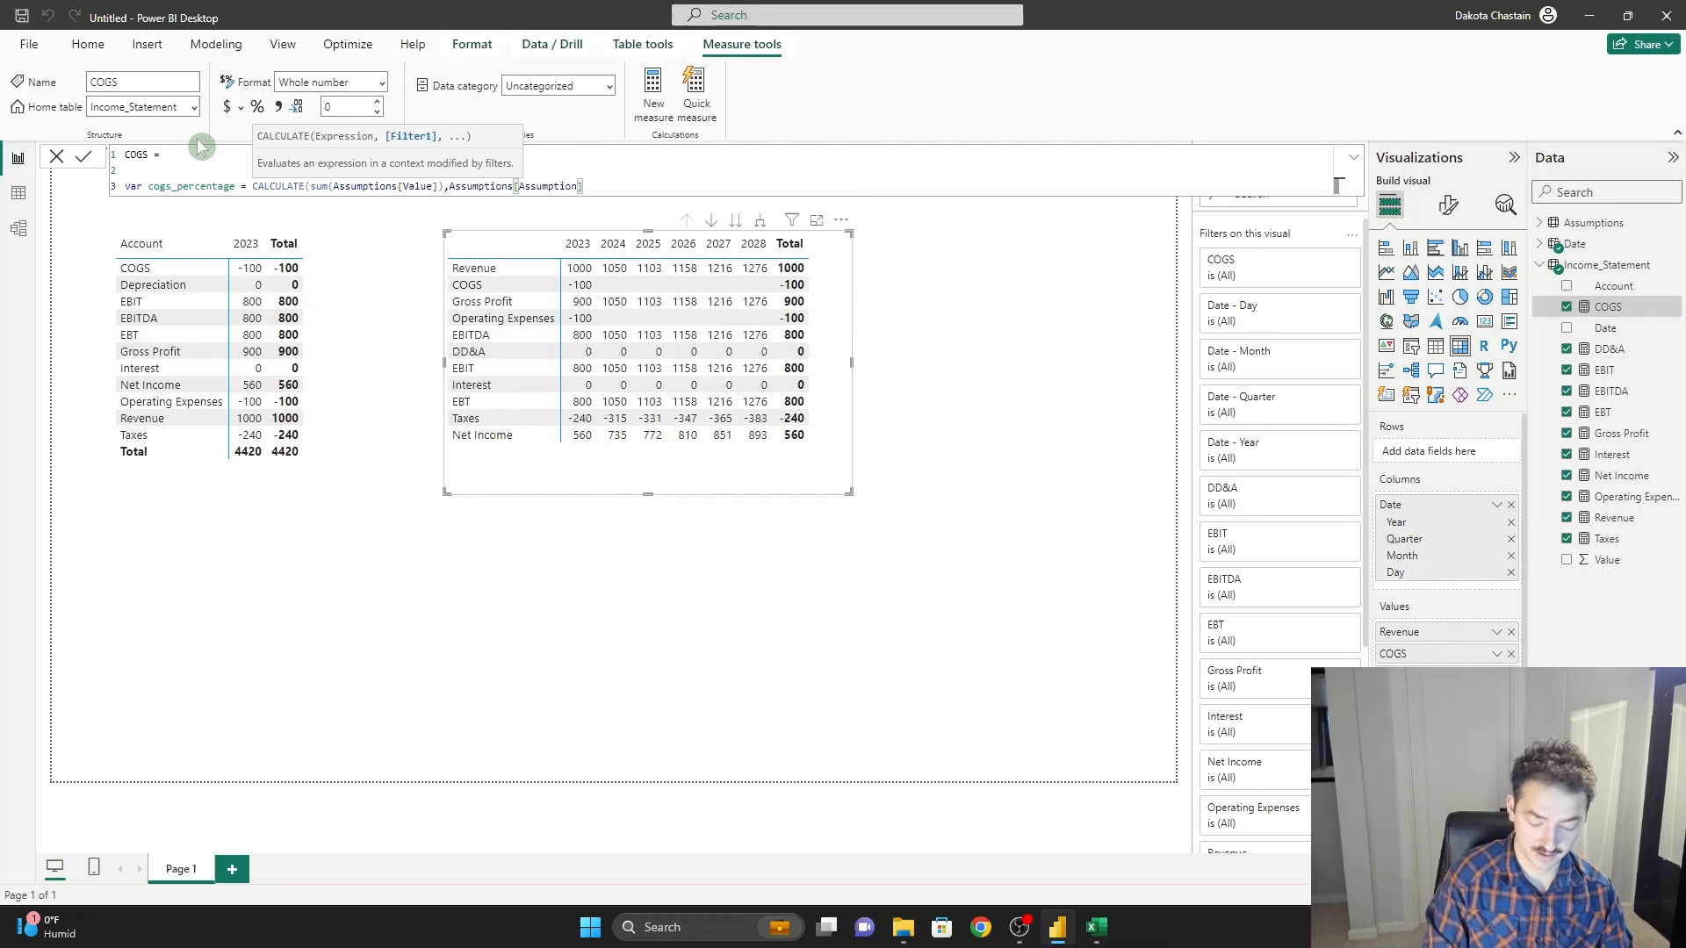
type("=\"COGS % of")
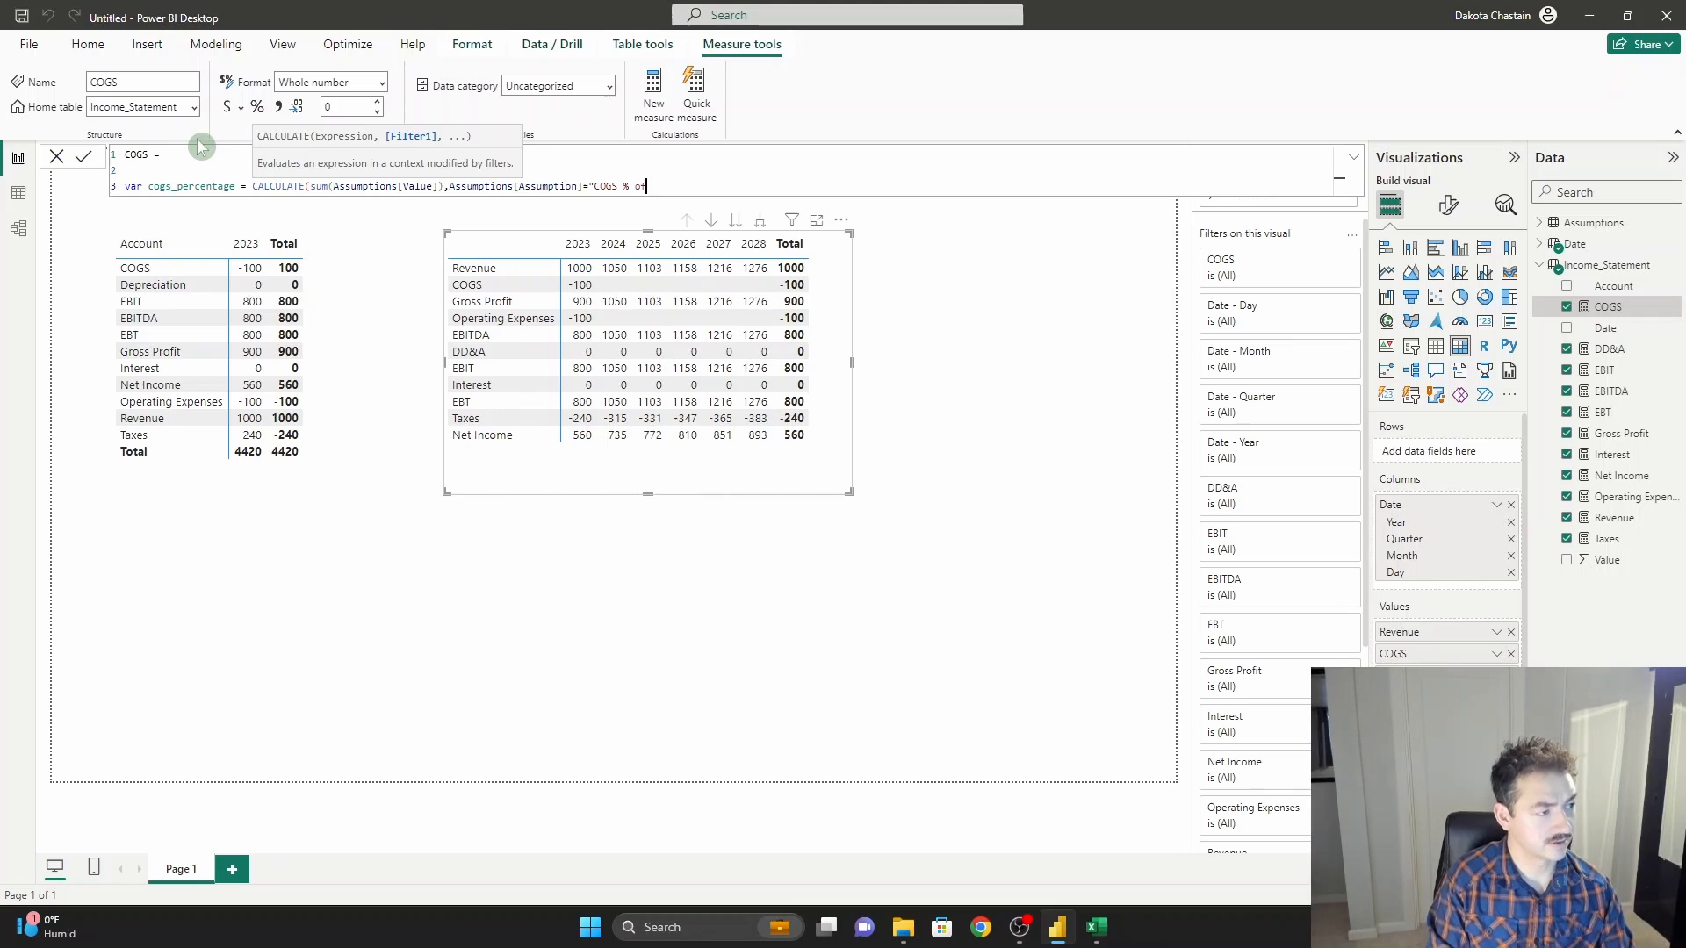
type("Revenue")
type("RETURN reve")
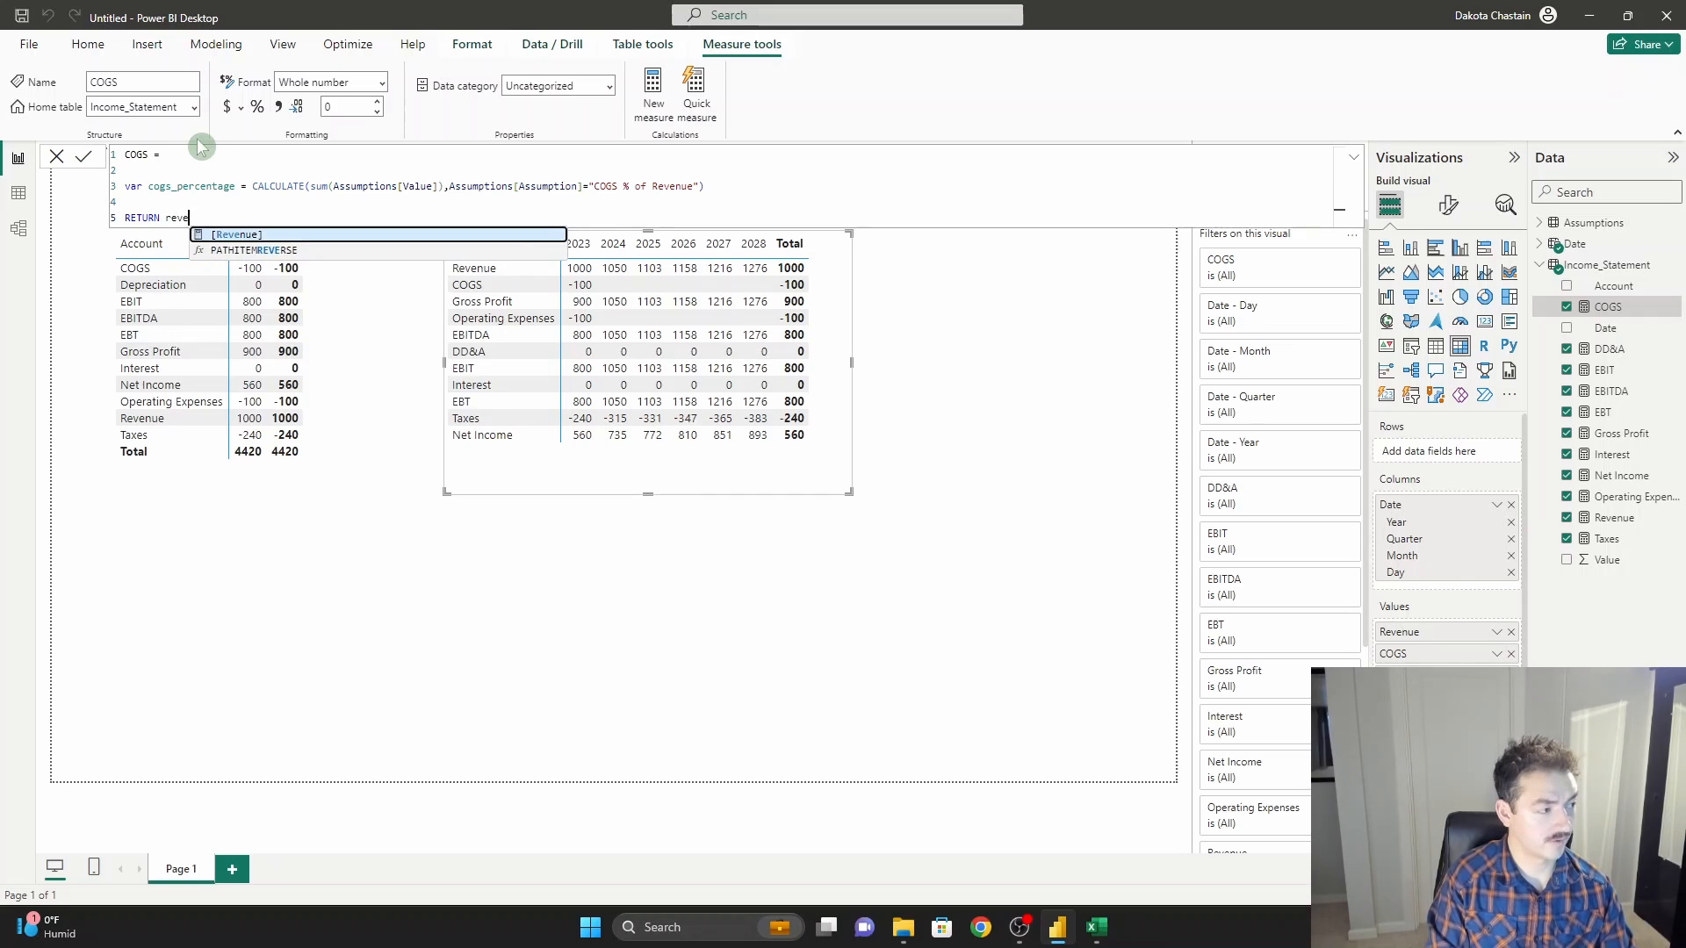
Return [Revenue]*cogs_percentage so COGS runs 200 to 255.
type("[Revenue]*cogs_percentage")
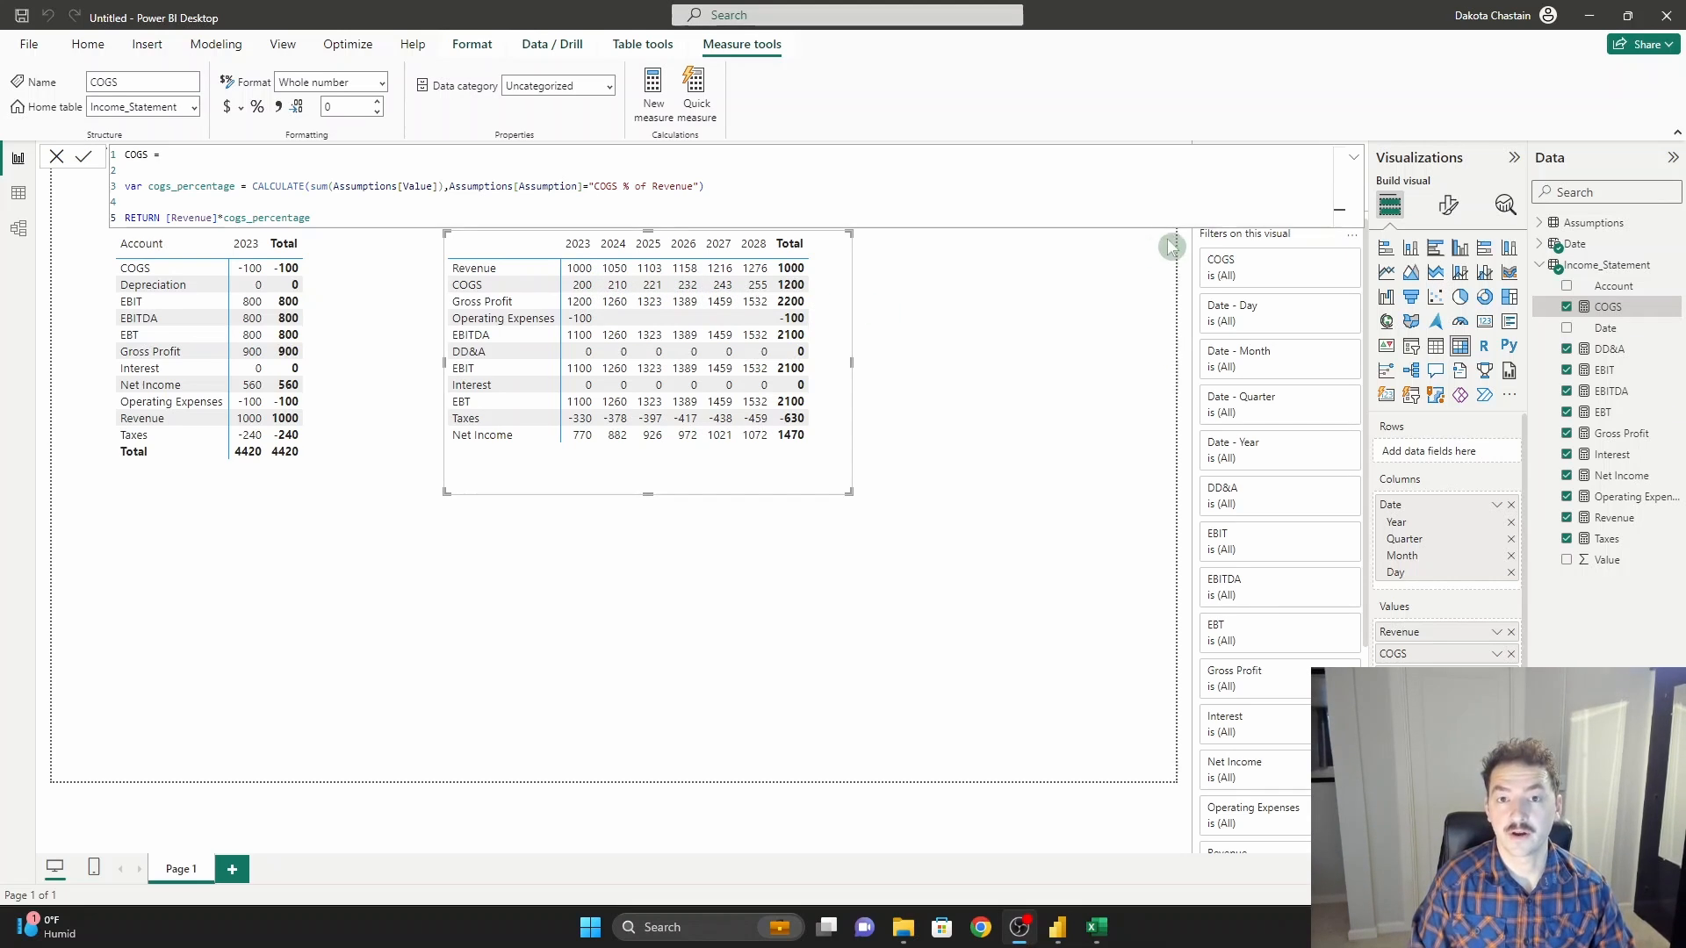
mouse_move(558, 212)
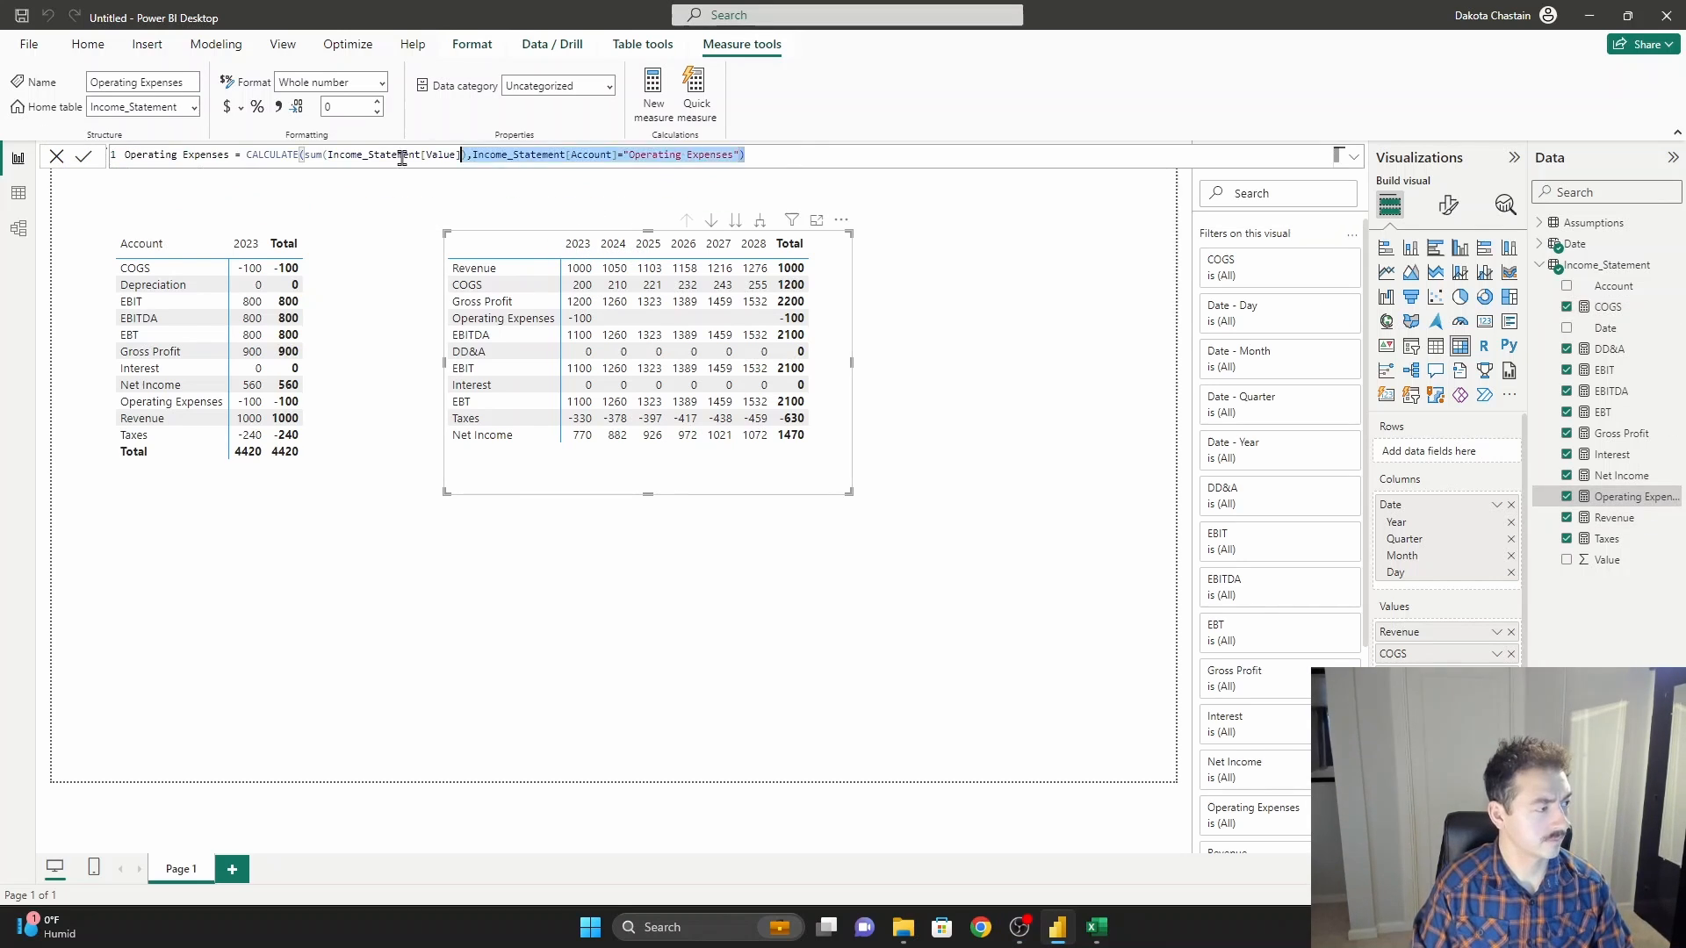
Write Operating Expenses as var opex_percentage from its assumption times Revenue, then collapse the formula.
type("var opex_percentage = CALCULATE(sum(Assumptions[Value]),Assumptions[Assumption]=\"COGS % of Revenue\")")
type("RETURN [Revenue]*opex_percentage")
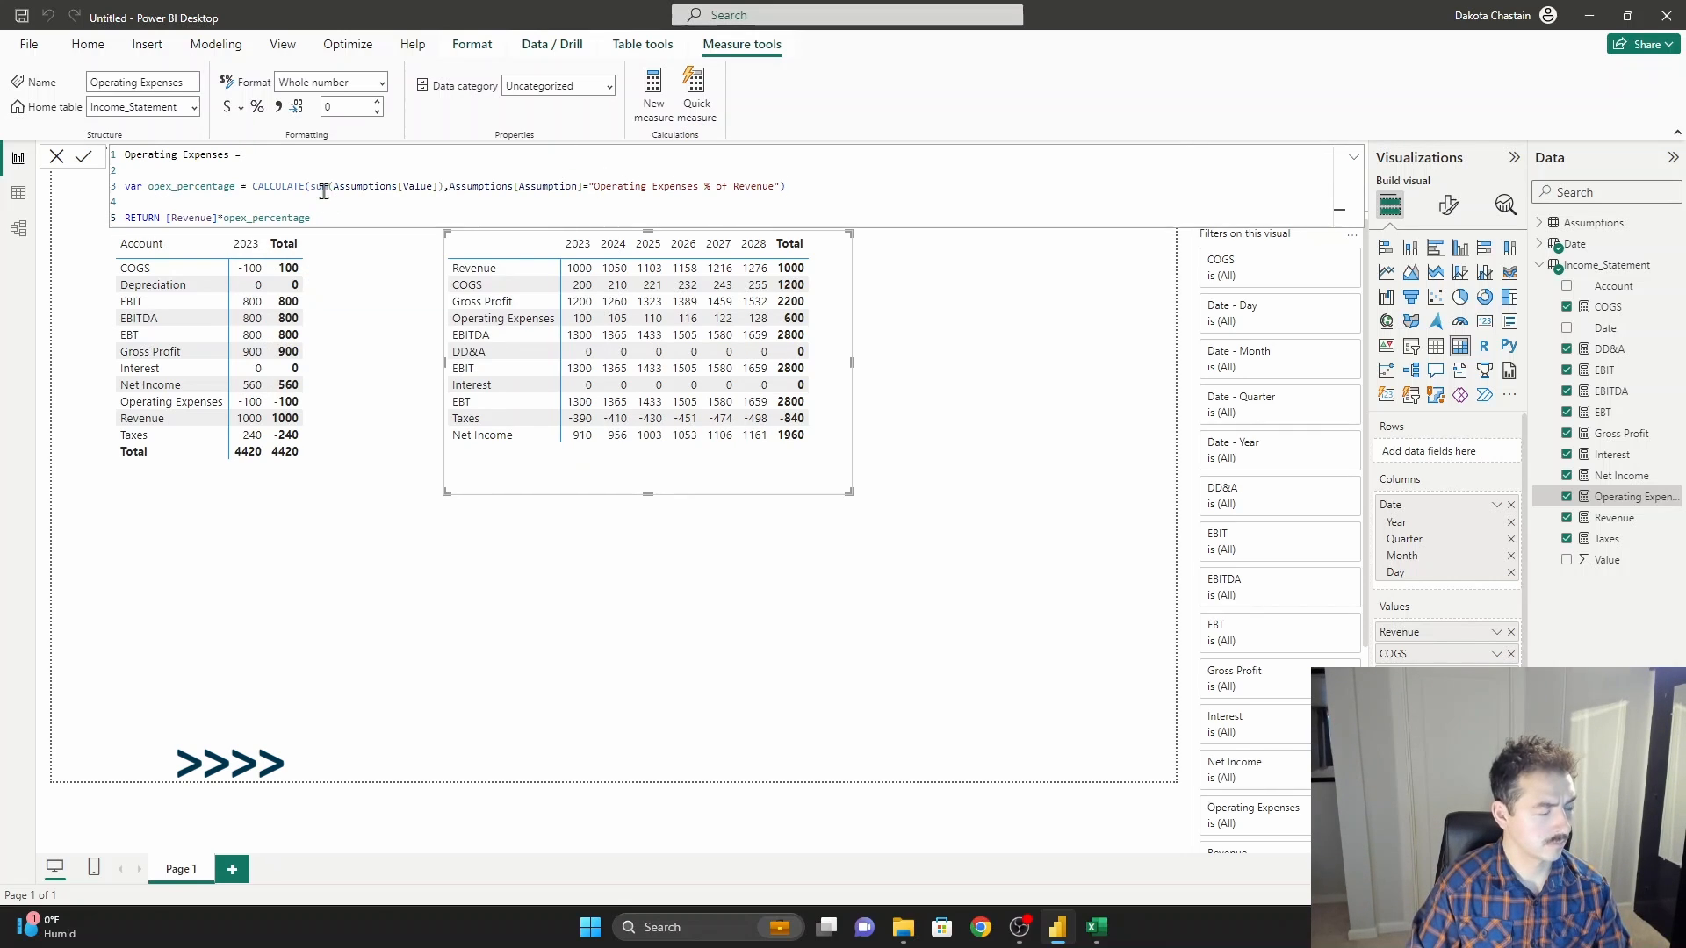
left_click(1352, 157)
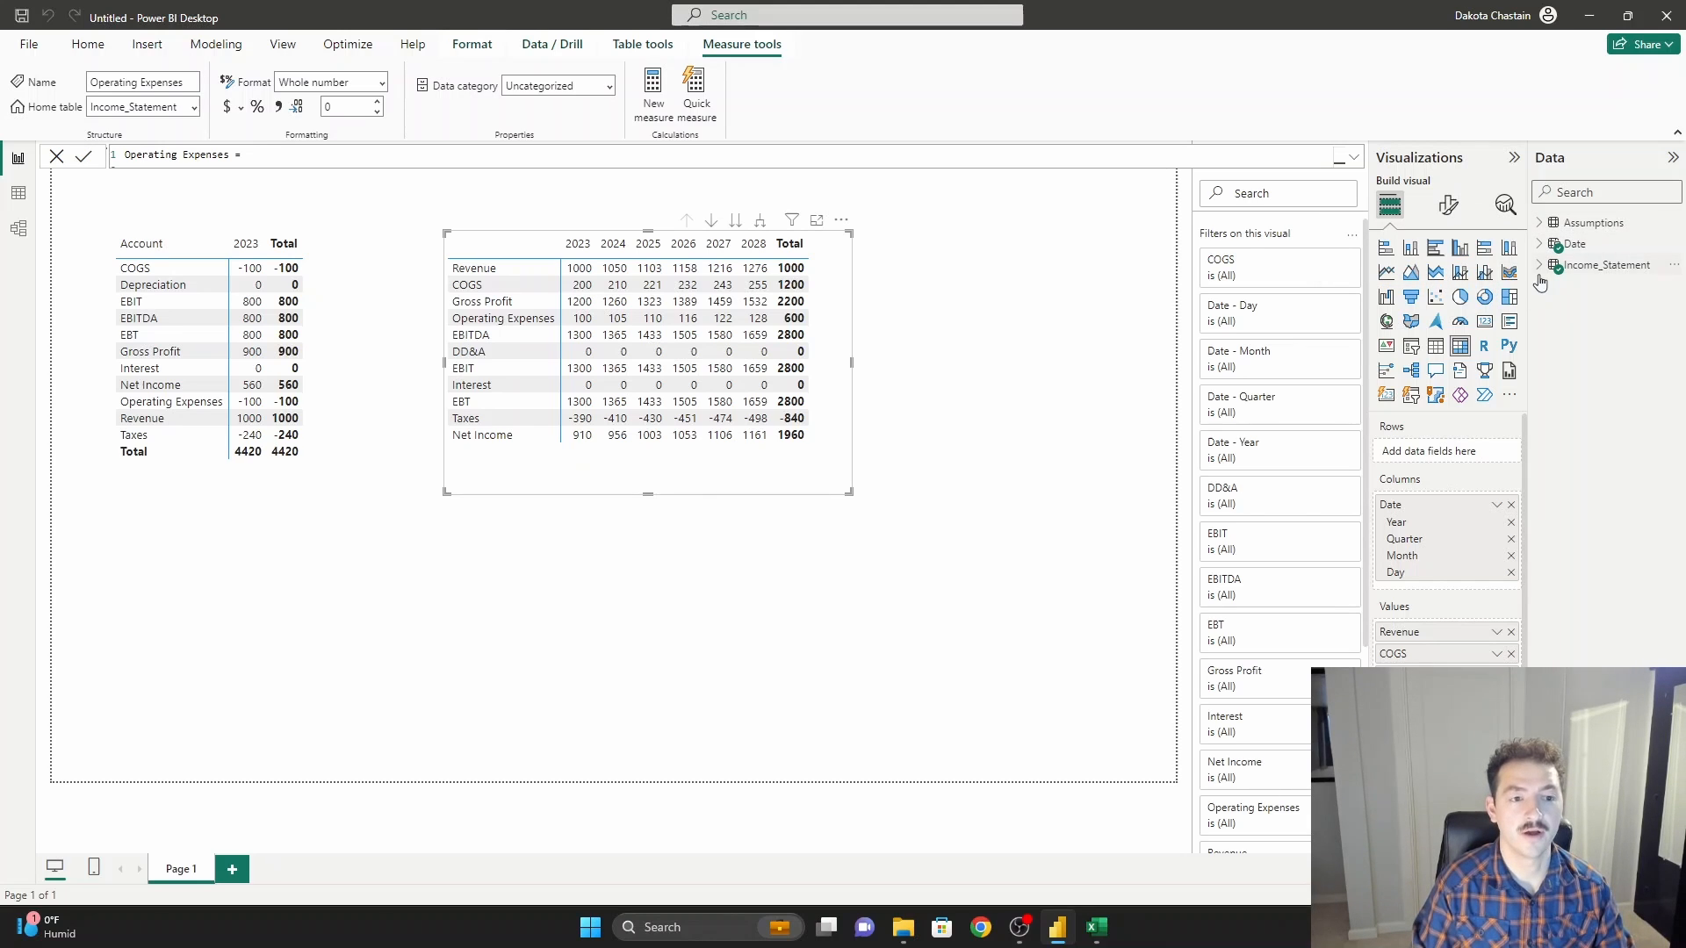
In Model view, select all income statement measures and set Display folder to 'Income Statement Measures'.
left_click(1540, 265)
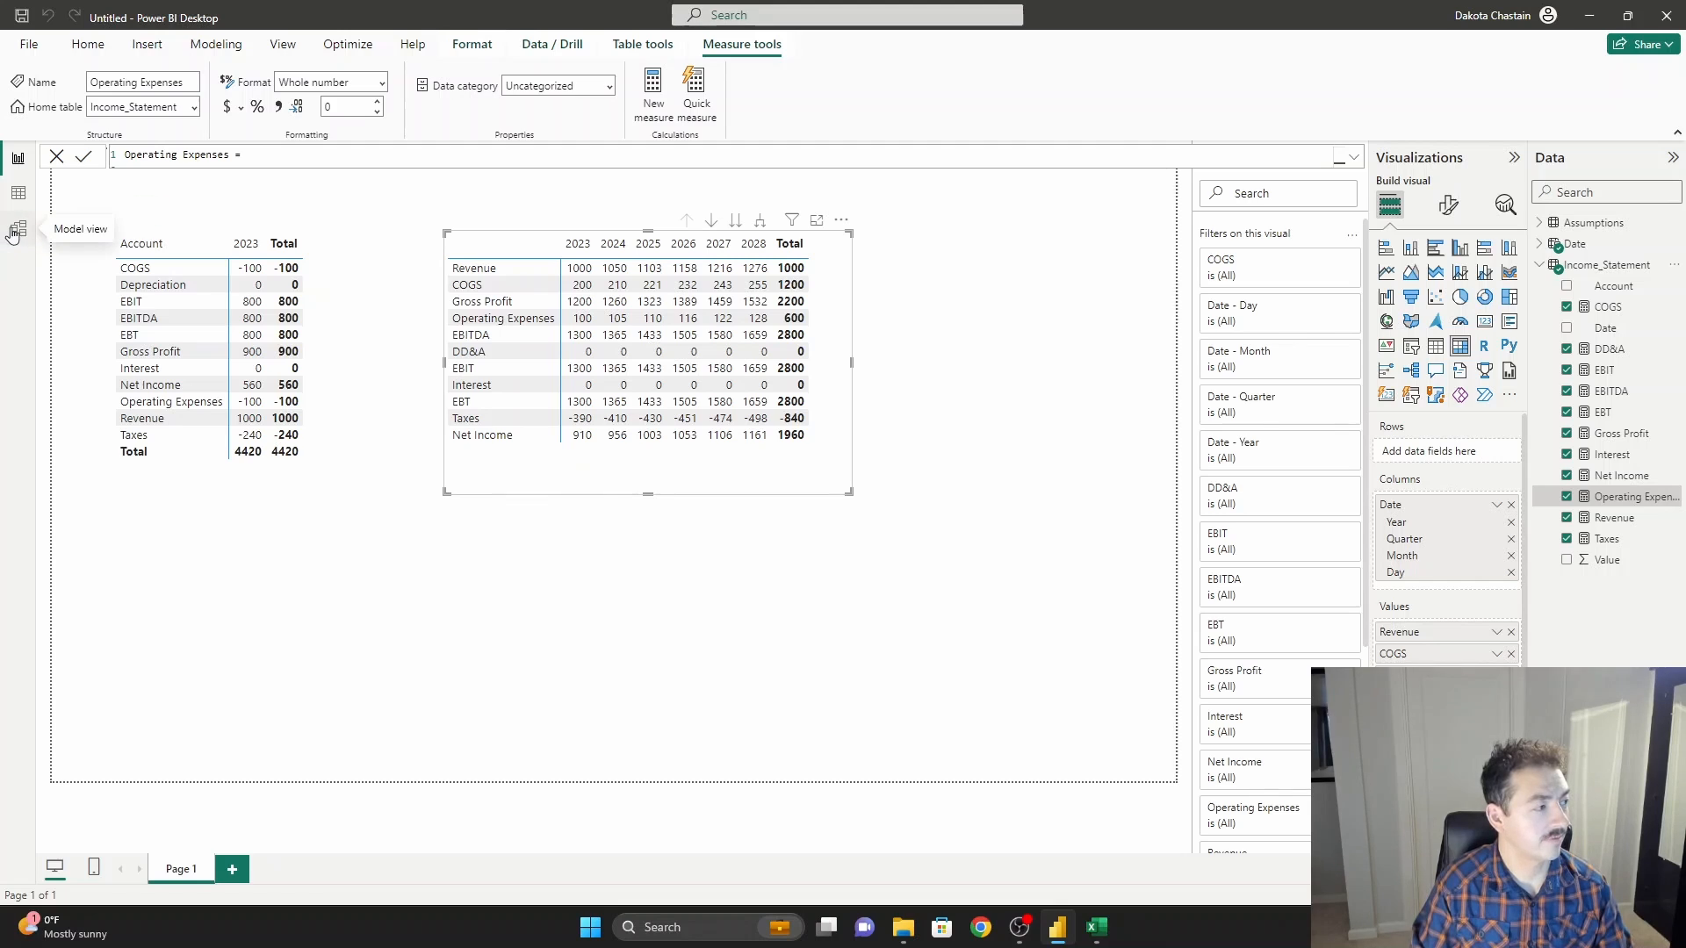
left_click(18, 229)
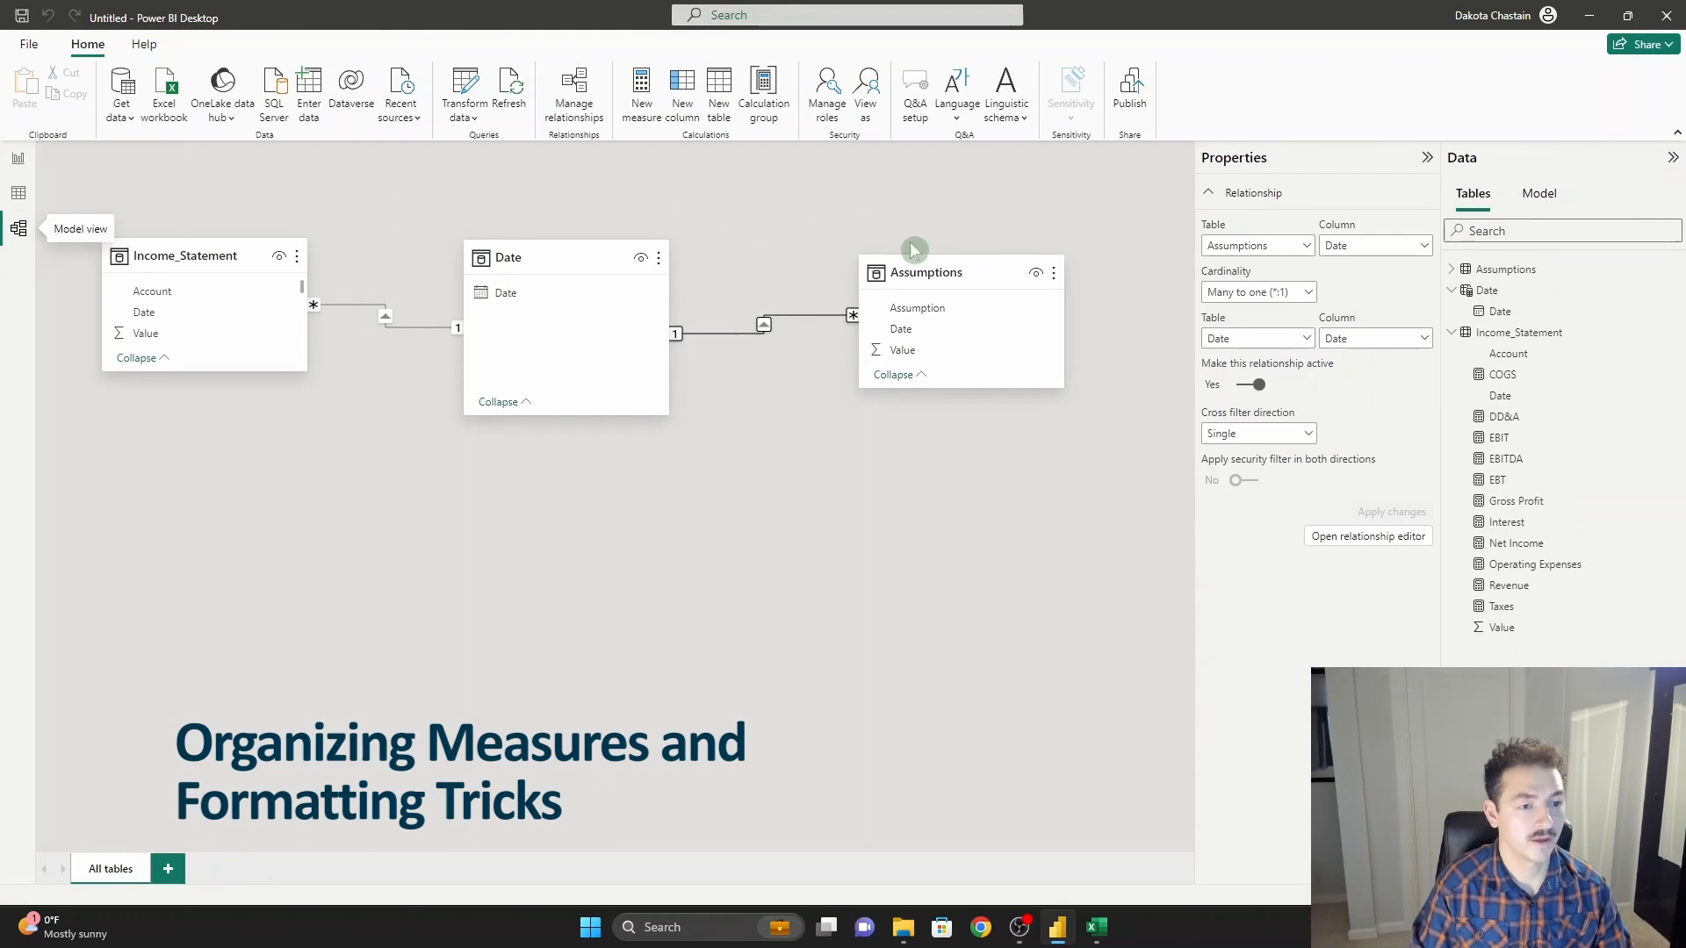
left_click(1502, 374)
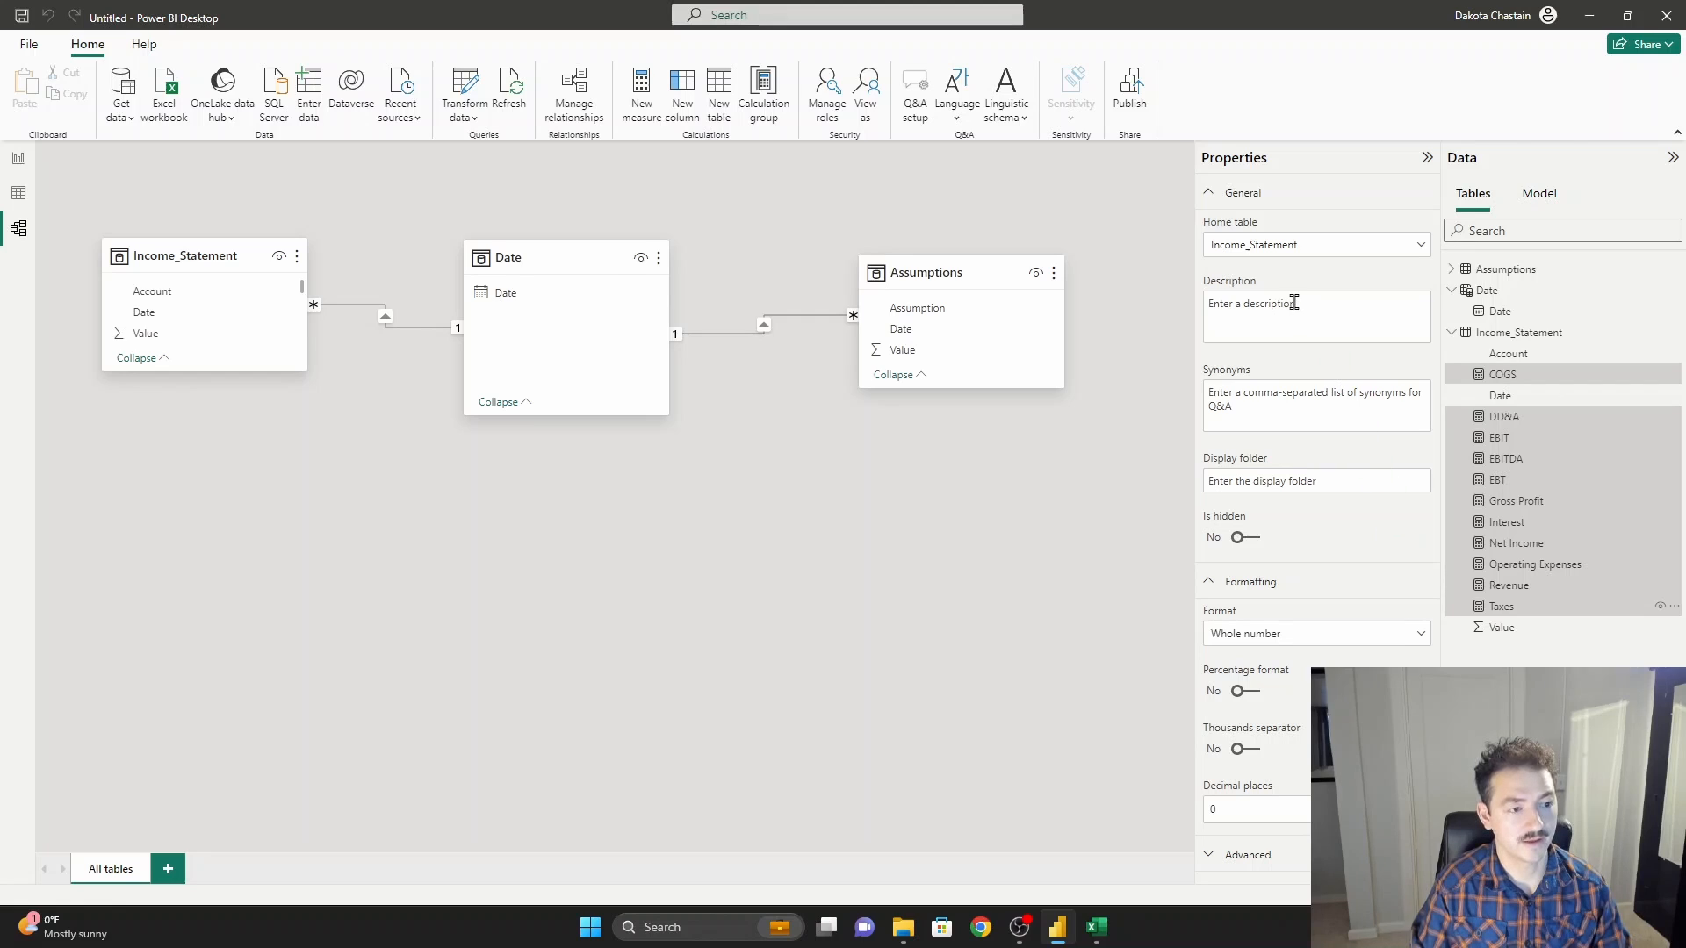
left_click(1315, 481)
type("Income Statement")
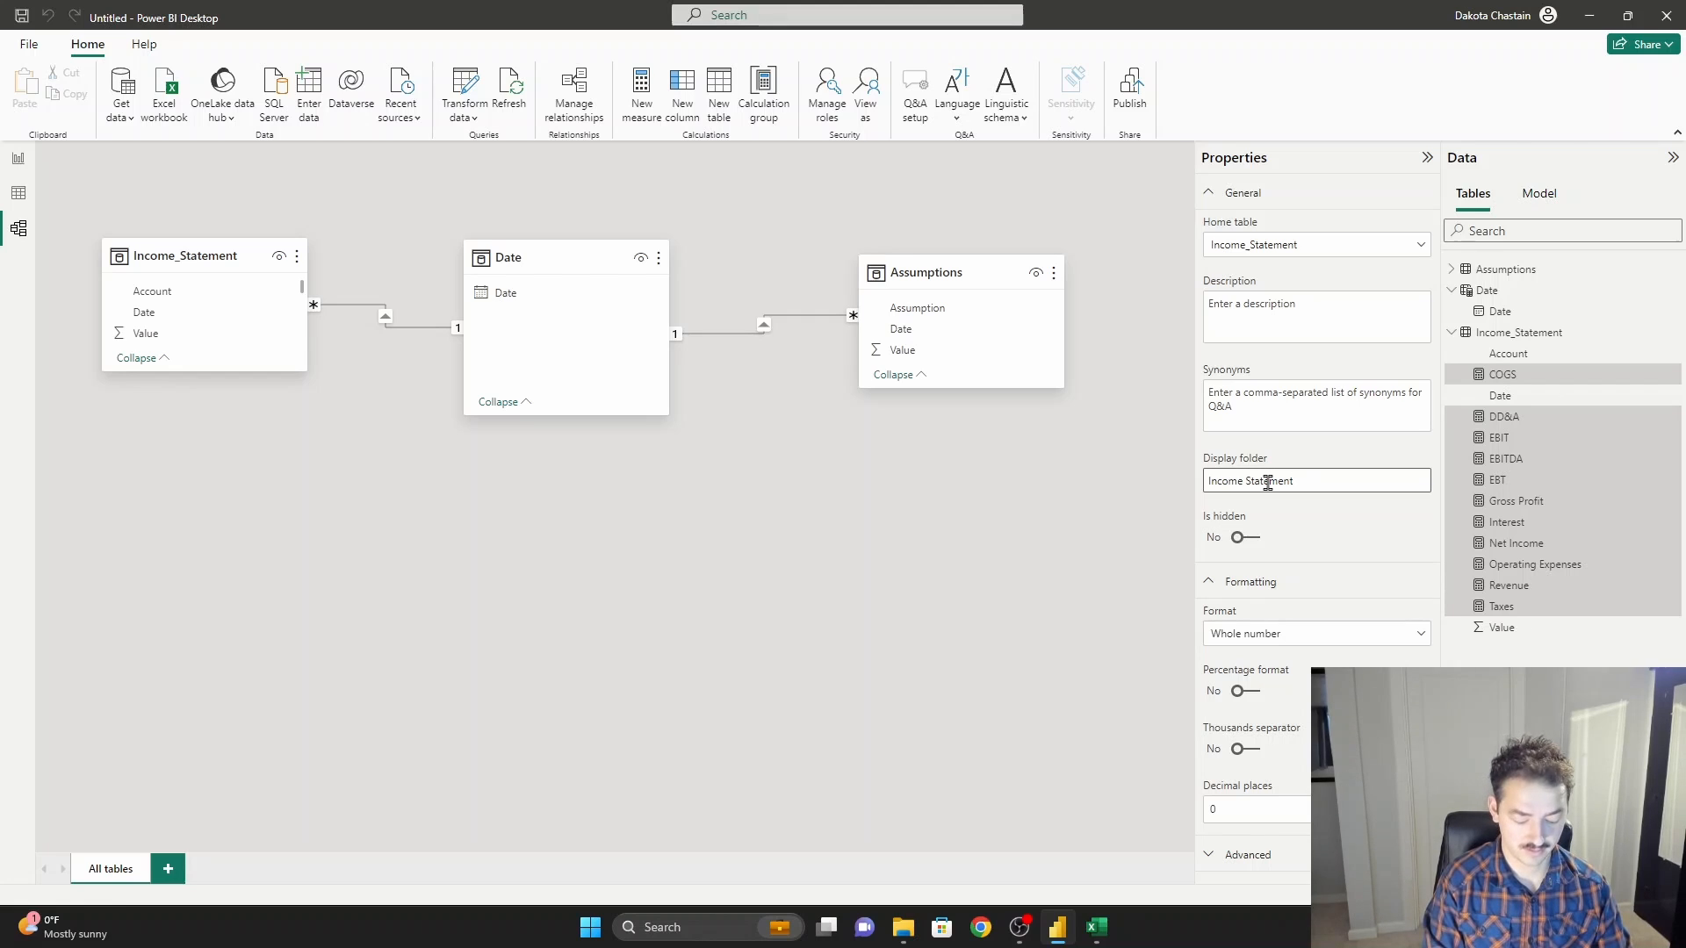
type("Measures")
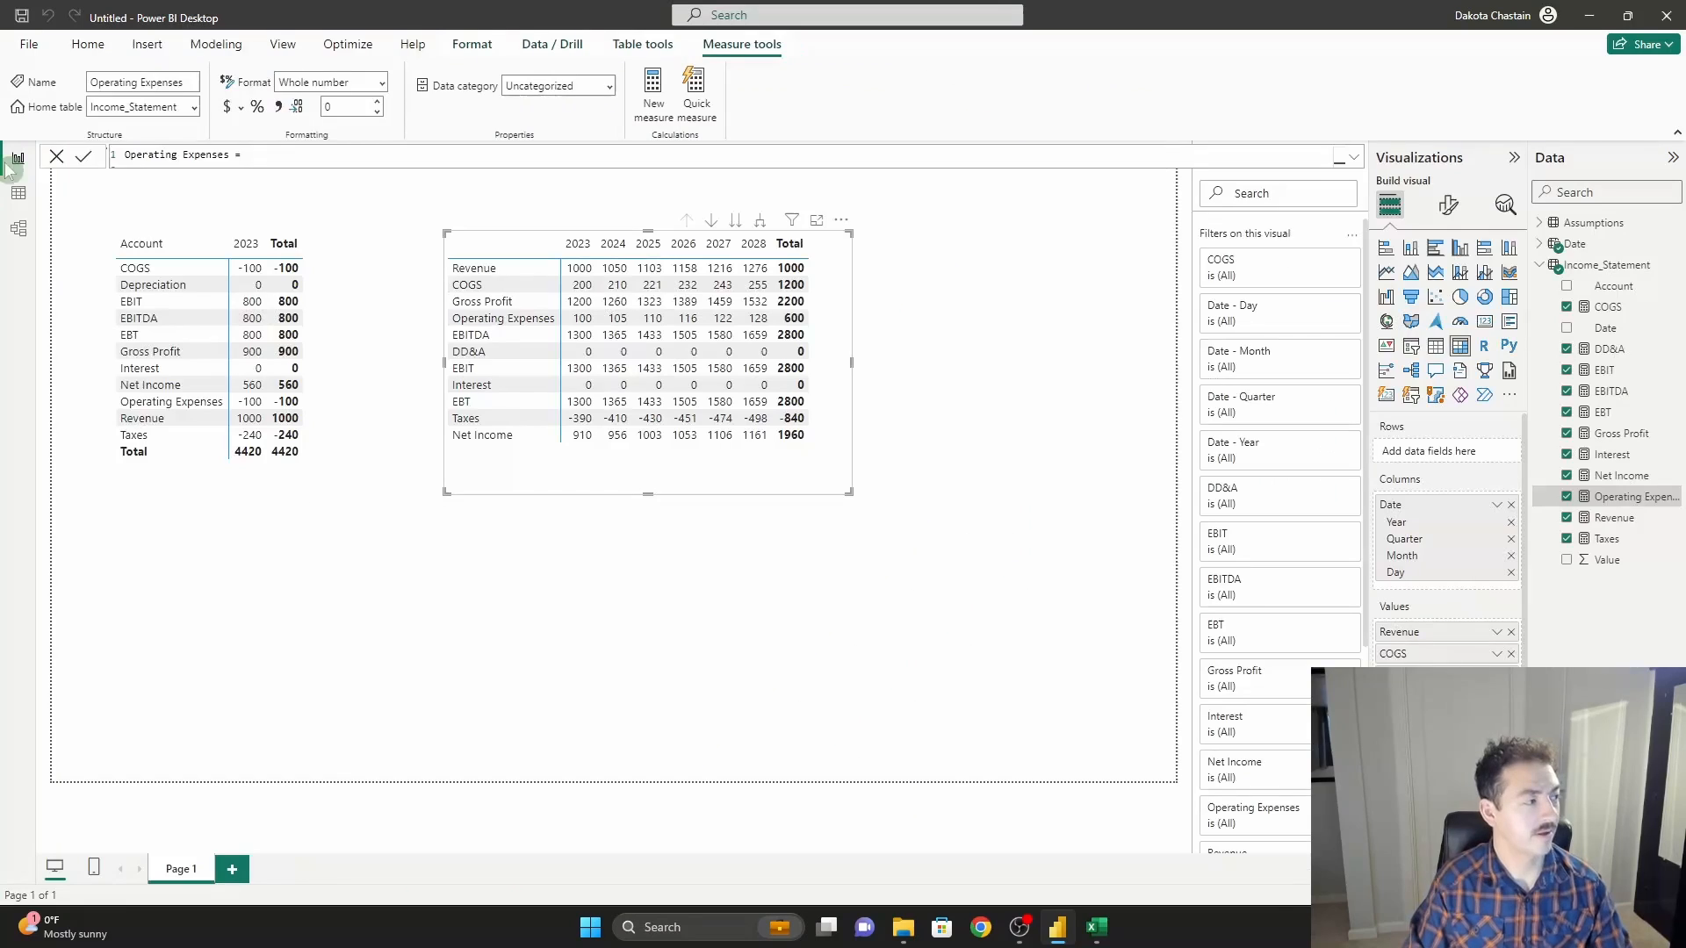
In Excel, insert a Three-Per-Em Space symbol into cell C44, then switch back to Power BI.
left_click(644, 300)
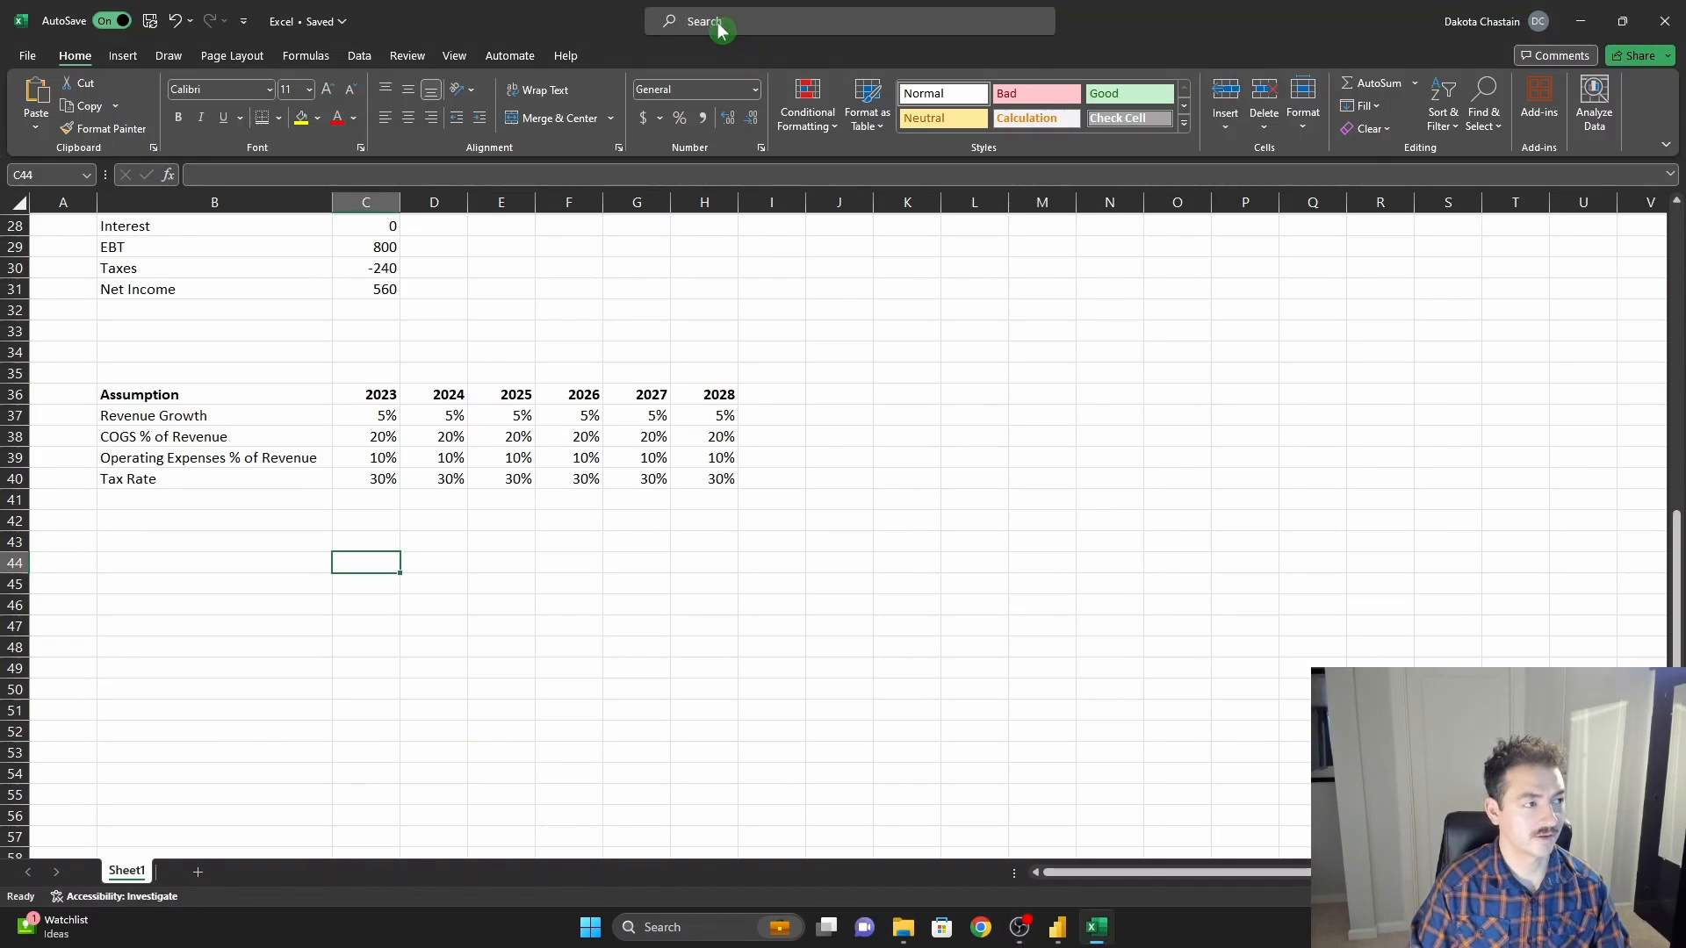
type("symbo")
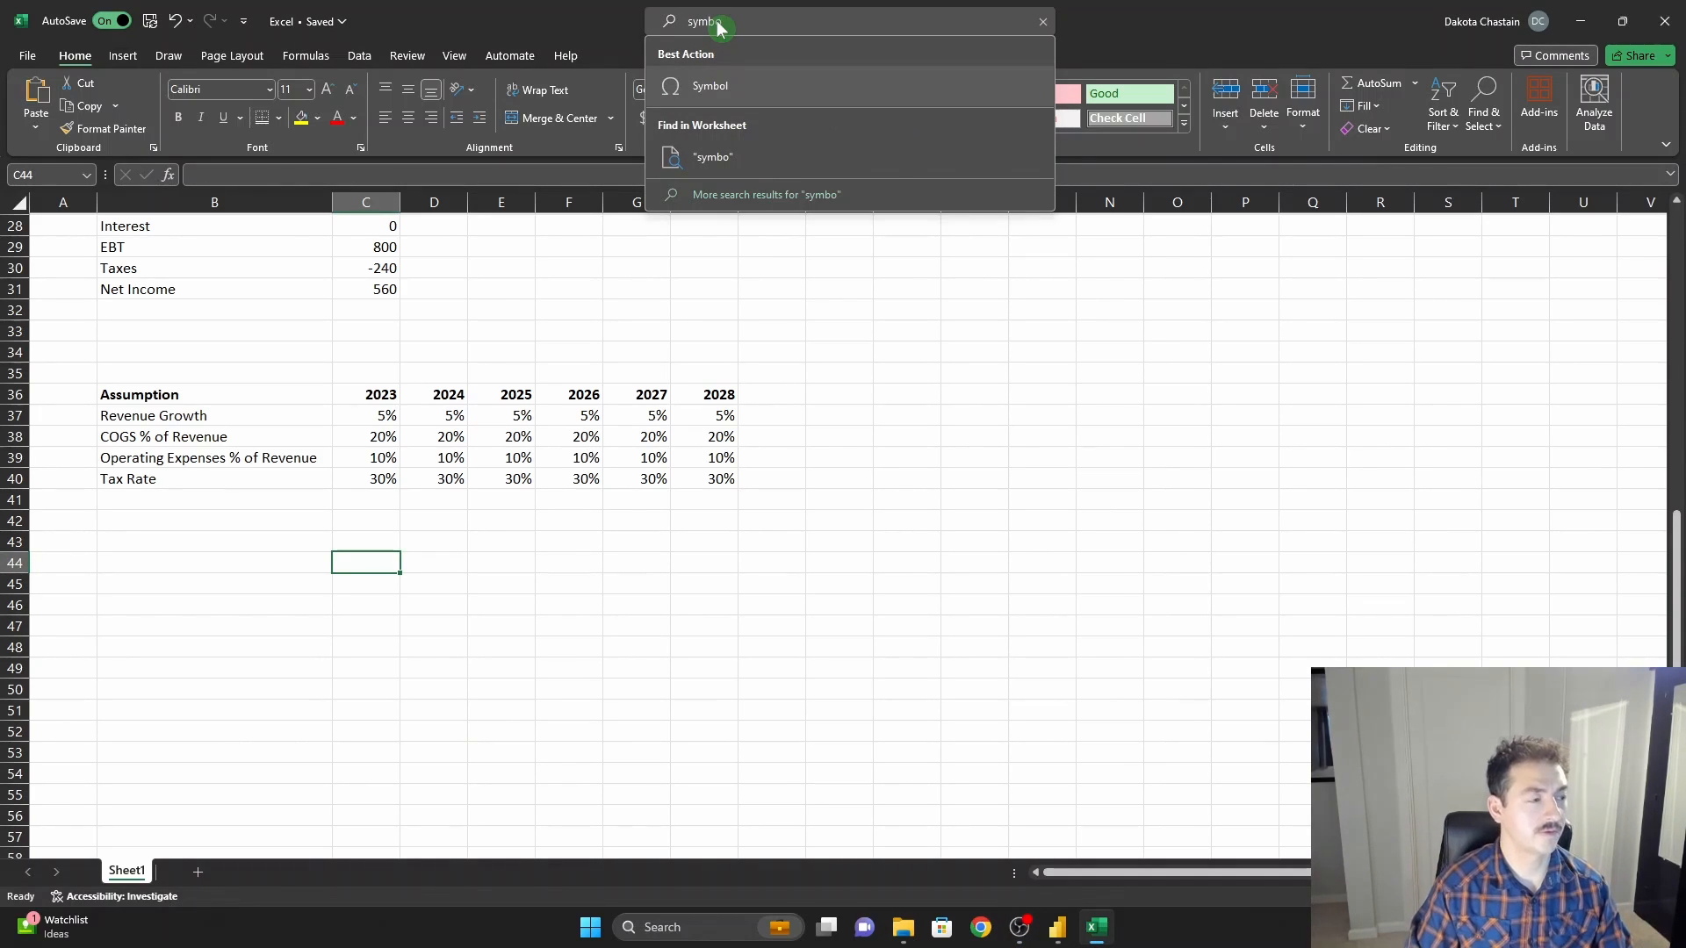
left_click(709, 86)
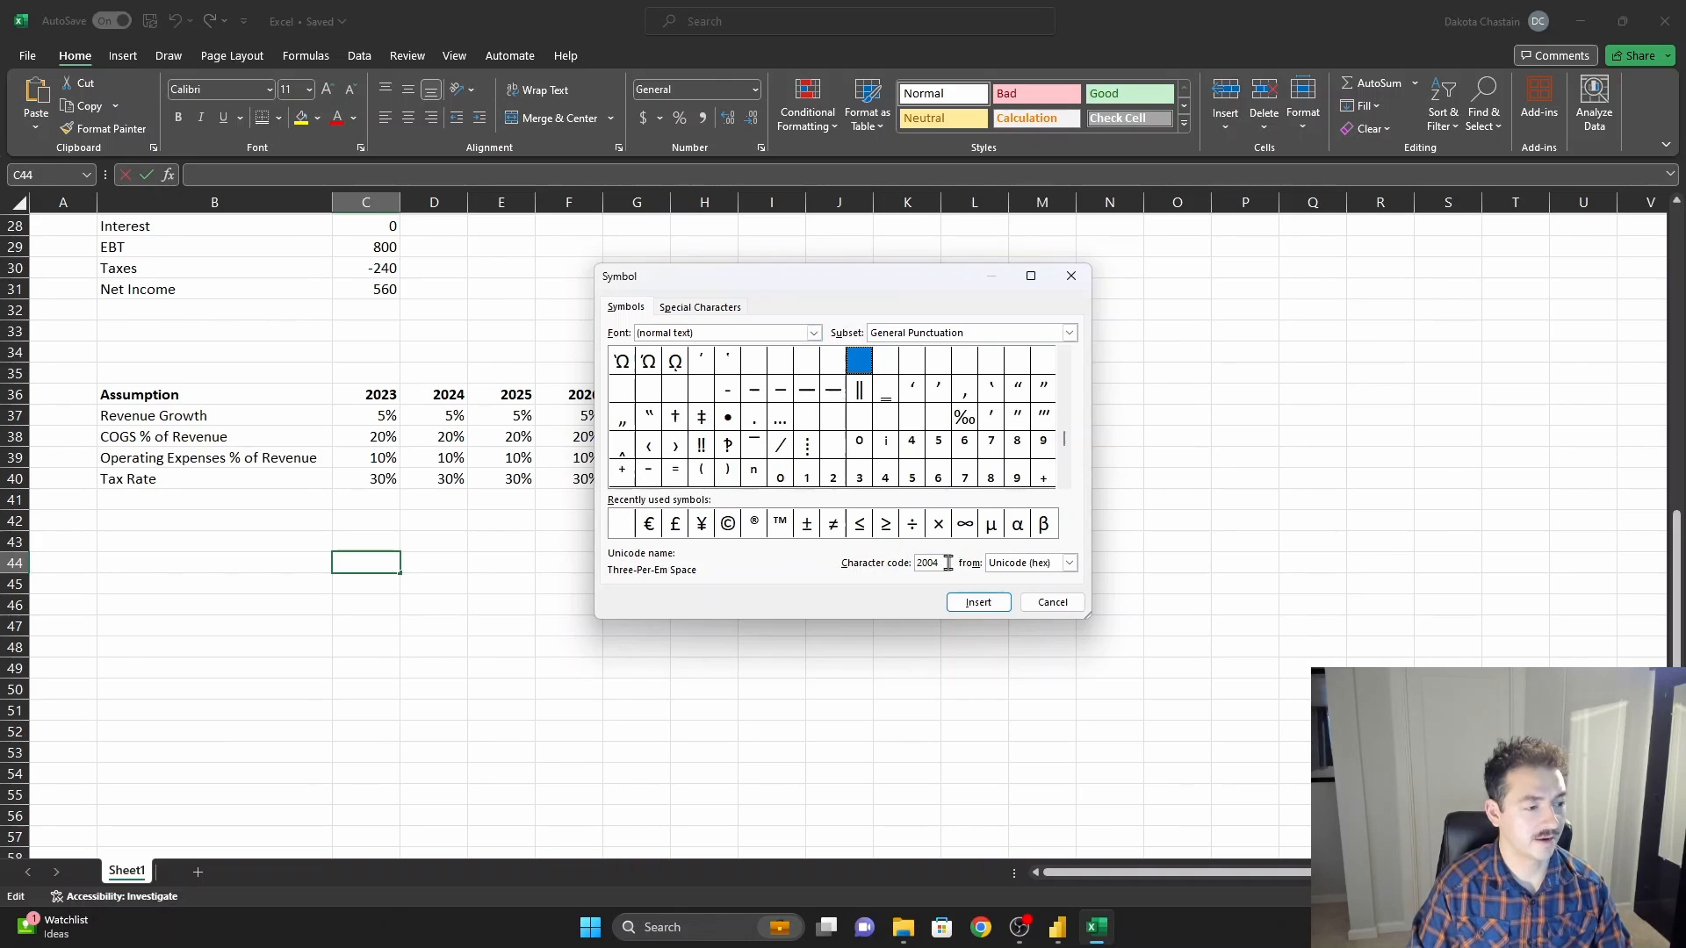
mouse_move(950, 587)
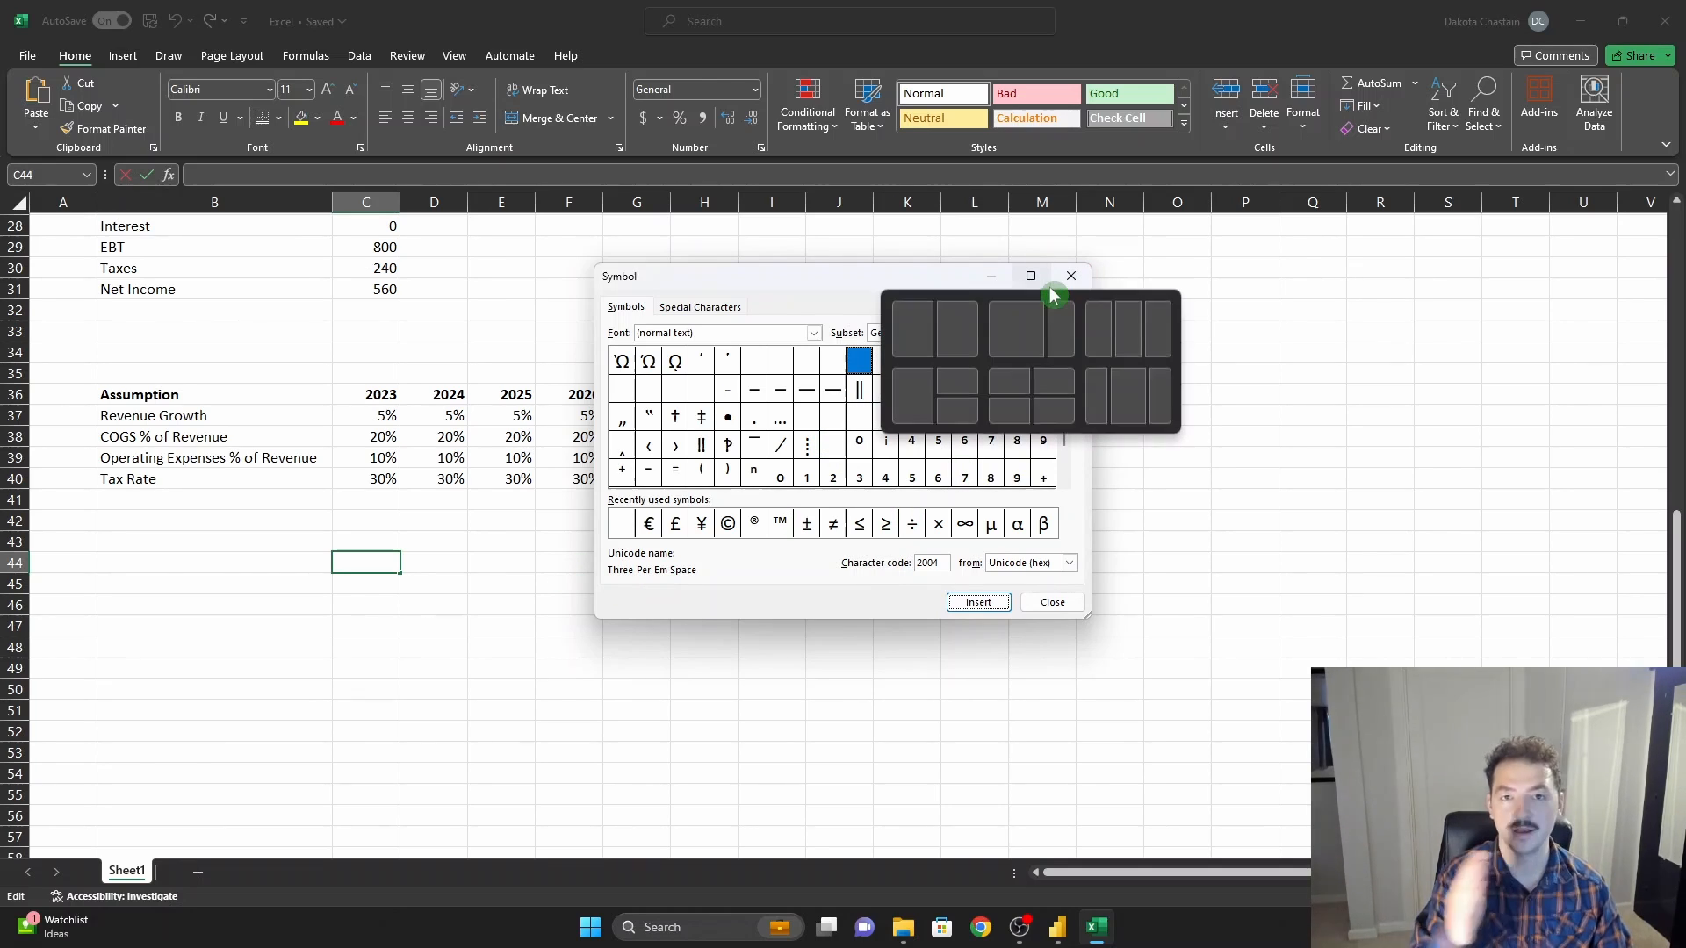
left_click(1051, 602)
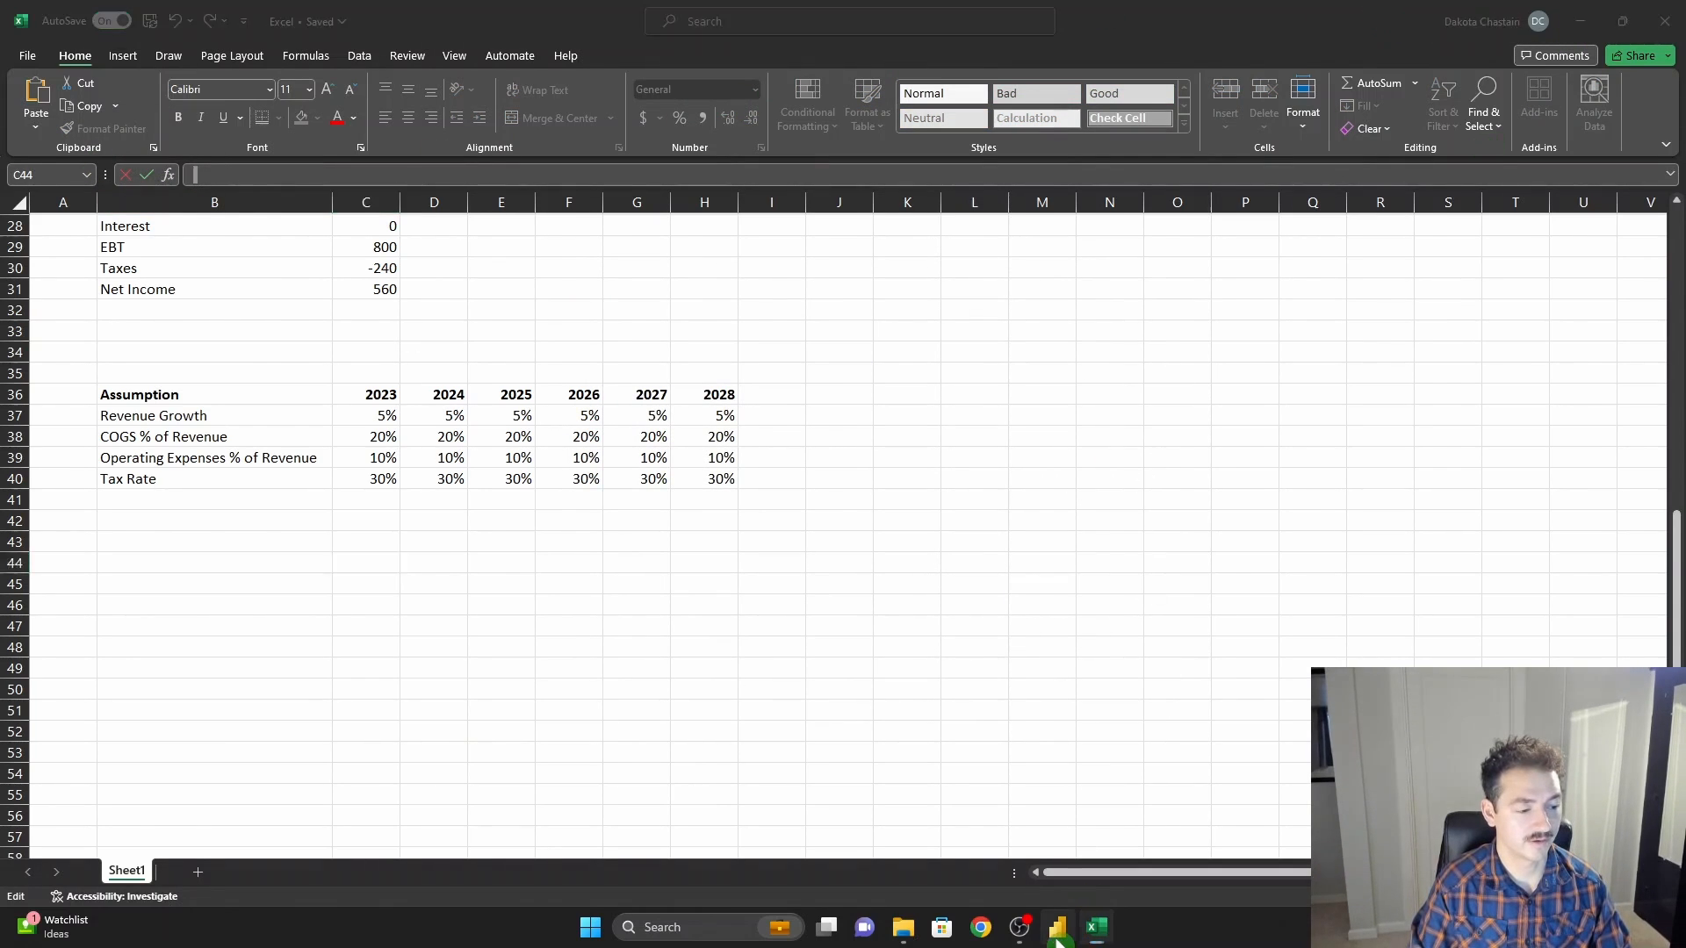
left_click(1058, 928)
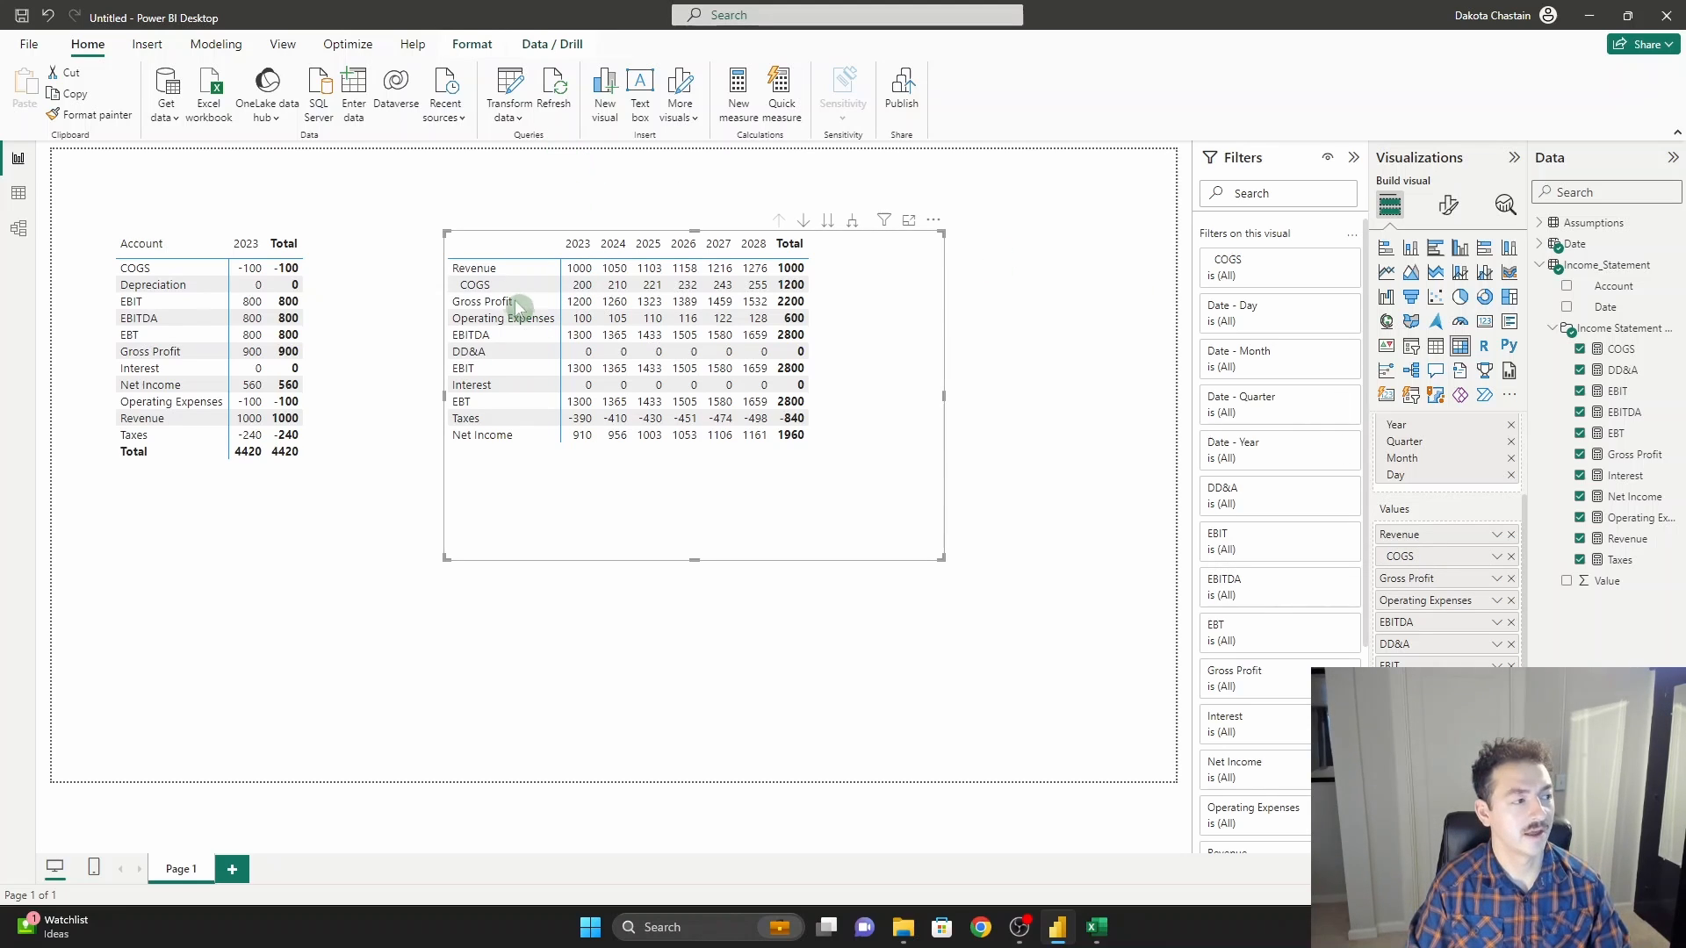
mouse_move(514, 306)
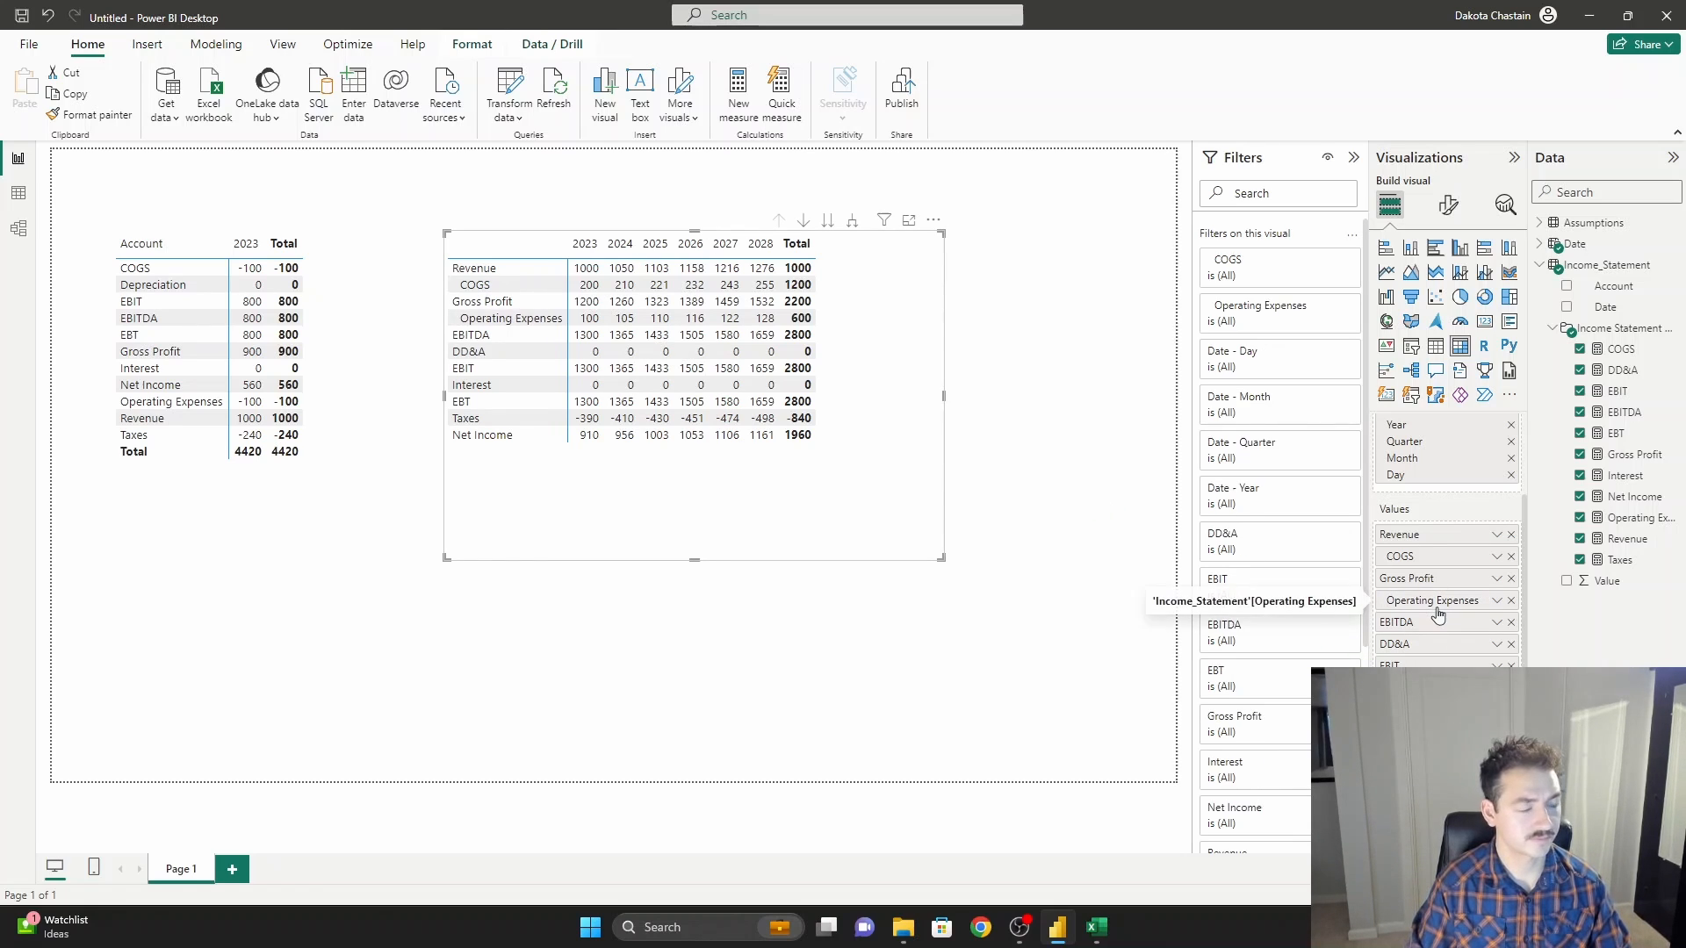
mouse_move(1041, 420)
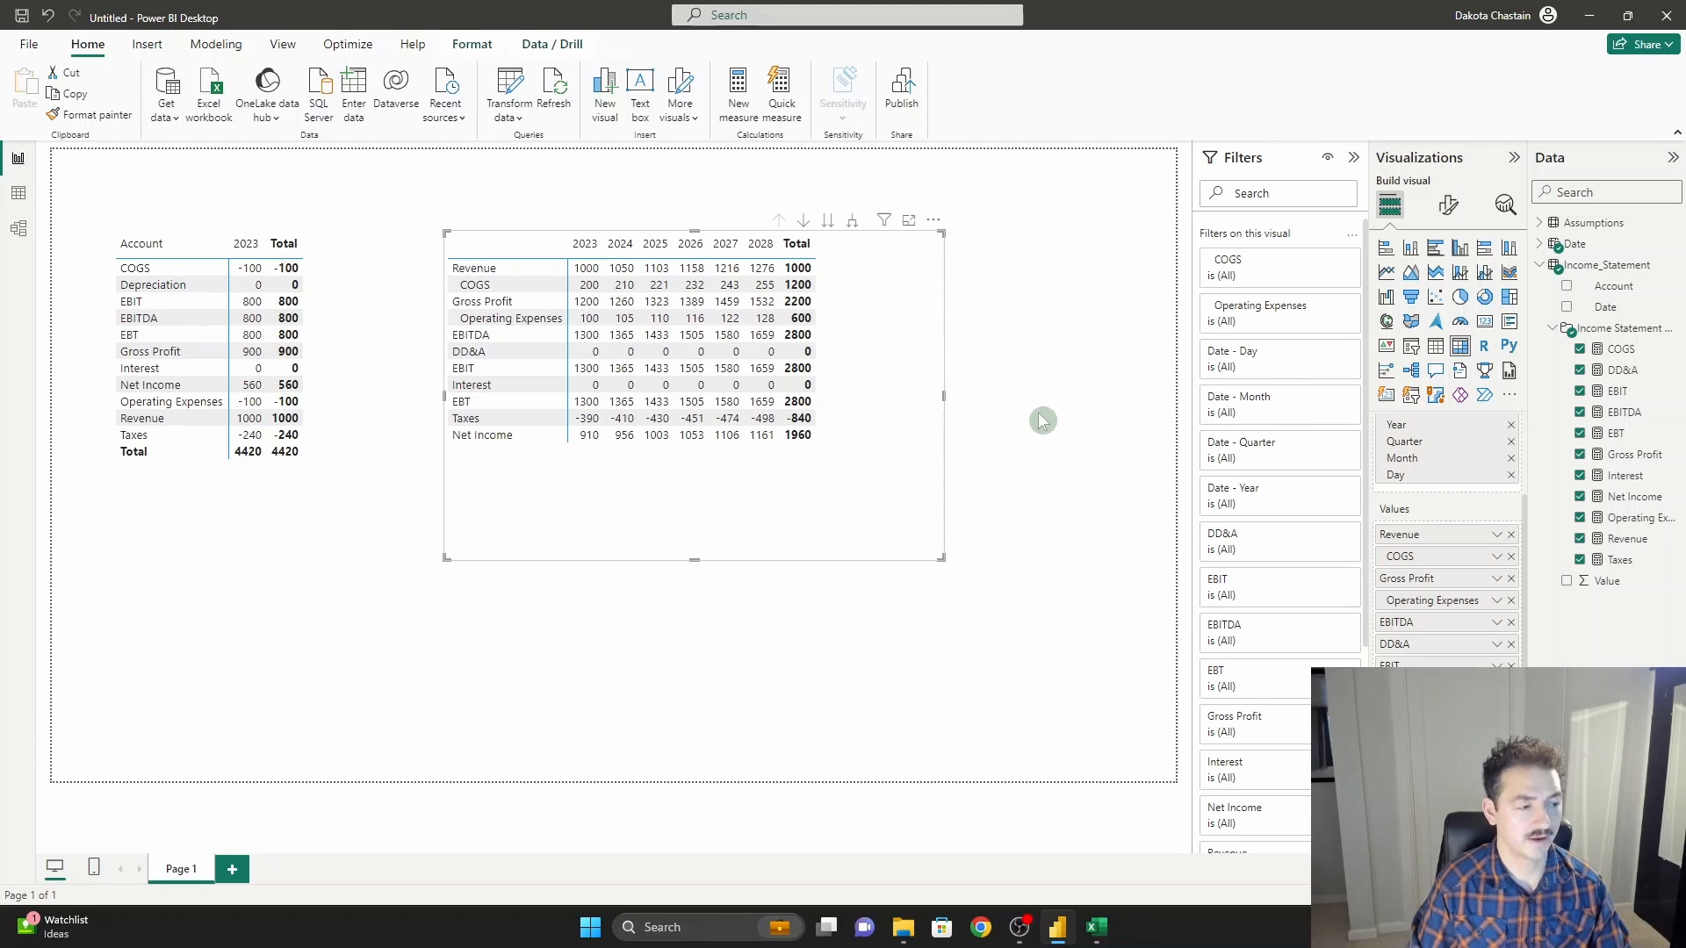
mouse_move(567, 289)
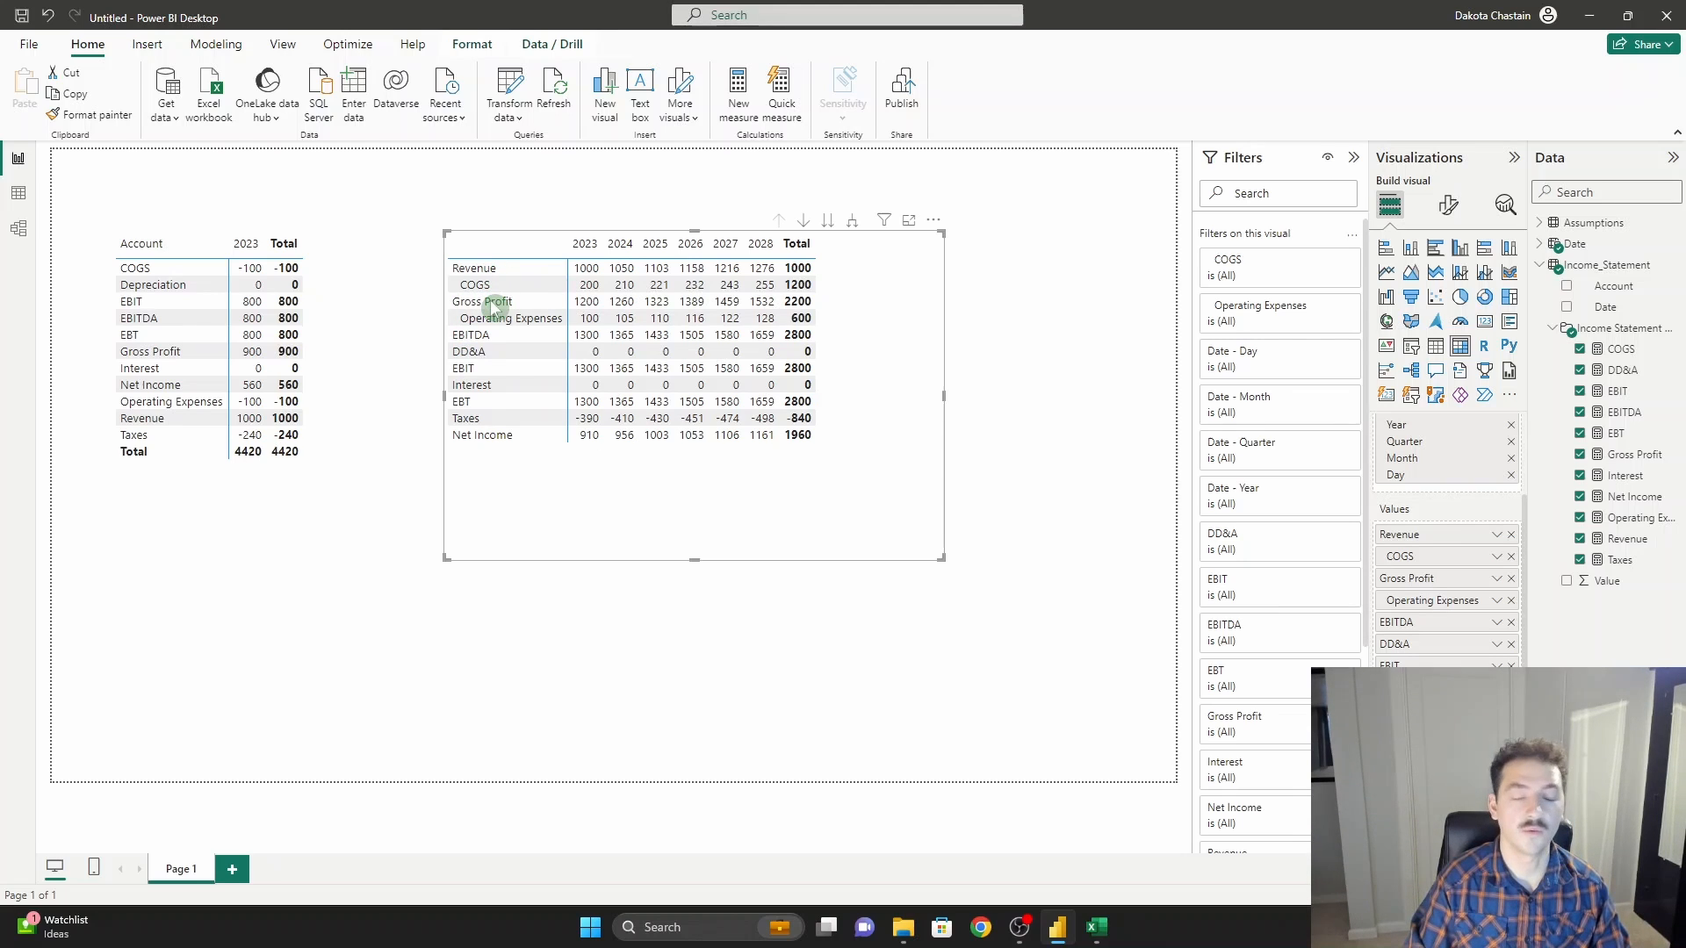
mouse_move(497, 334)
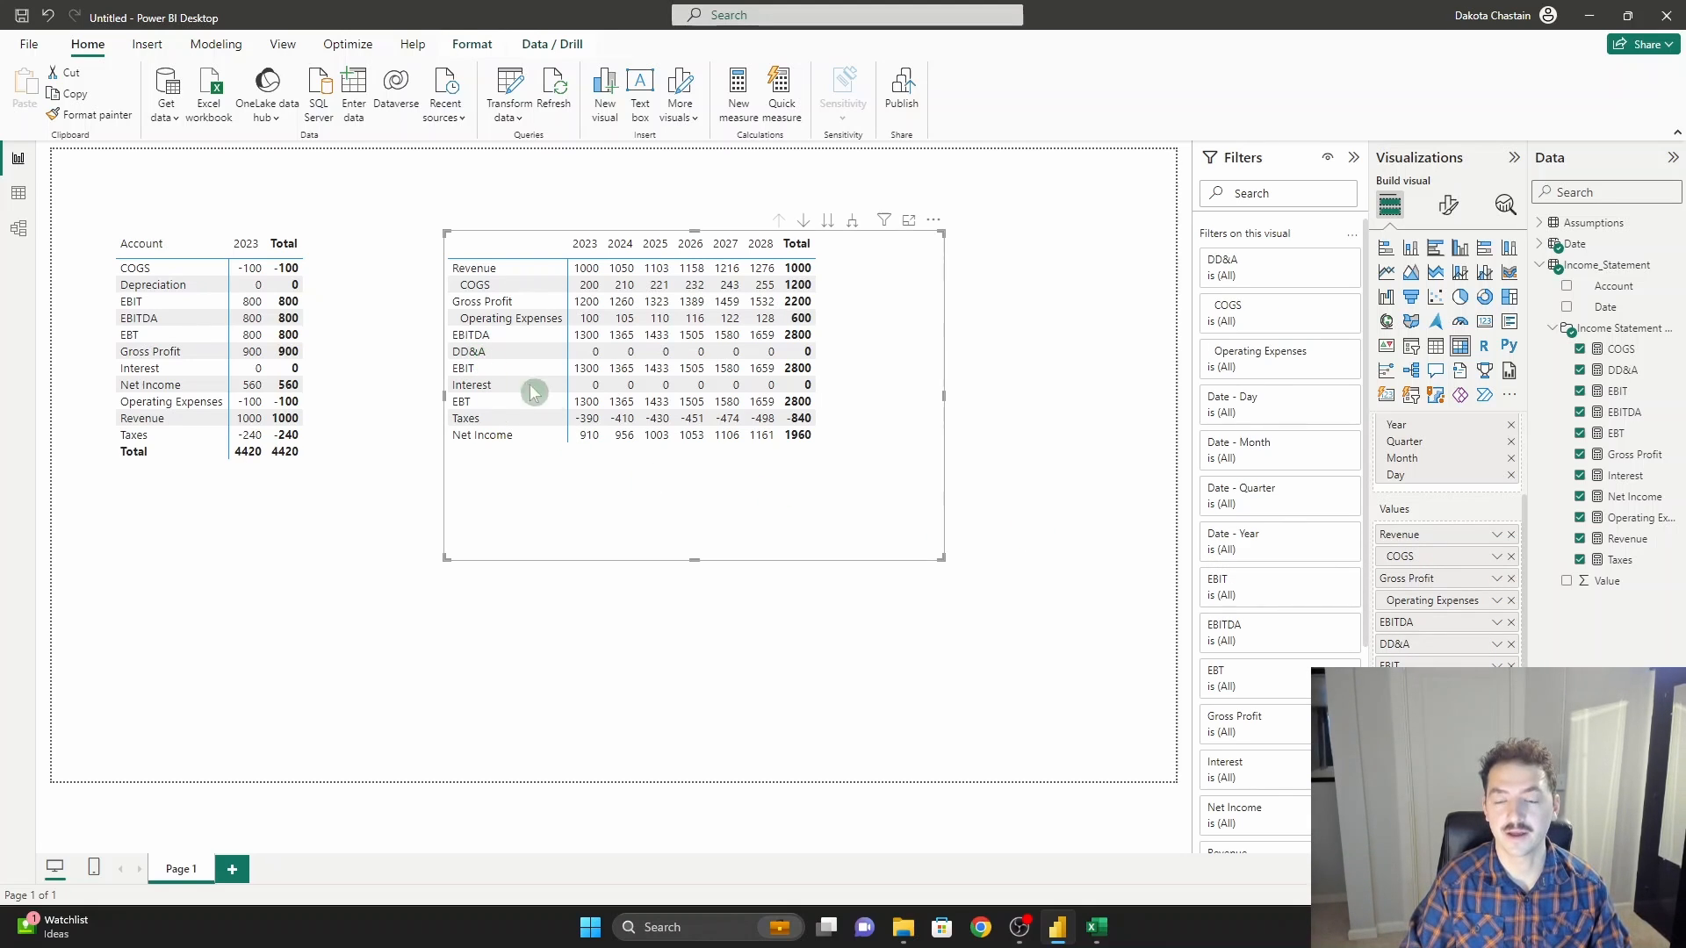
mouse_move(549, 351)
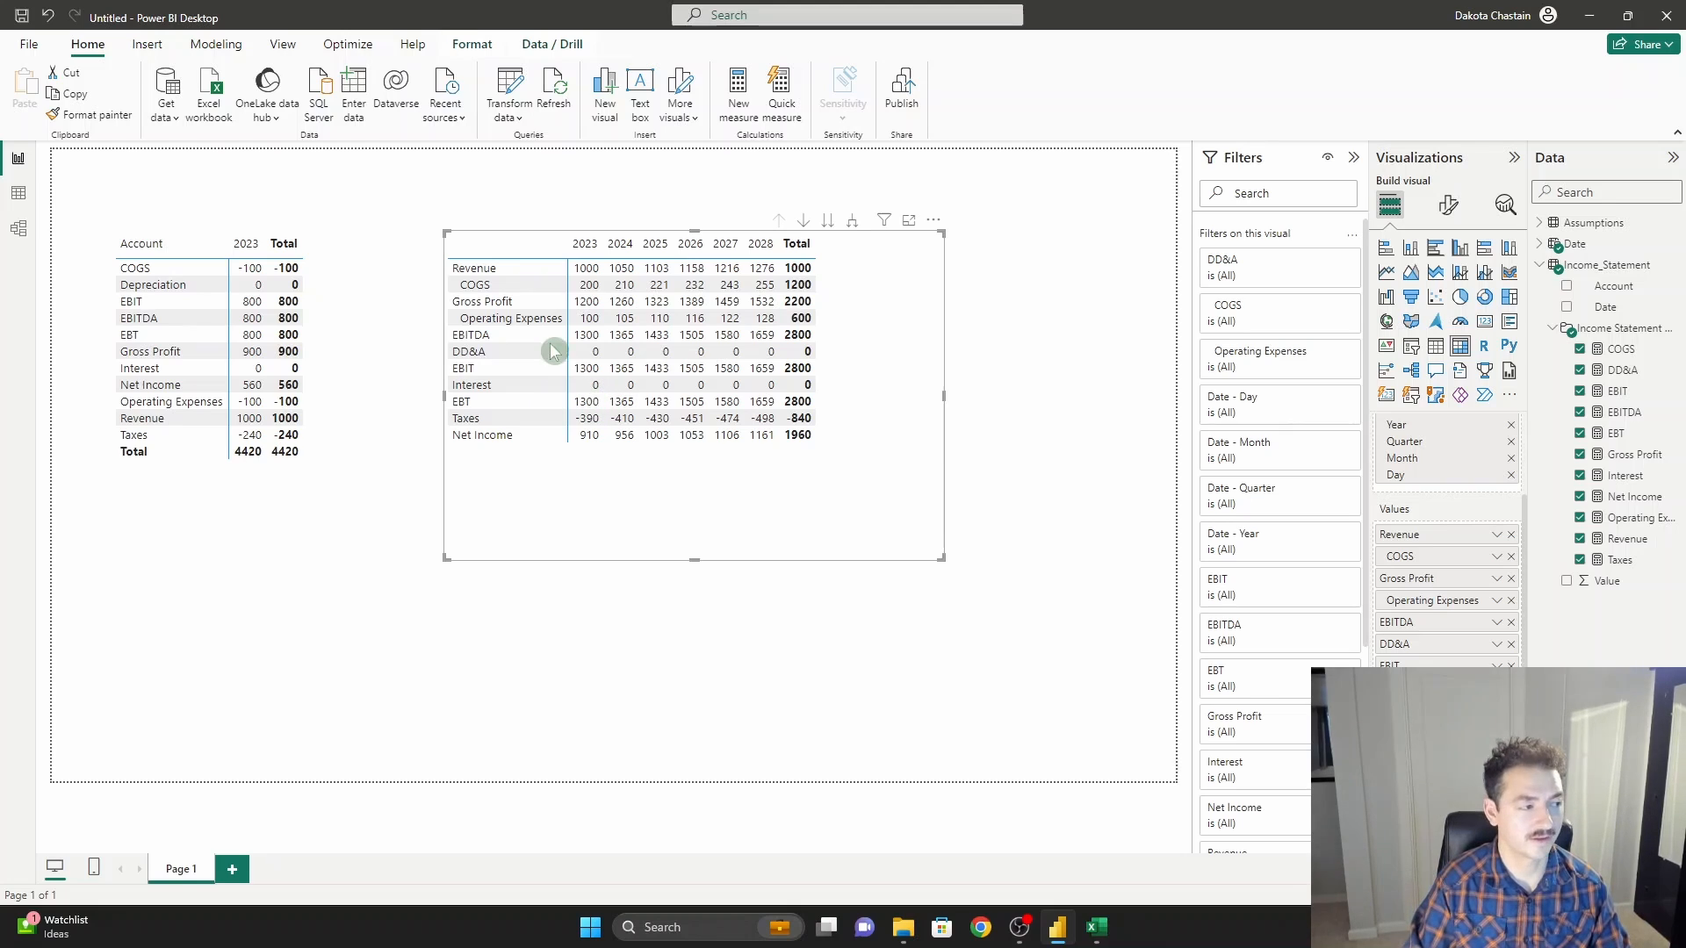
mouse_move(969, 326)
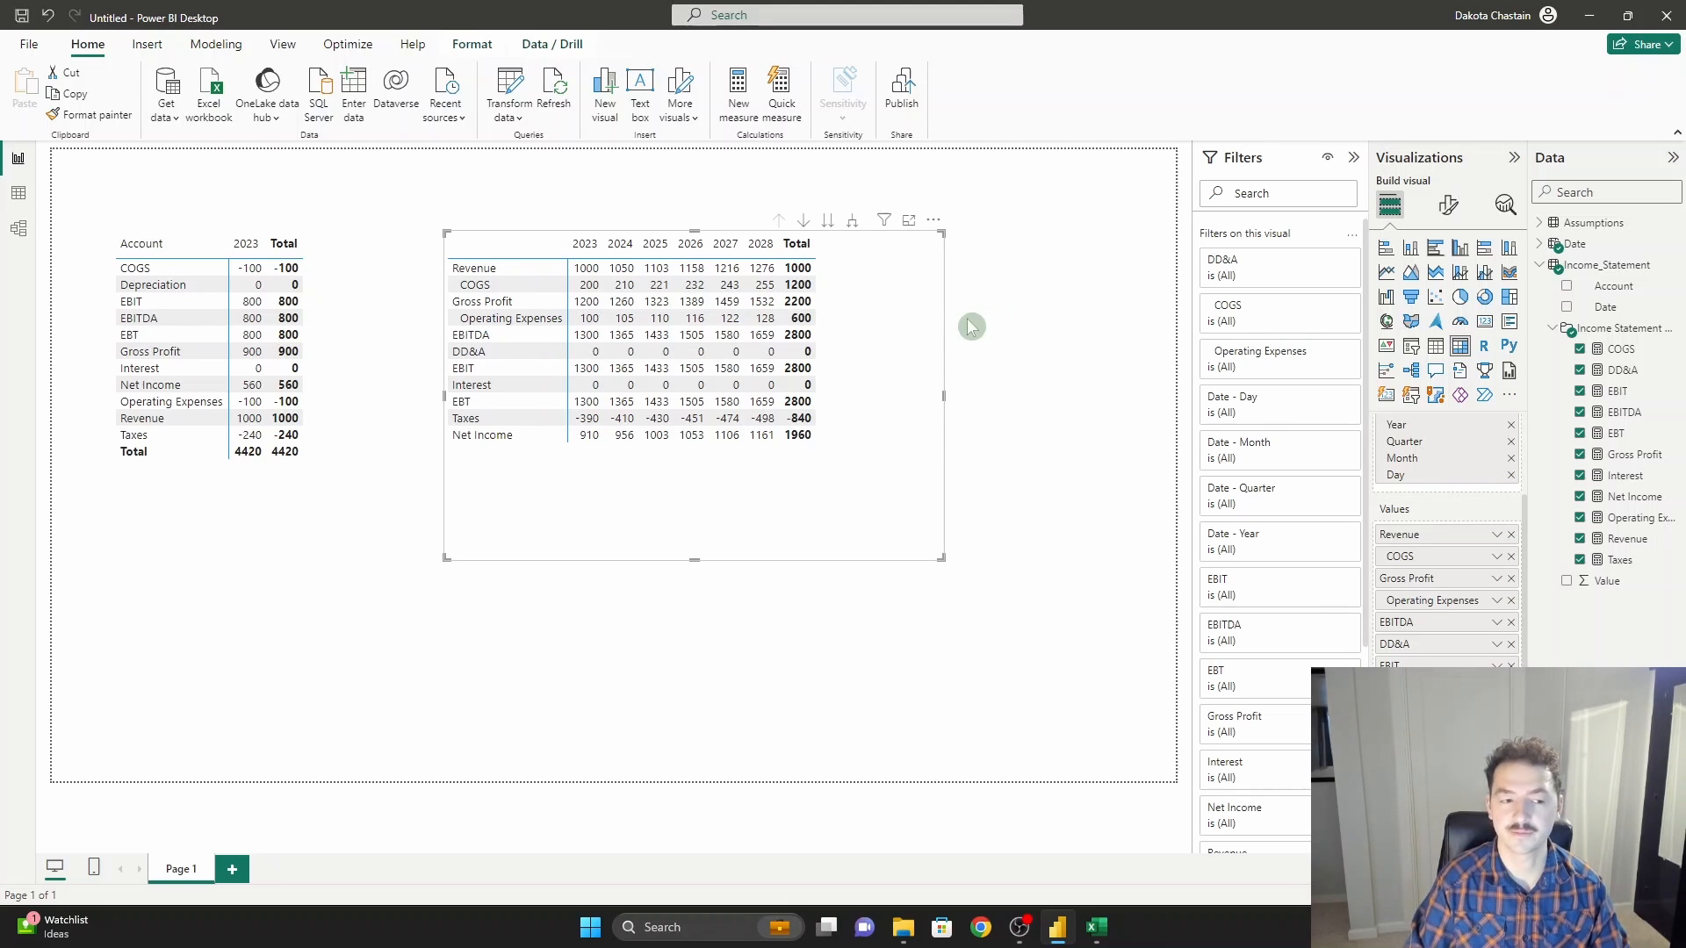
Switch to Model view to review the indented measures' number format.
left_click(17, 229)
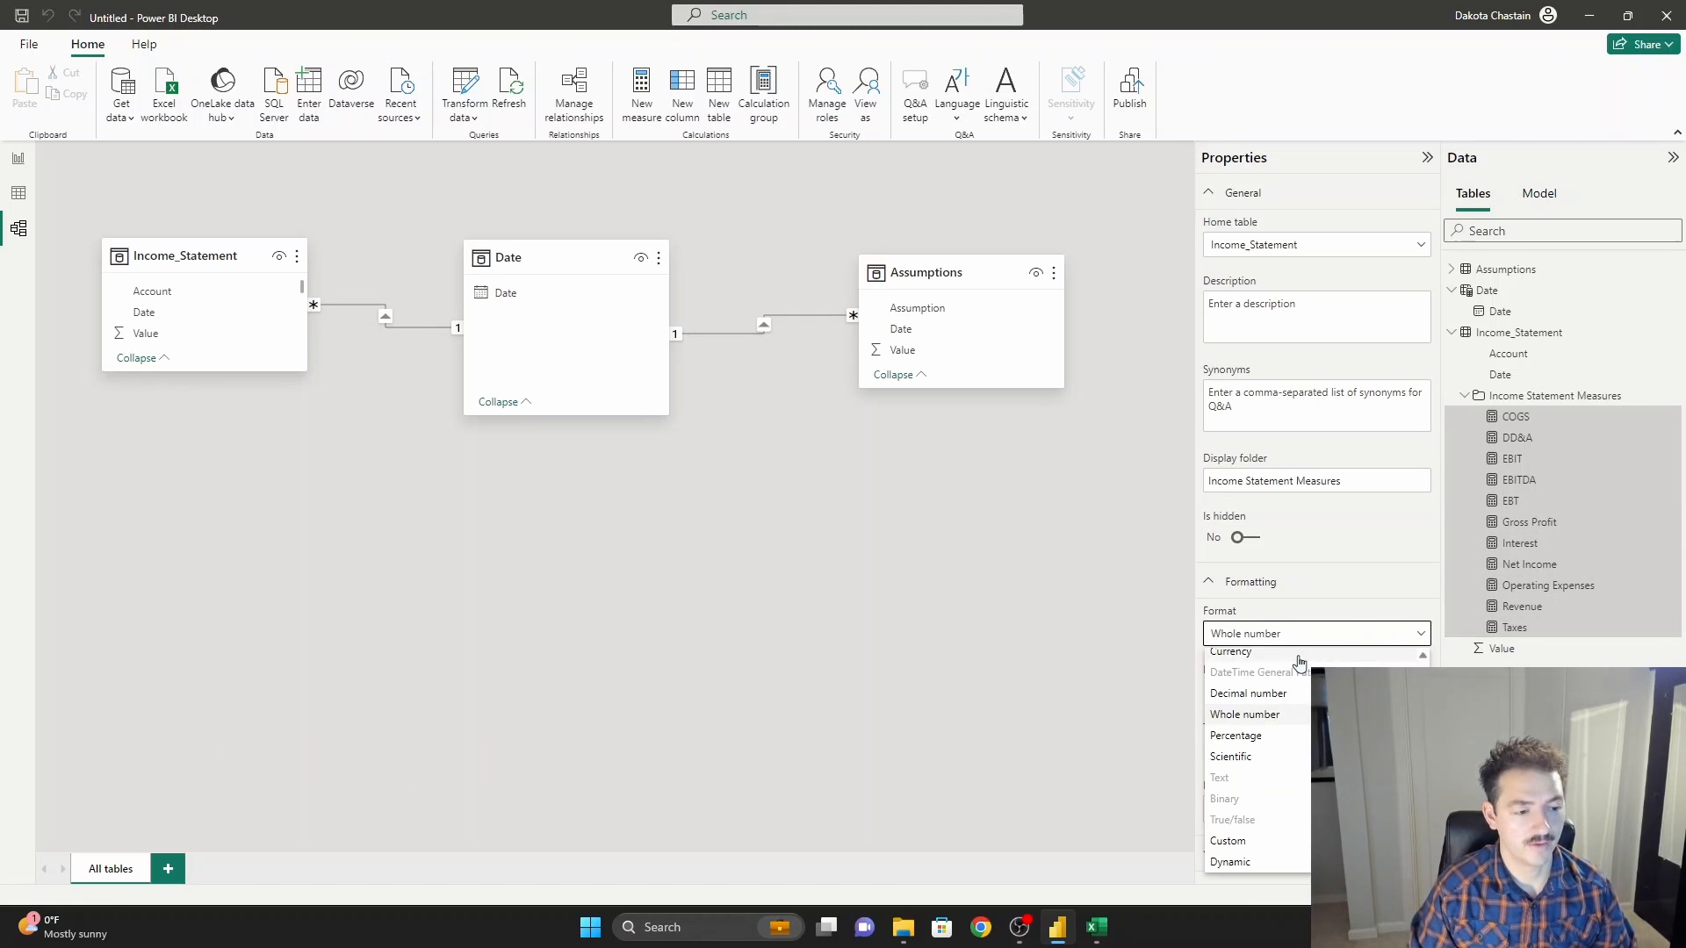
Format the selected measures as Currency with thousands separators and 0 decimal places.
left_click(1229, 651)
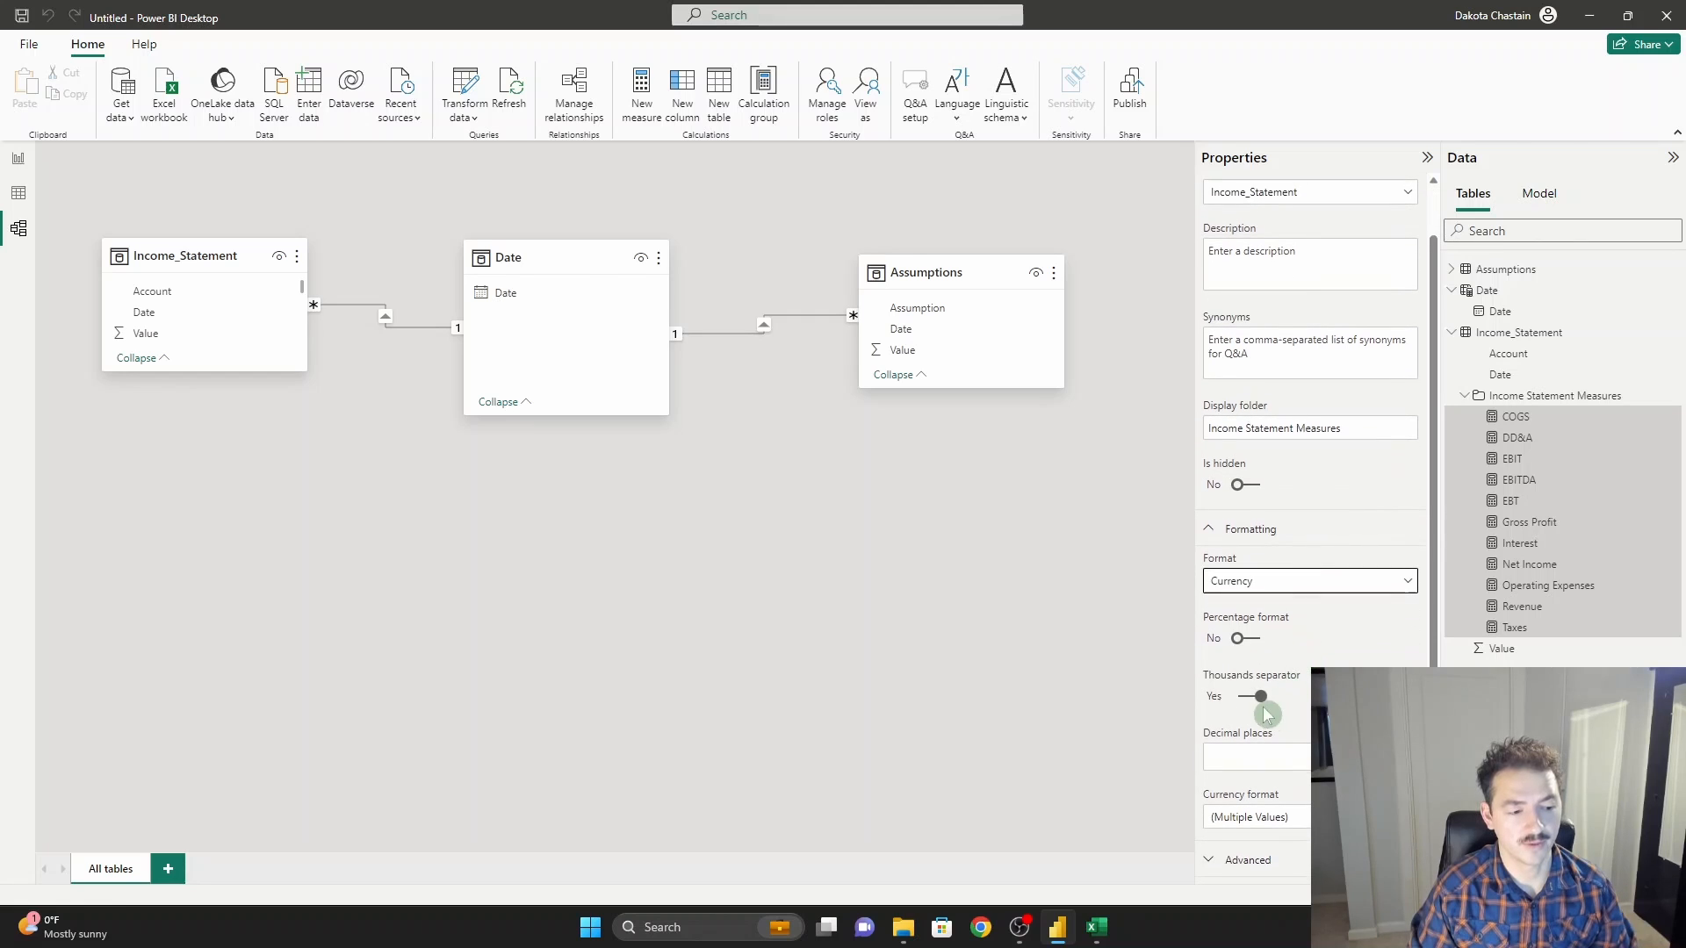
type("0")
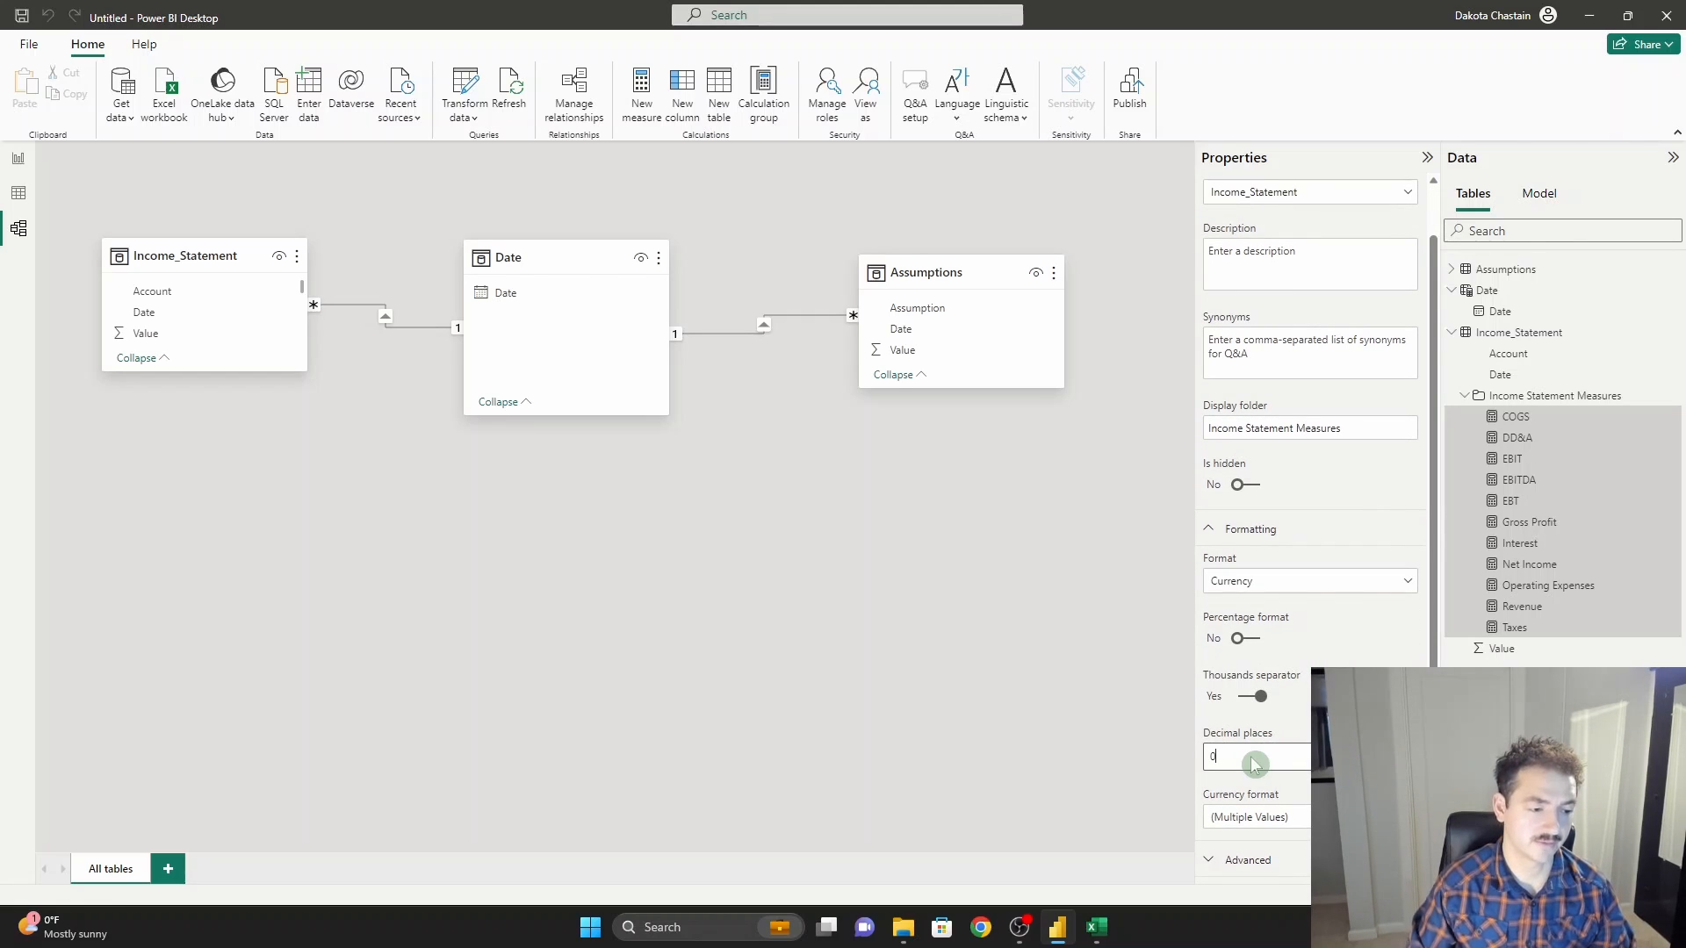
left_click(17, 158)
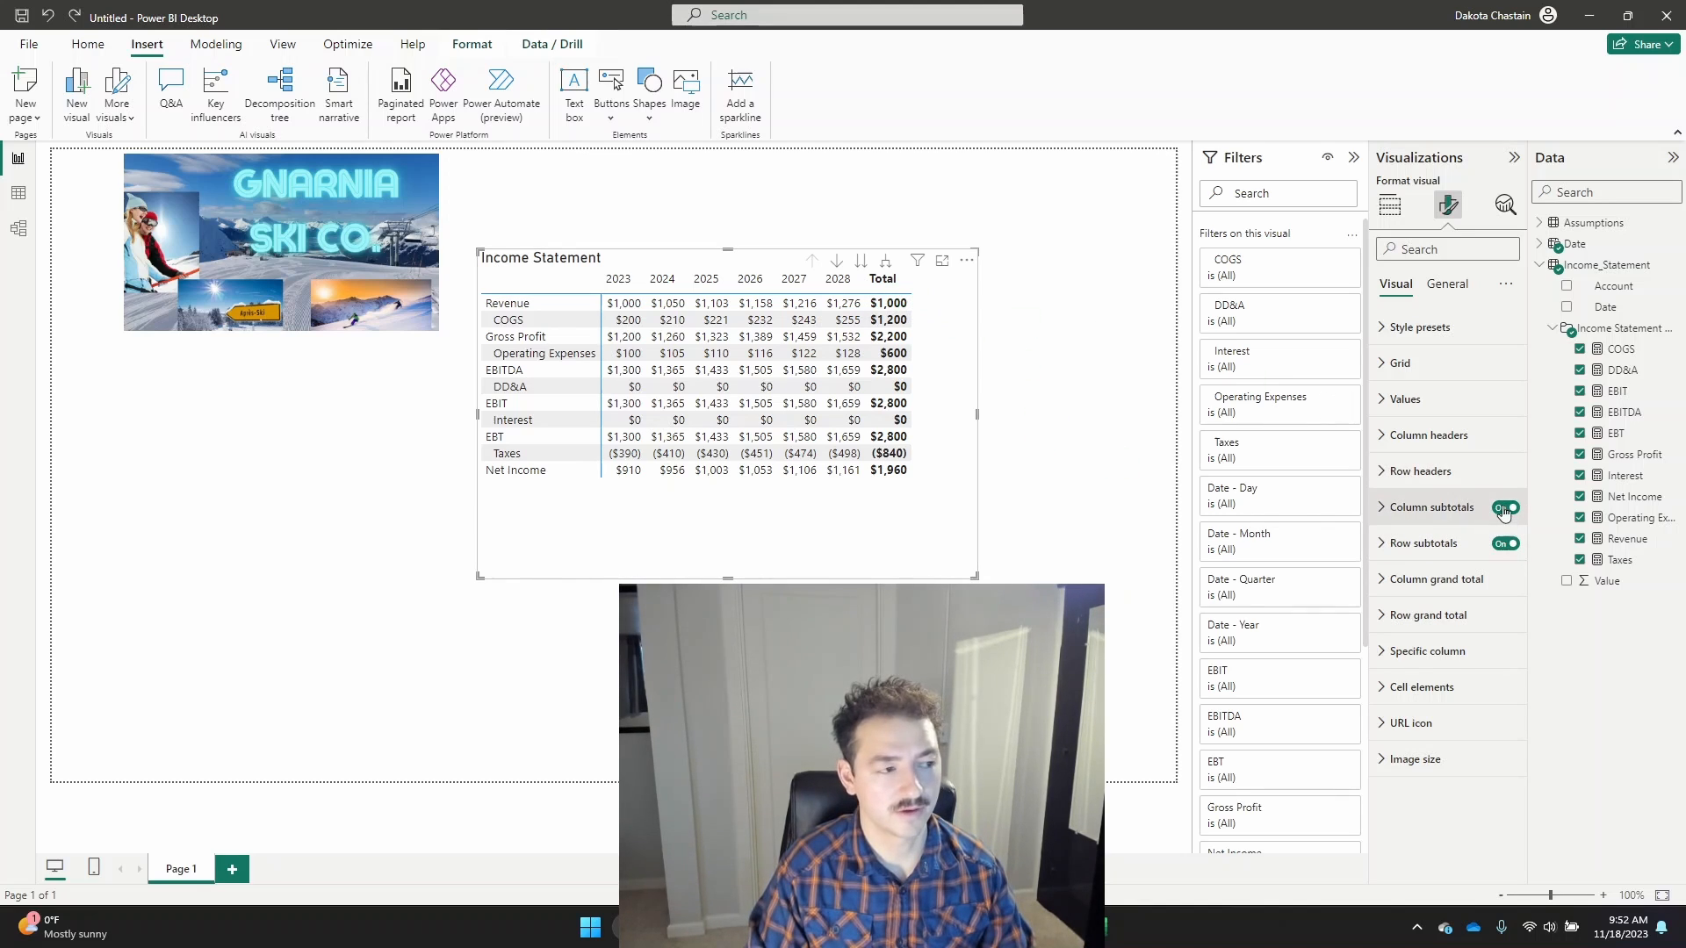
Turn off Column subtotals and give the Net Income row a black background with white text.
left_click(1503, 506)
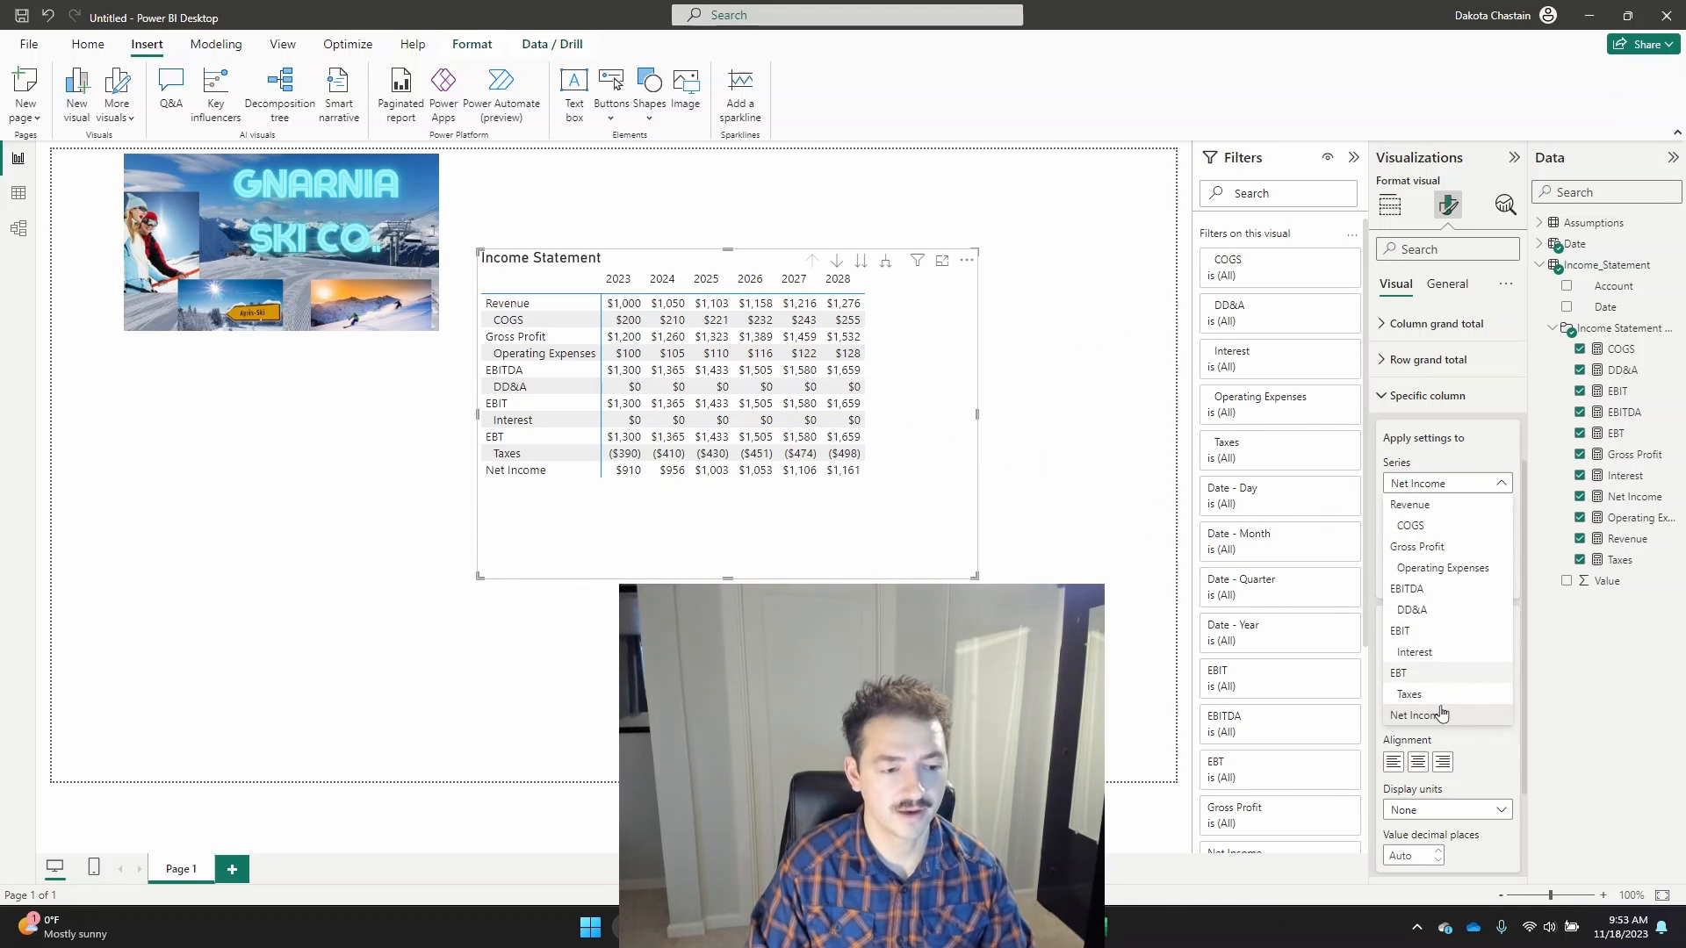
left_click(1419, 578)
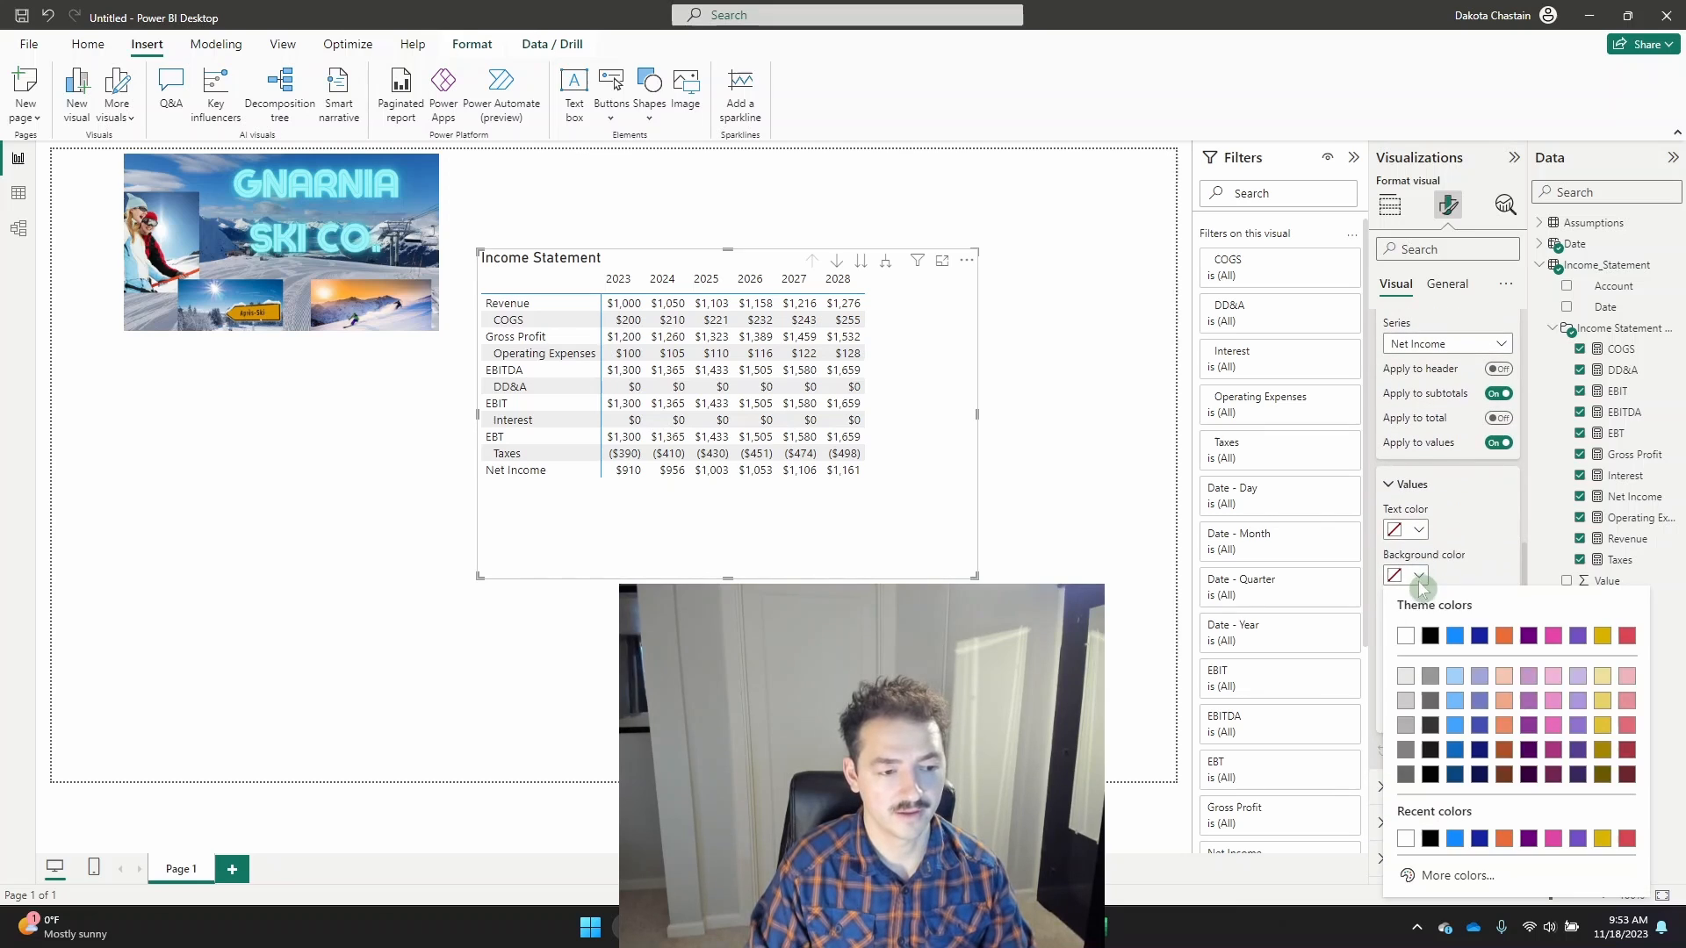
left_click(1429, 636)
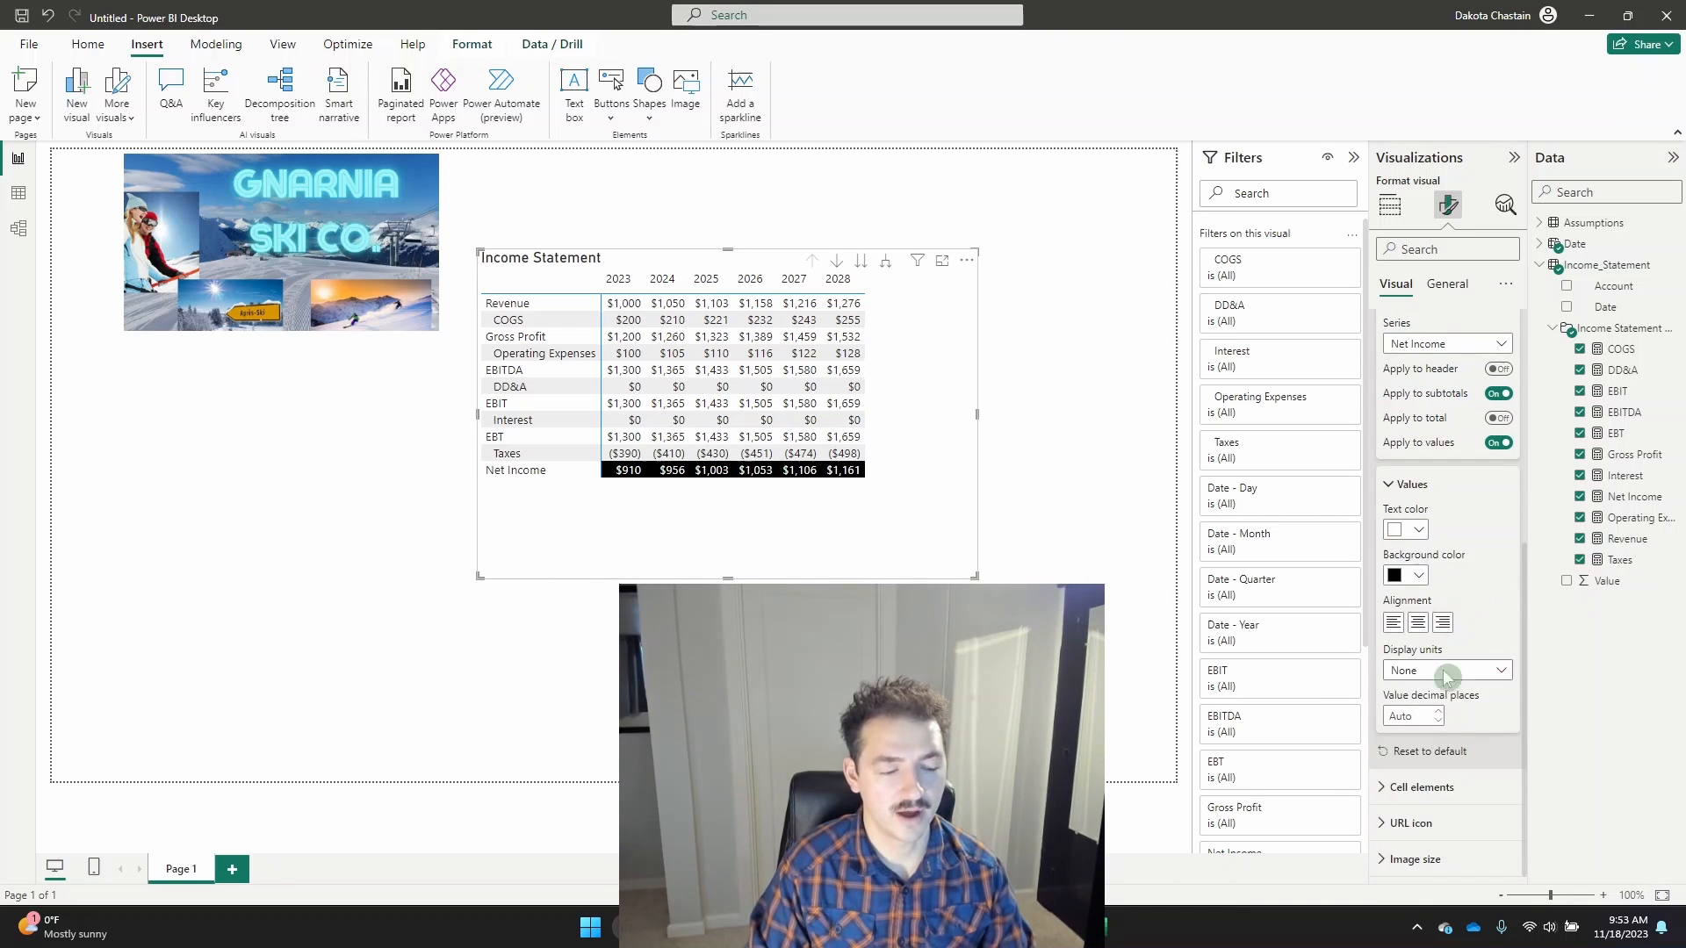
left_click(1496, 369)
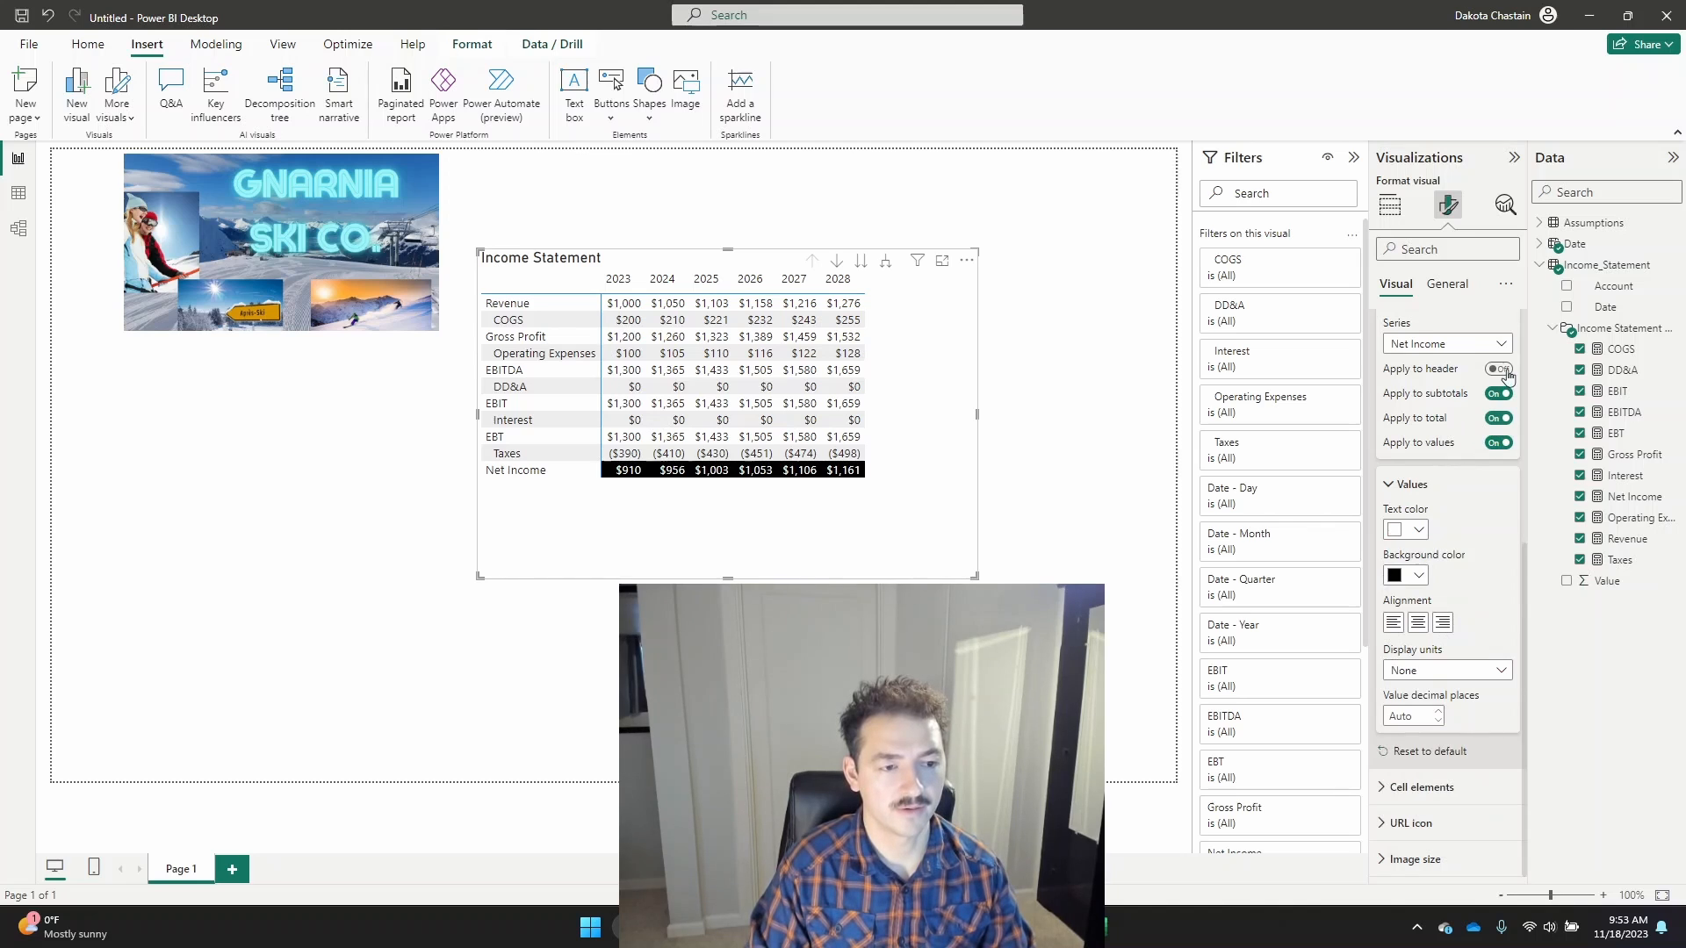